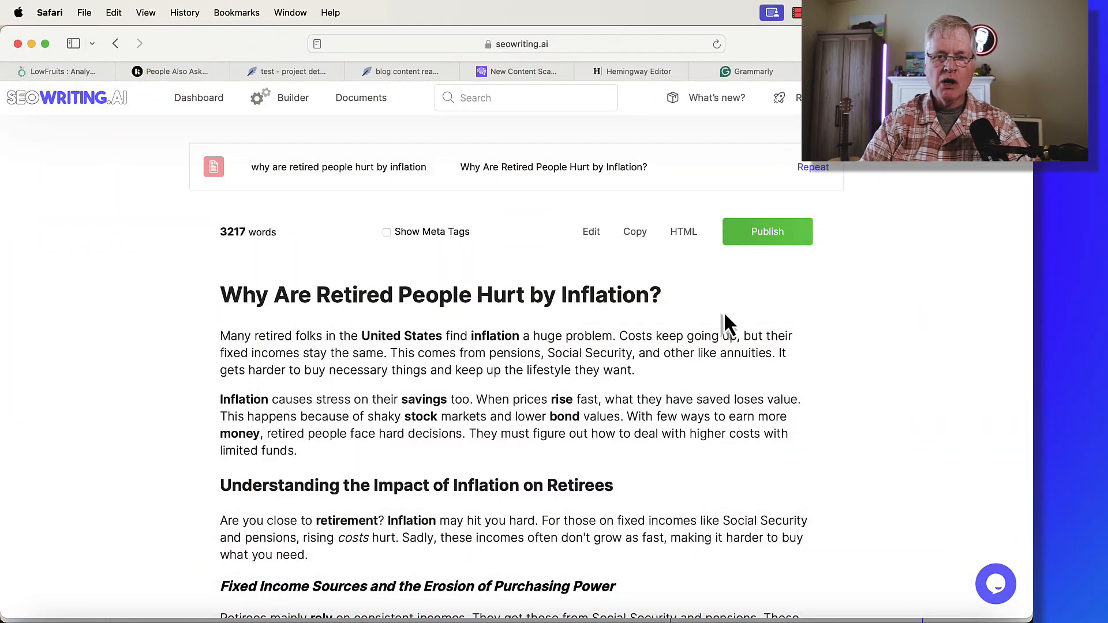
Step: Repeat the inflation article to reopen its generation settings and scroll toward Core Settings
scroll(down, 3)
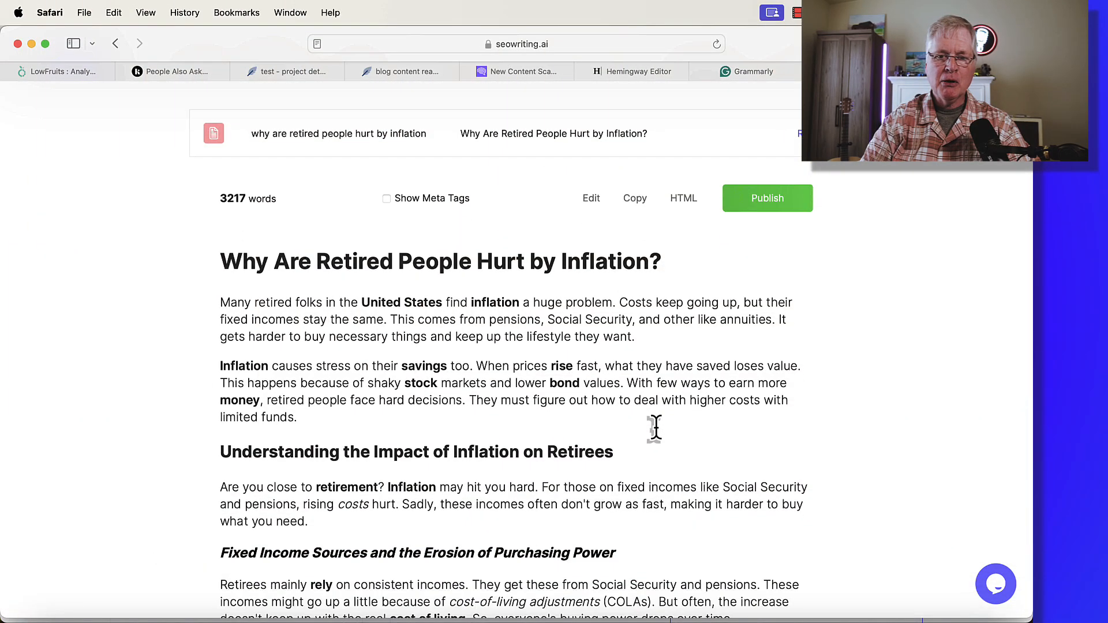
scroll(up, 3)
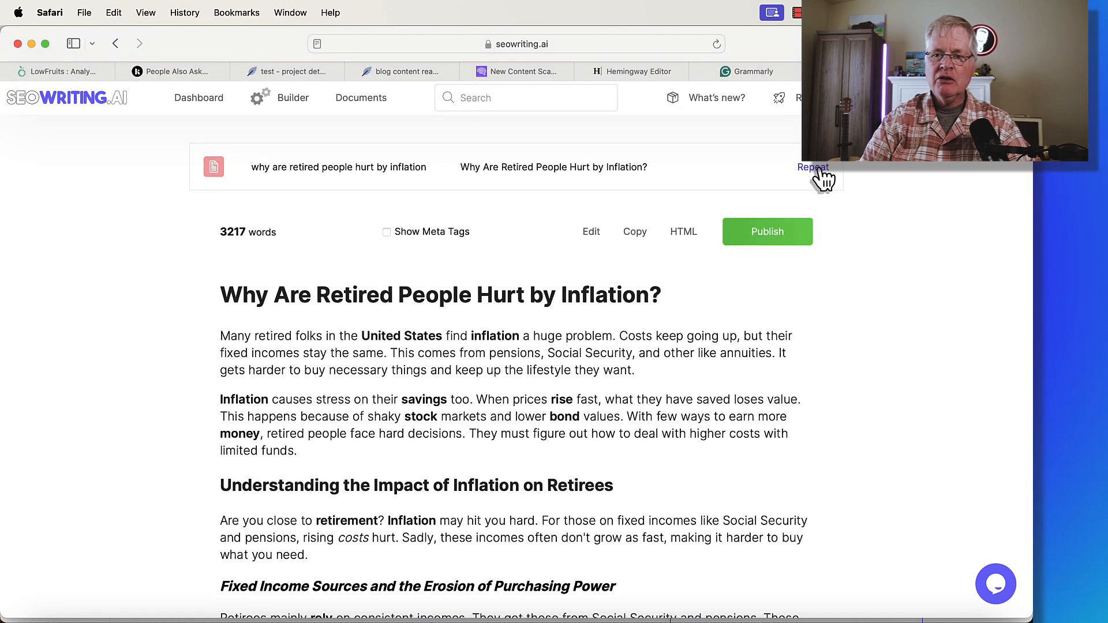
click(812, 167)
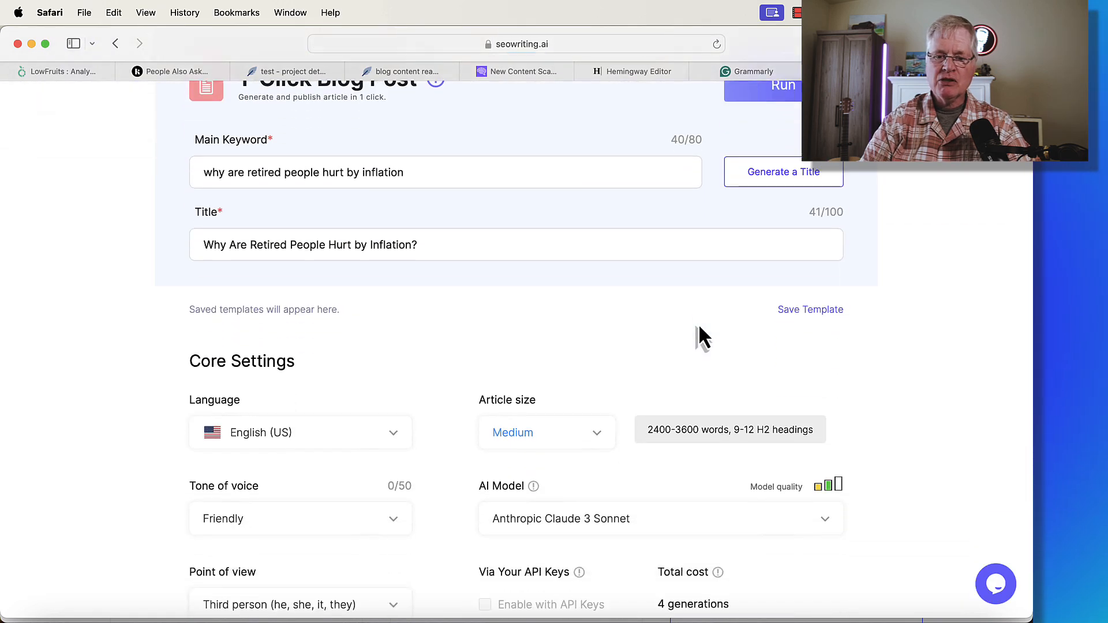
scroll(down, 3)
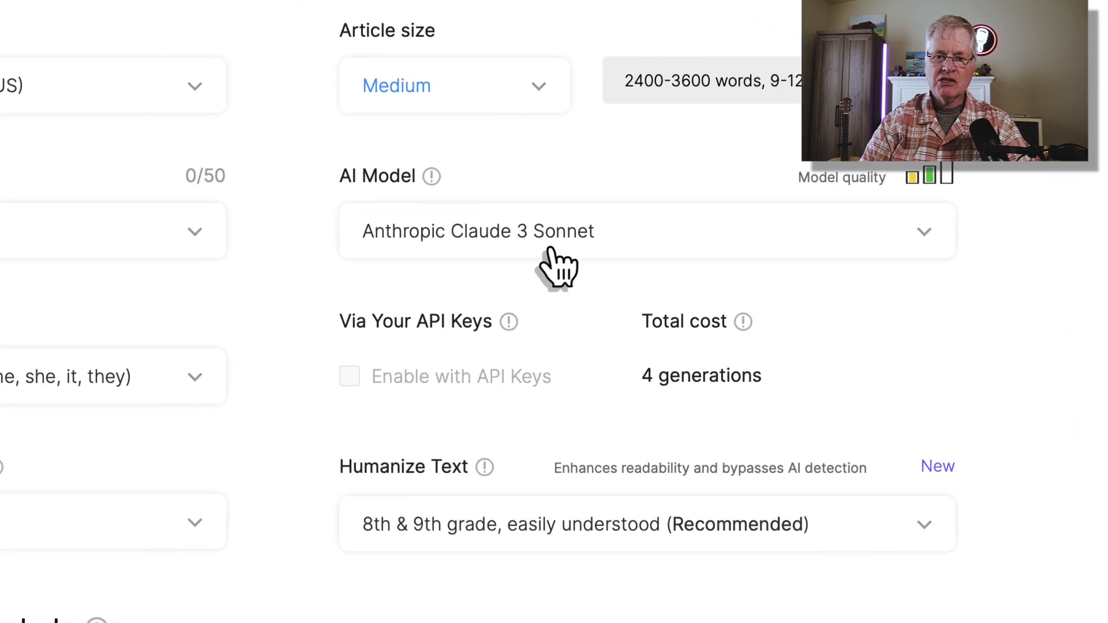
mouse_move(682, 431)
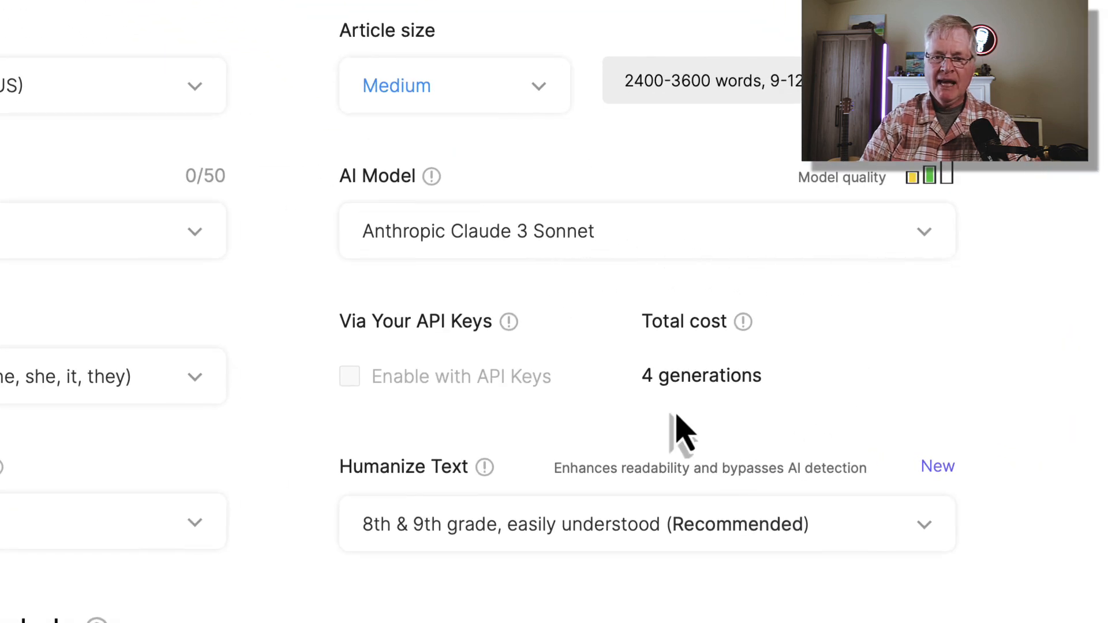
mouse_move(685, 421)
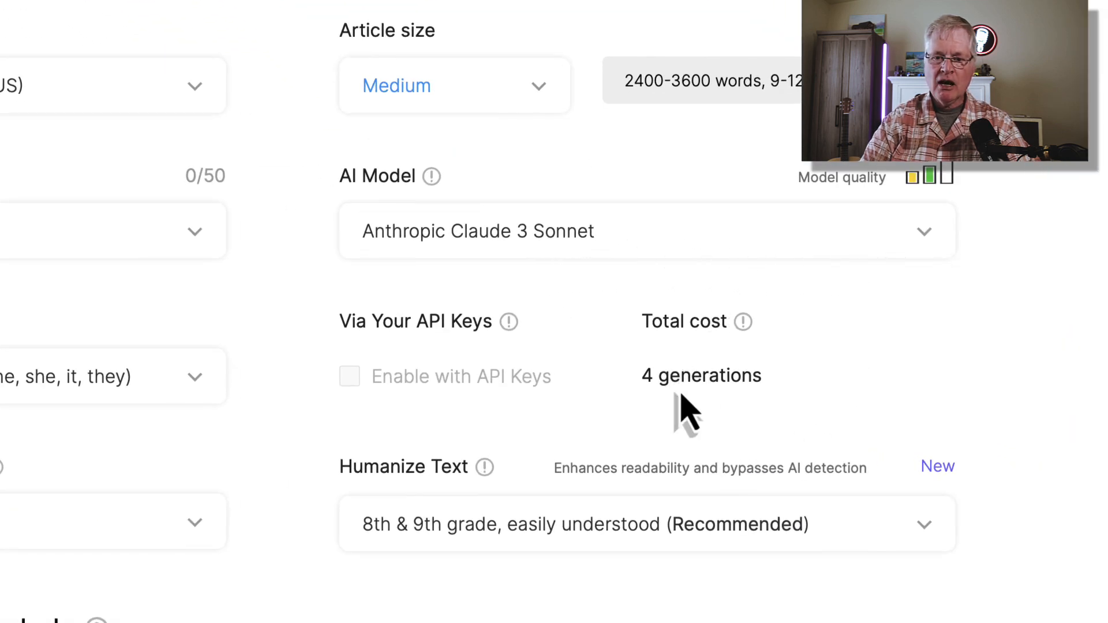
mouse_move(724, 414)
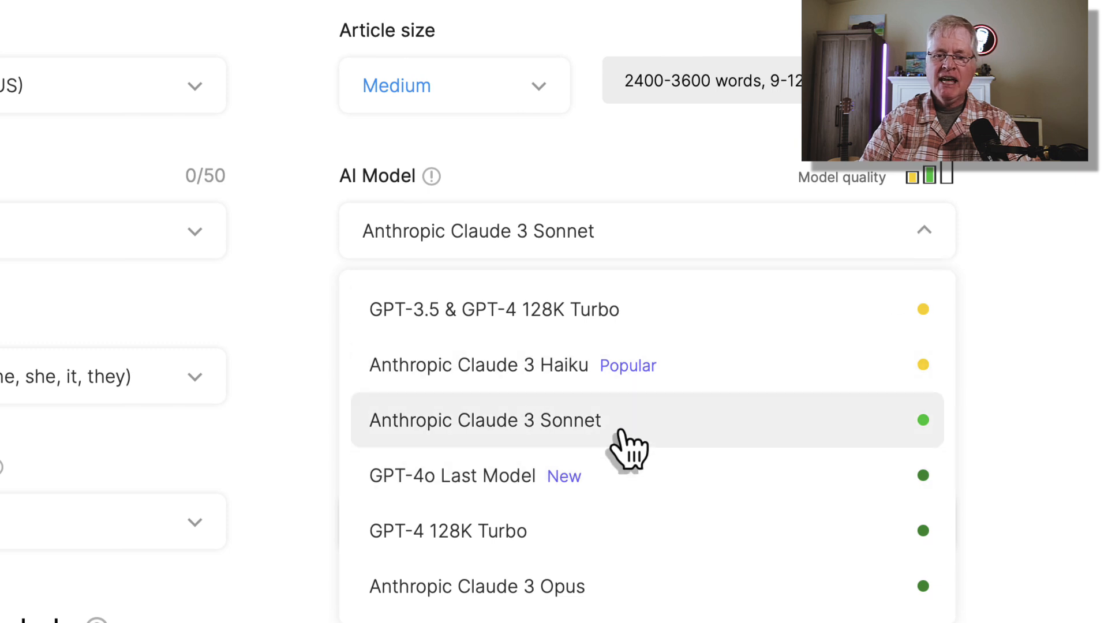
mouse_move(597, 459)
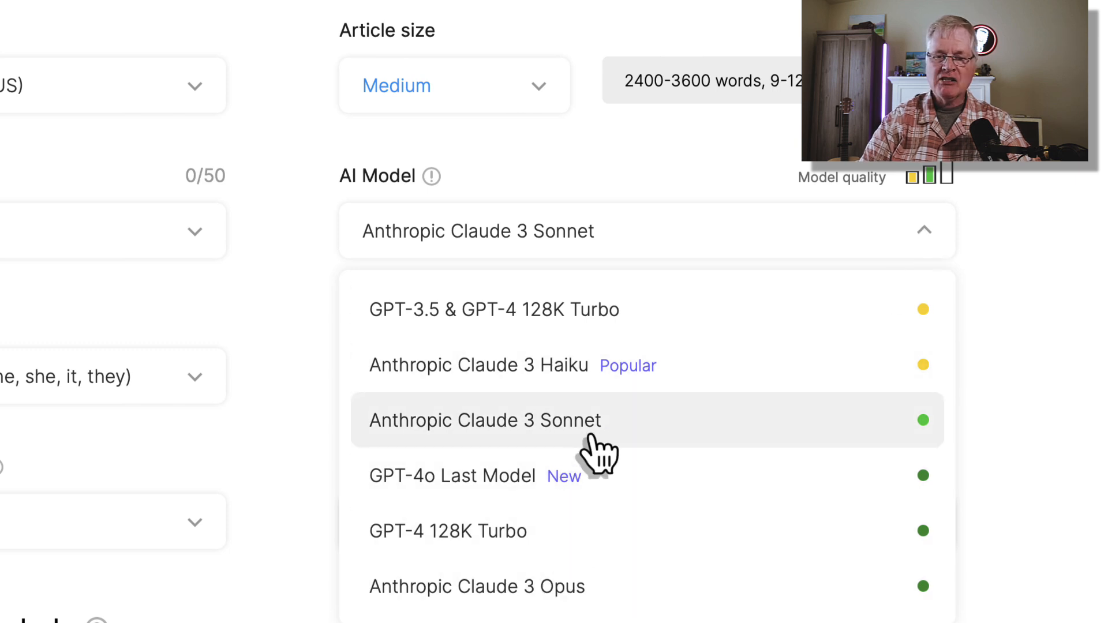
mouse_move(597, 453)
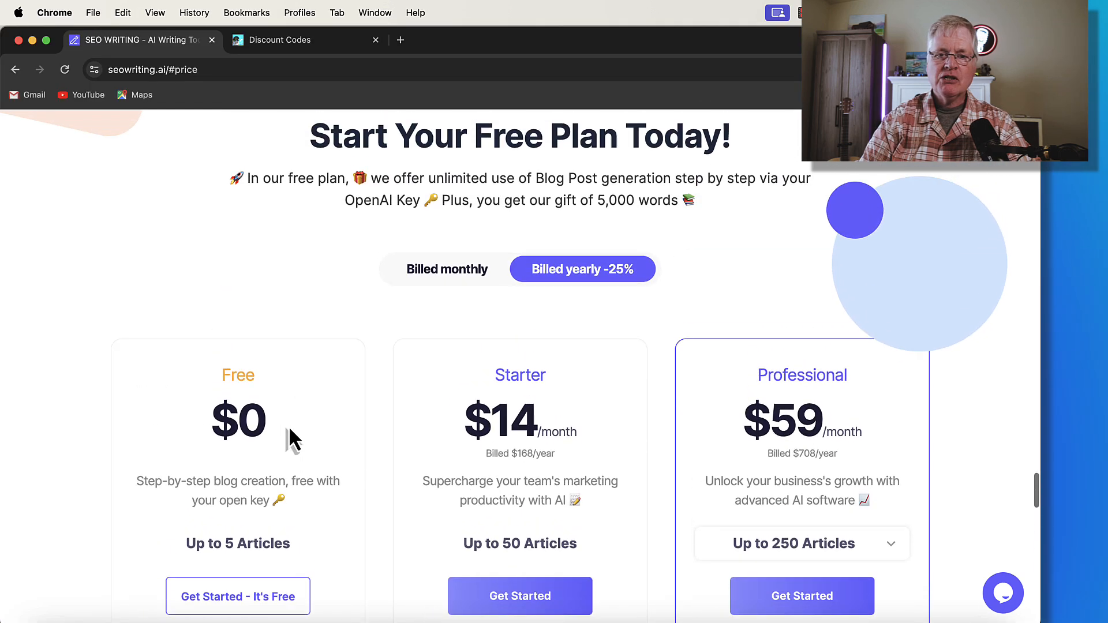
mouse_move(452, 290)
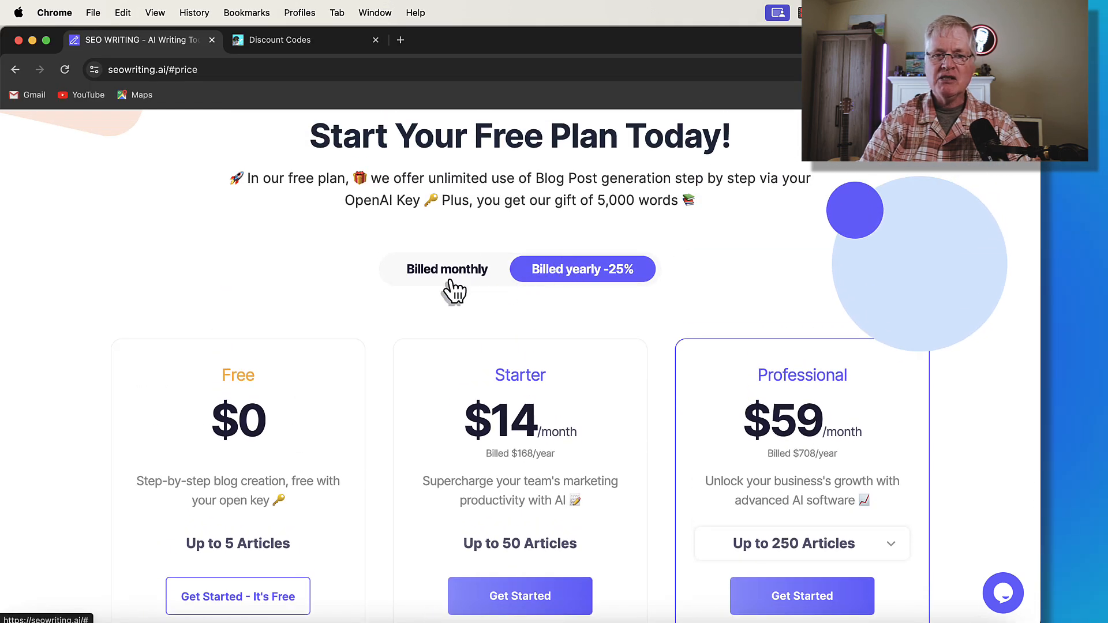
scroll(down, 3)
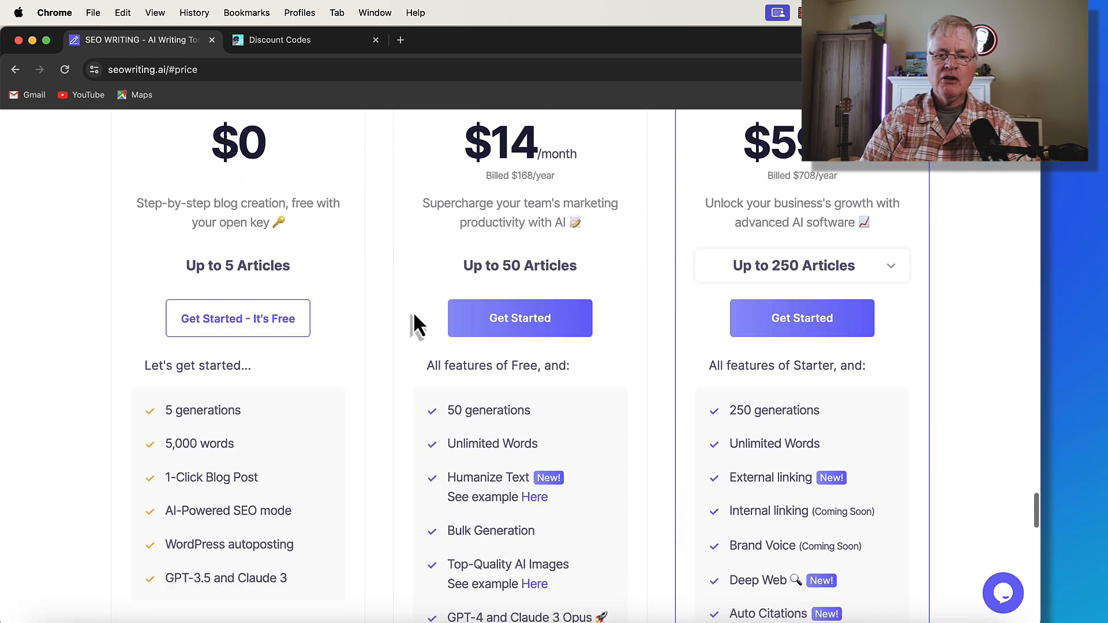
scroll(up, 3)
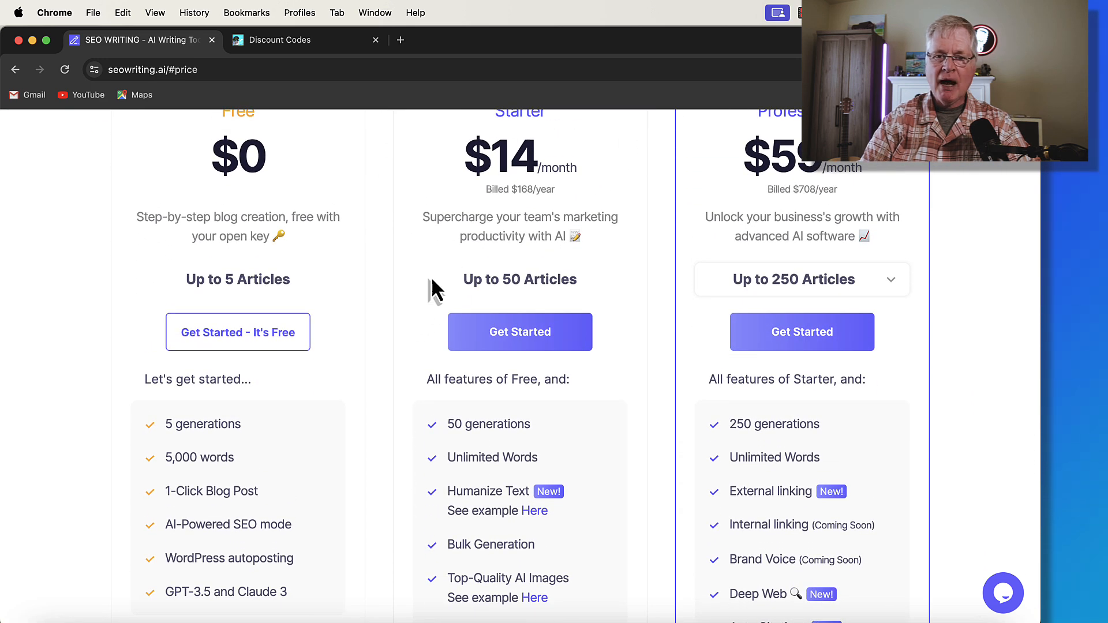
mouse_move(650, 279)
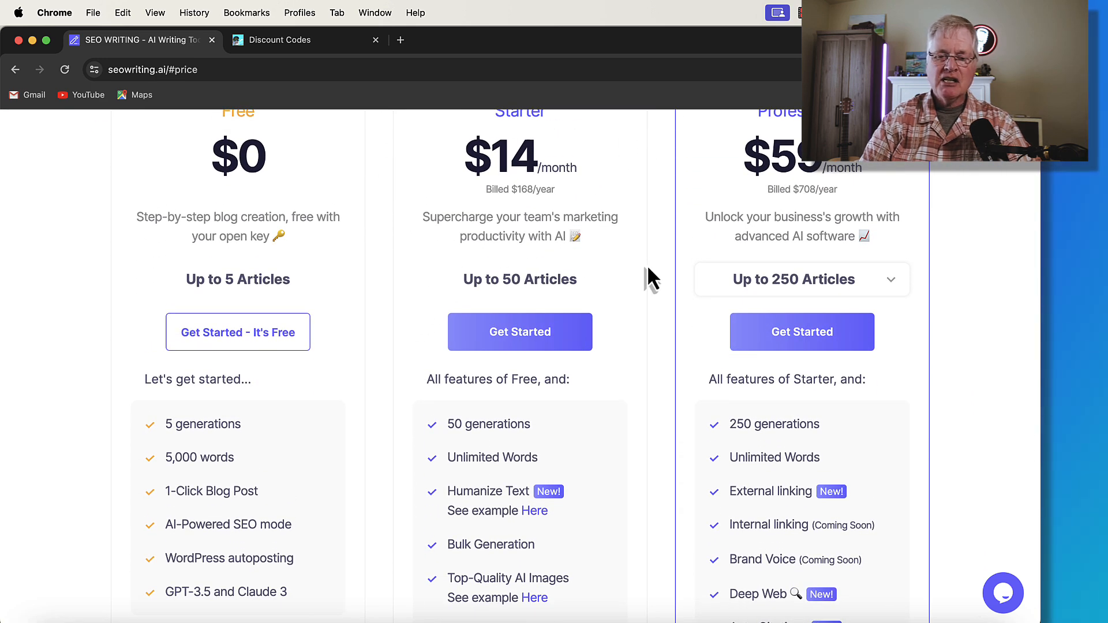
scroll(down, 3)
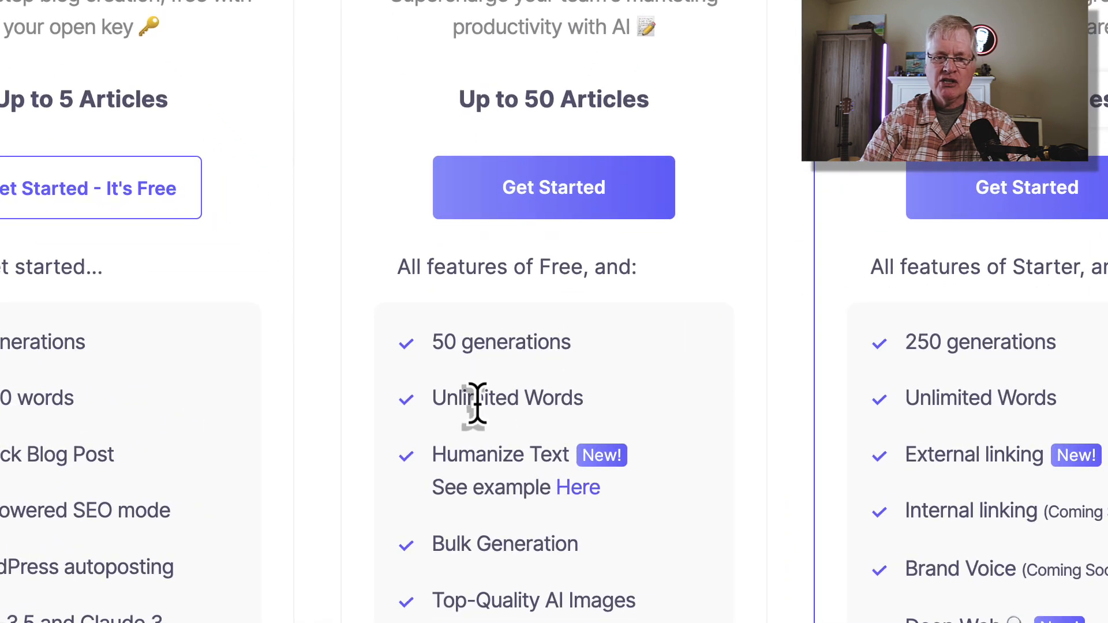
mouse_move(434, 409)
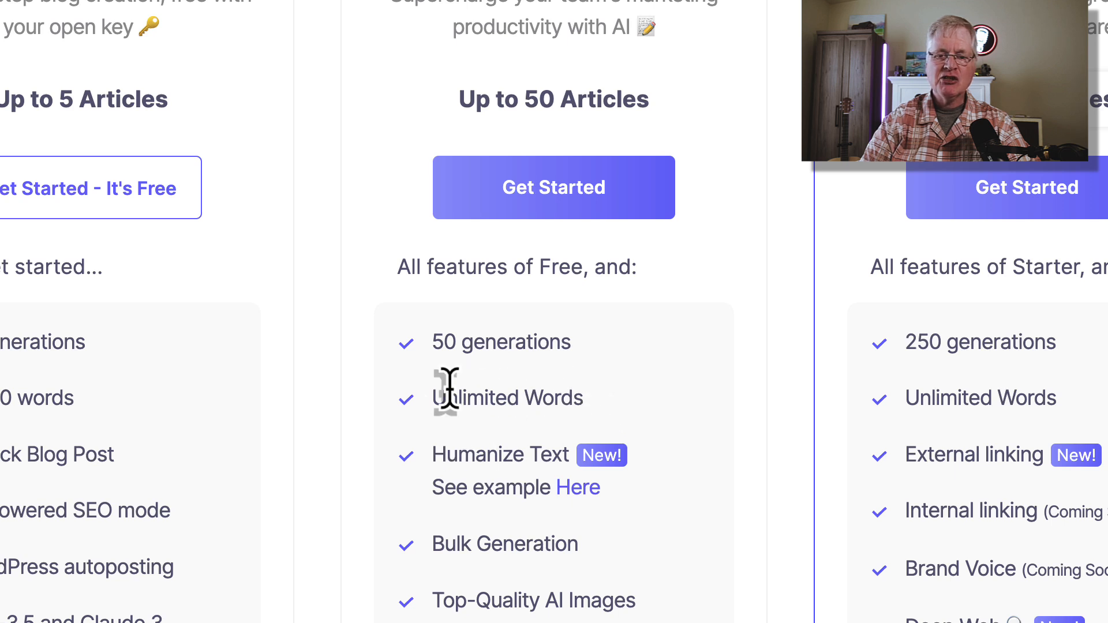
mouse_move(438, 341)
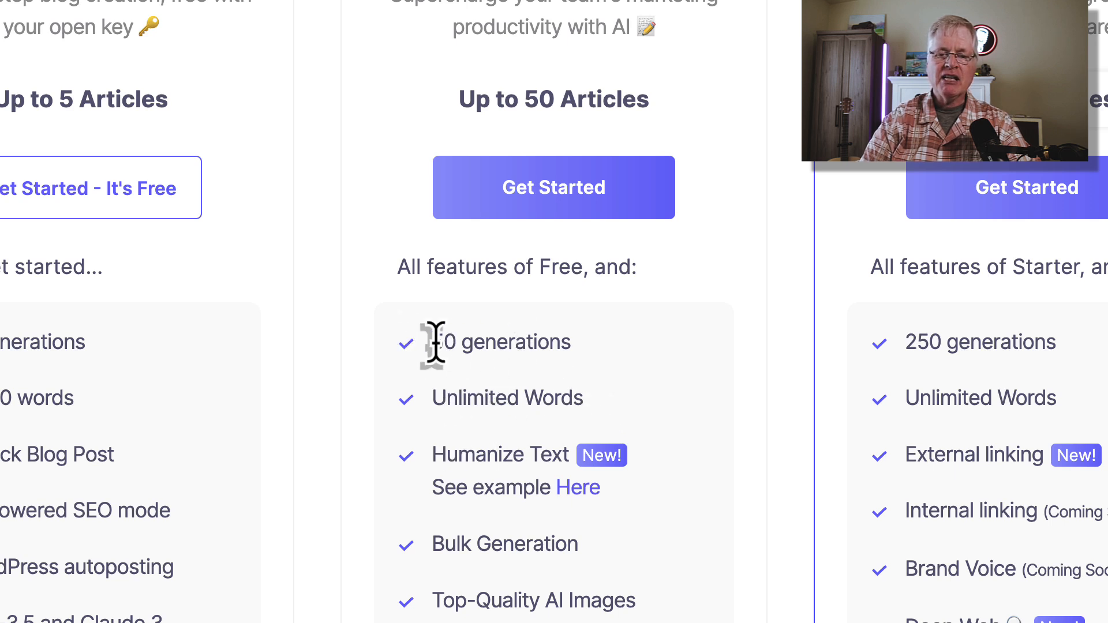
mouse_move(540, 346)
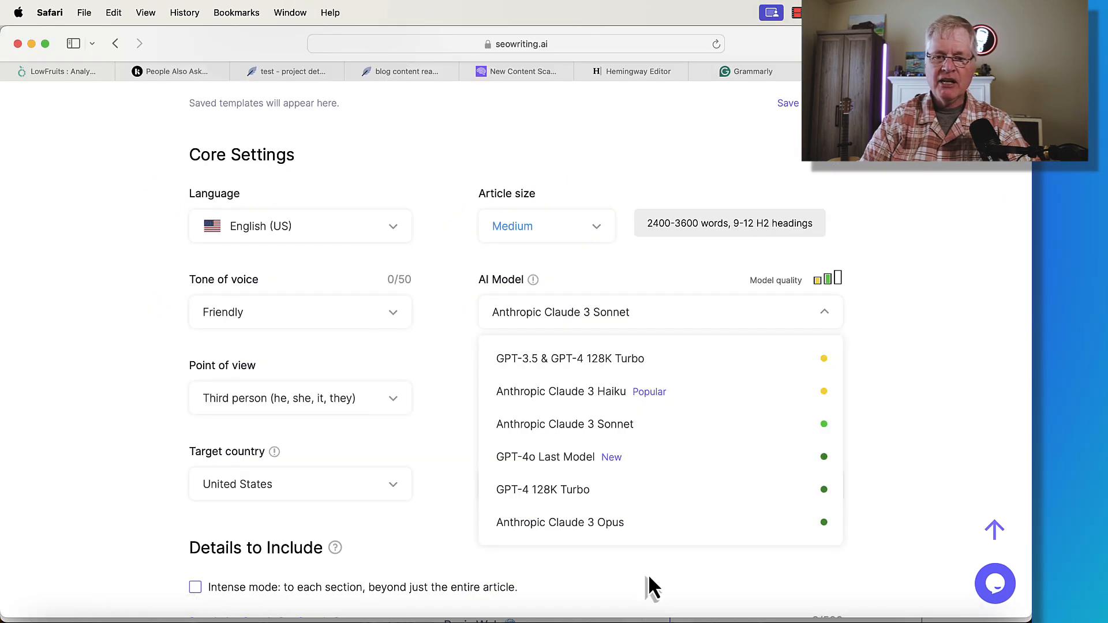
mouse_move(713, 431)
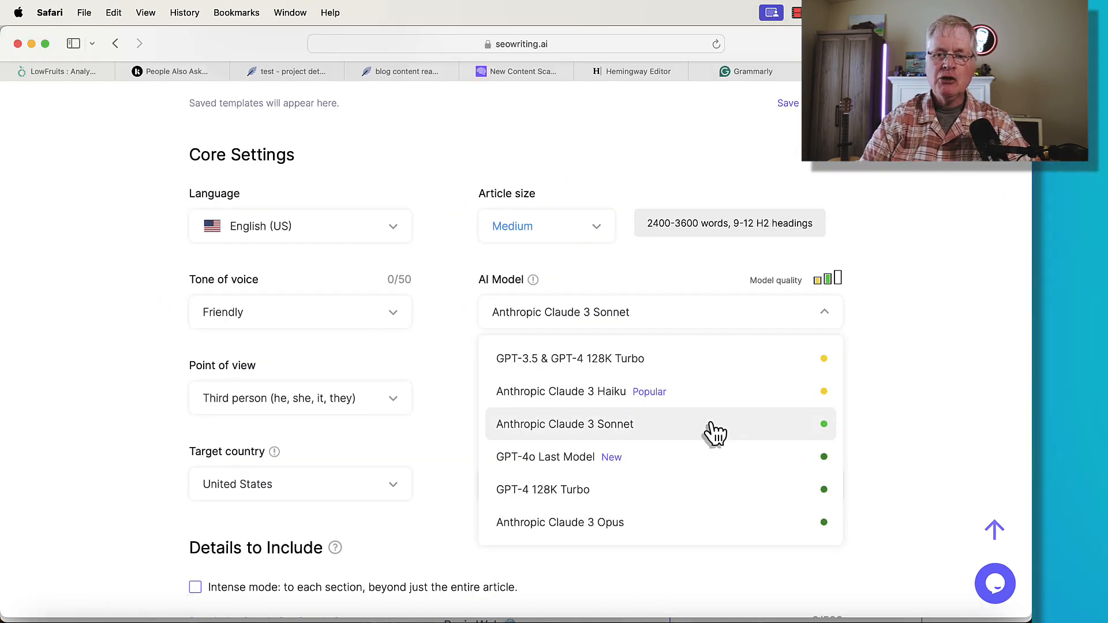
mouse_move(678, 437)
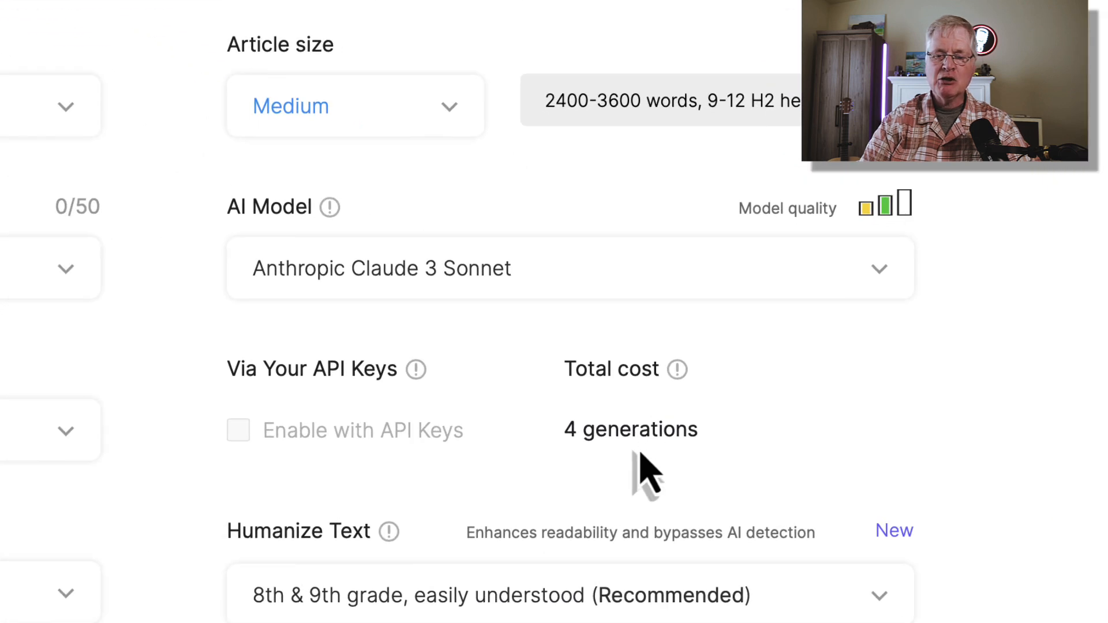
mouse_move(862, 297)
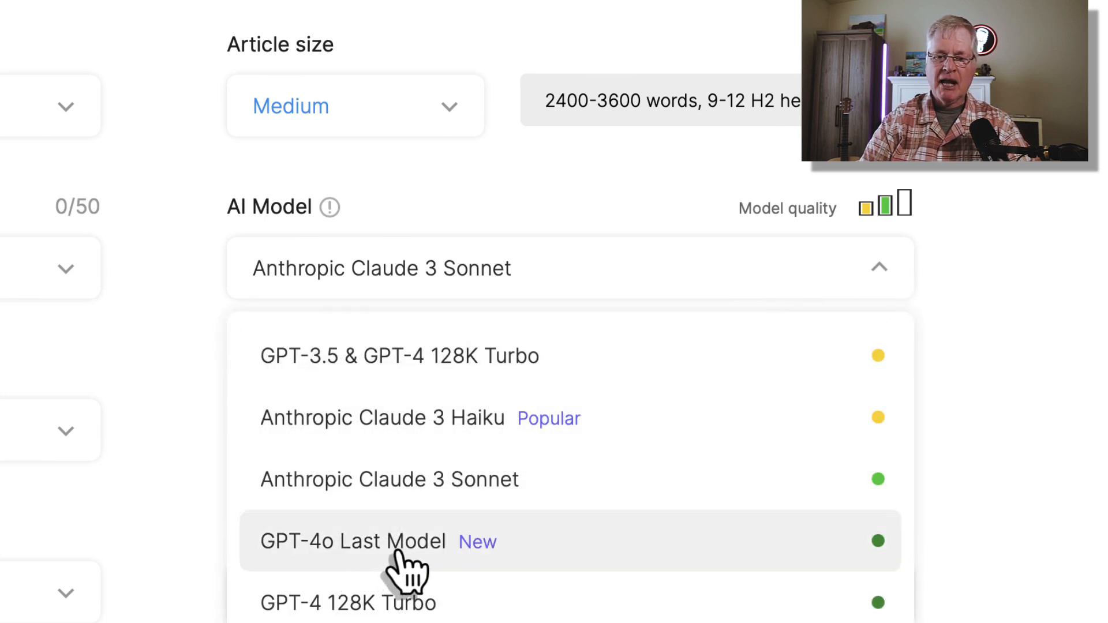
Step: Try GPT-4o Last Model and GPT-4 128K Turbo as the AI model, then reopen the model list
click(353, 541)
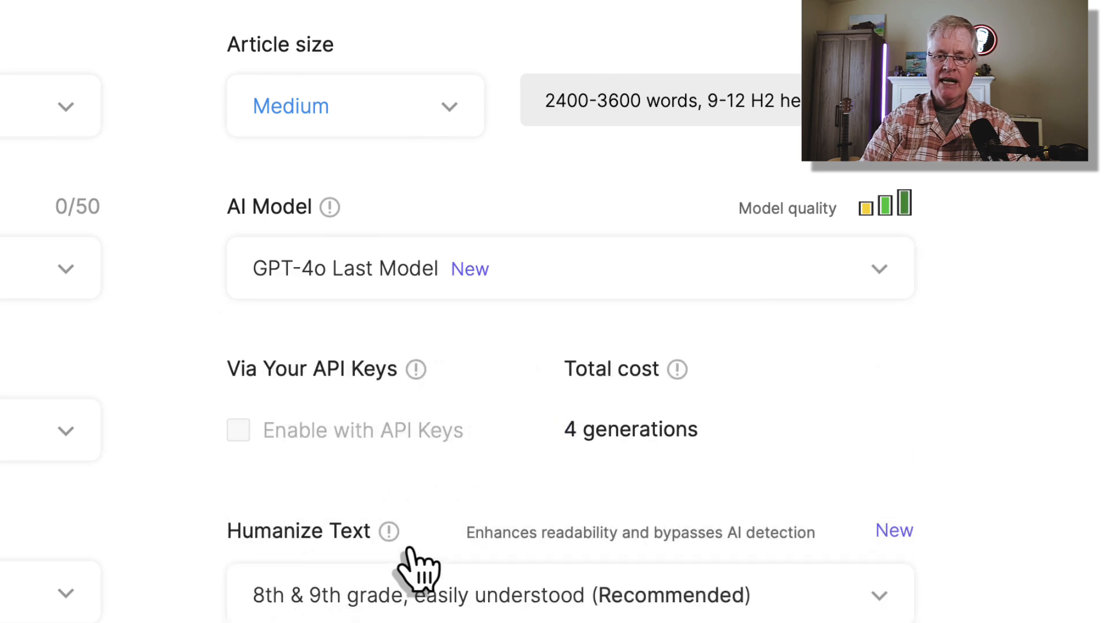
mouse_move(639, 438)
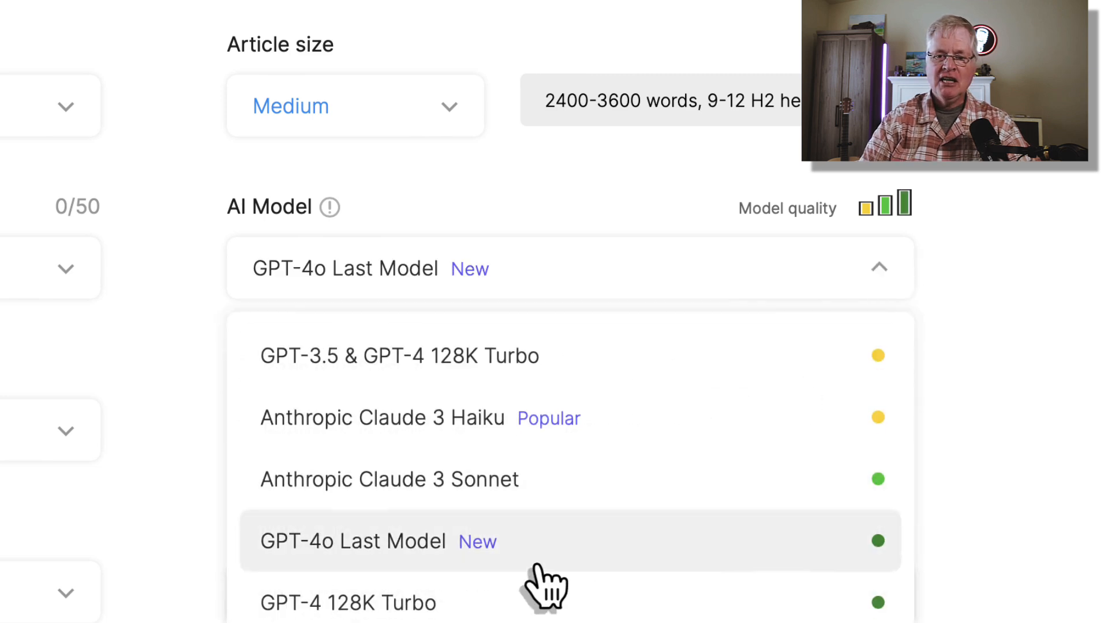
click(347, 602)
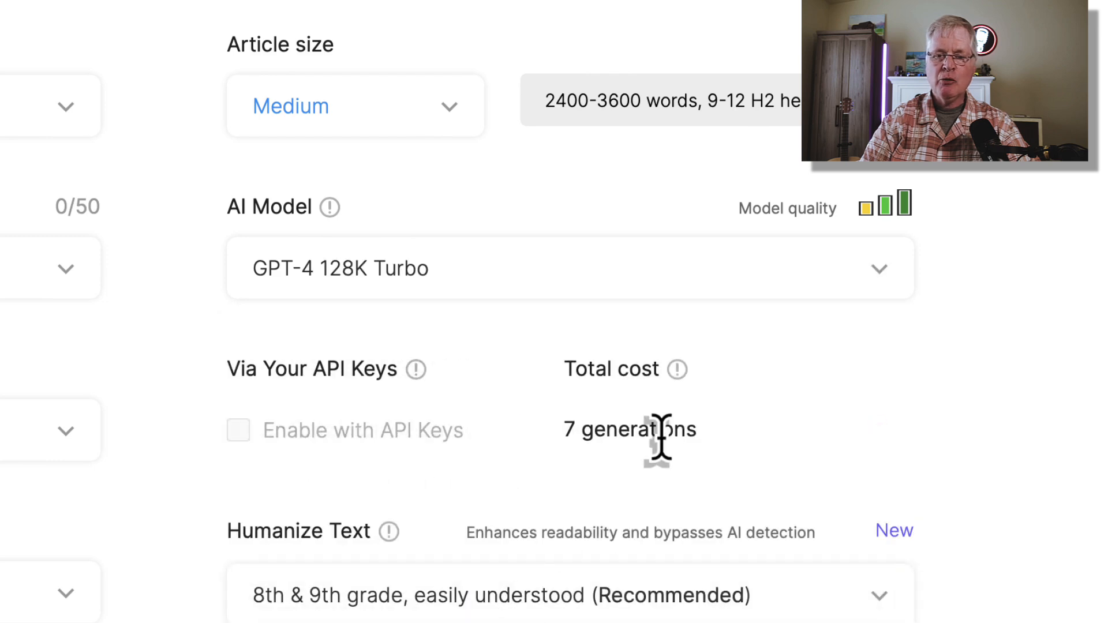
mouse_move(894, 286)
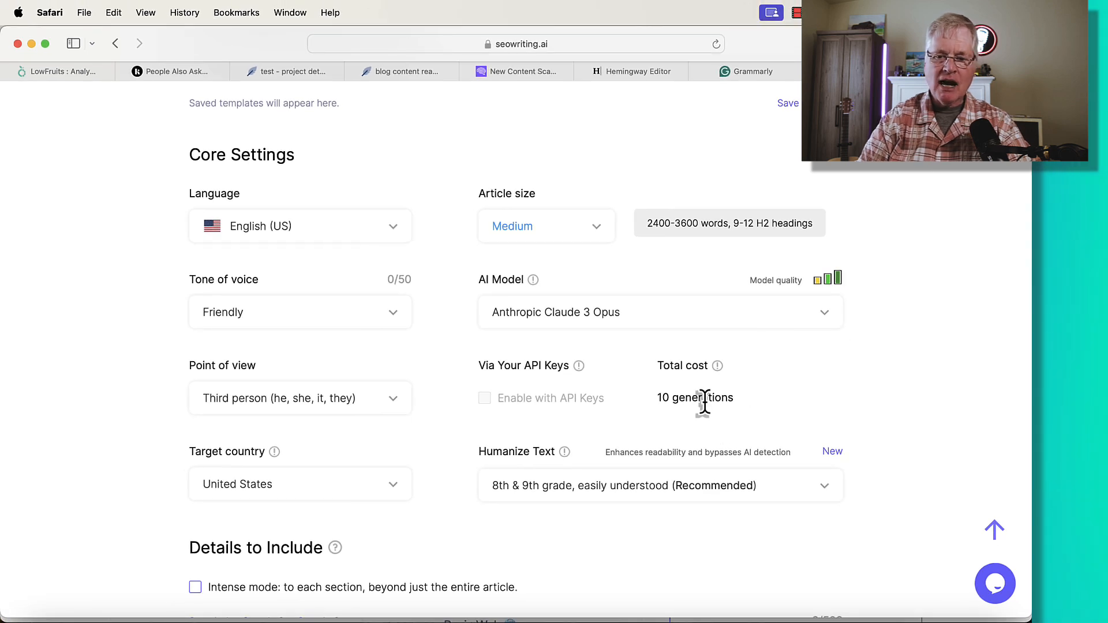
mouse_move(799, 381)
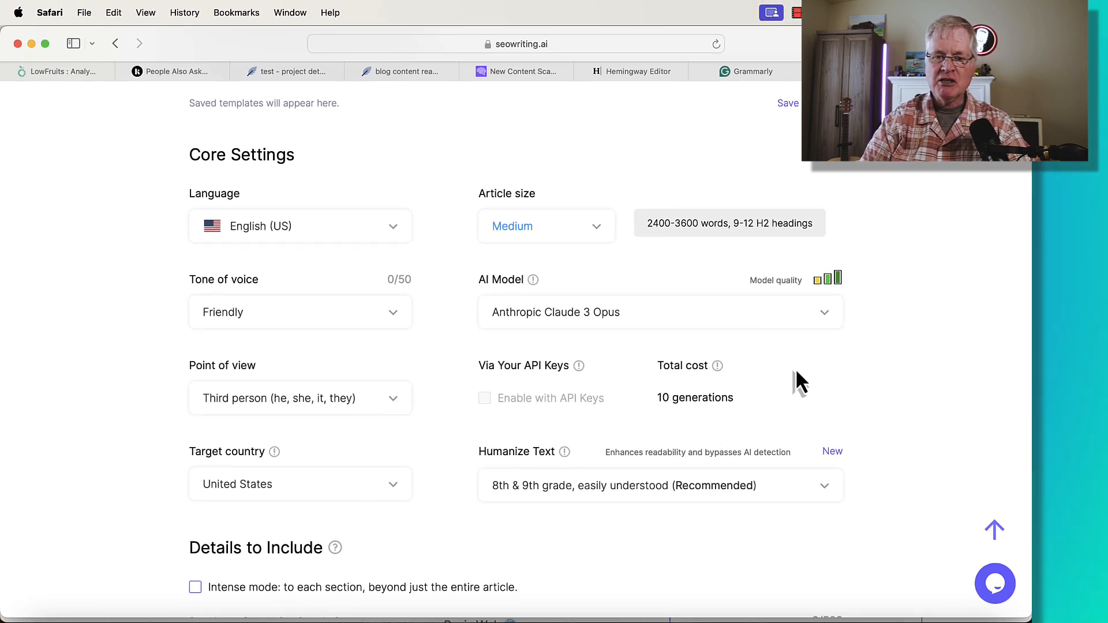
mouse_move(843, 333)
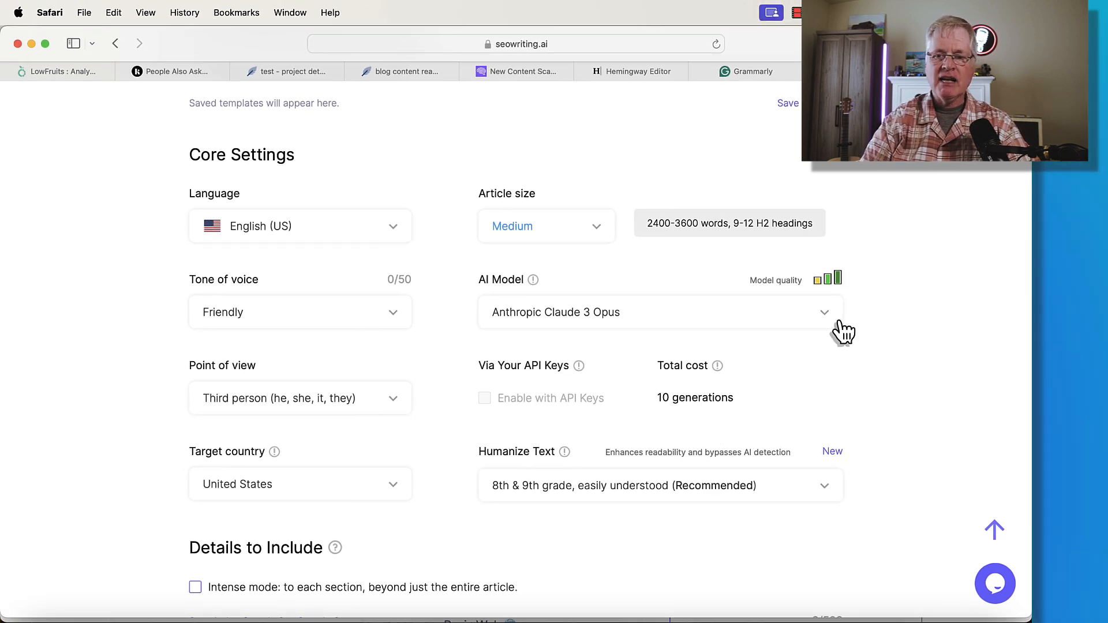
click(823, 312)
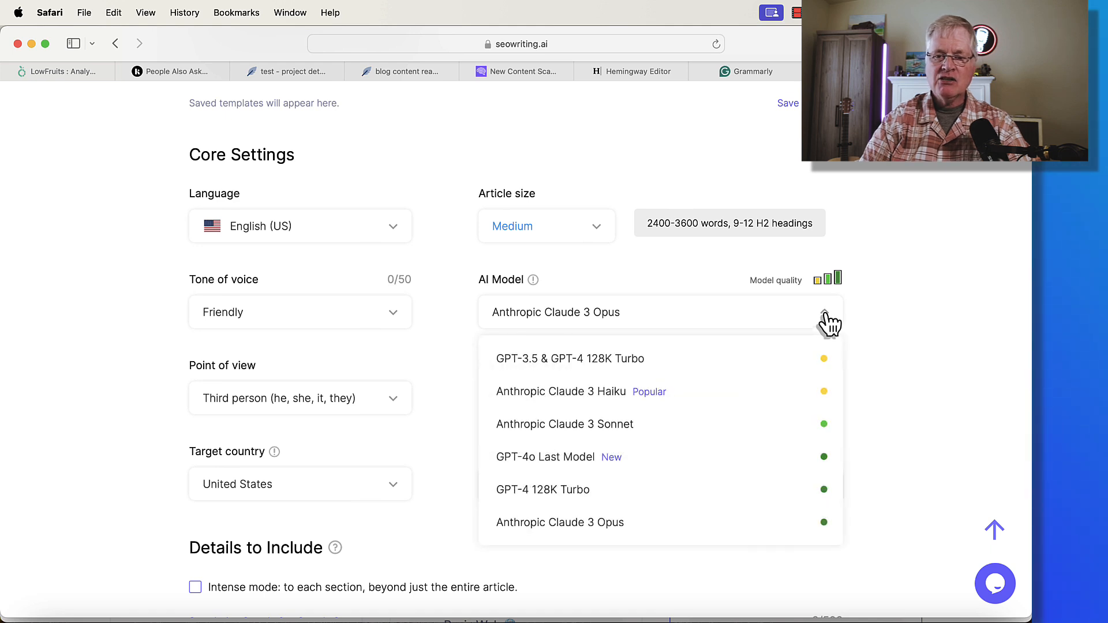
mouse_move(743, 424)
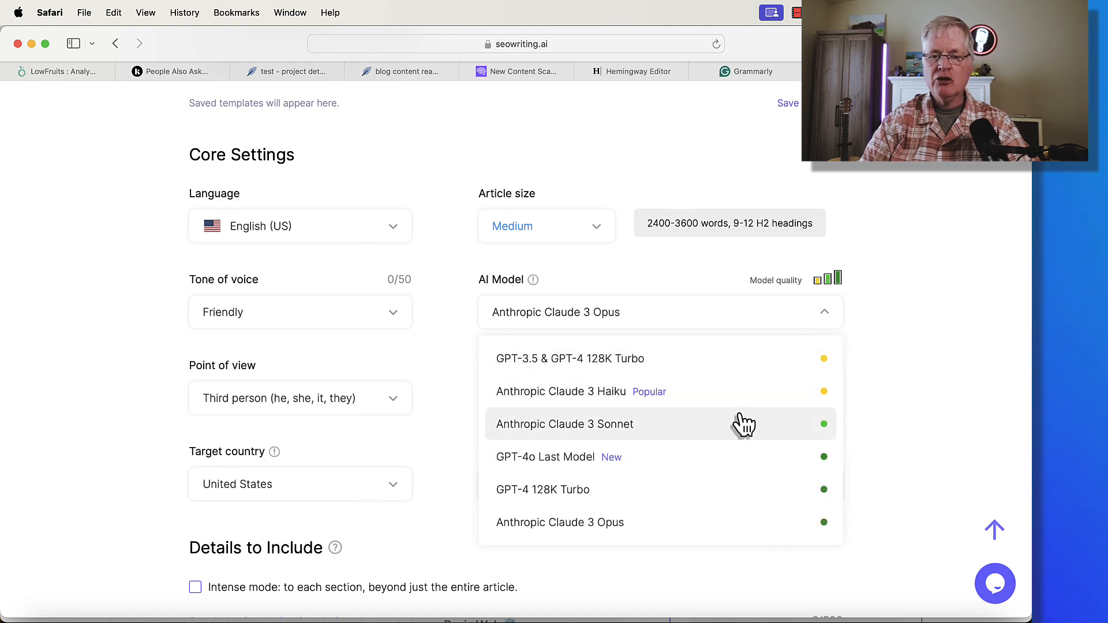
mouse_move(650, 433)
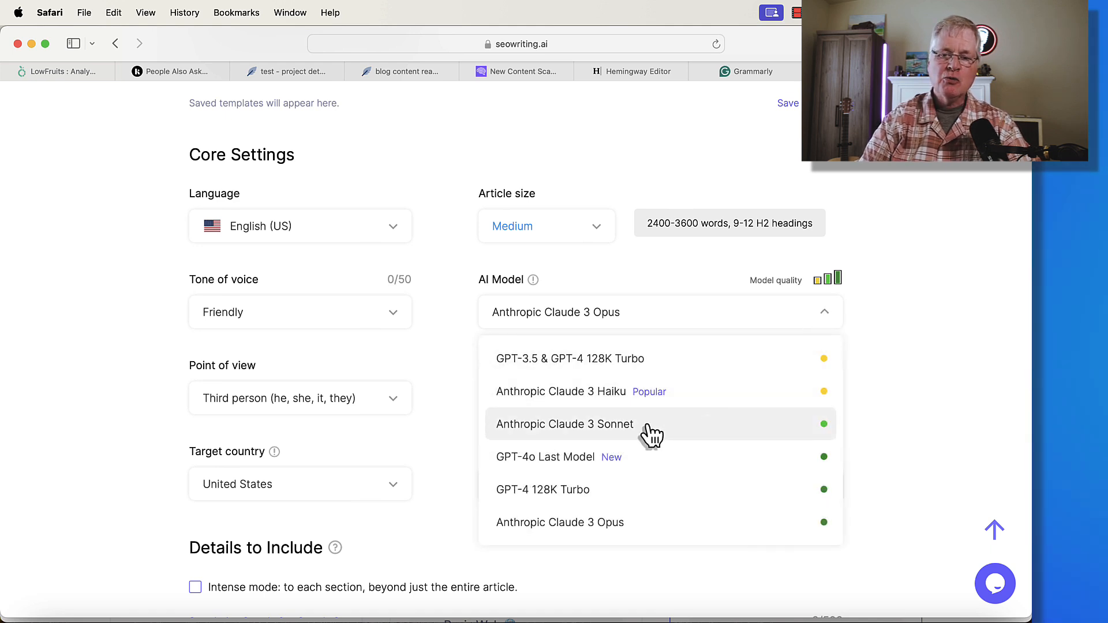
mouse_move(639, 472)
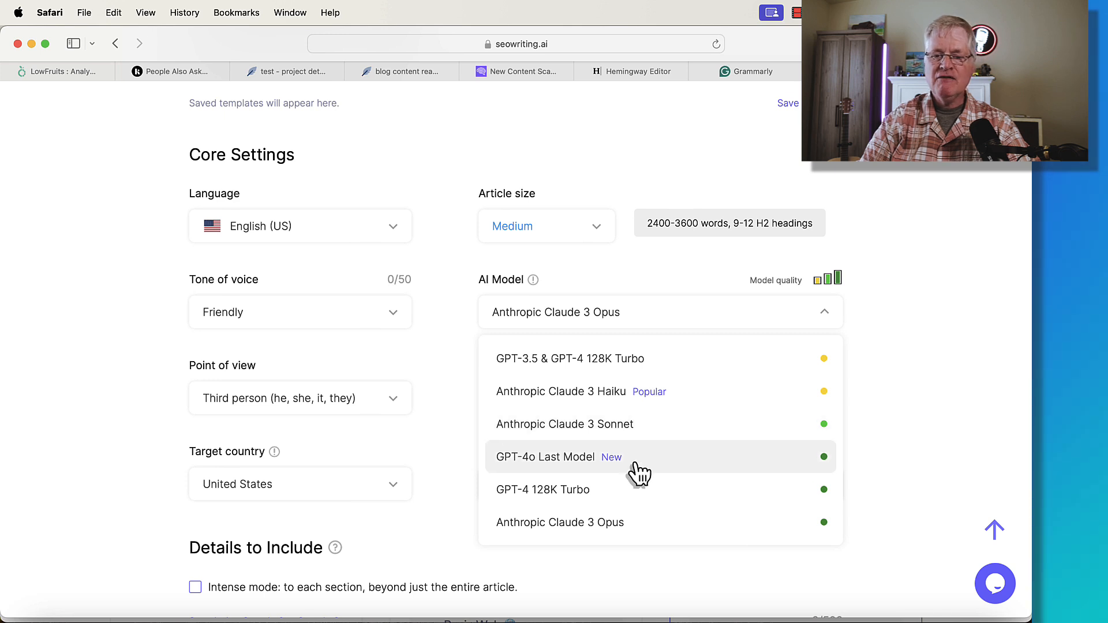
mouse_move(598, 502)
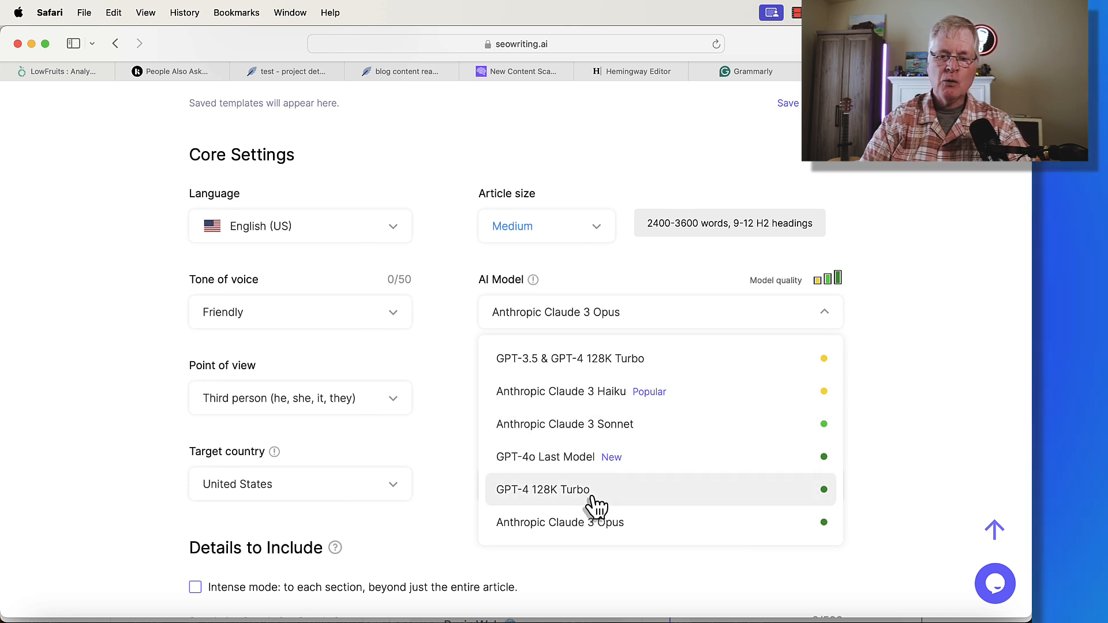
mouse_move(610, 542)
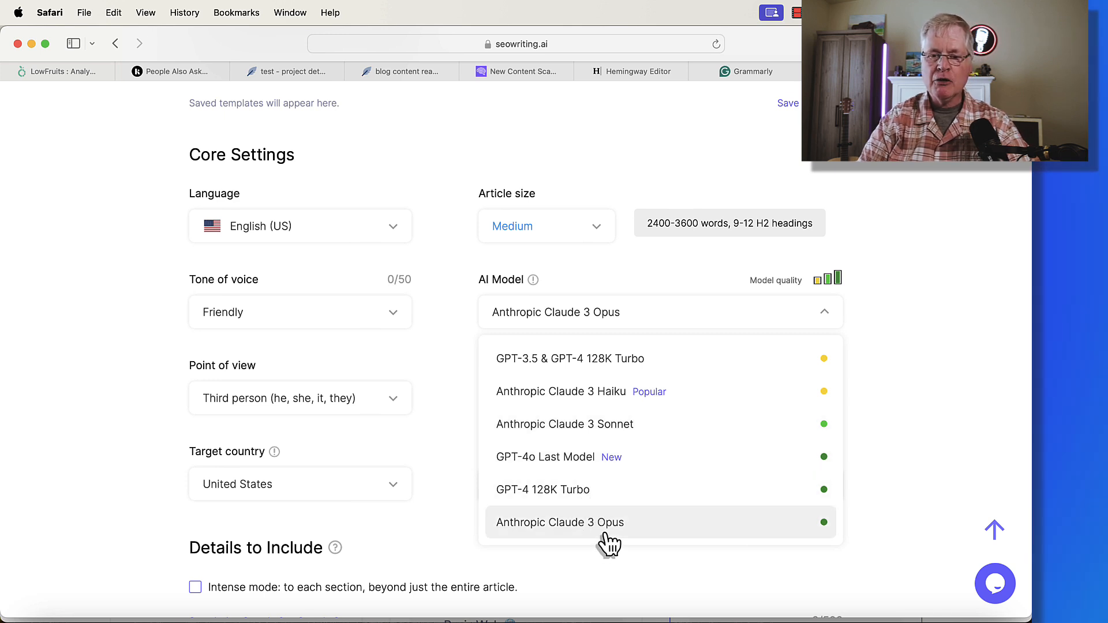
mouse_move(676, 451)
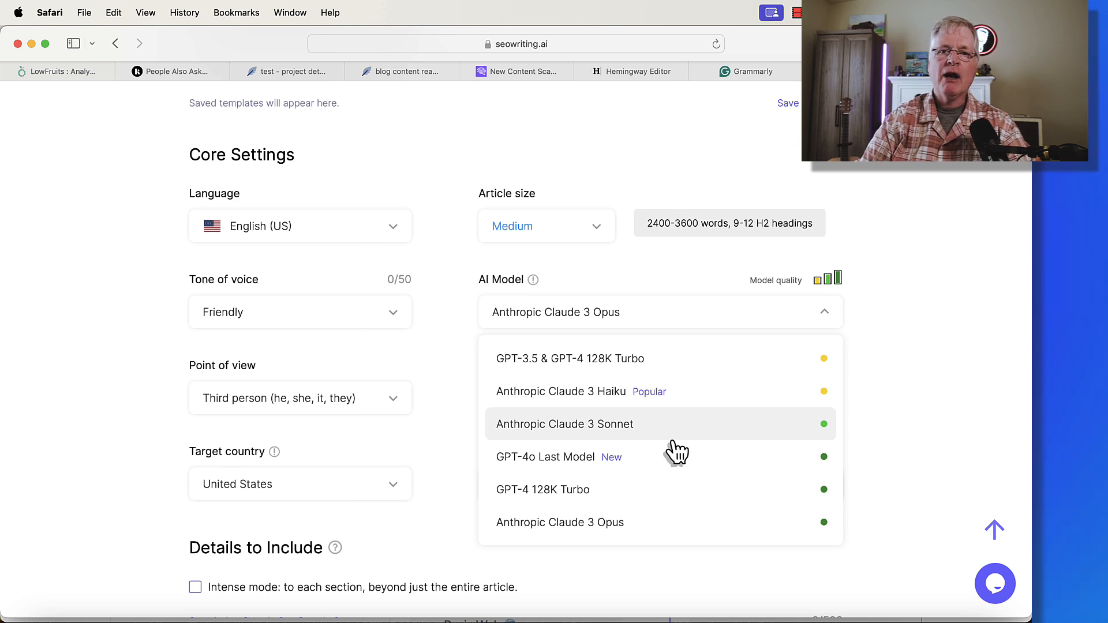
mouse_move(56, 71)
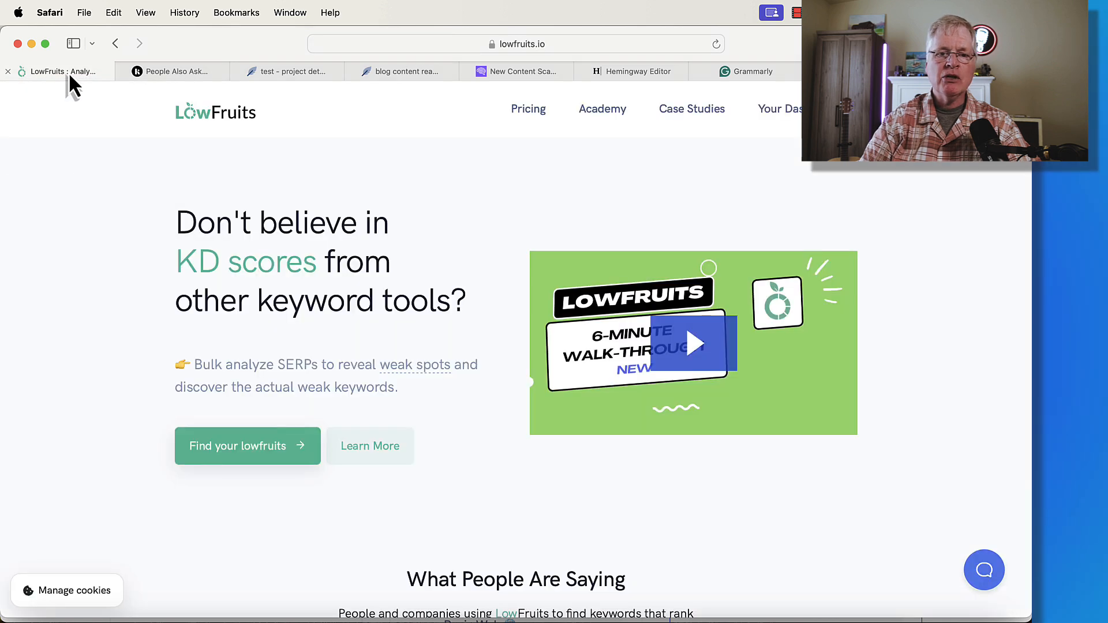
Step: Move from People Also Ask to NeuronWriter's test-project content queries
click(172, 70)
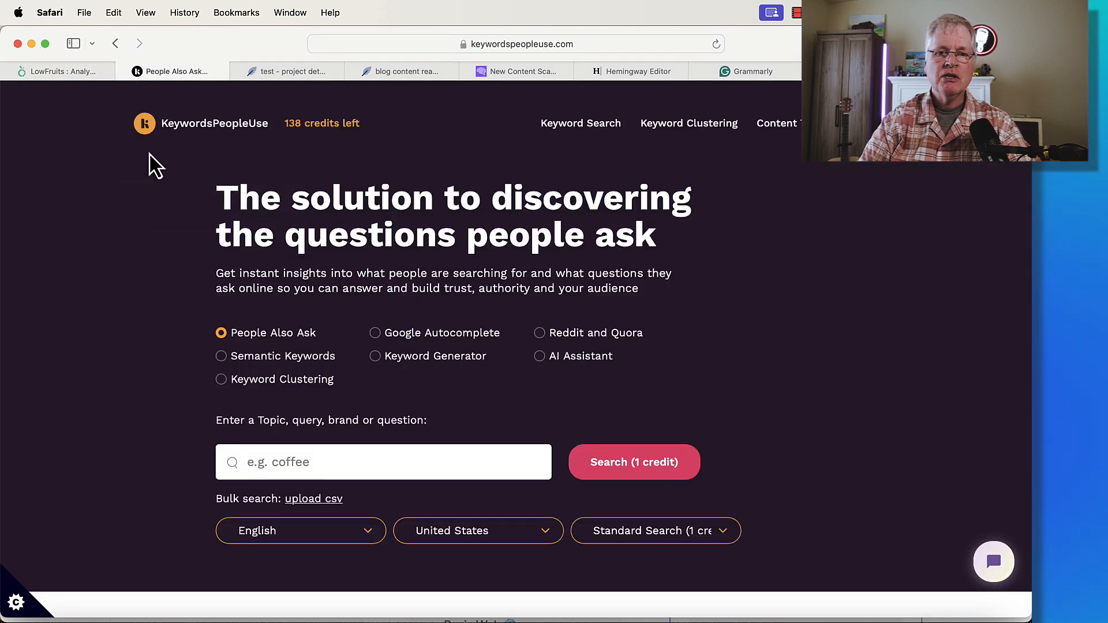
mouse_move(290, 104)
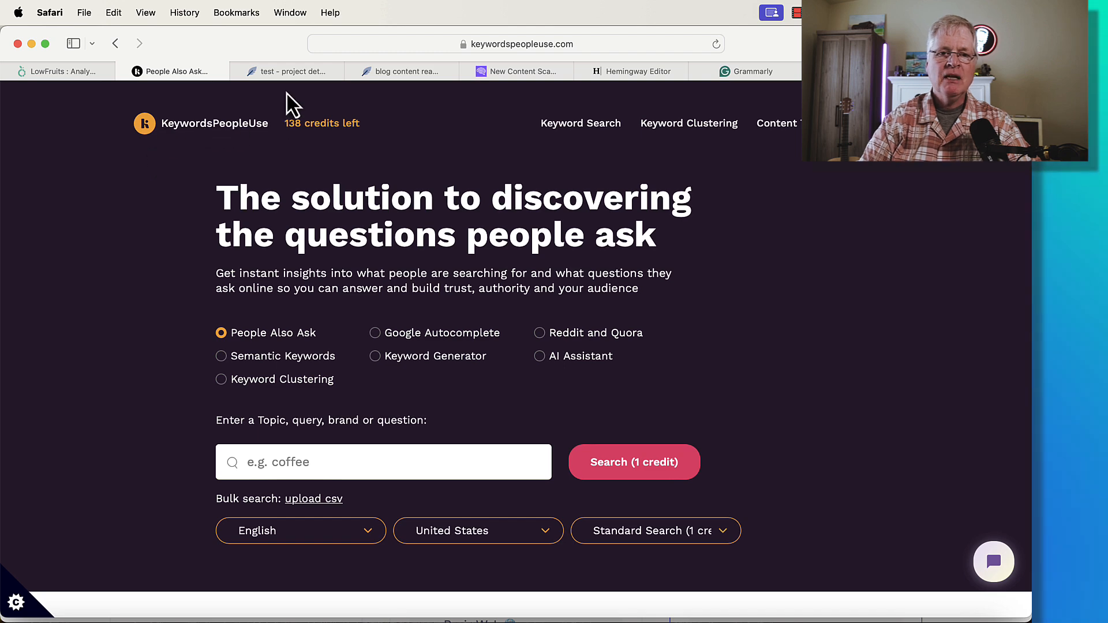
click(290, 70)
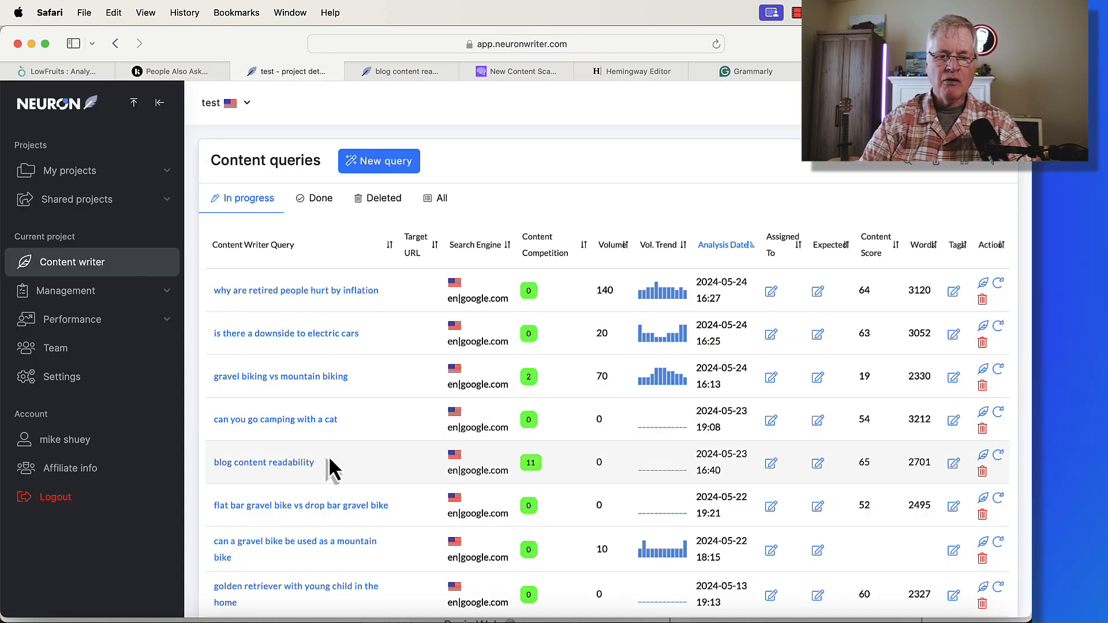
click(263, 462)
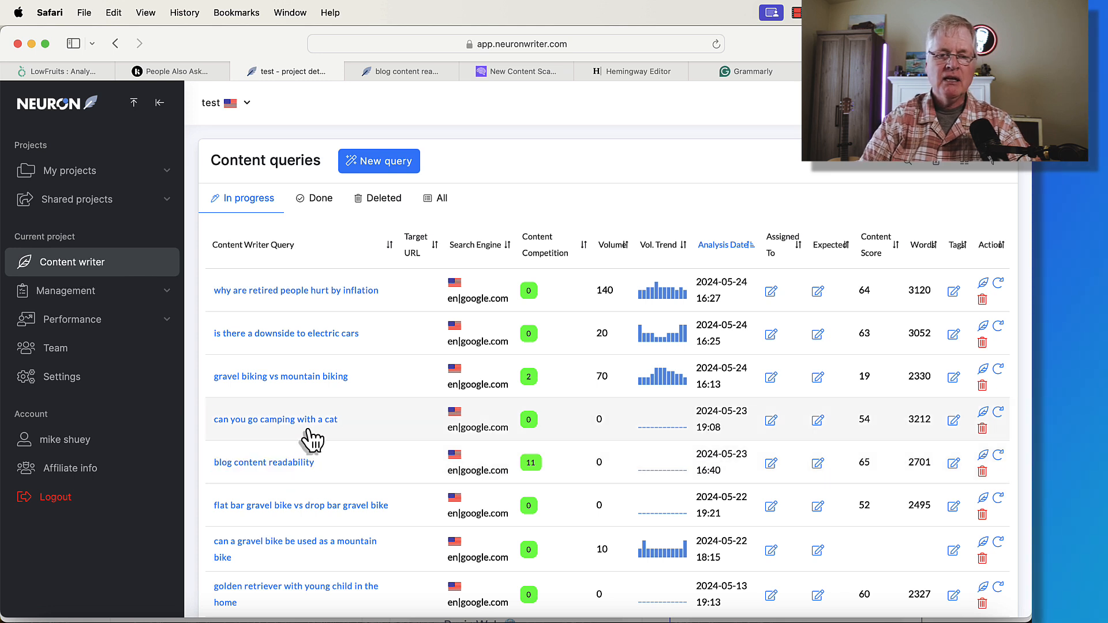
mouse_move(321, 402)
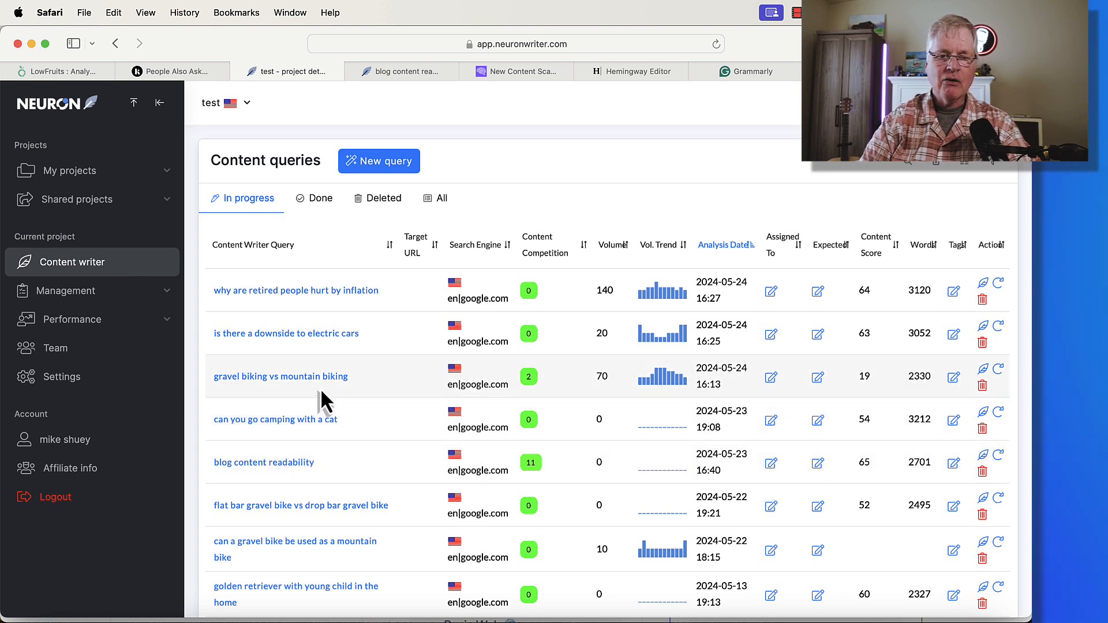
double_click(285, 333)
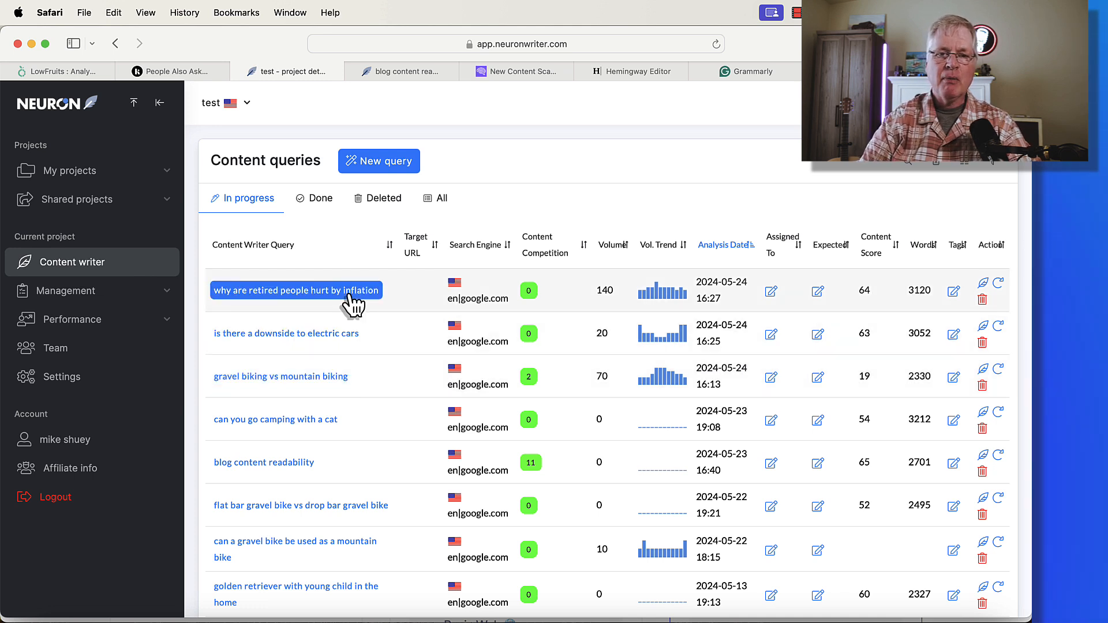
mouse_move(332, 438)
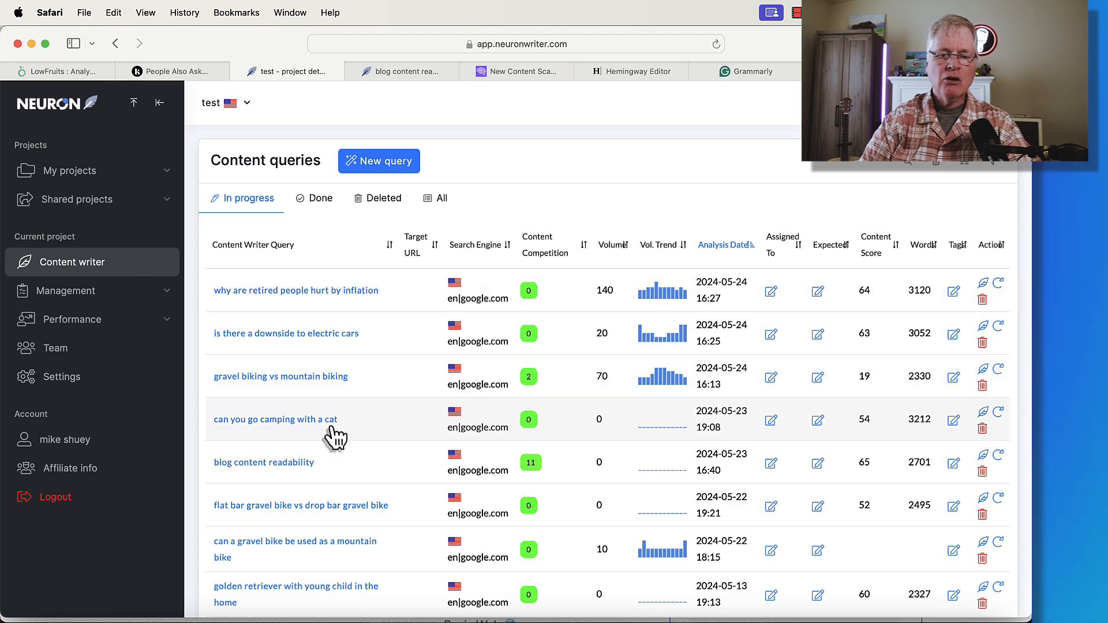
Step: Open the blog content readability article in NeuronWriter's editor, then switch to Originality.ai's scanner
click(264, 462)
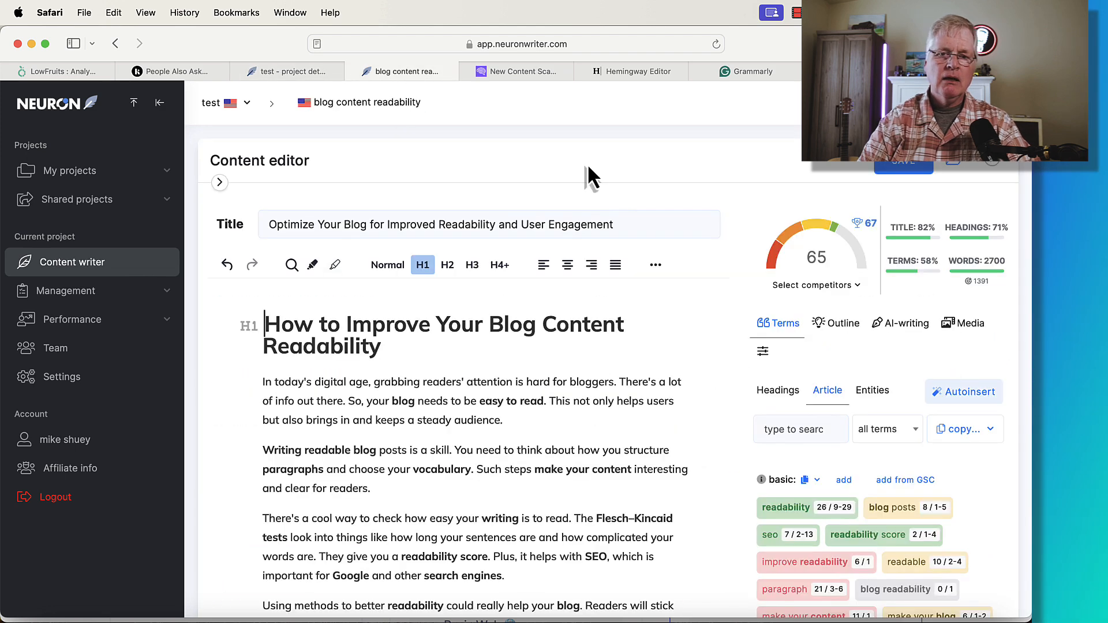
mouse_move(397, 410)
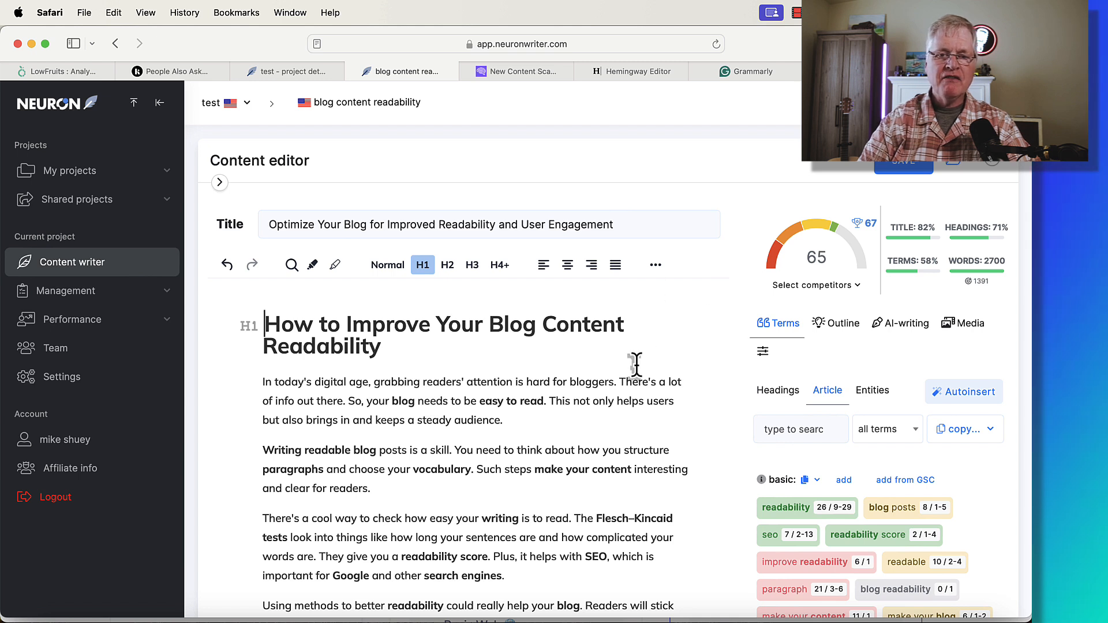
mouse_move(761, 290)
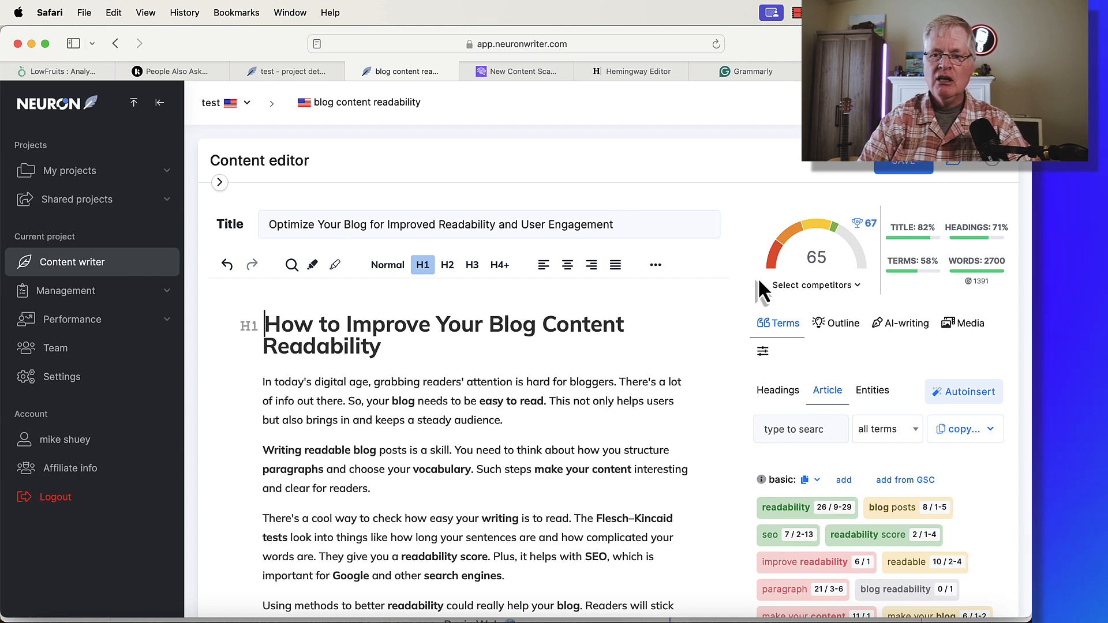
mouse_move(699, 290)
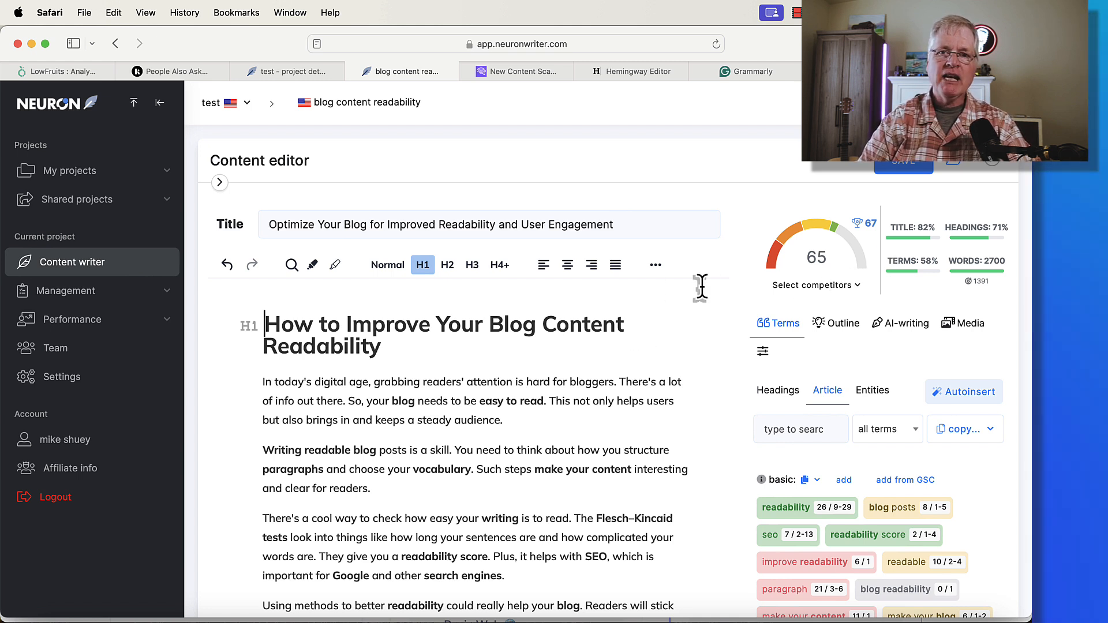
mouse_move(579, 370)
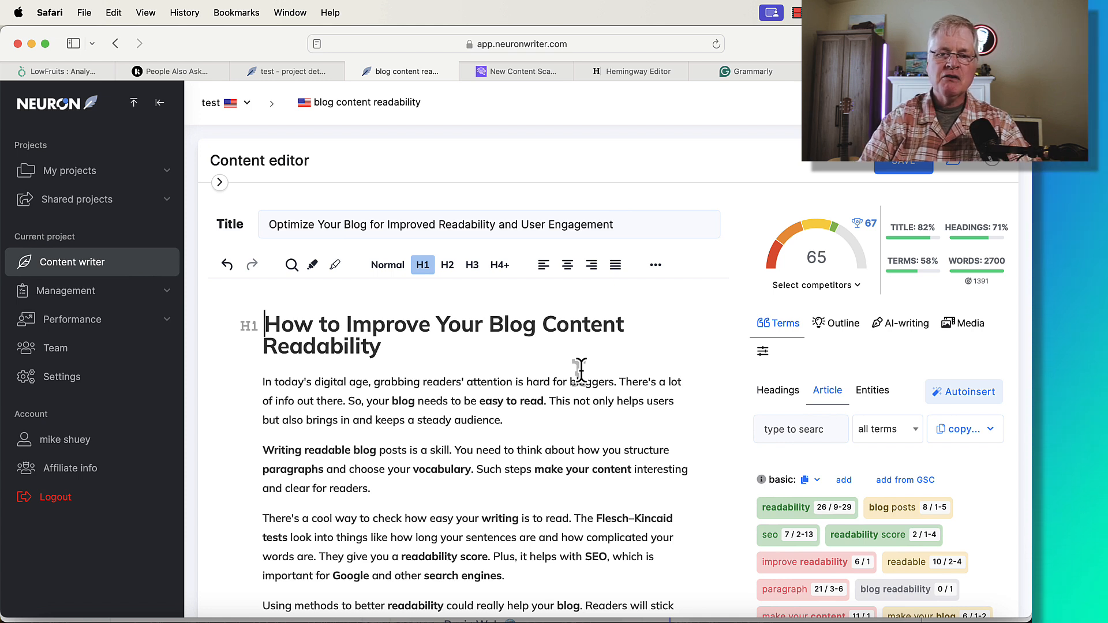
mouse_move(523, 364)
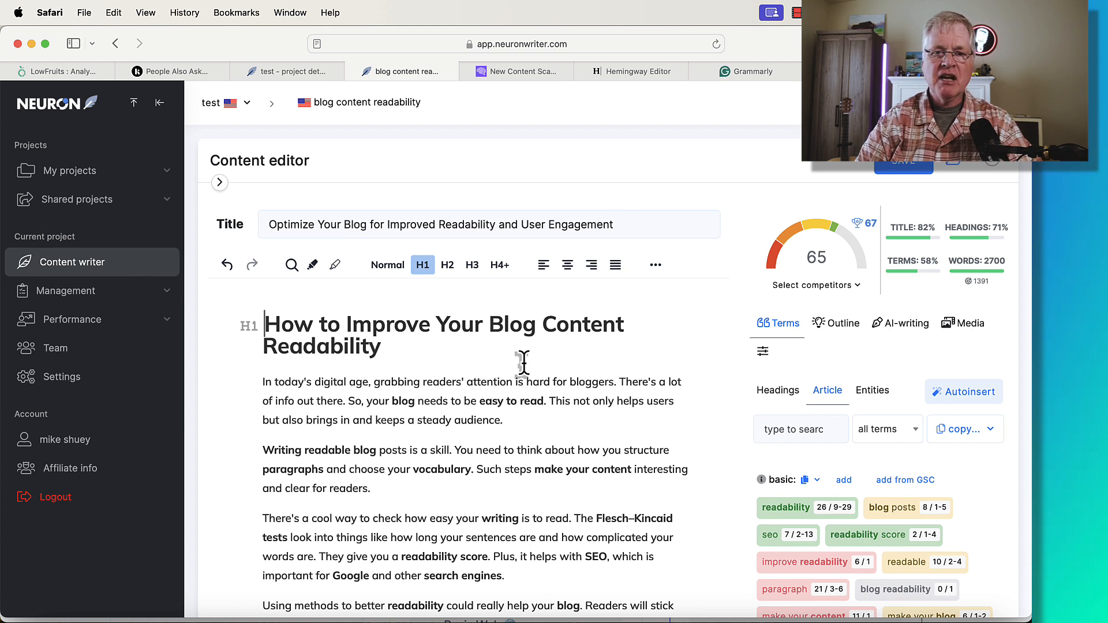
mouse_move(507, 212)
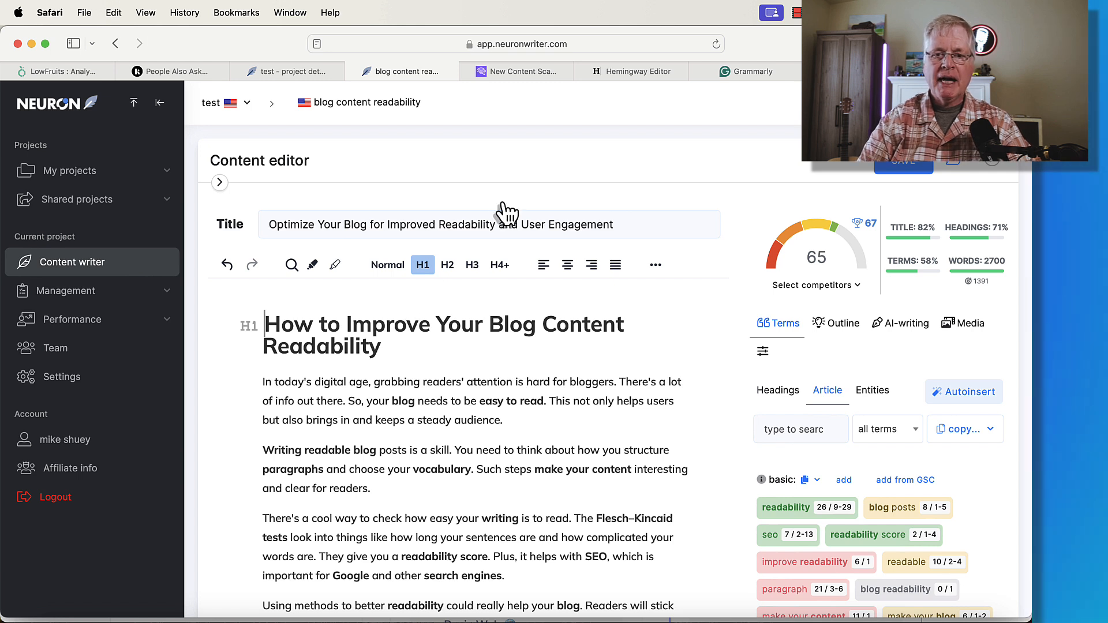
mouse_move(812, 320)
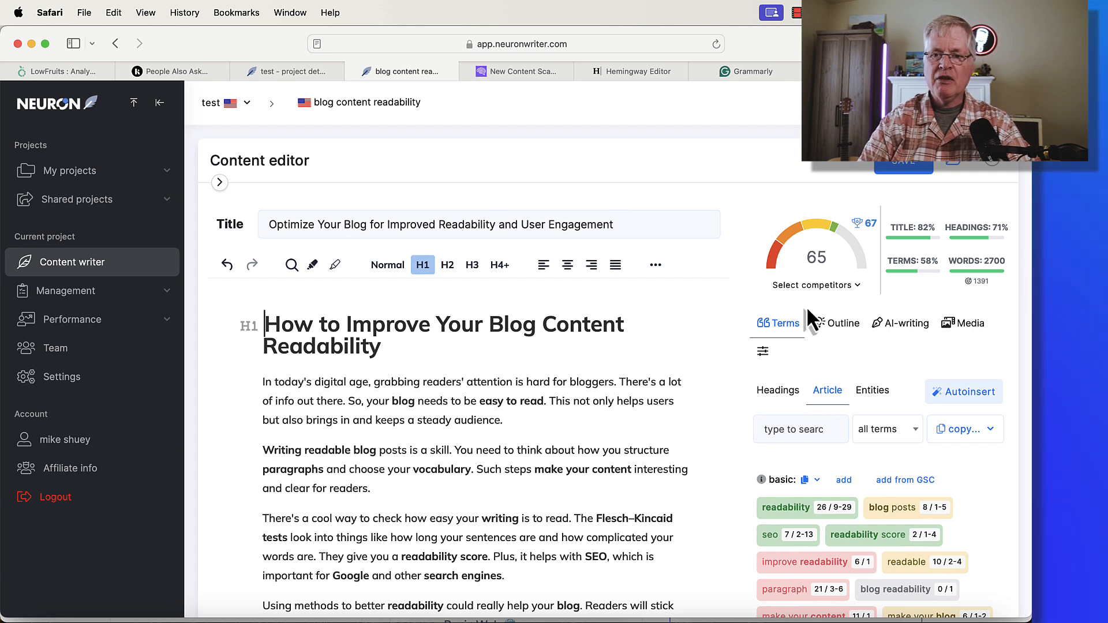
mouse_move(533, 272)
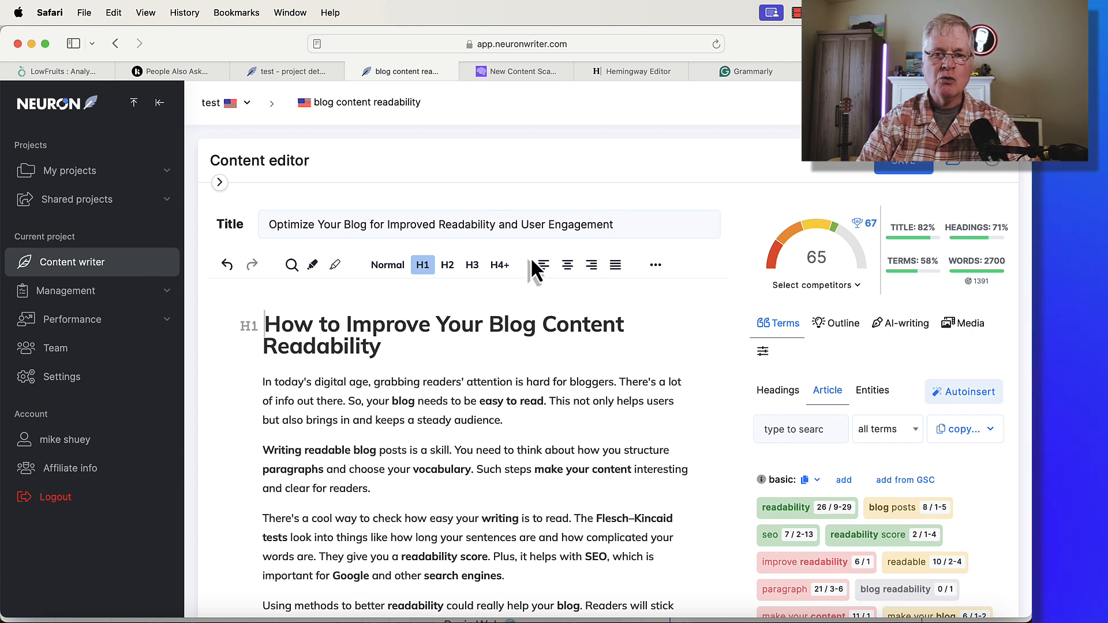
click(525, 71)
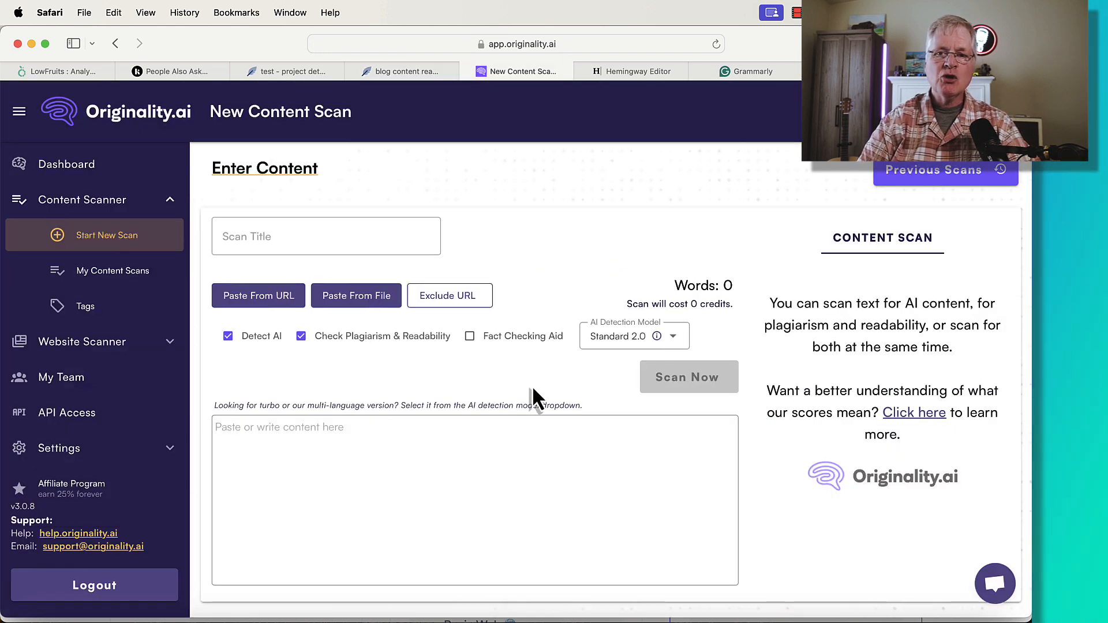
mouse_move(636, 70)
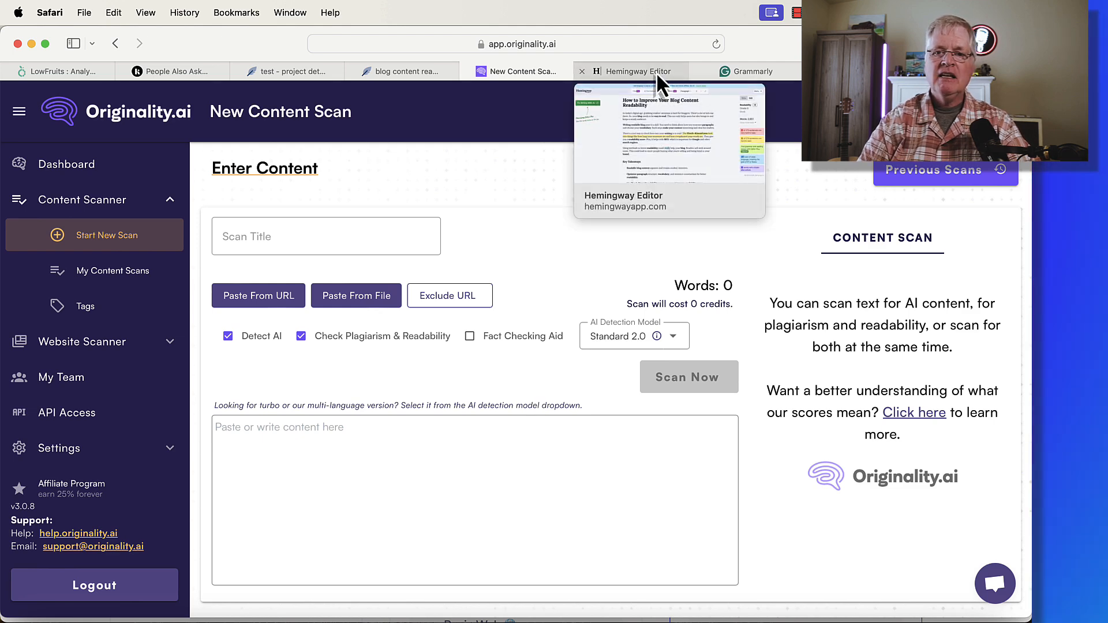
Step: View the readability article in Hemingway (Grade 8), then in Grammarly (133 suggestions)
click(633, 71)
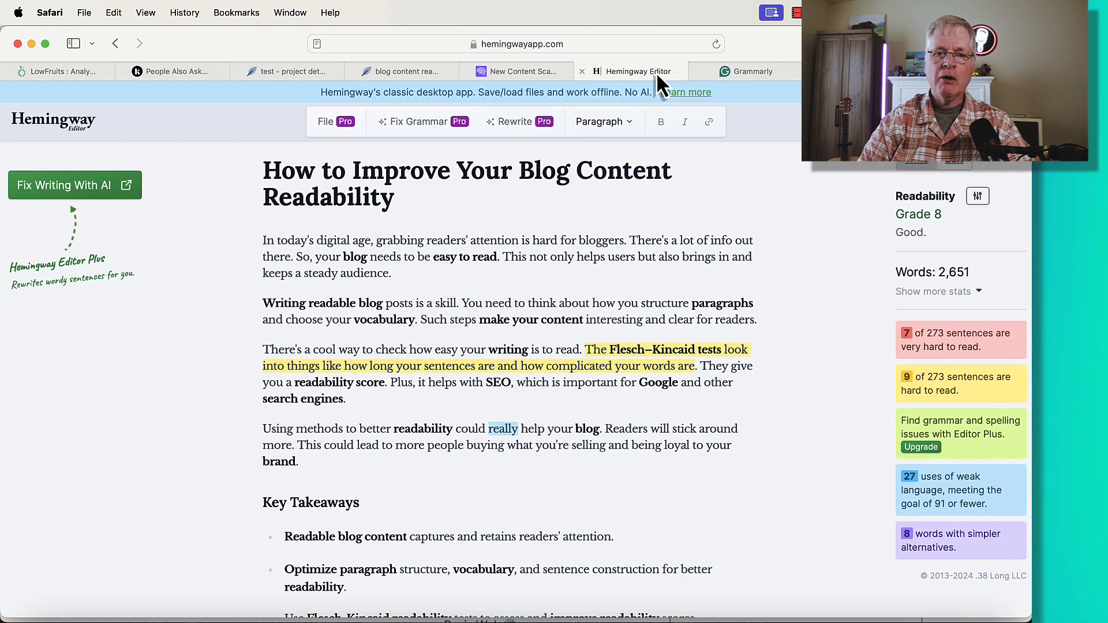
mouse_move(666, 219)
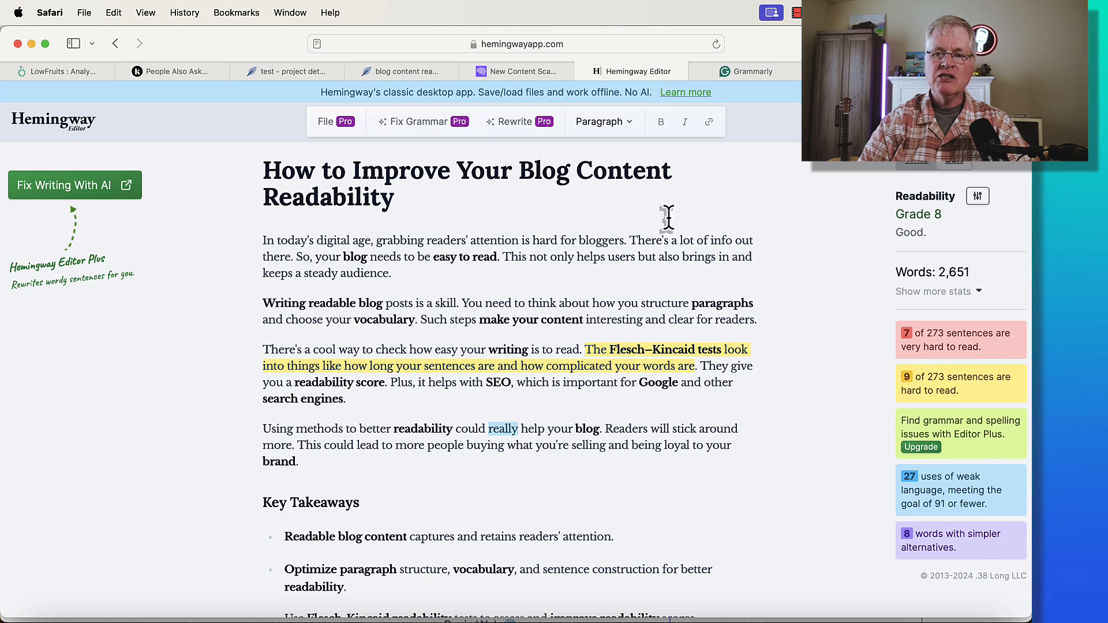
click(744, 71)
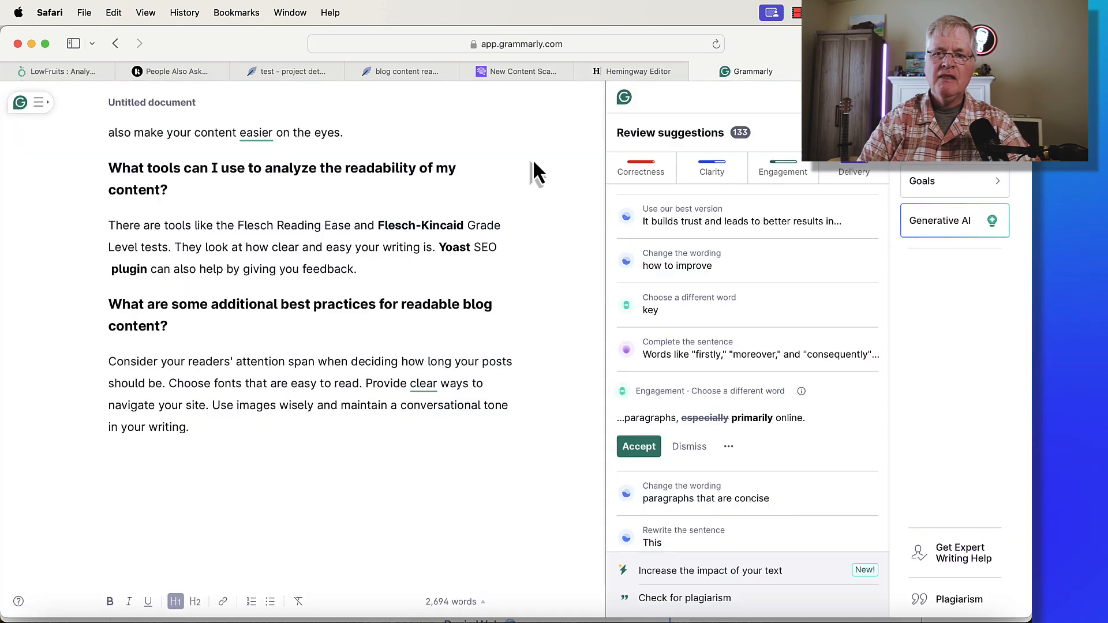
mouse_move(501, 183)
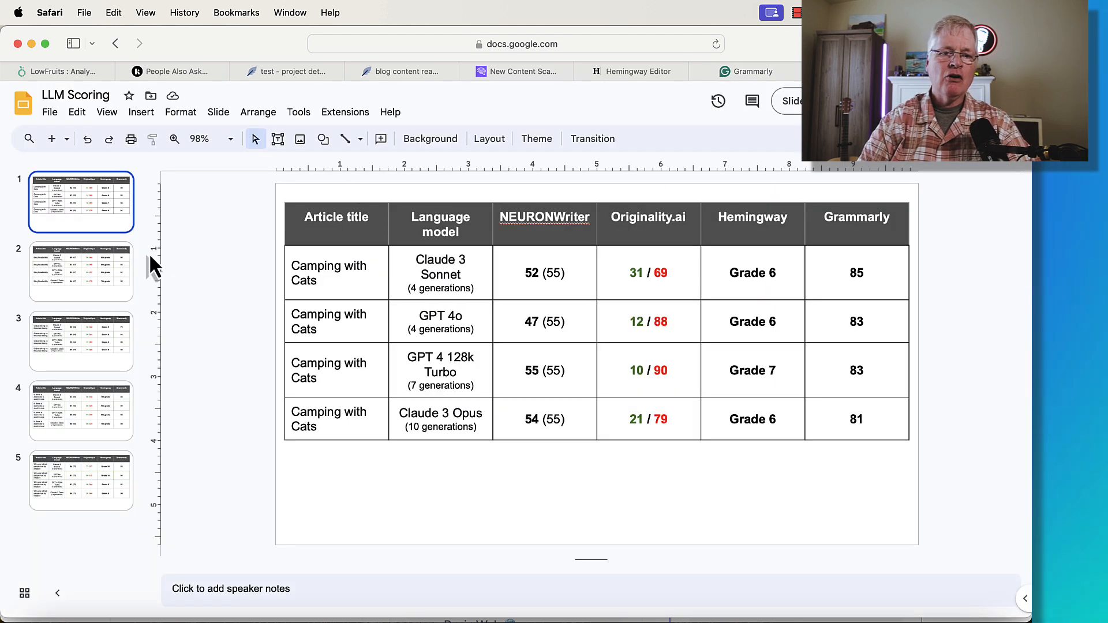
Step: Select the gravel biking scores slide in the LLM Scoring filmstrip, then another slide
click(80, 341)
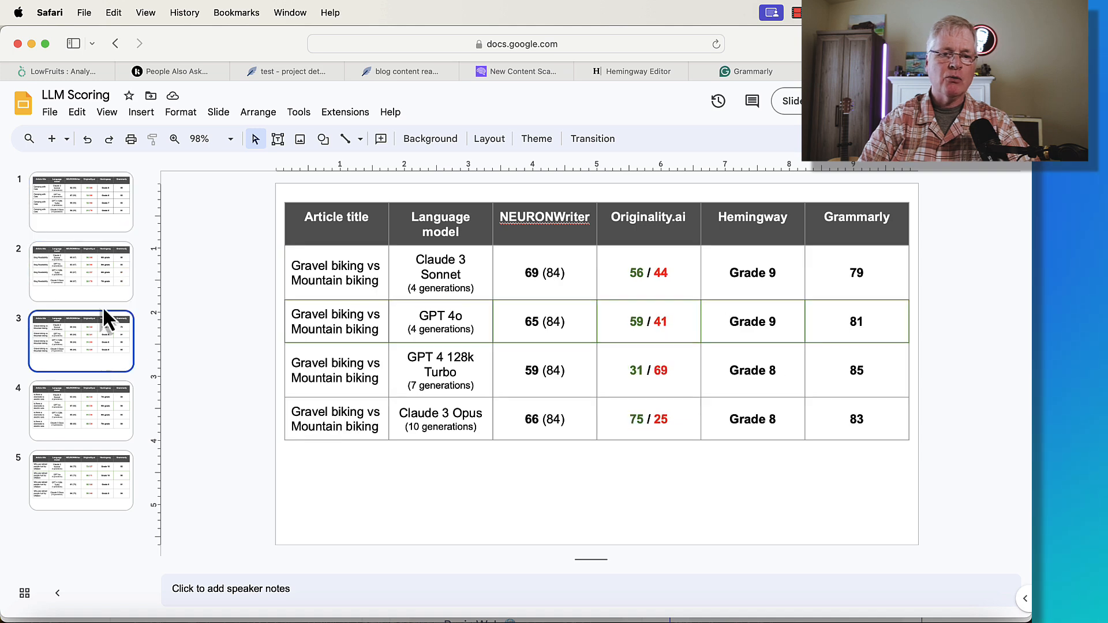
click(81, 201)
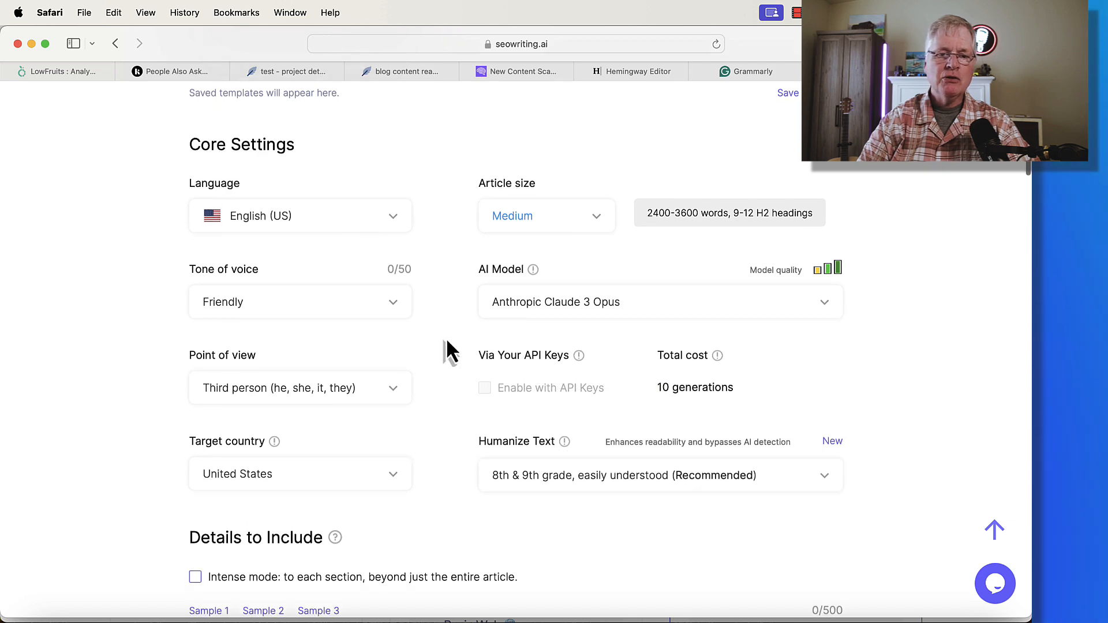
Step: Scroll through the Media Hub and SEO keyword settings, then return to NeuronWriter's readability editor
scroll(up, 3)
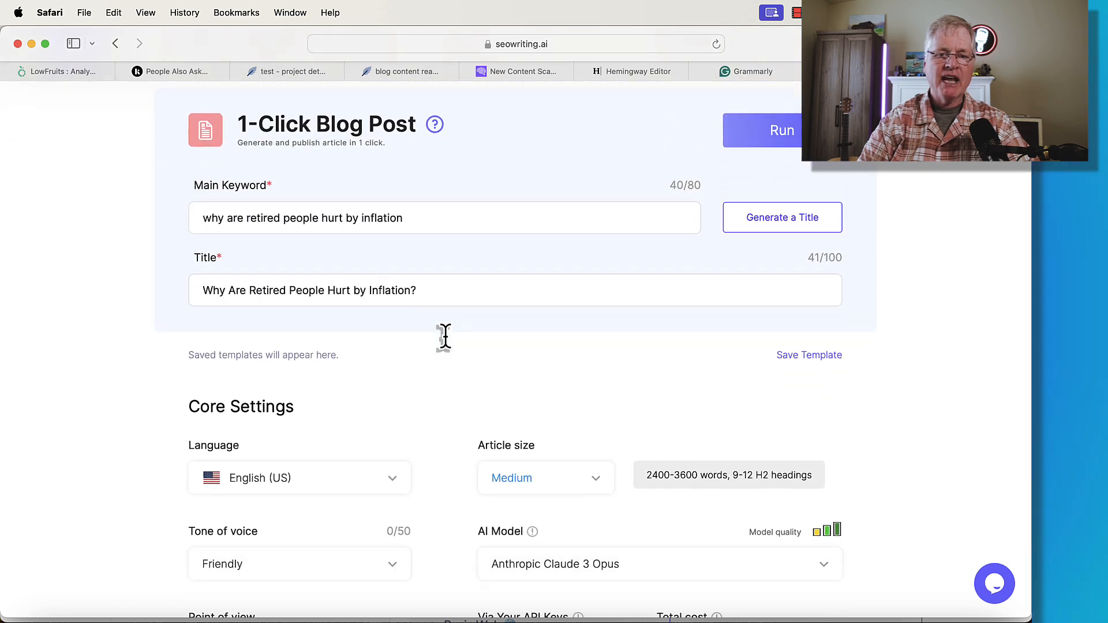
scroll(down, 3)
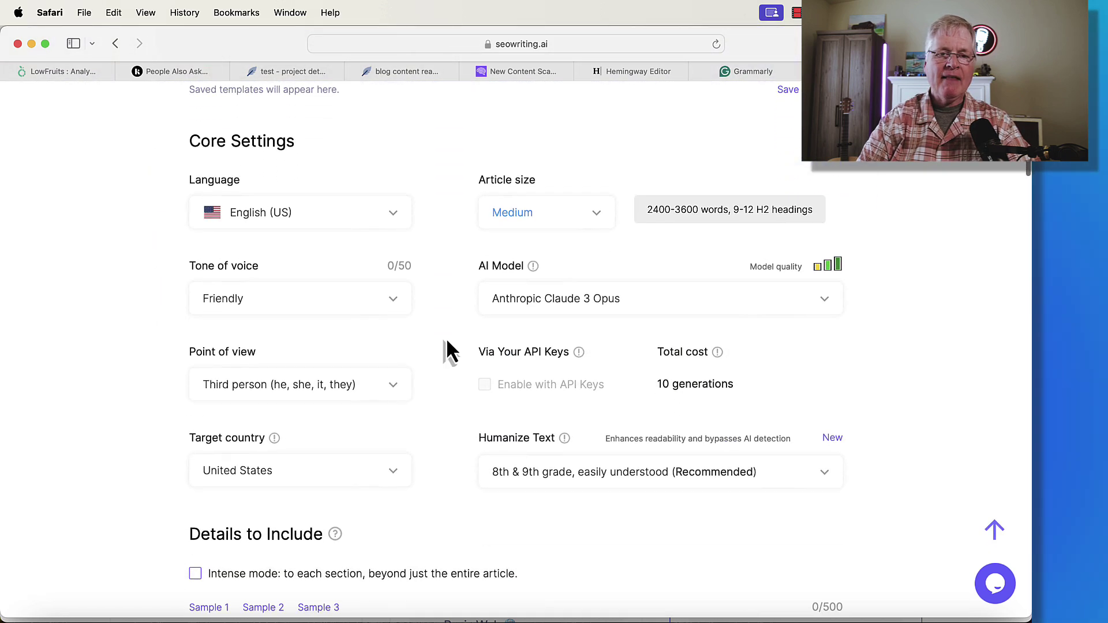
scroll(down, 3)
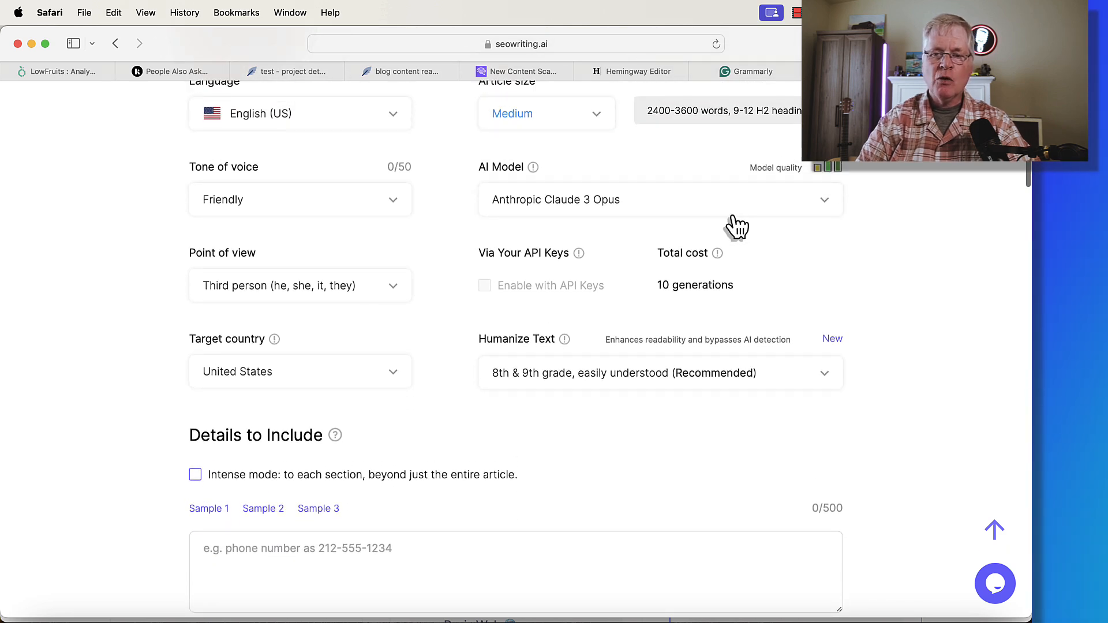
scroll(down, 3)
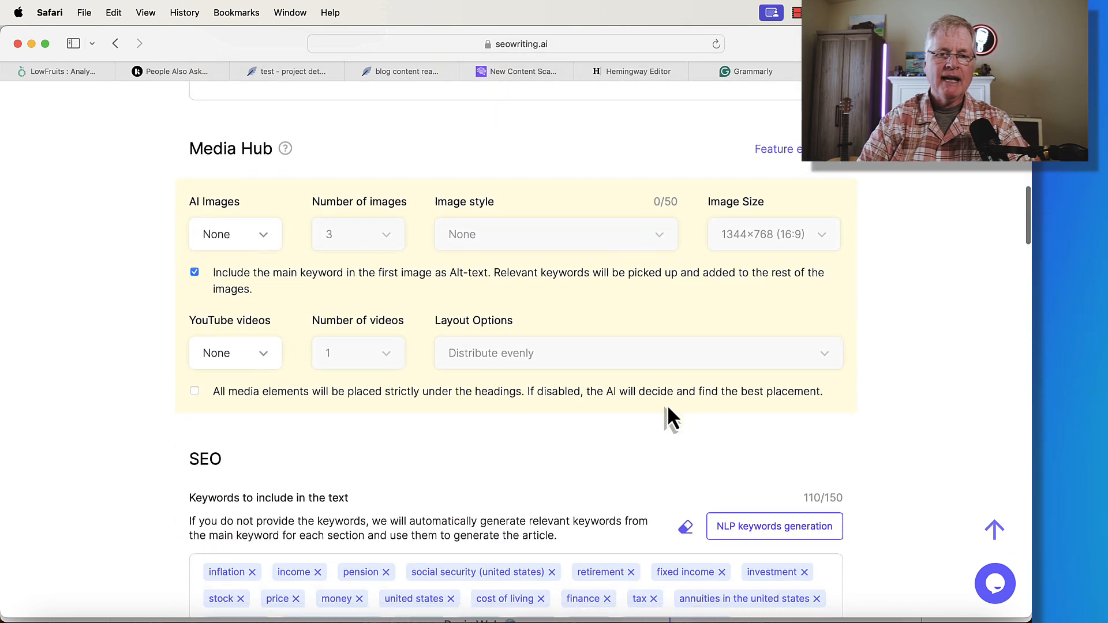
scroll(down, 3)
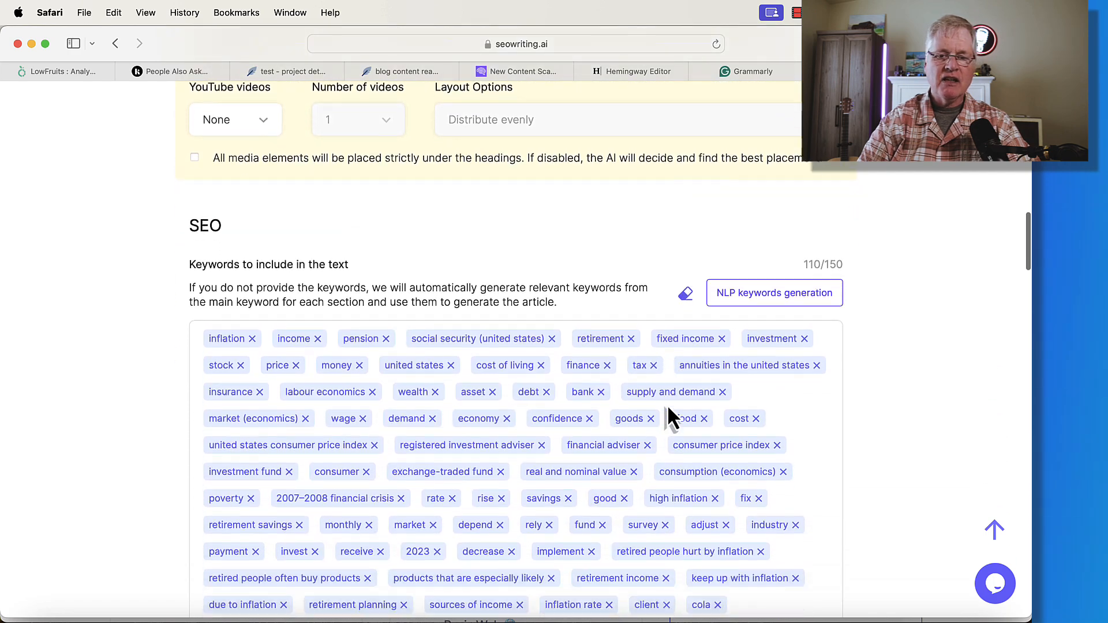
scroll(down, 3)
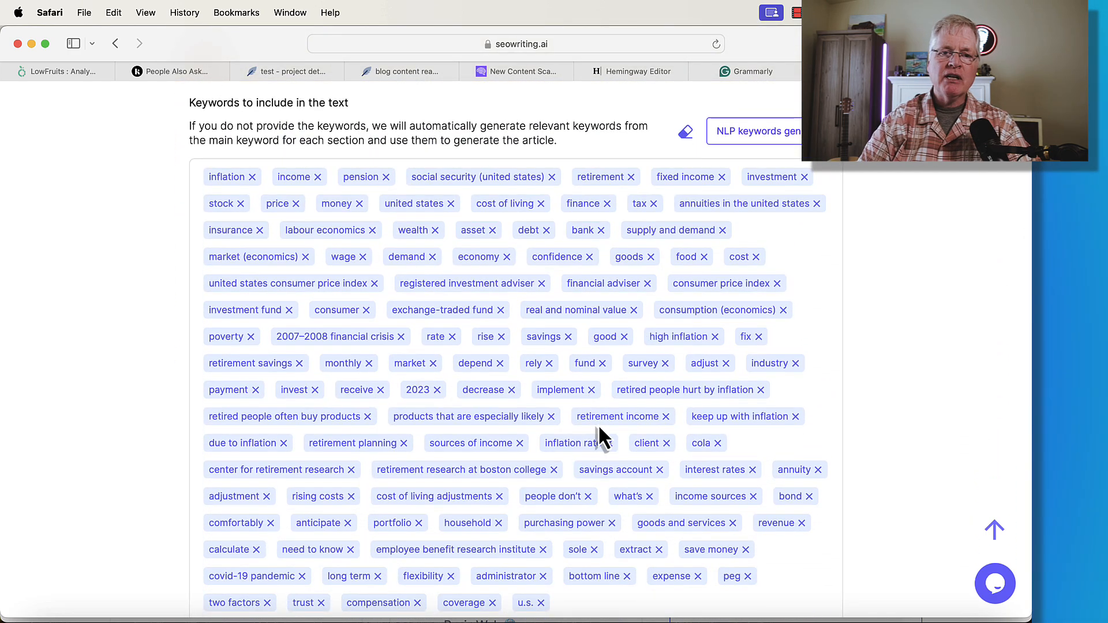
mouse_move(287, 70)
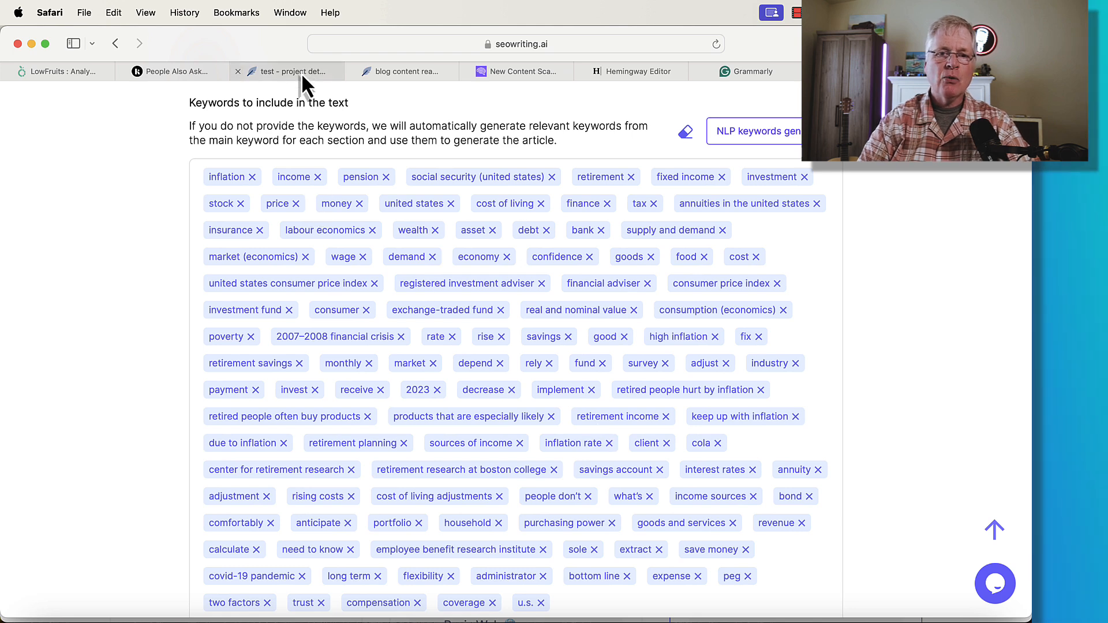
click(402, 70)
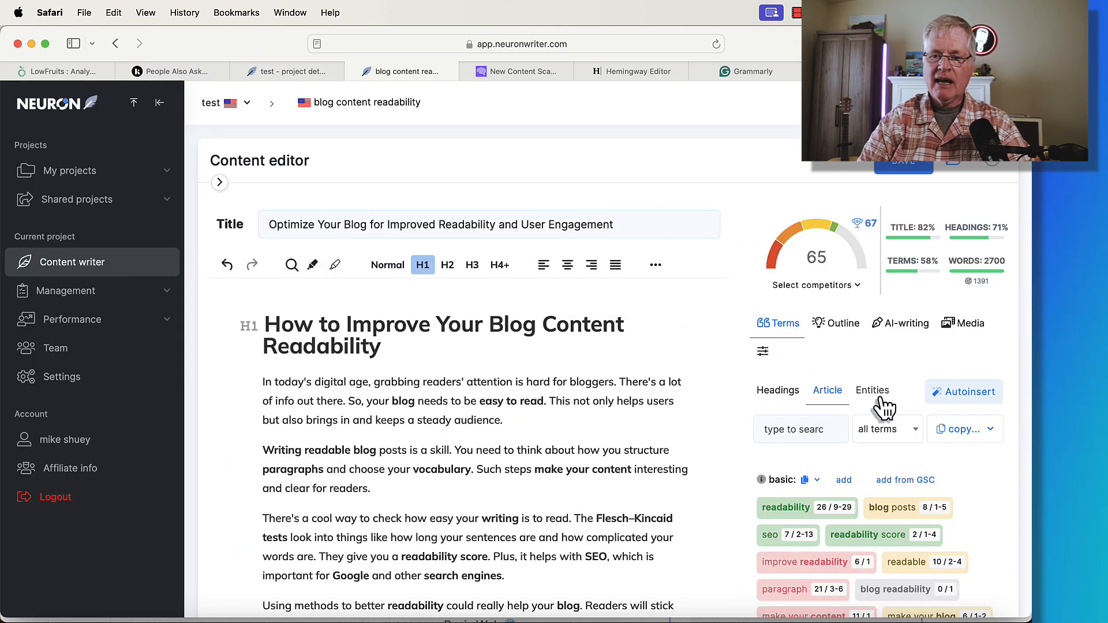
click(871, 390)
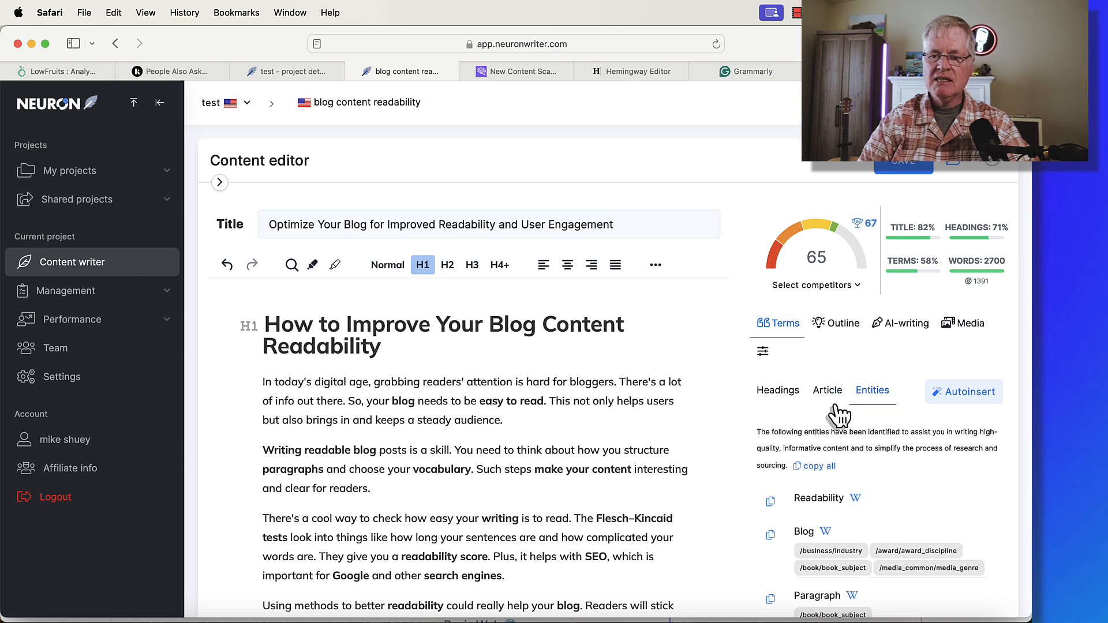
click(826, 390)
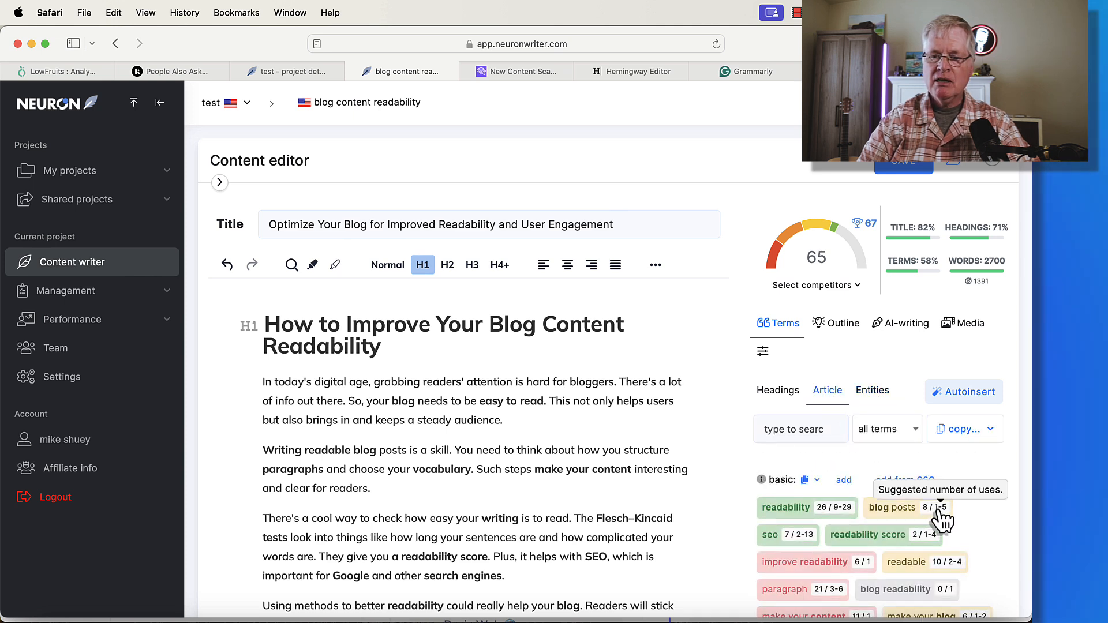
scroll(down, 3)
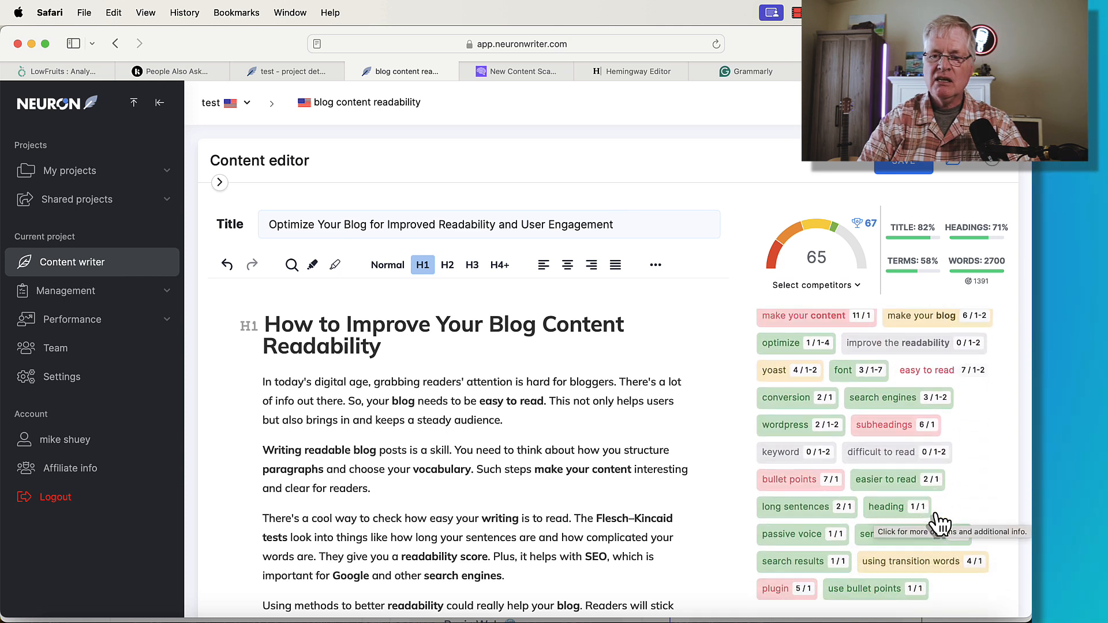
scroll(down, 3)
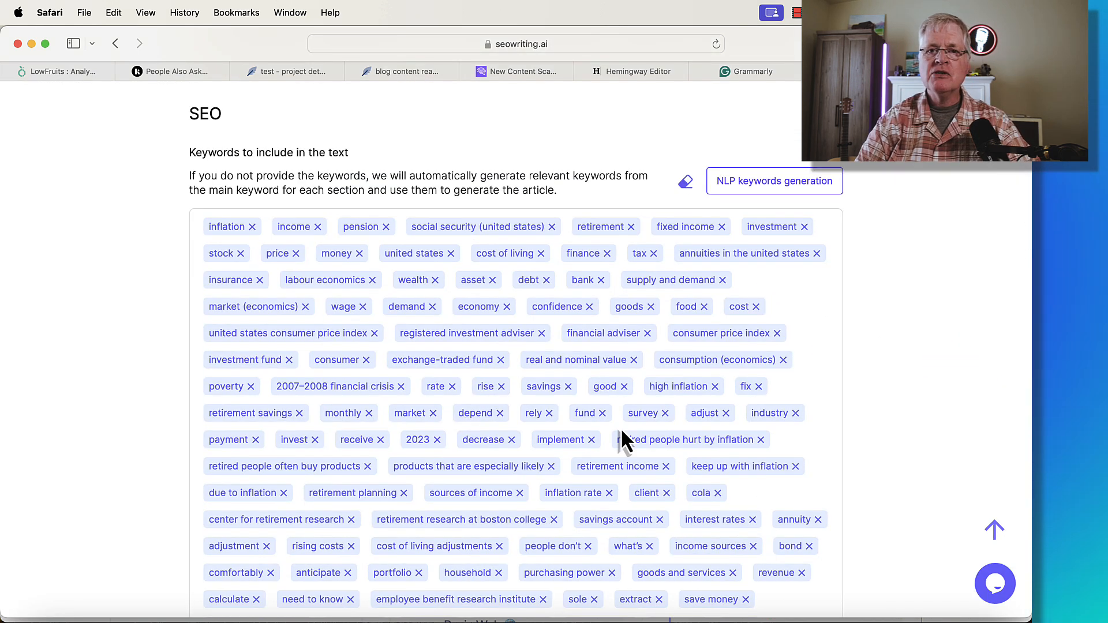
mouse_move(589, 360)
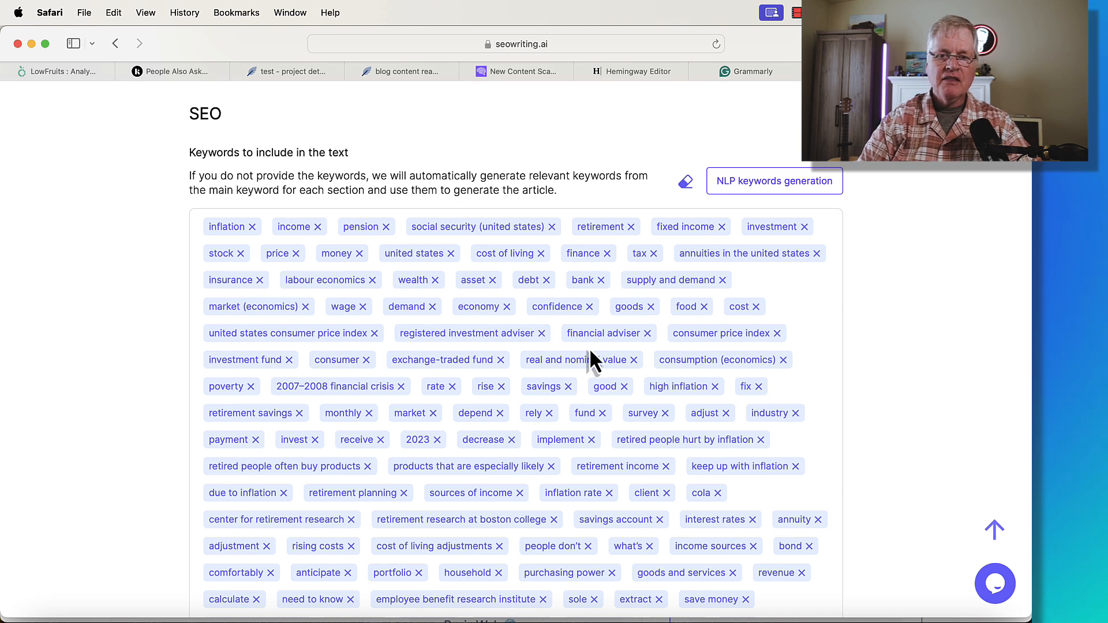
mouse_move(643, 470)
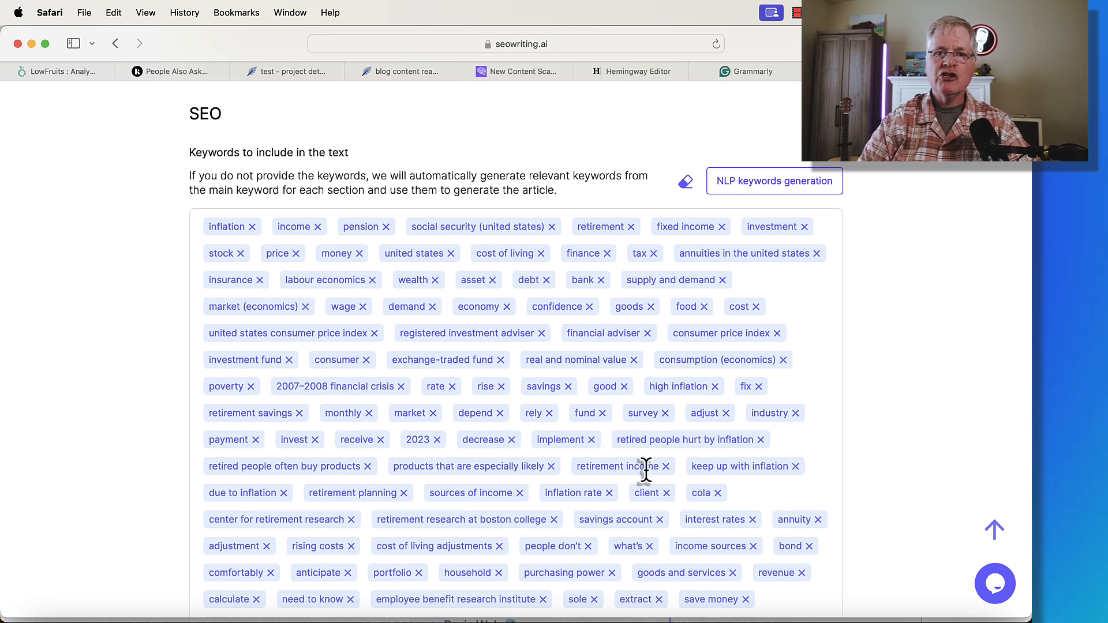
mouse_move(614, 497)
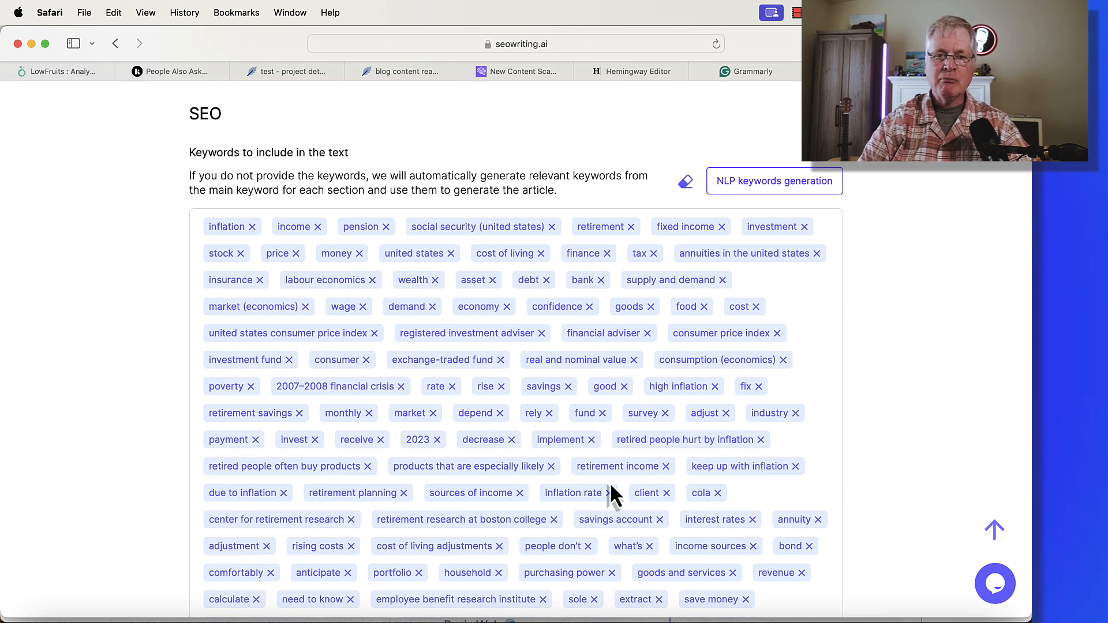
scroll(down, 3)
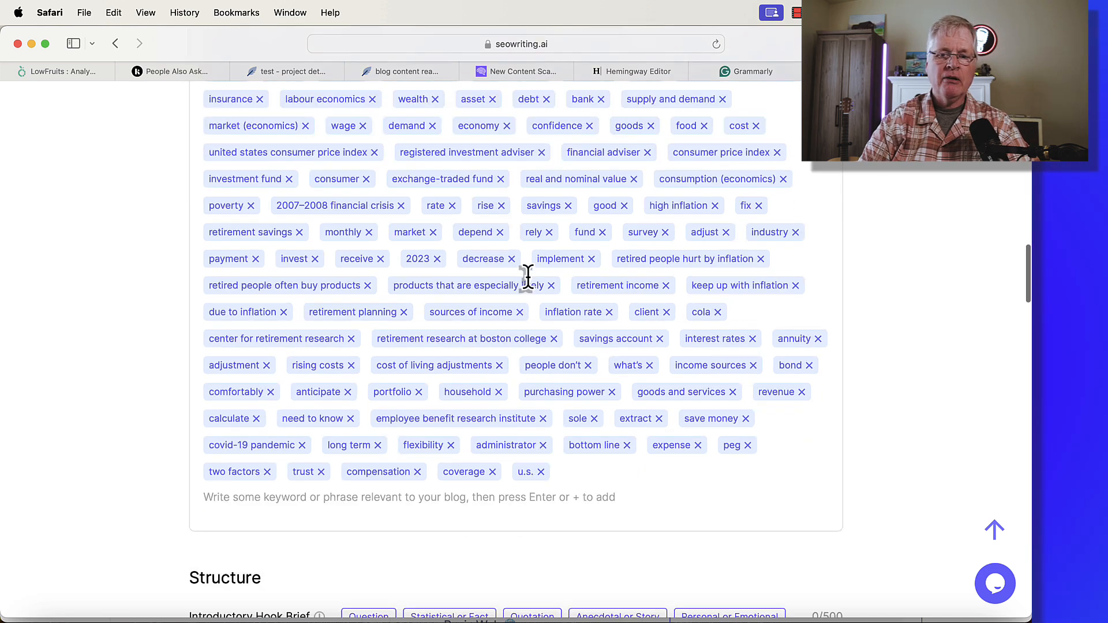
scroll(down, 3)
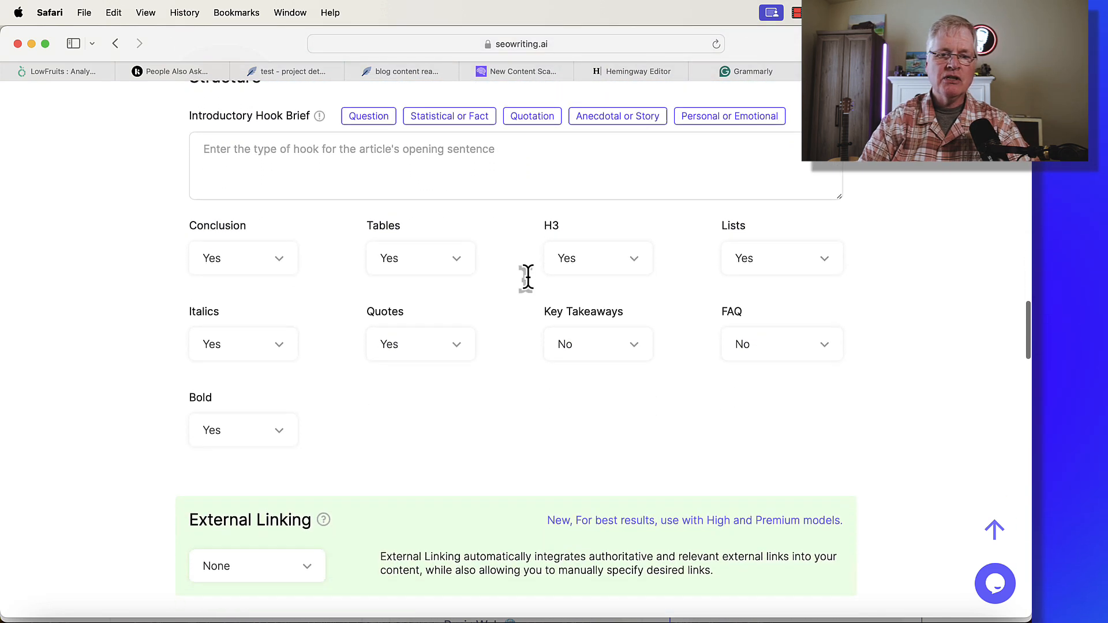
scroll(down, 3)
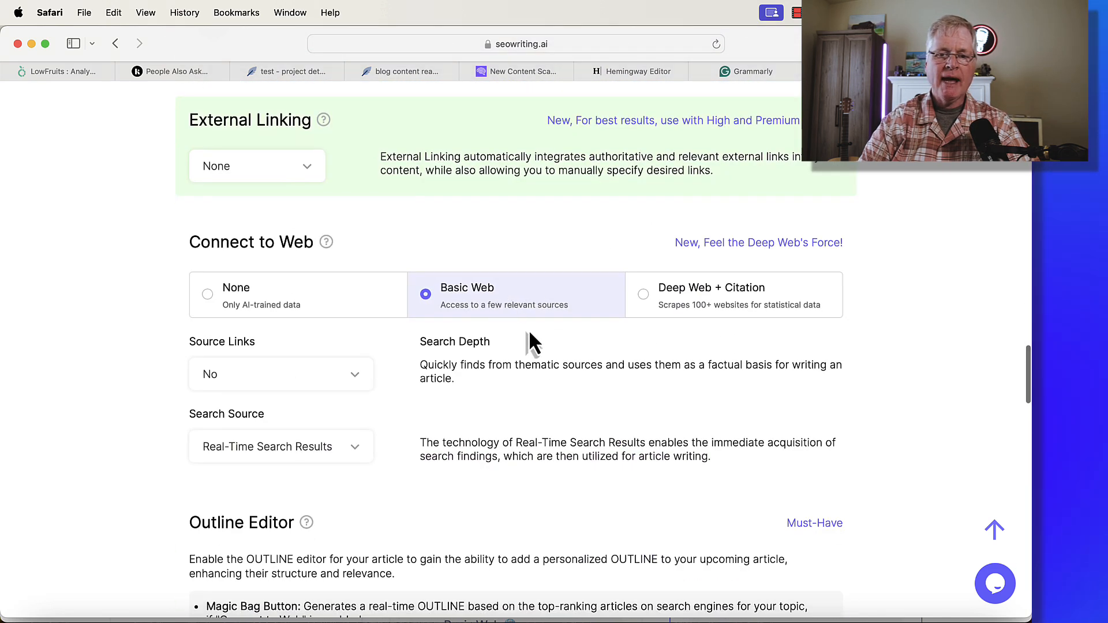
scroll(down, 3)
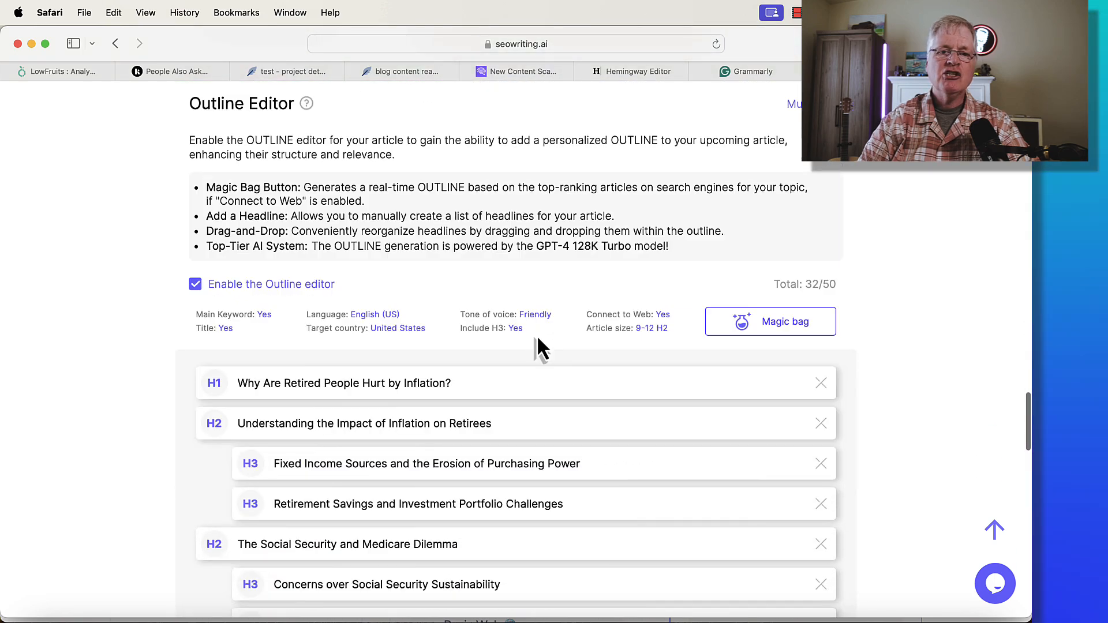
scroll(down, 3)
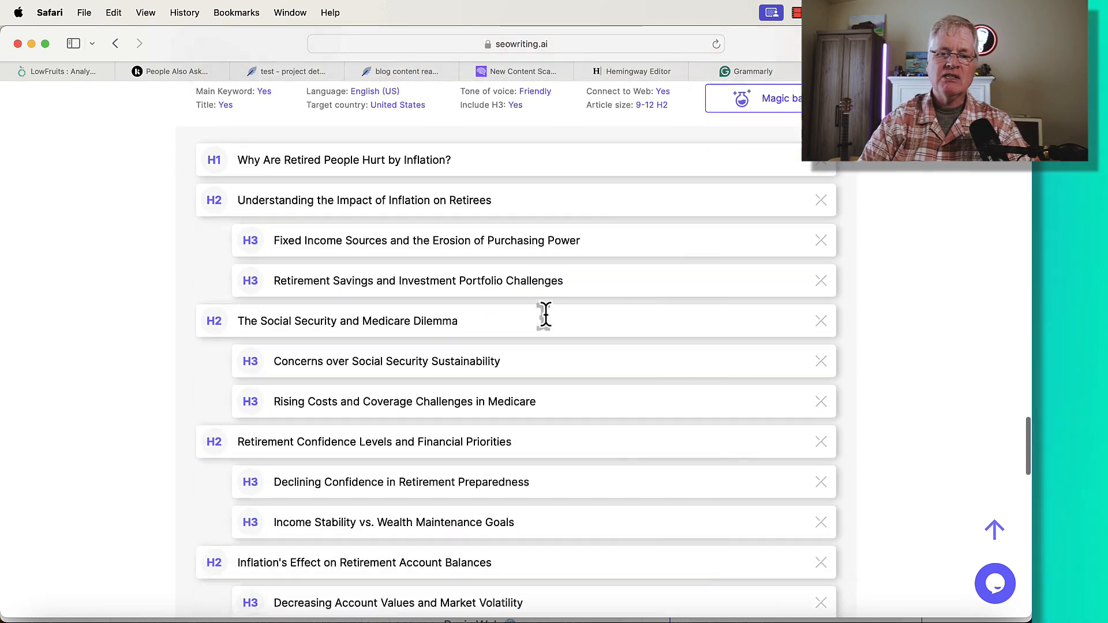
scroll(down, 3)
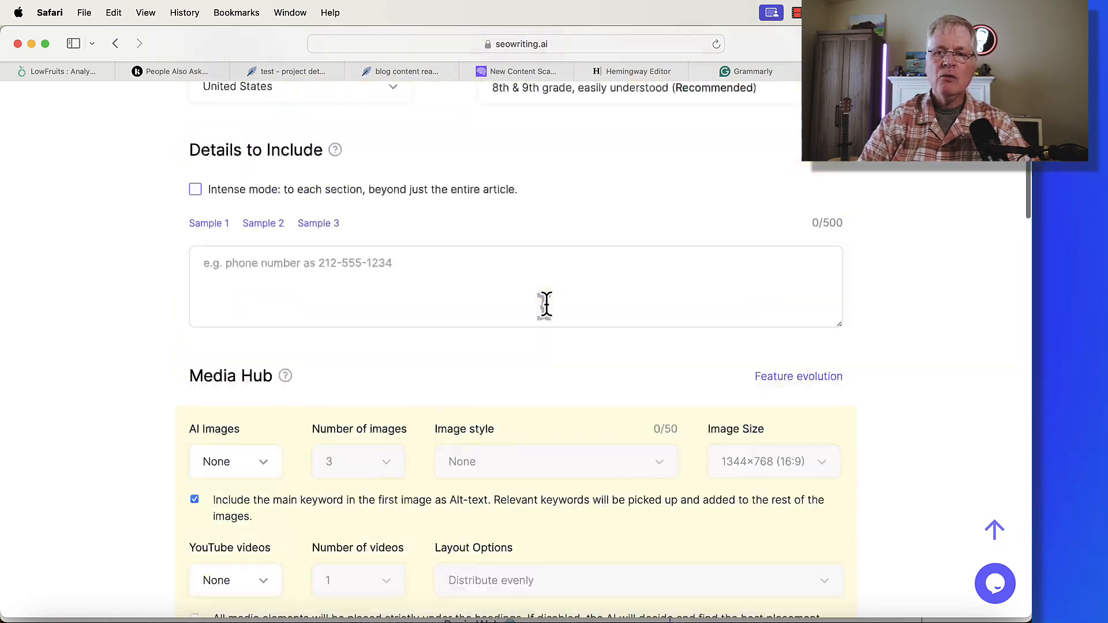
scroll(up, 3)
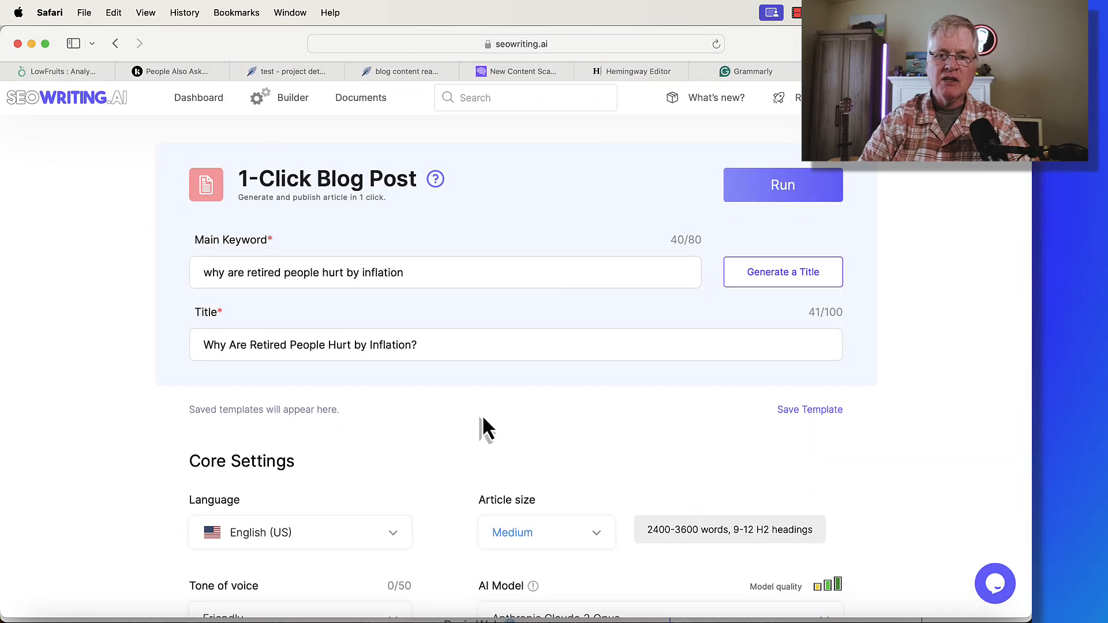
mouse_move(293, 116)
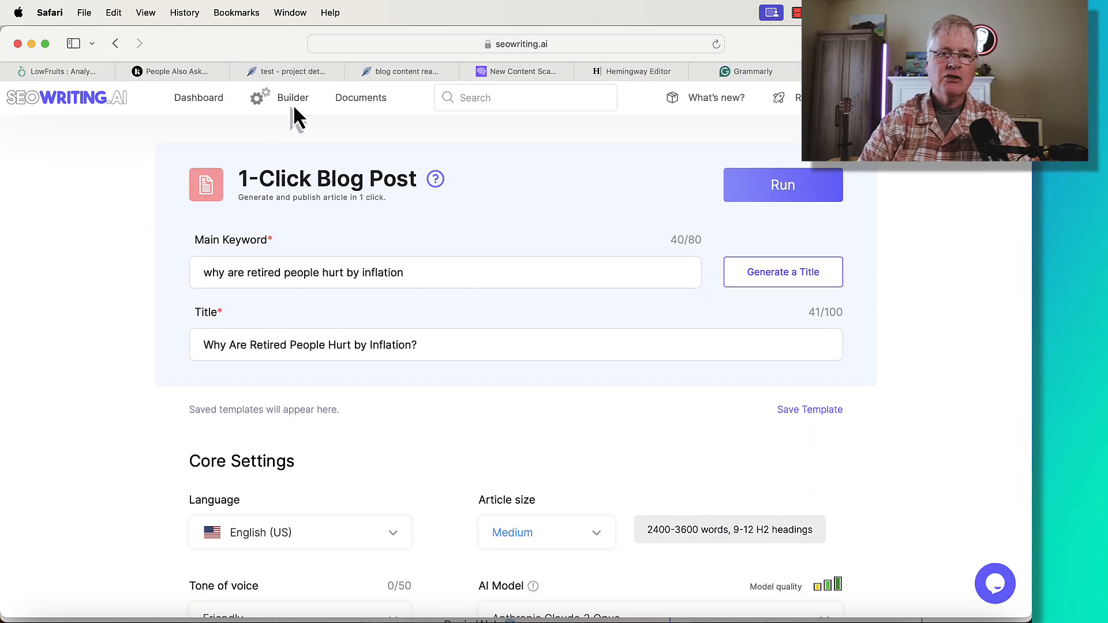
Step: Open the blog content readability article from the Builder list and start a rerun of it
click(291, 98)
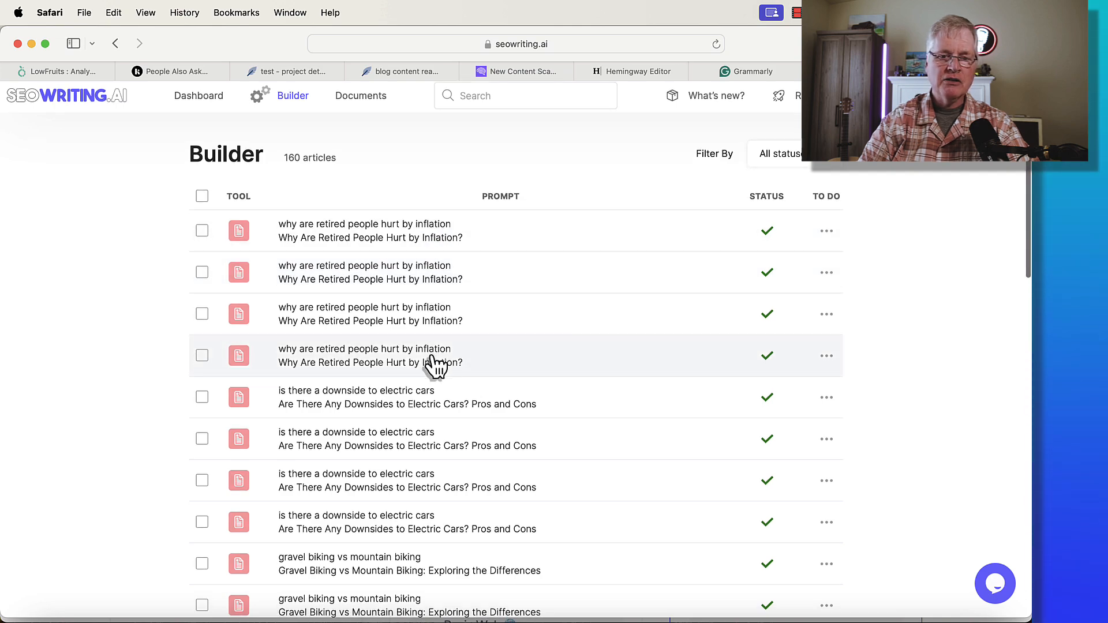
scroll(down, 3)
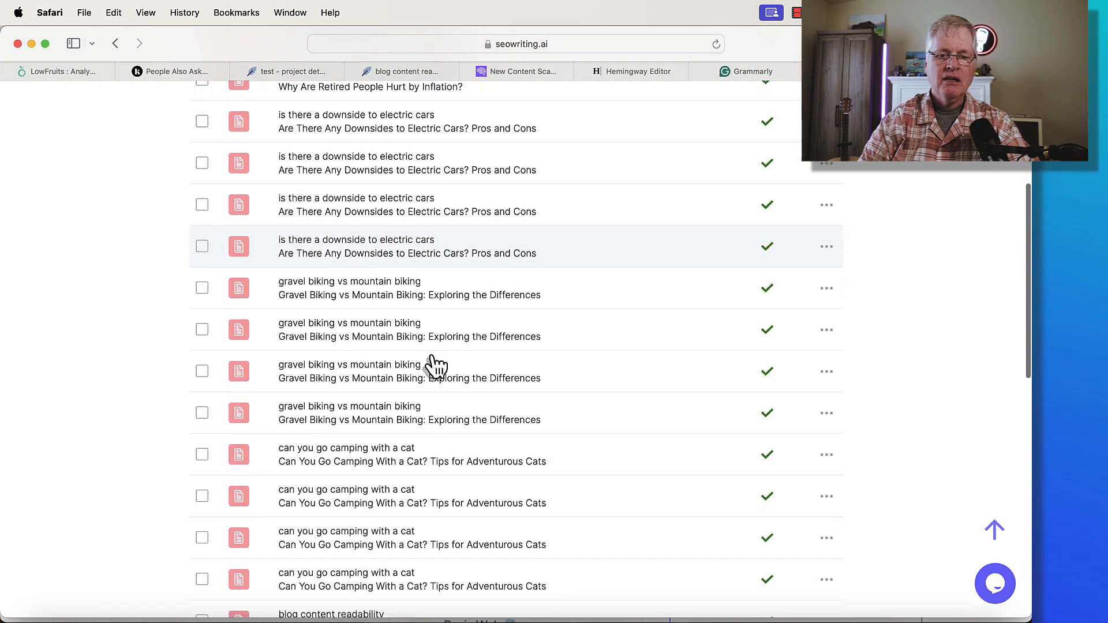
scroll(down, 3)
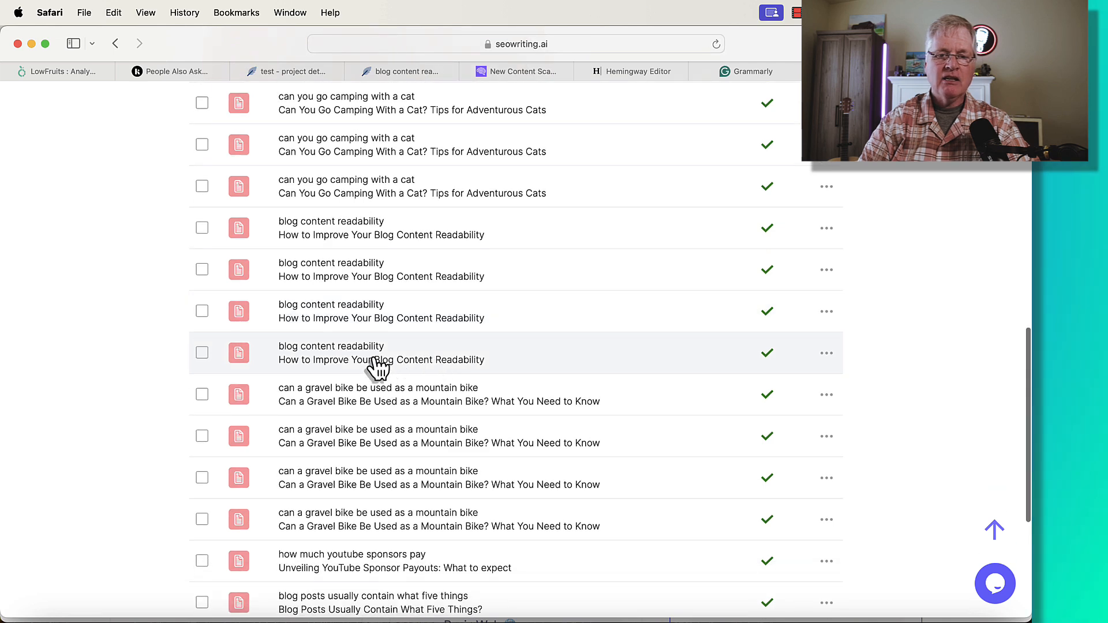
click(380, 352)
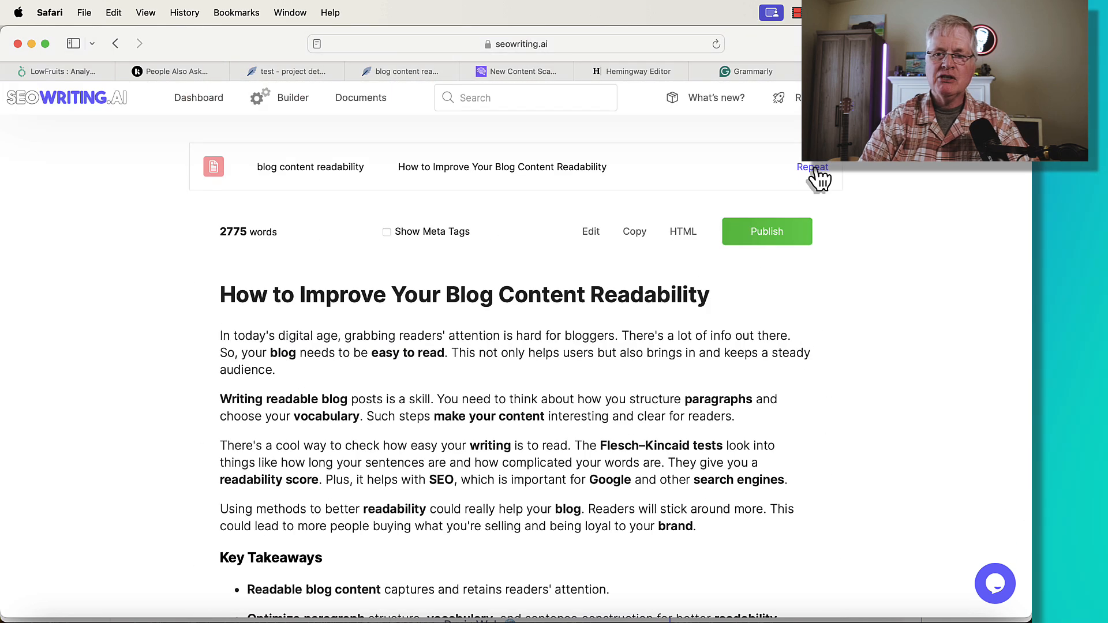
click(811, 167)
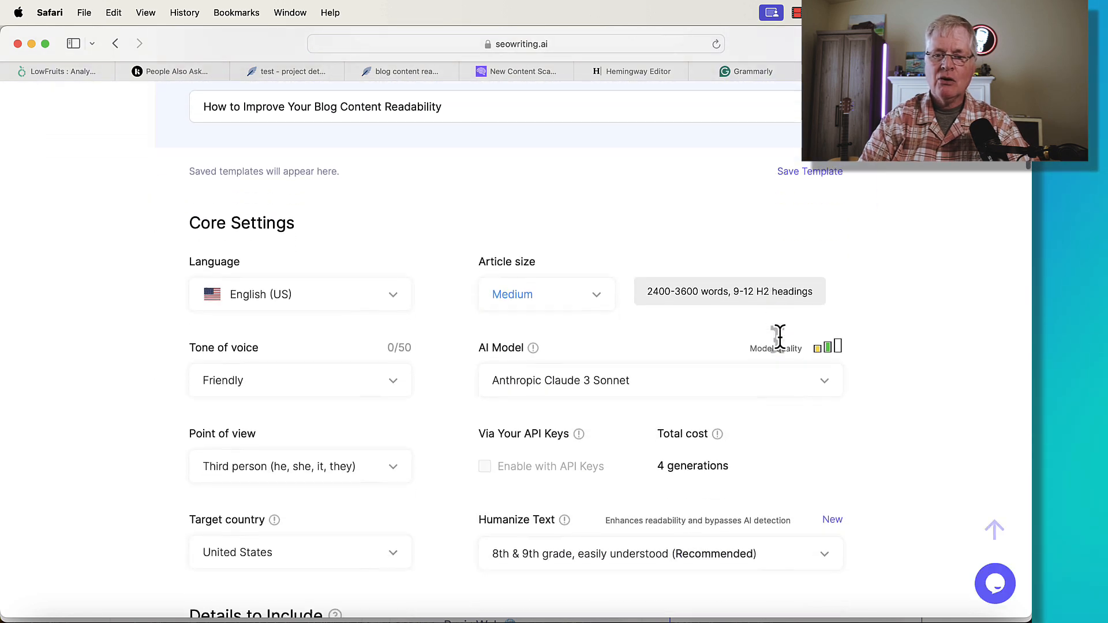
Step: Review the rerun settings and AI model options, then return to the Builder list of 160 articles
scroll(down, 3)
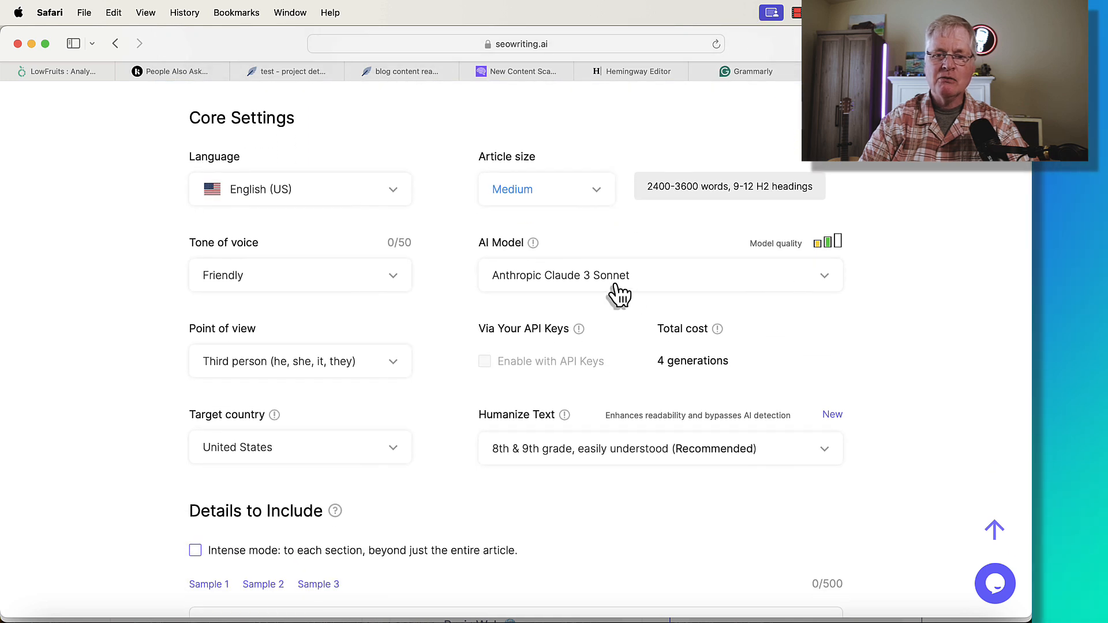
mouse_move(827, 287)
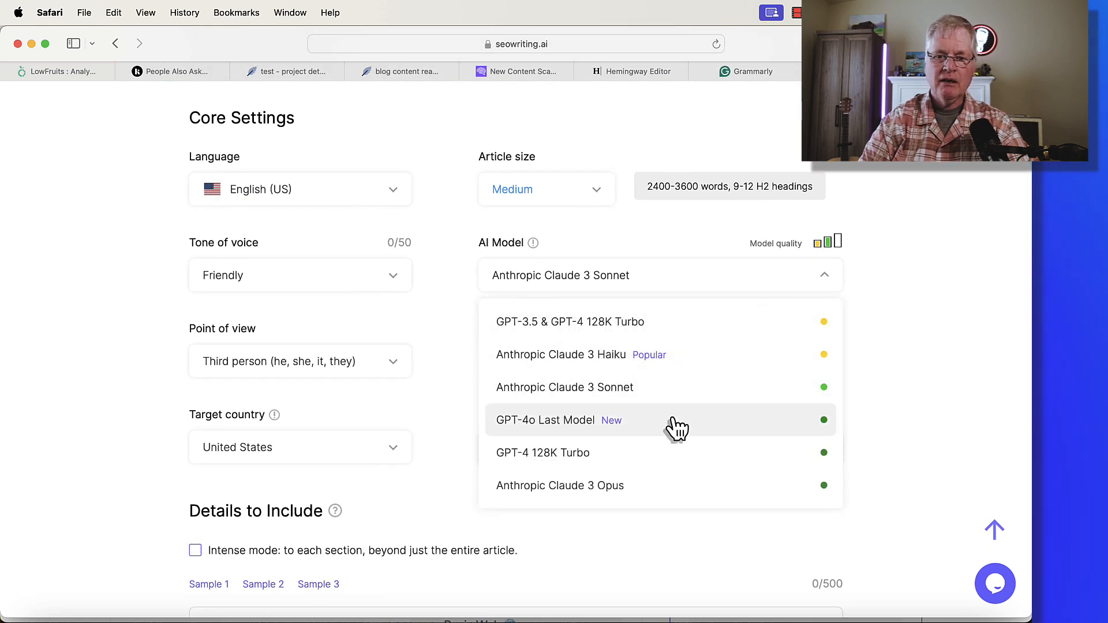
scroll(up, 3)
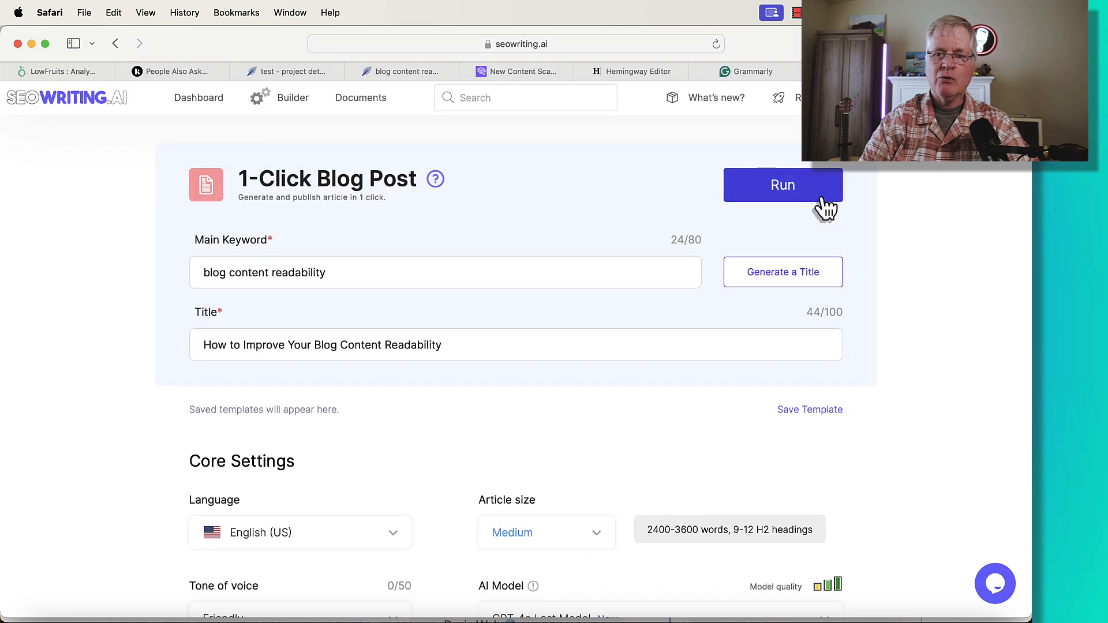
scroll(down, 3)
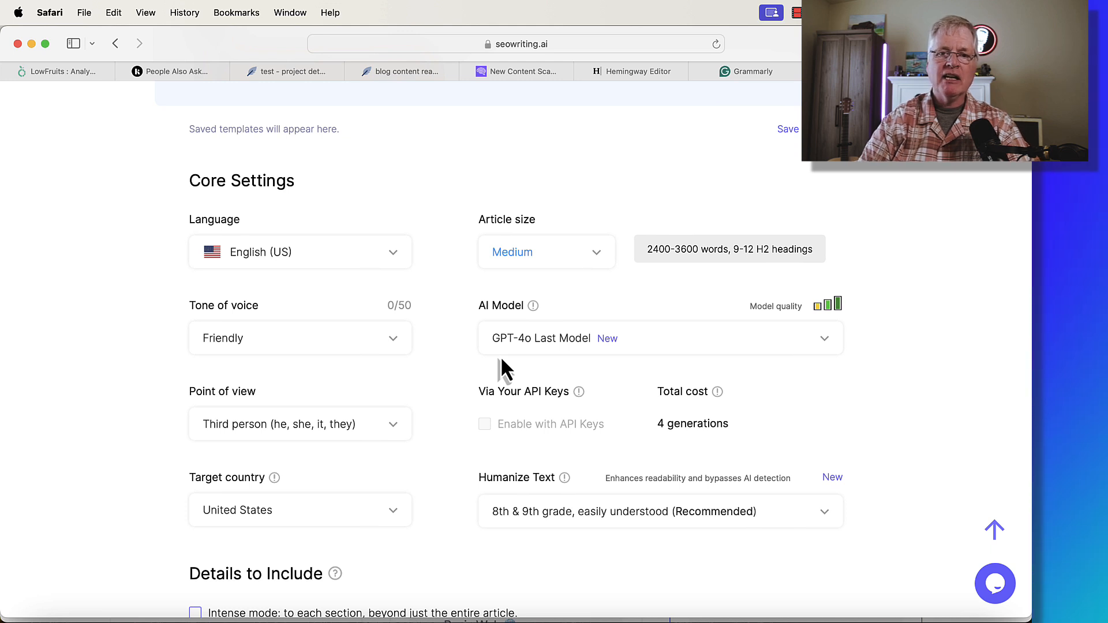
scroll(down, 3)
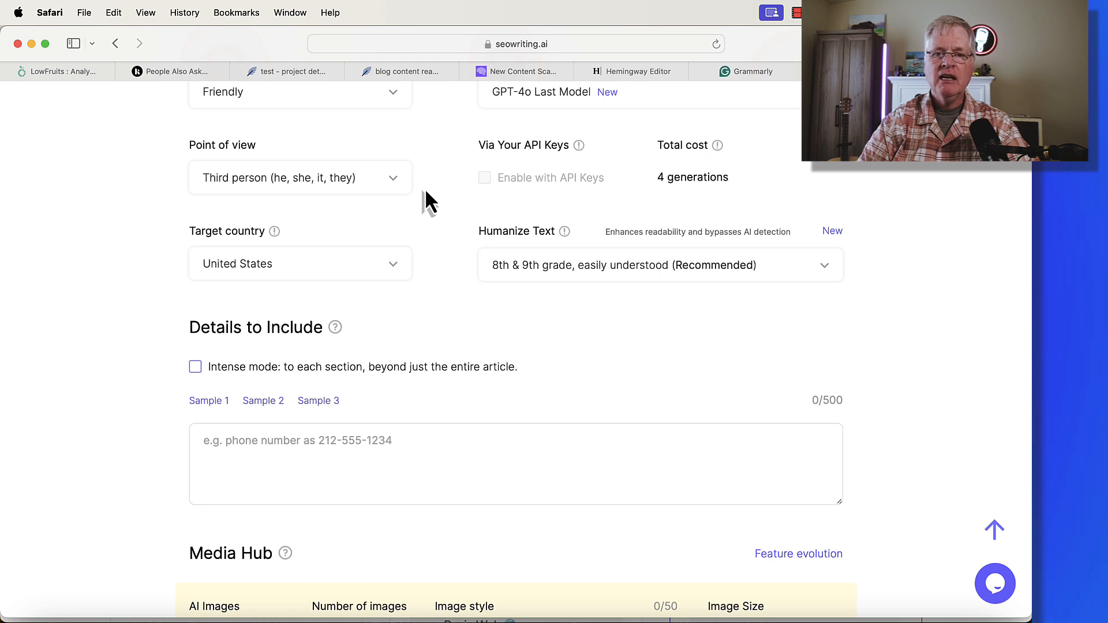
scroll(up, 3)
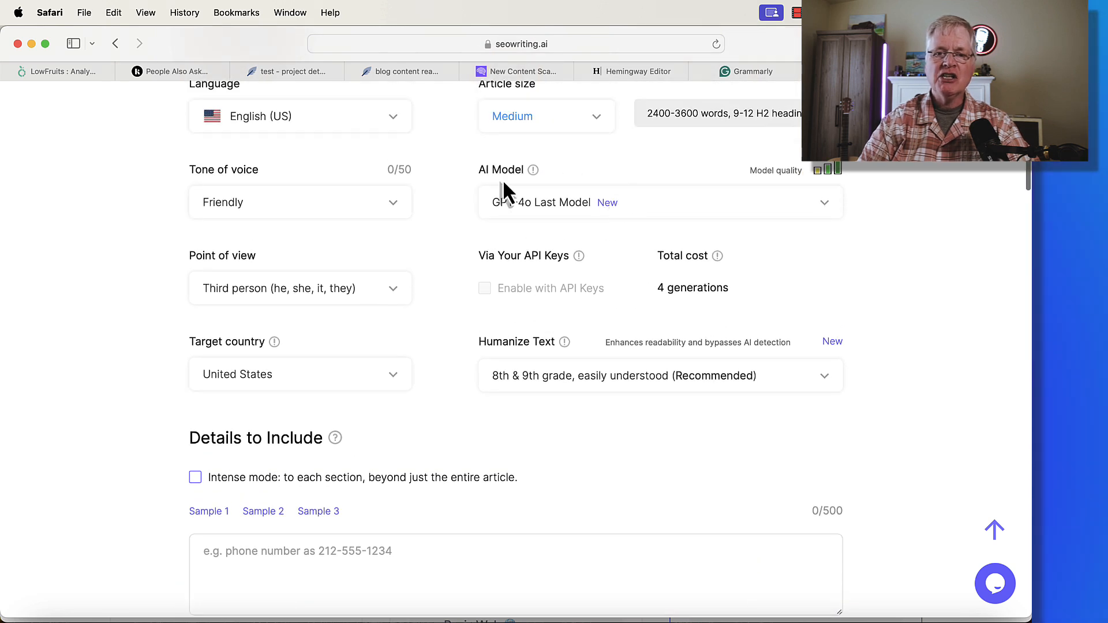
click(659, 202)
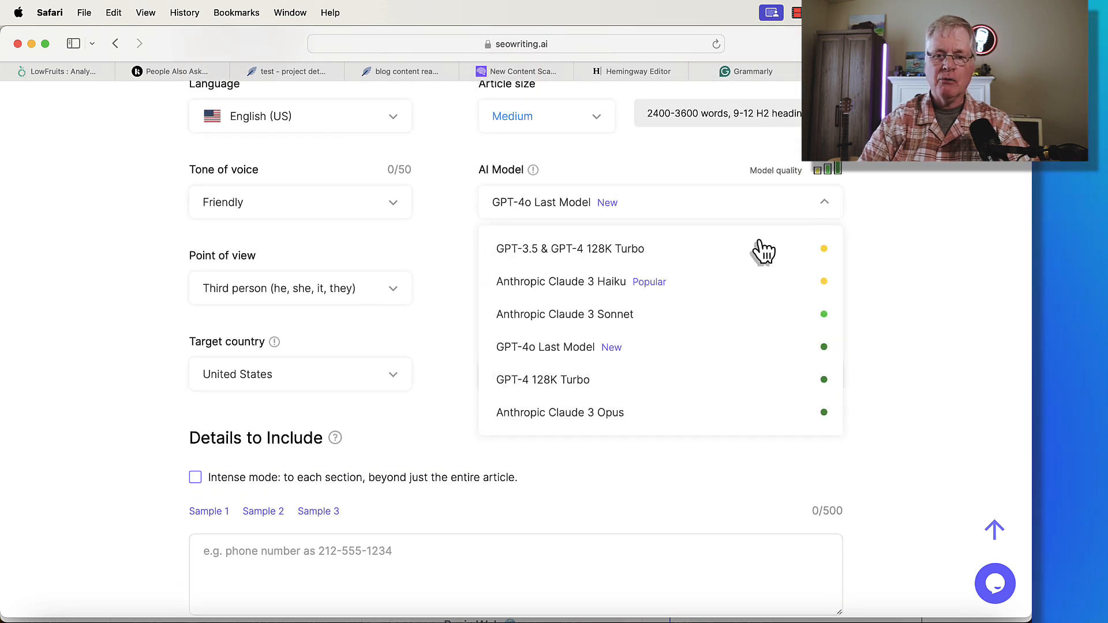
mouse_move(686, 314)
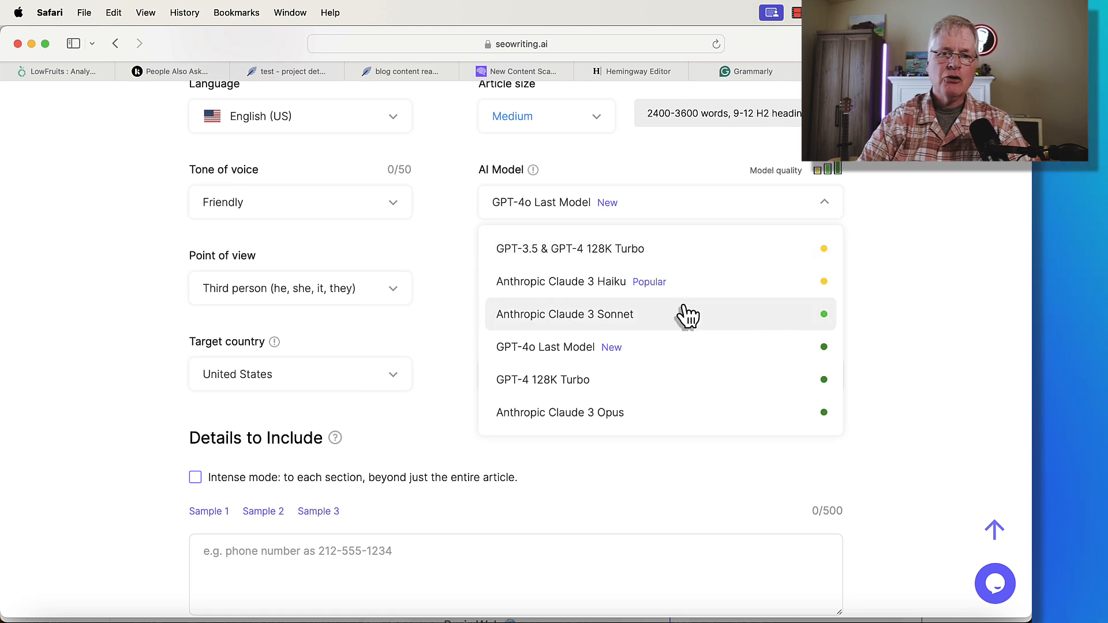
click(292, 97)
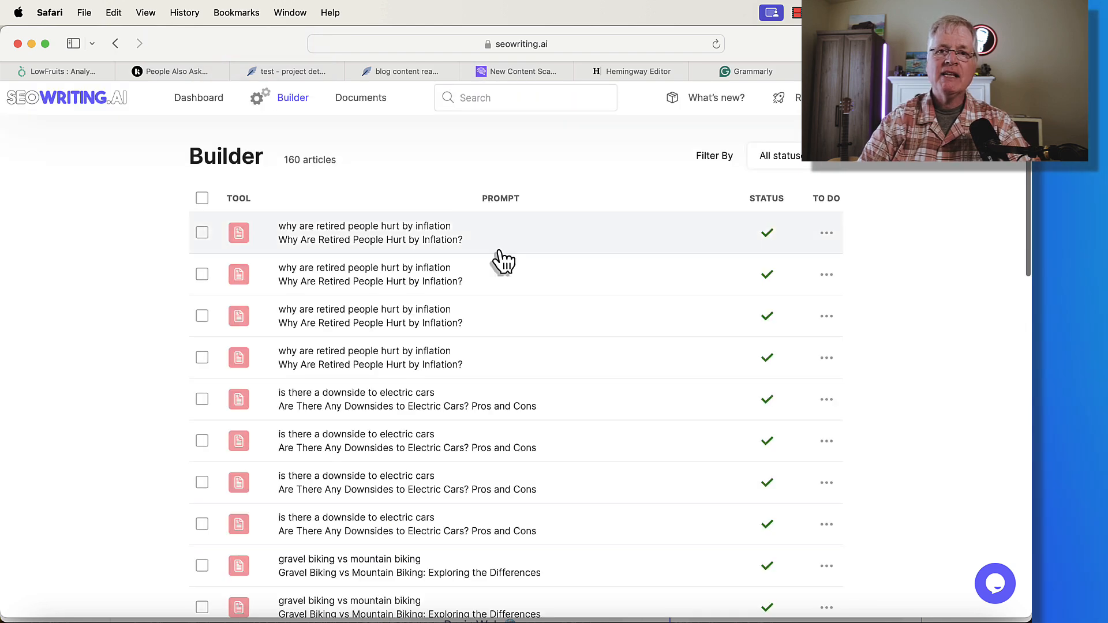
scroll(down, 3)
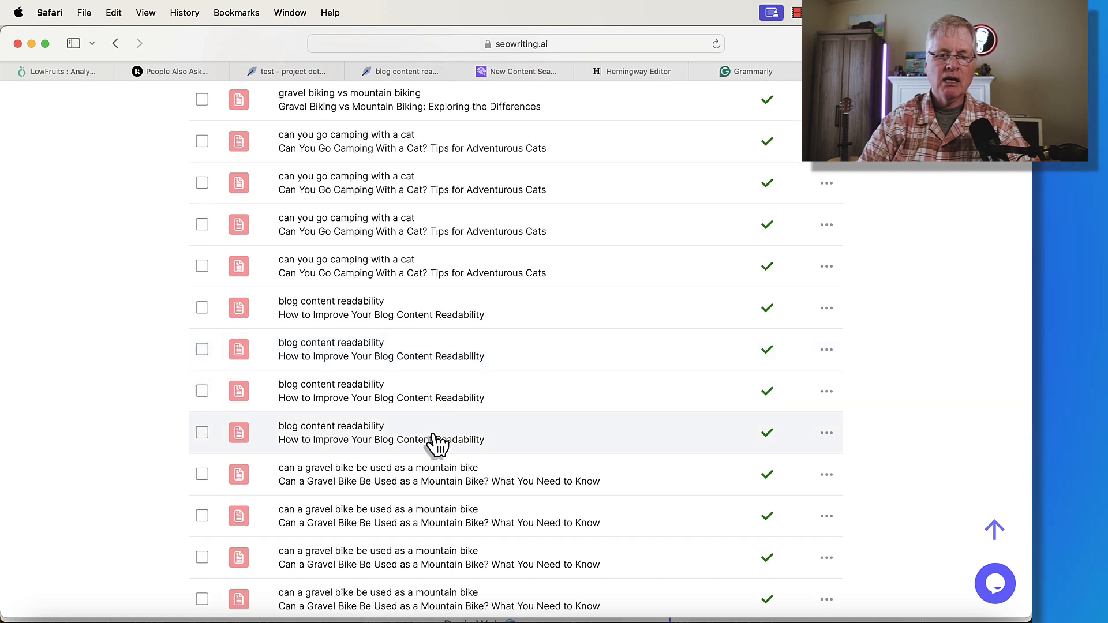
mouse_move(446, 457)
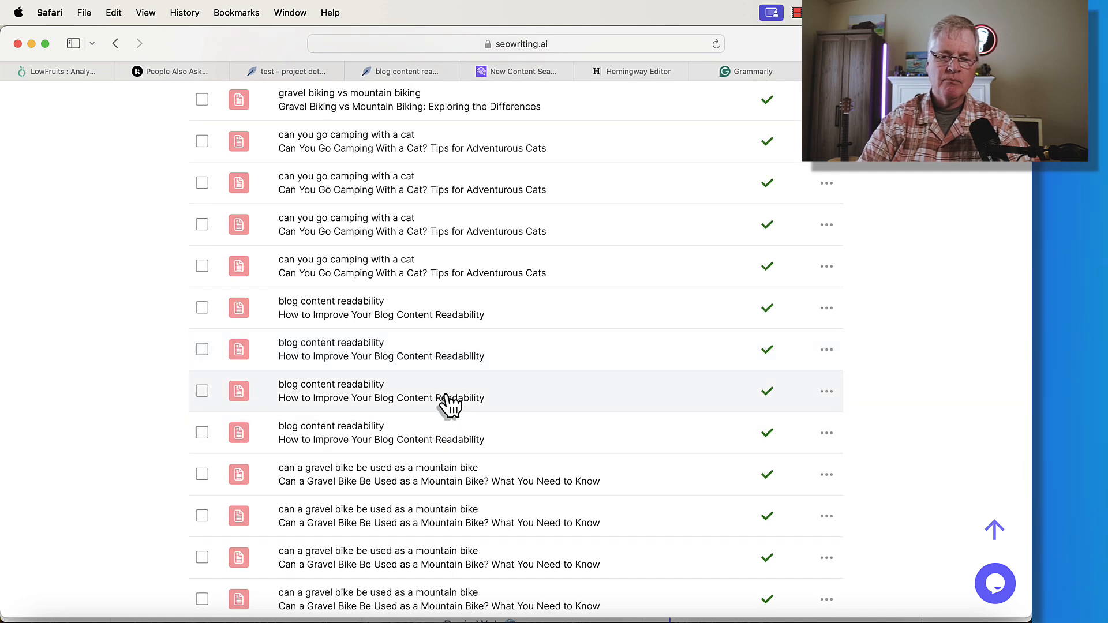
mouse_move(451, 369)
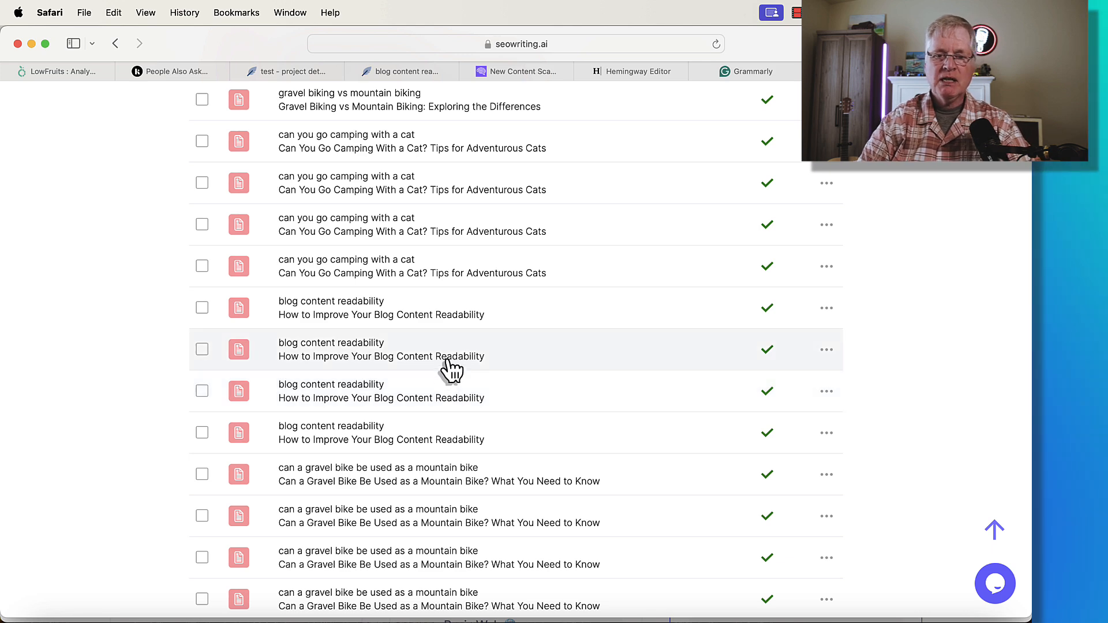
mouse_move(452, 318)
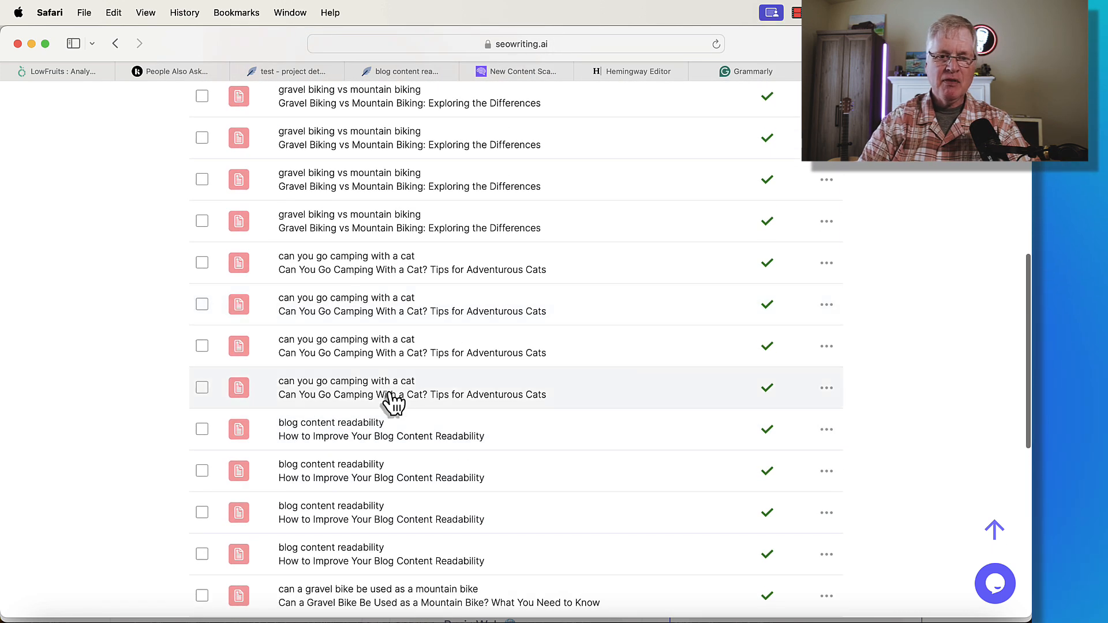
scroll(up, 3)
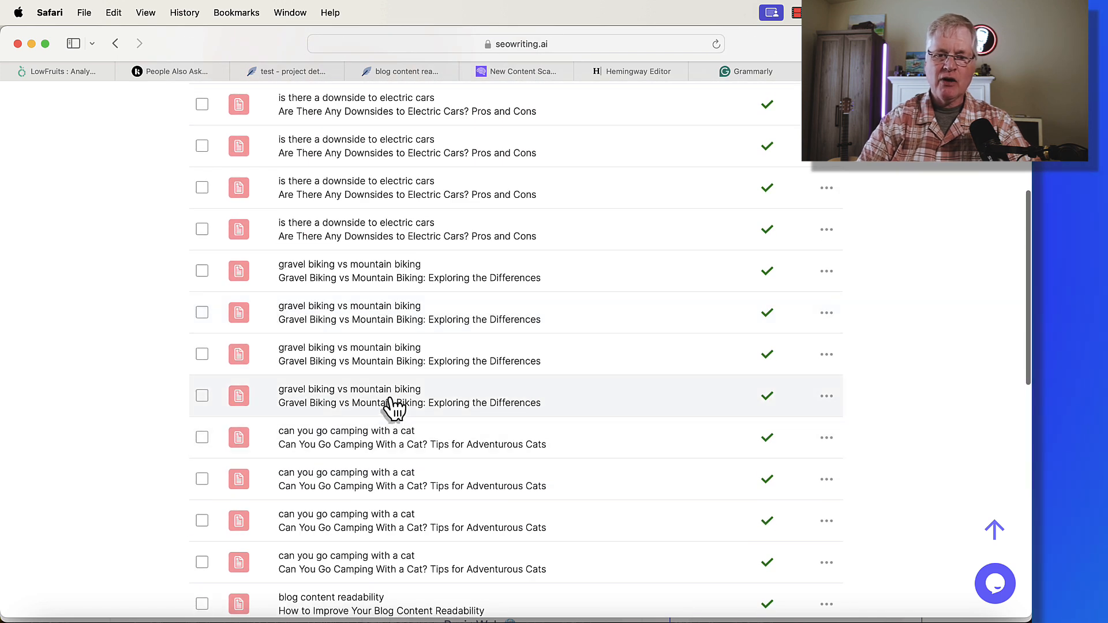
scroll(up, 3)
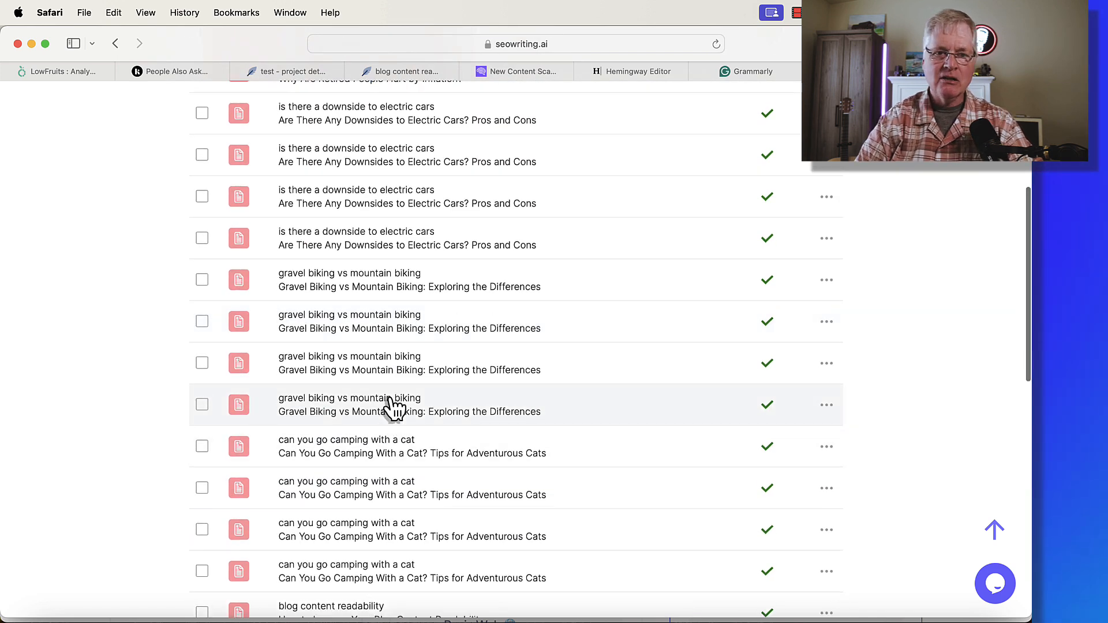
scroll(up, 3)
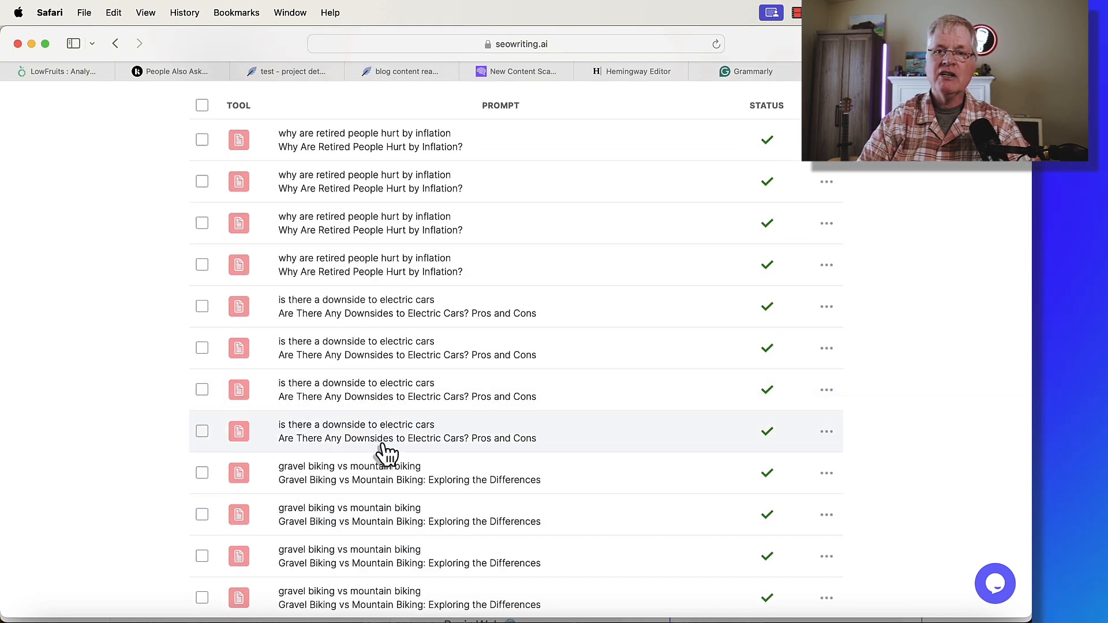
mouse_move(394, 321)
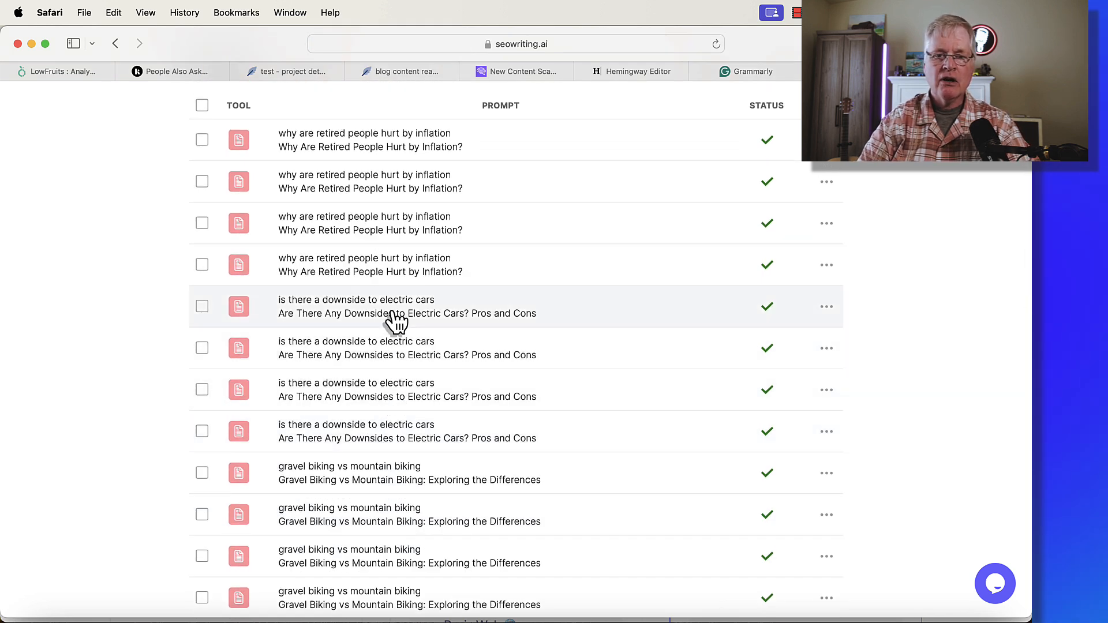
scroll(up, 3)
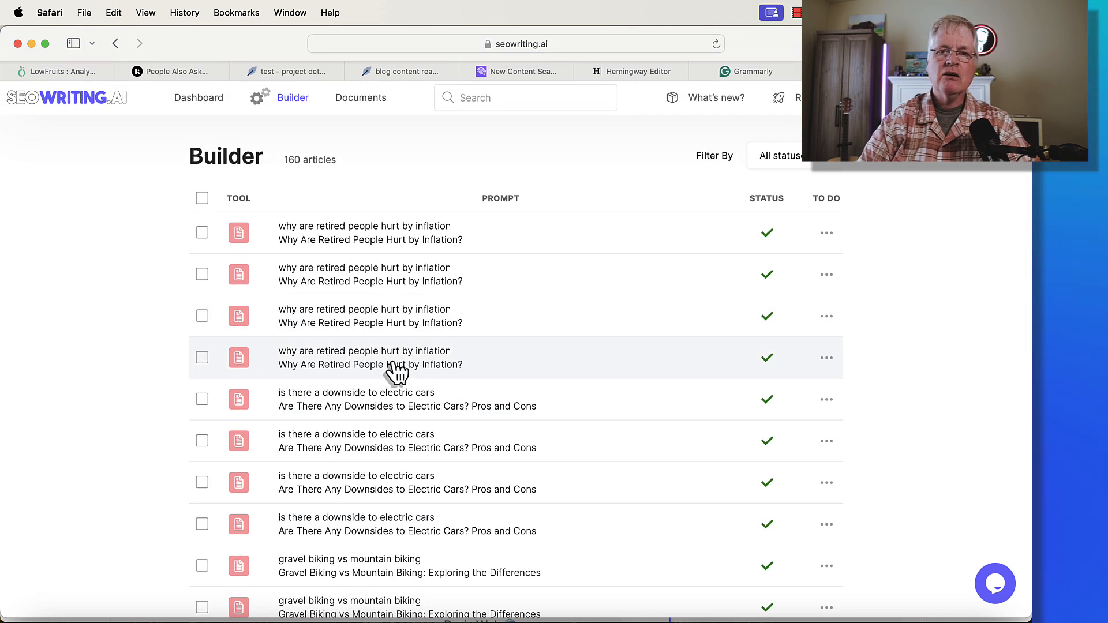
mouse_move(400, 352)
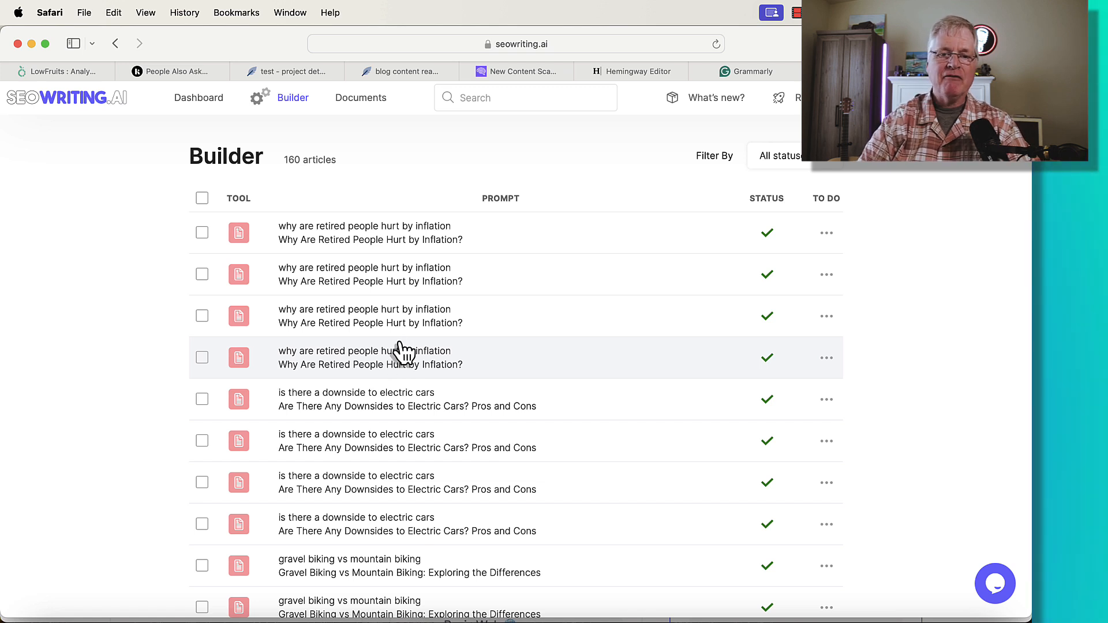
mouse_move(396, 256)
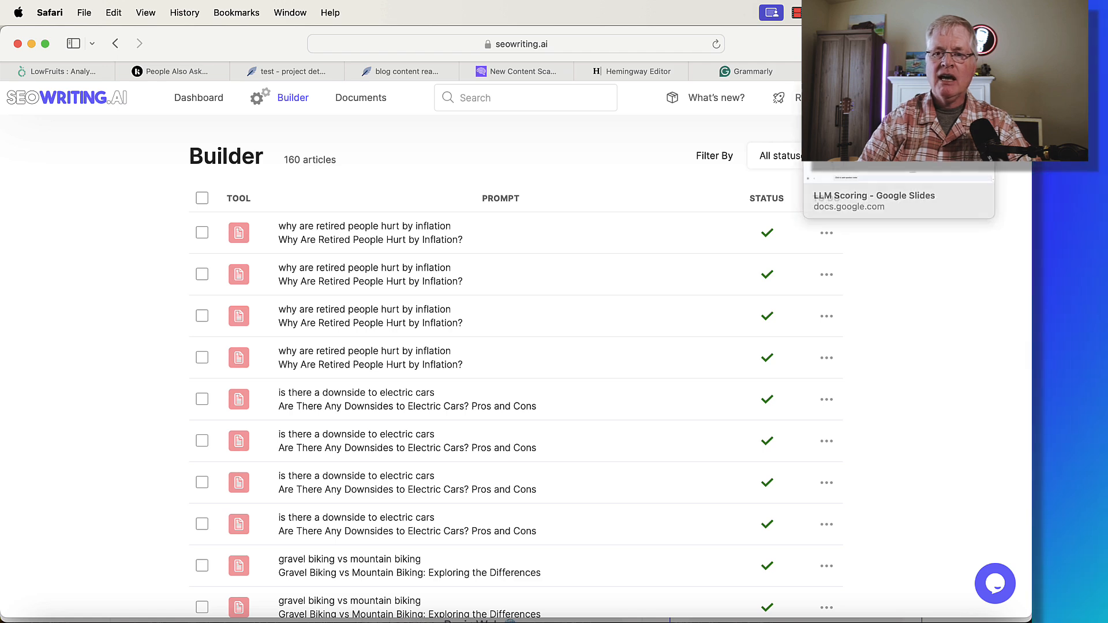
Step: Switch back to the LLM Scoring deck showing the Camping with Cats comparison table
click(898, 201)
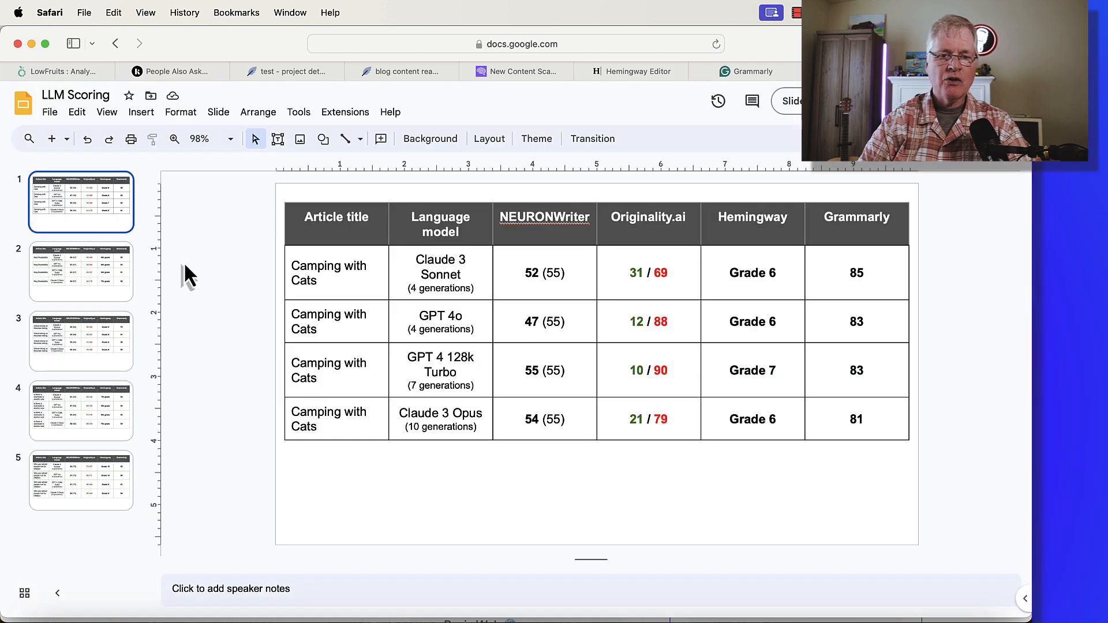
mouse_move(352, 381)
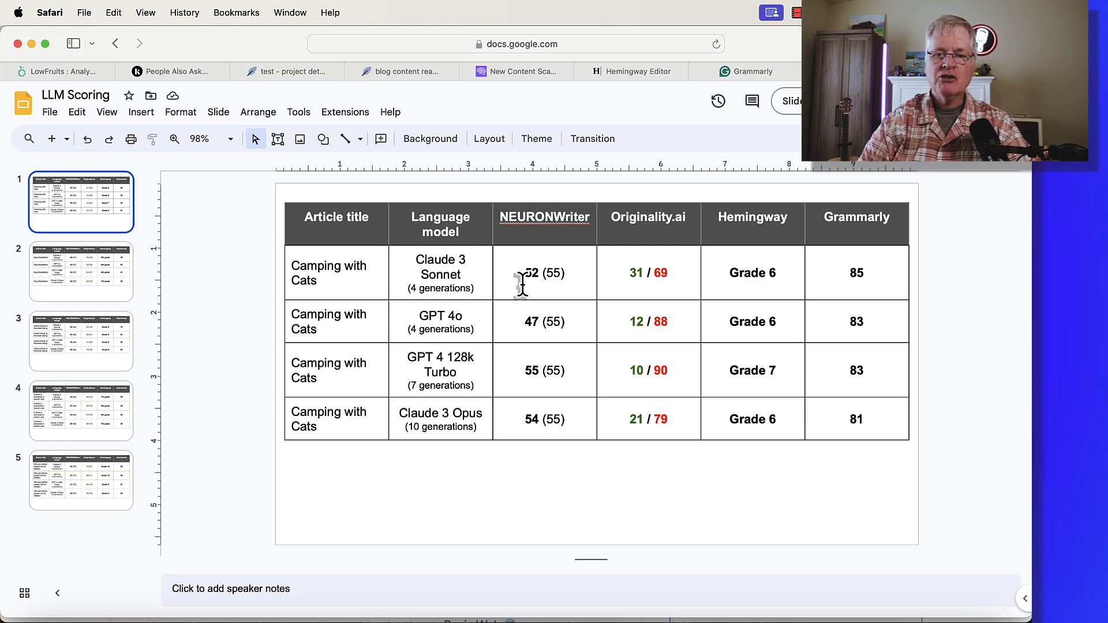
mouse_move(548, 216)
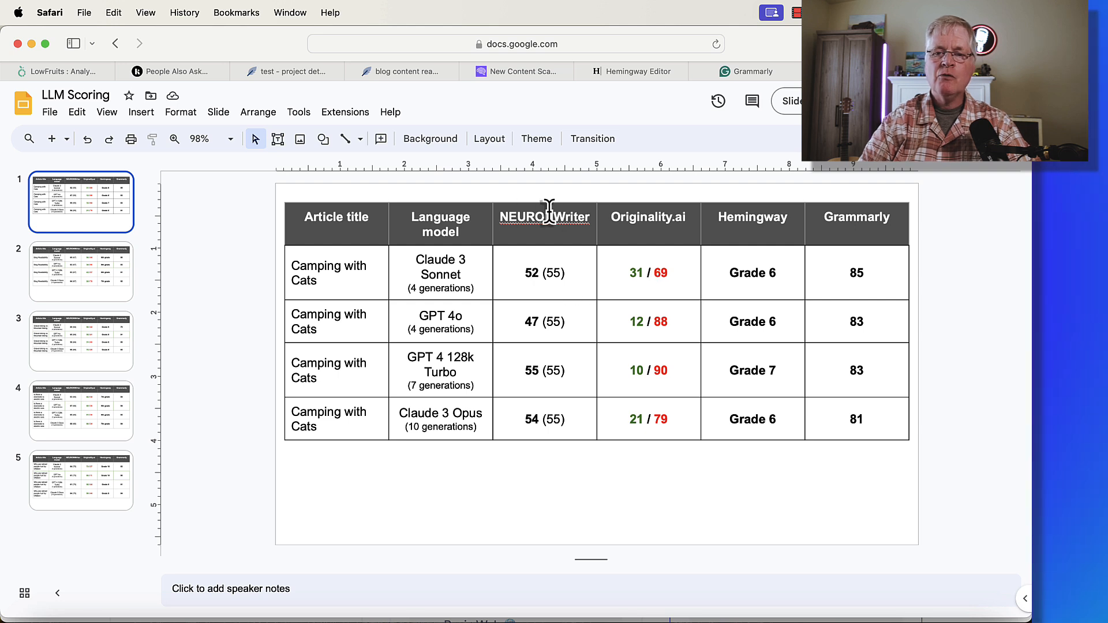
mouse_move(638, 281)
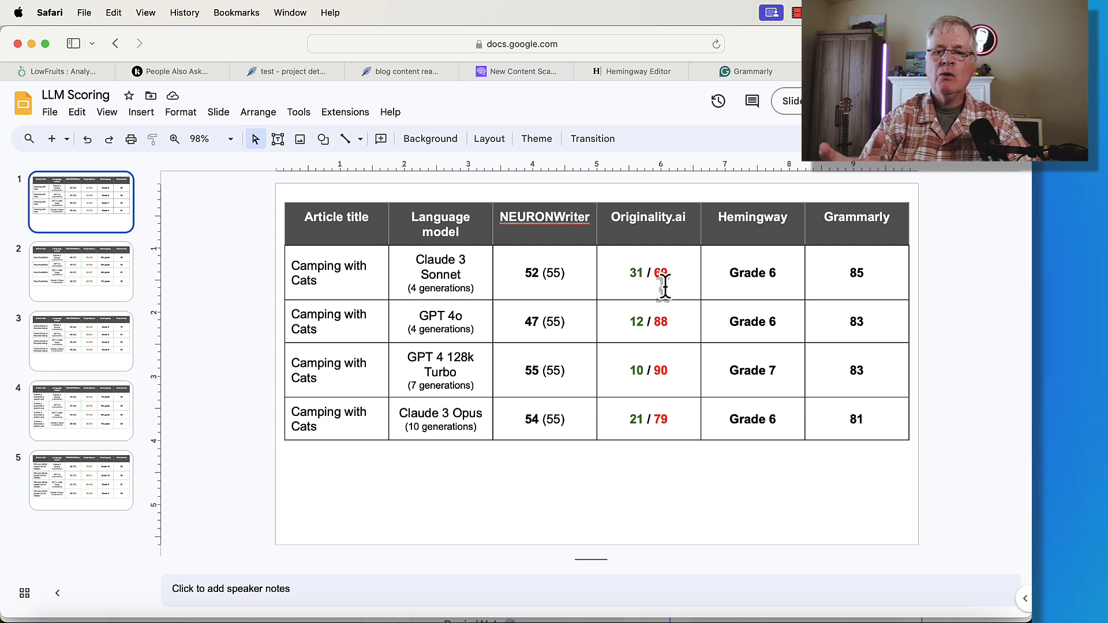
mouse_move(756, 291)
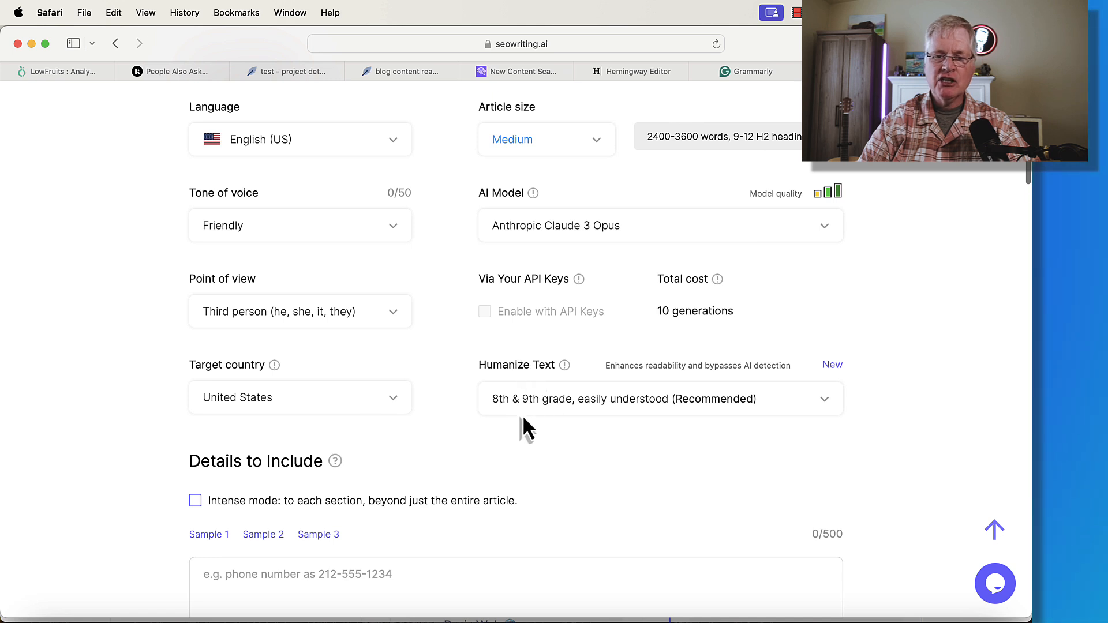
mouse_move(571, 452)
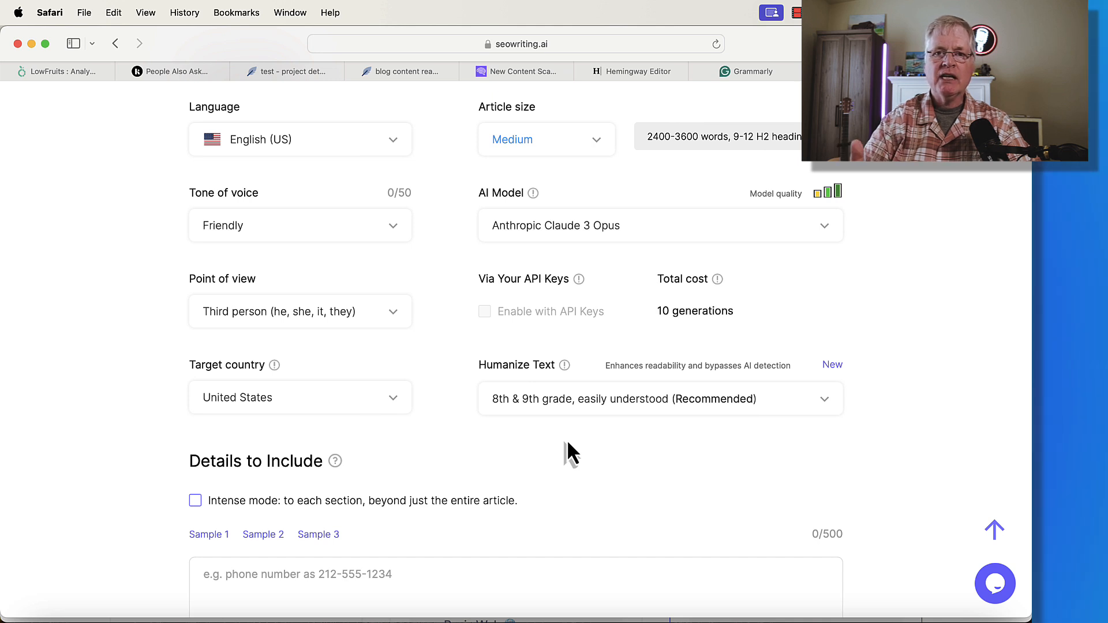
mouse_move(449, 491)
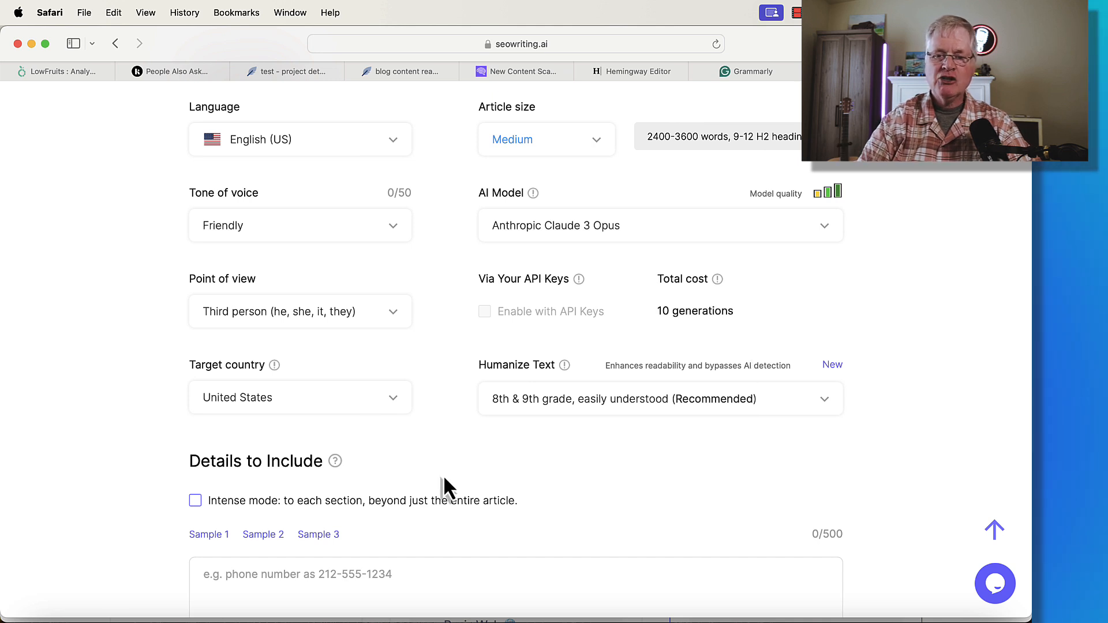
mouse_move(645, 449)
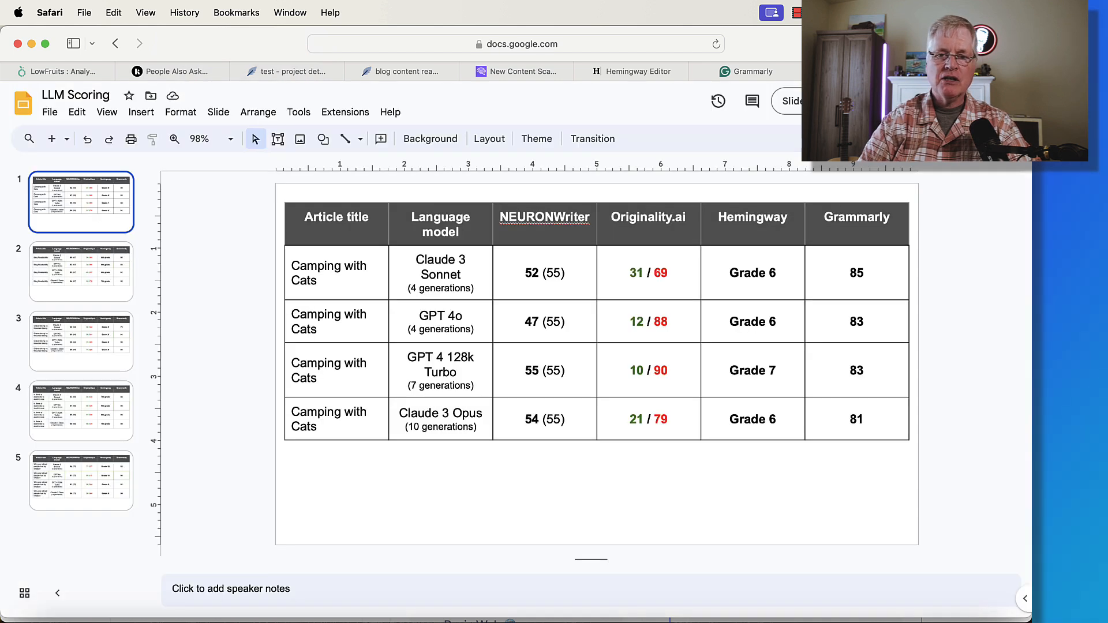
mouse_move(755, 292)
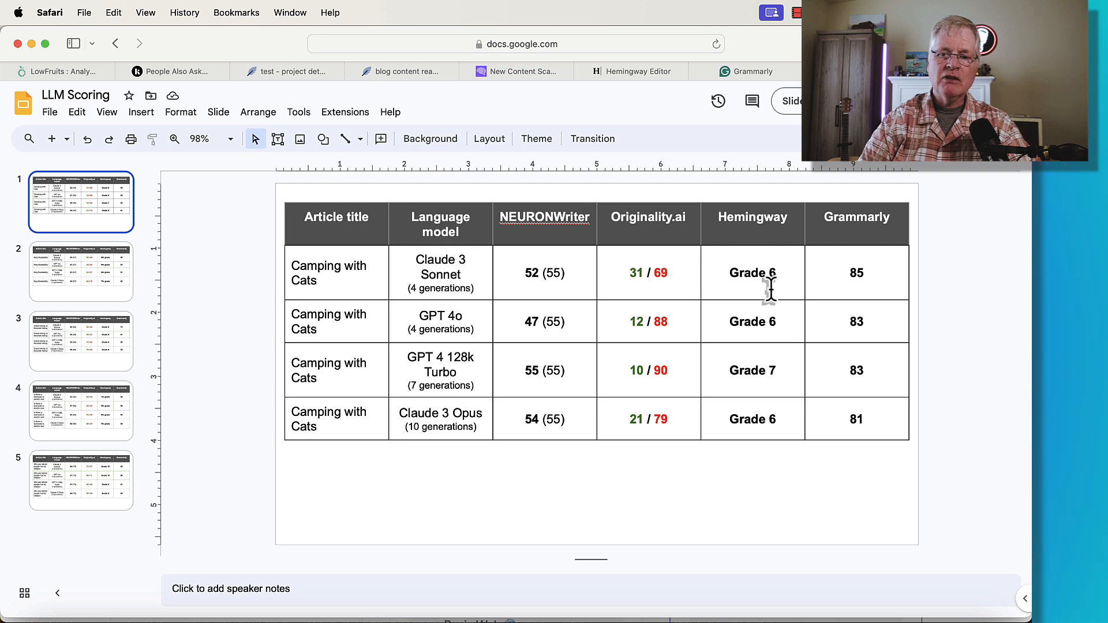
mouse_move(860, 290)
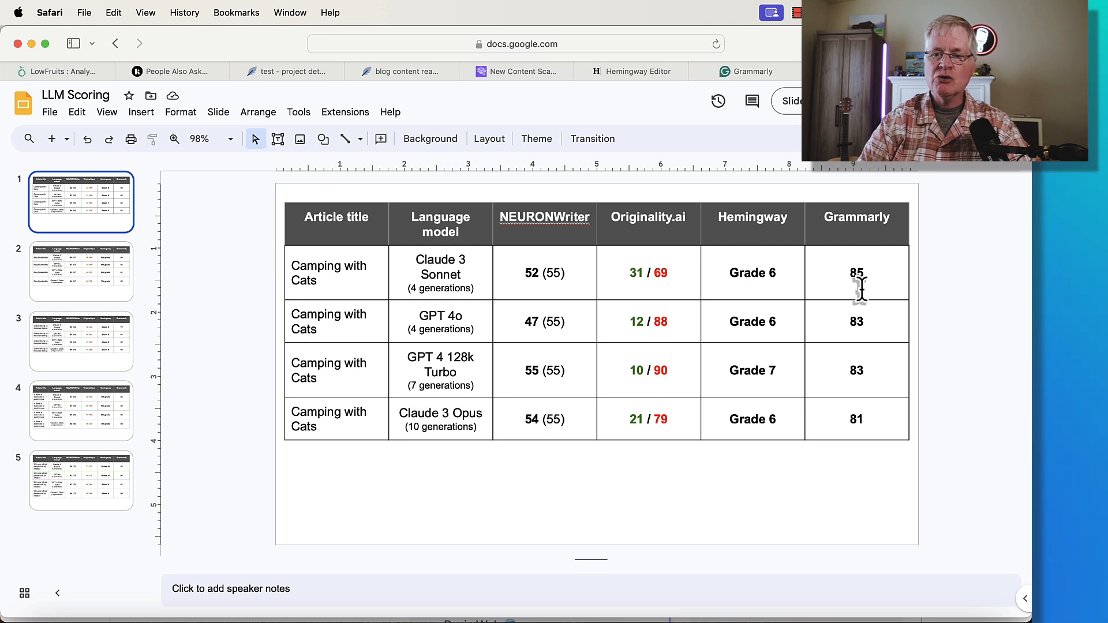
mouse_move(422, 352)
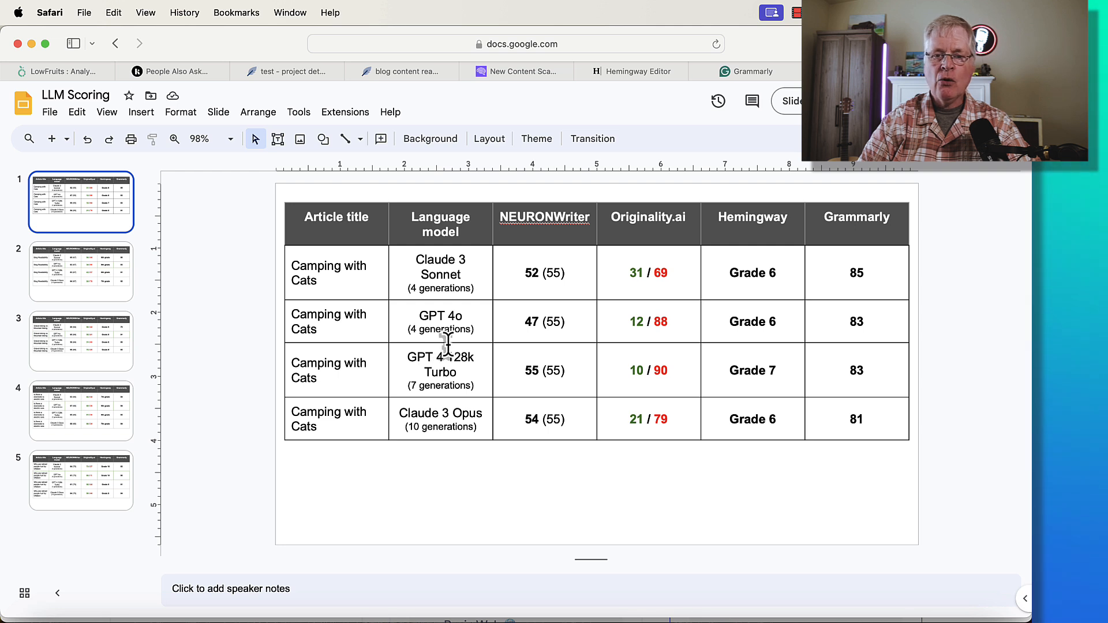
mouse_move(561, 336)
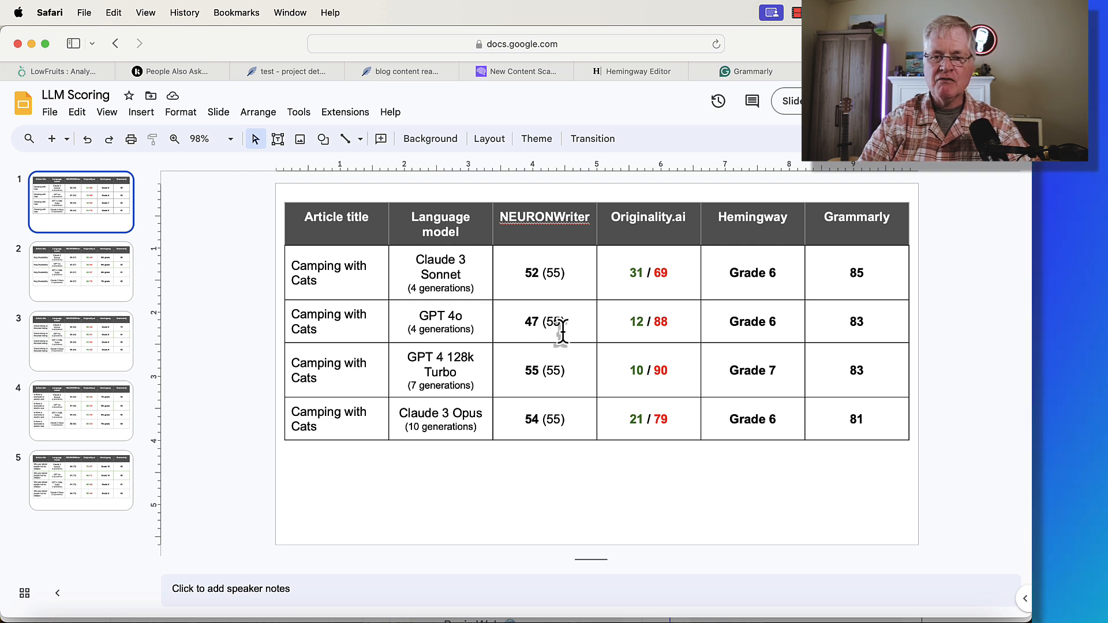
mouse_move(634, 340)
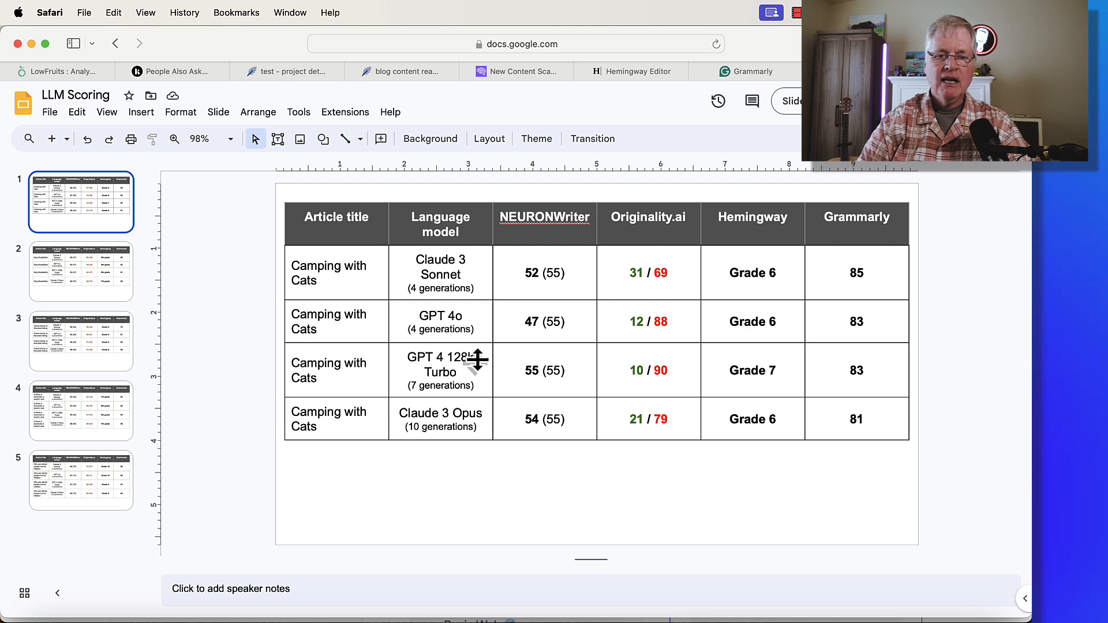
mouse_move(477, 371)
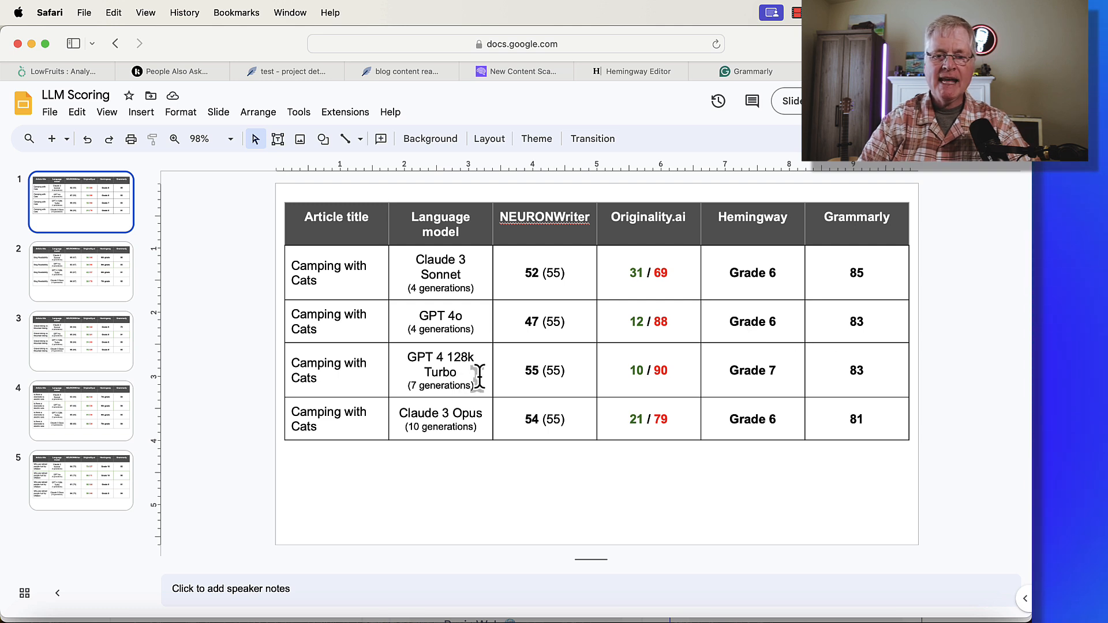
mouse_move(525, 387)
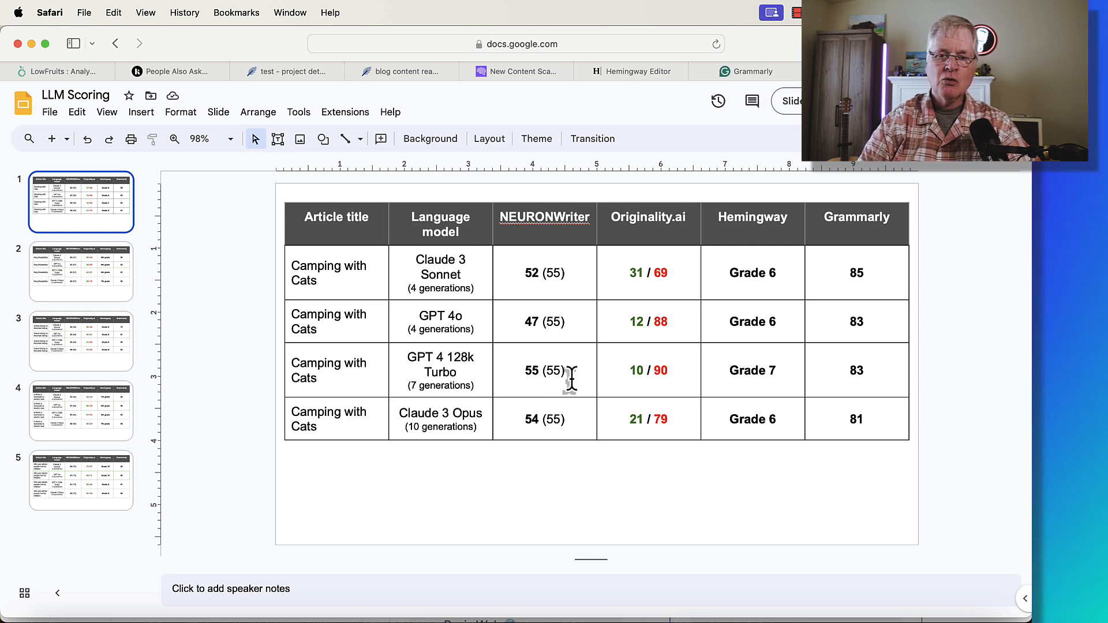
mouse_move(624, 384)
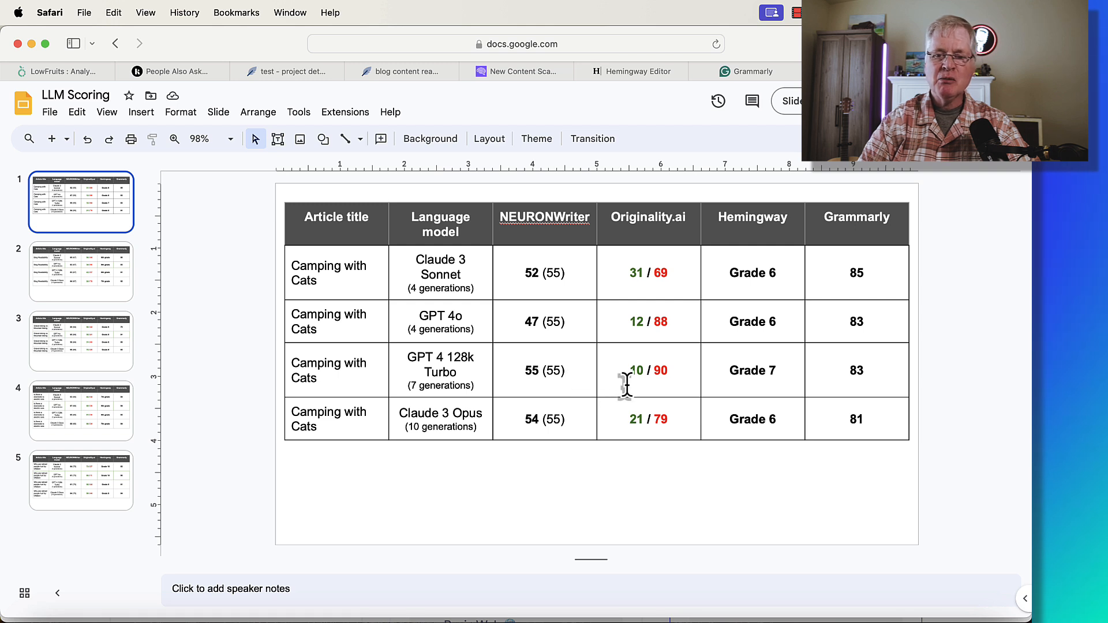
mouse_move(661, 385)
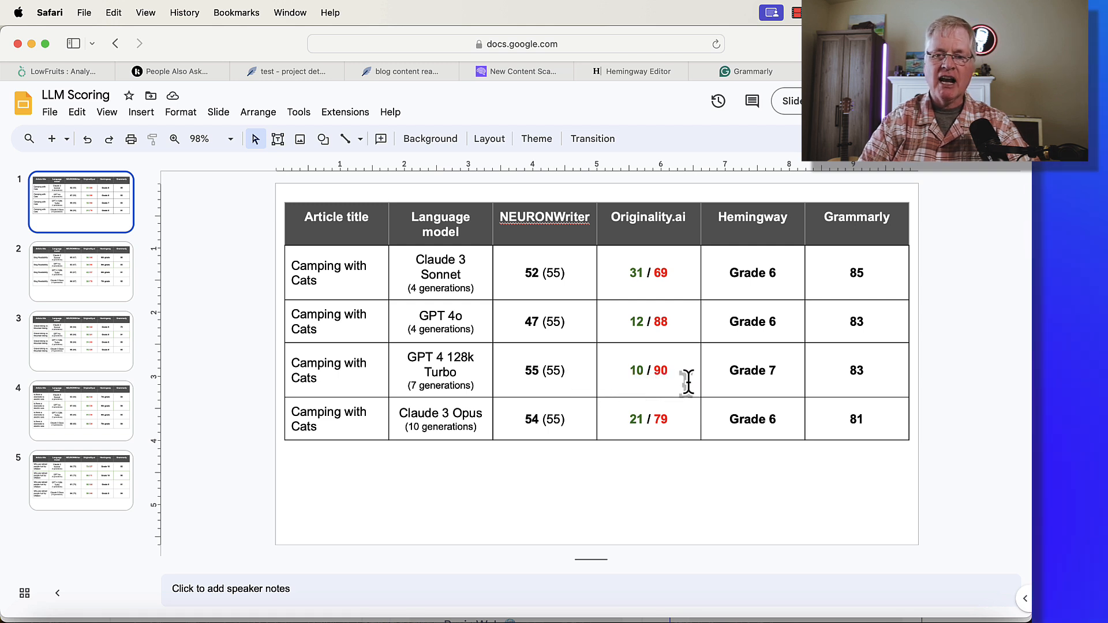
mouse_move(638, 381)
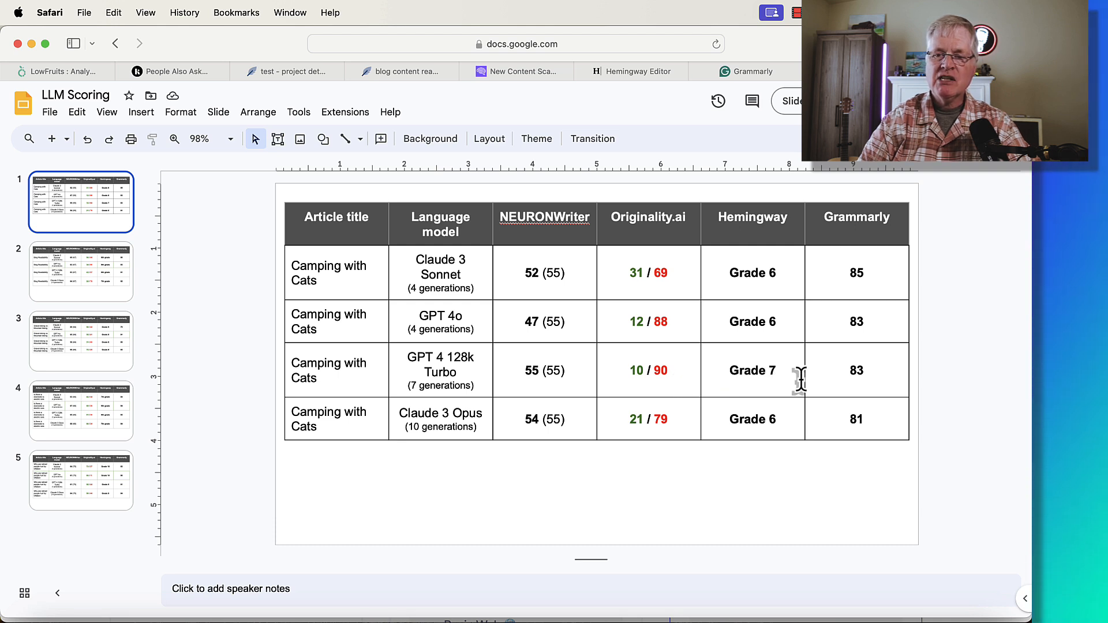
mouse_move(502, 521)
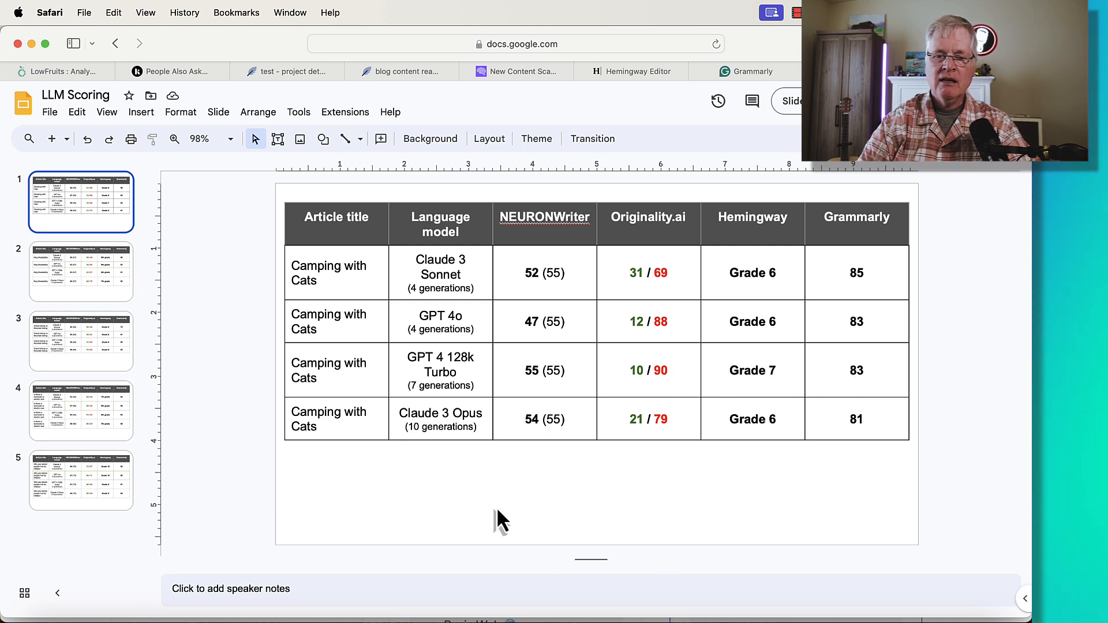
mouse_move(460, 441)
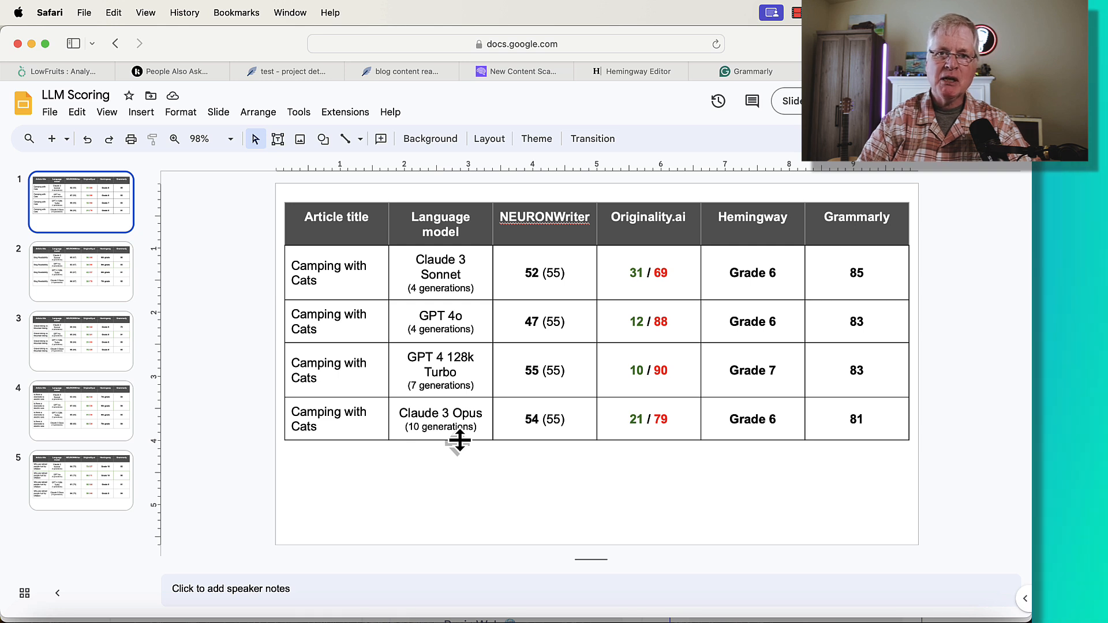
mouse_move(438, 442)
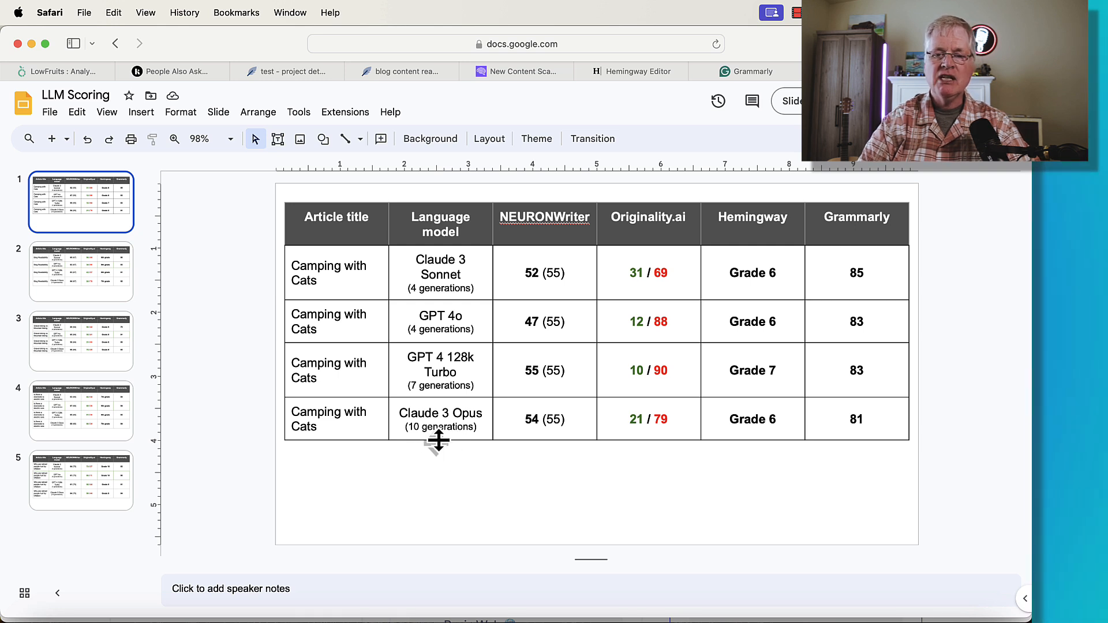
mouse_move(539, 430)
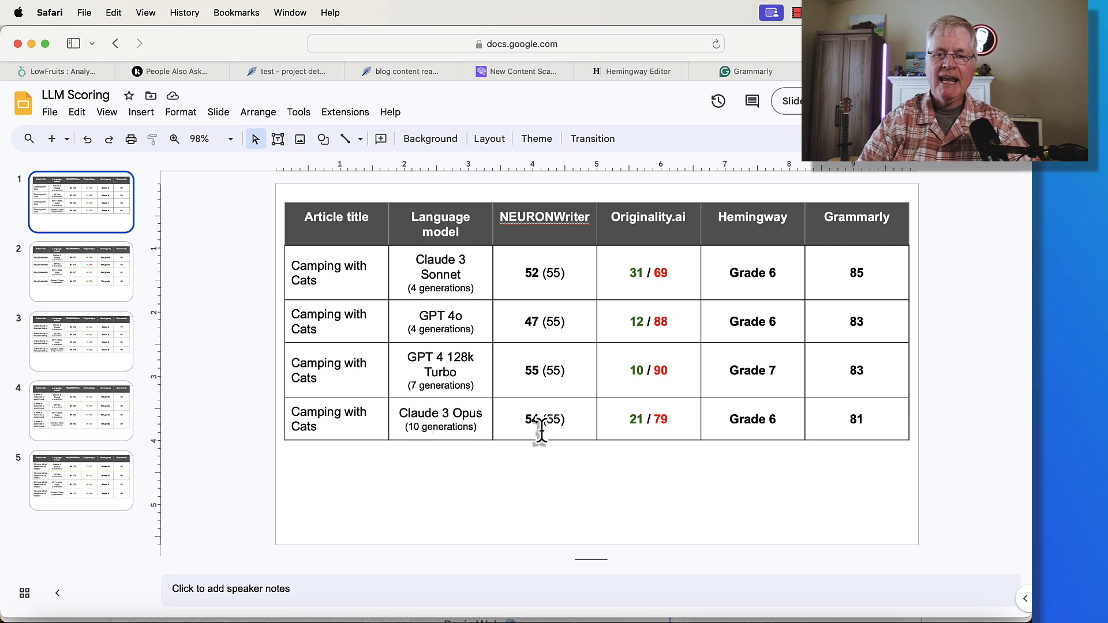
mouse_move(645, 434)
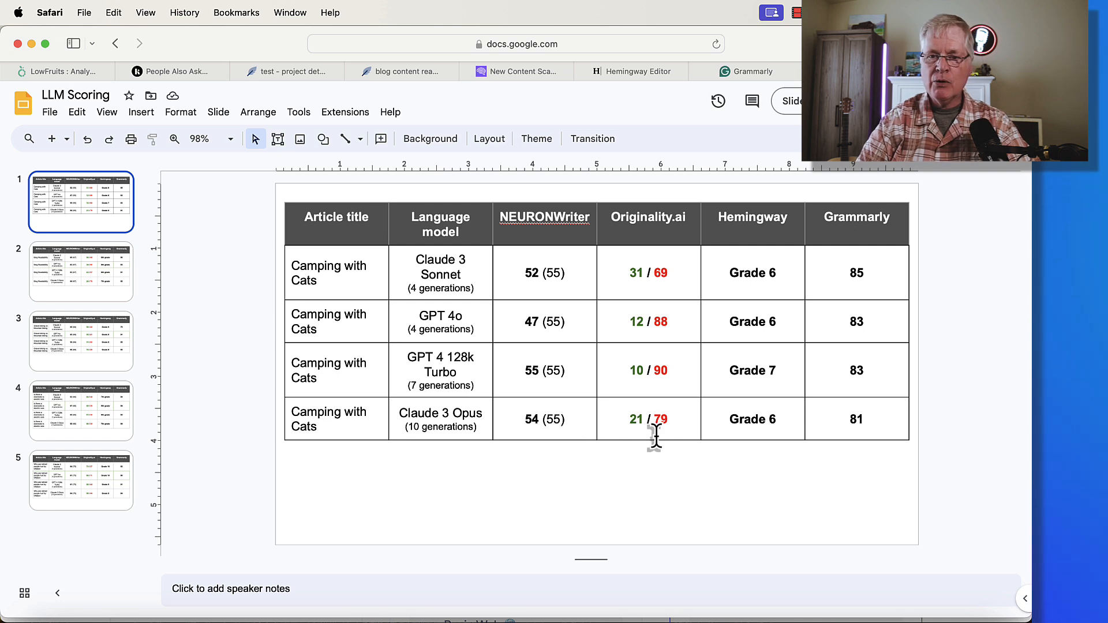
mouse_move(746, 439)
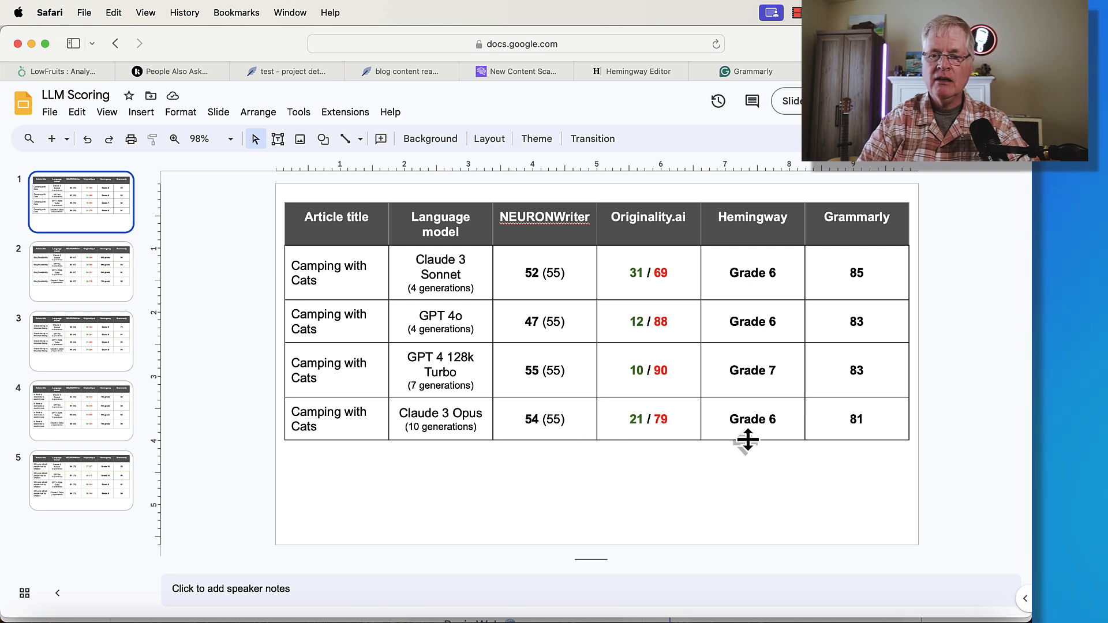
mouse_move(863, 430)
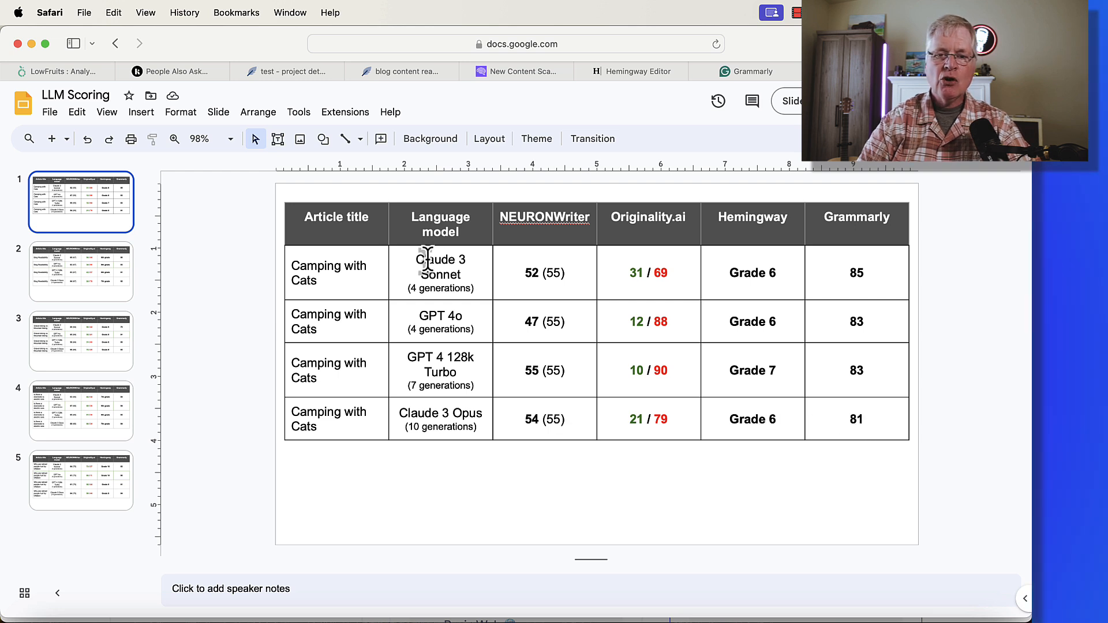
mouse_move(720, 474)
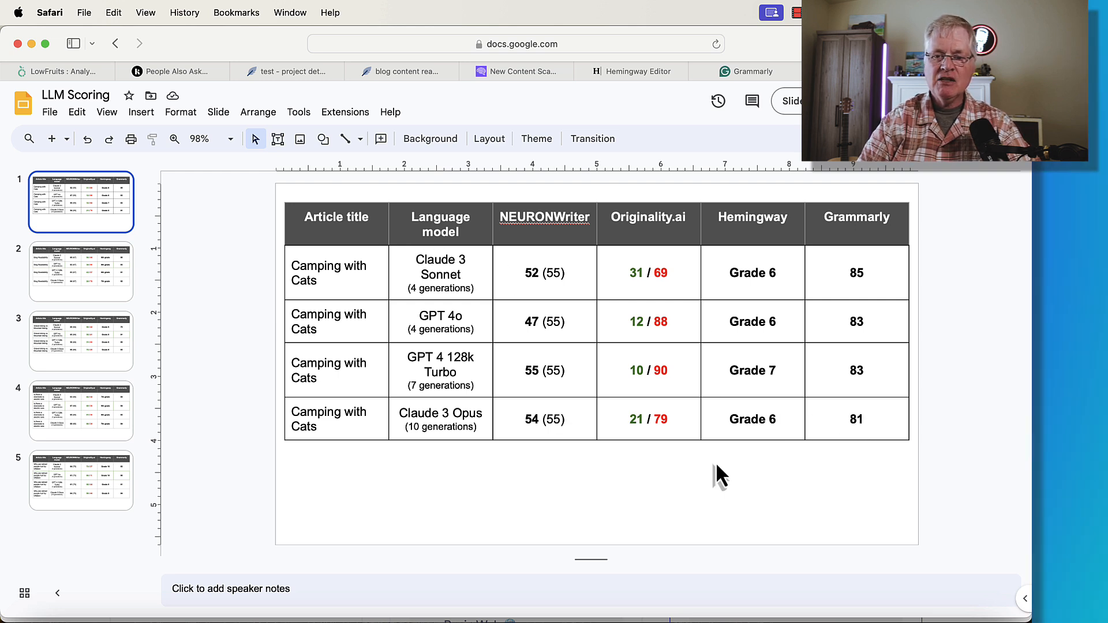
mouse_move(353, 281)
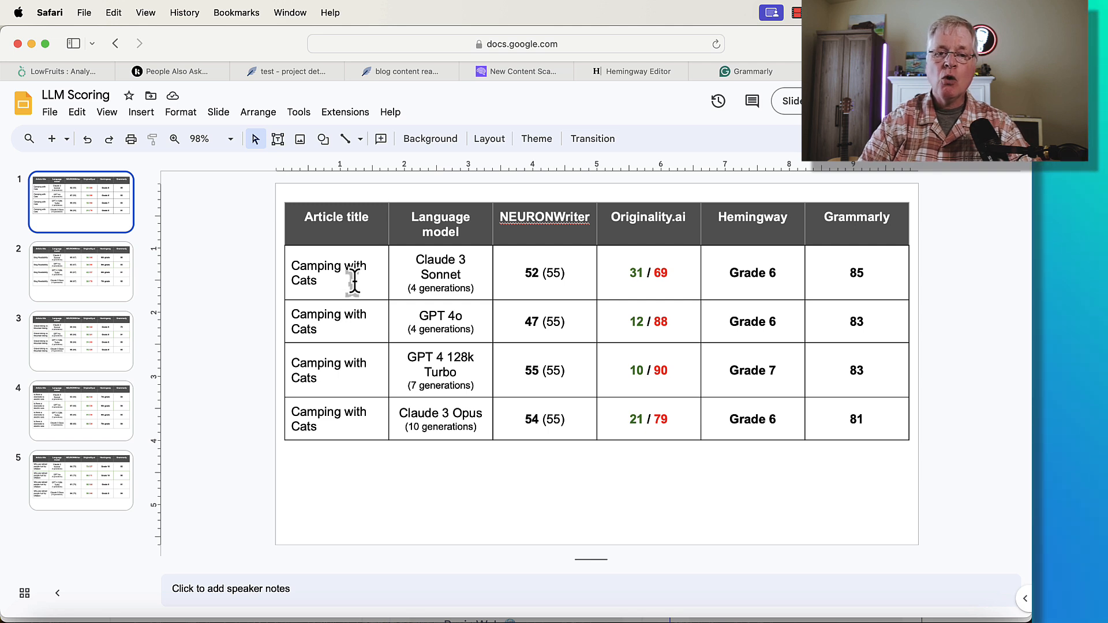
mouse_move(289, 265)
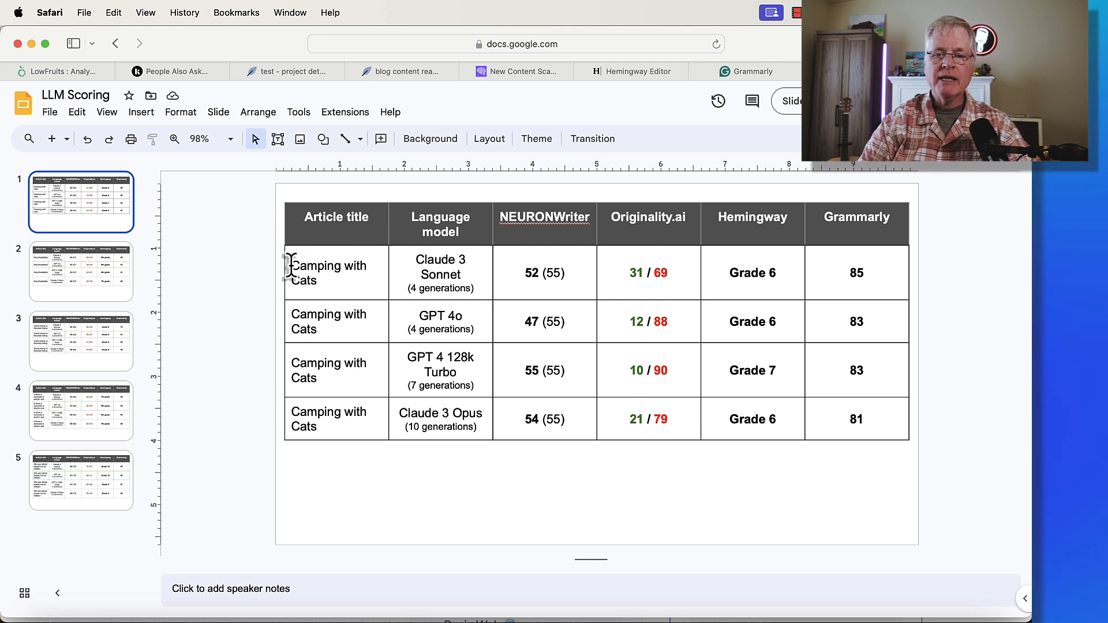
Step: Click into the Claude 3 Sonnet row of the Camping with Cats table to start selecting it
click(544, 274)
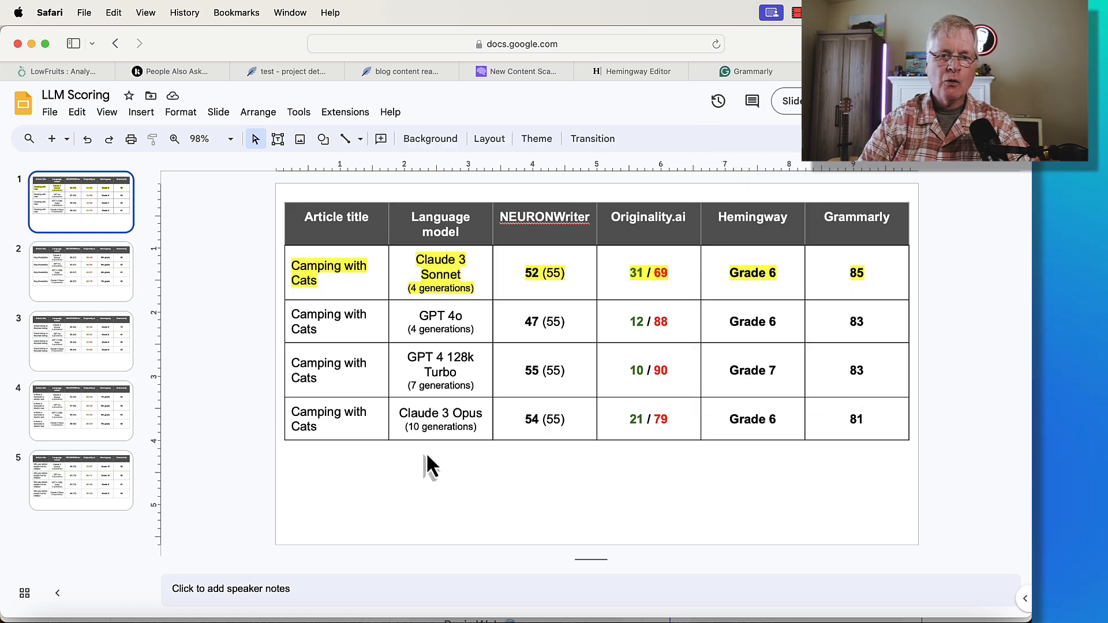
click(81, 271)
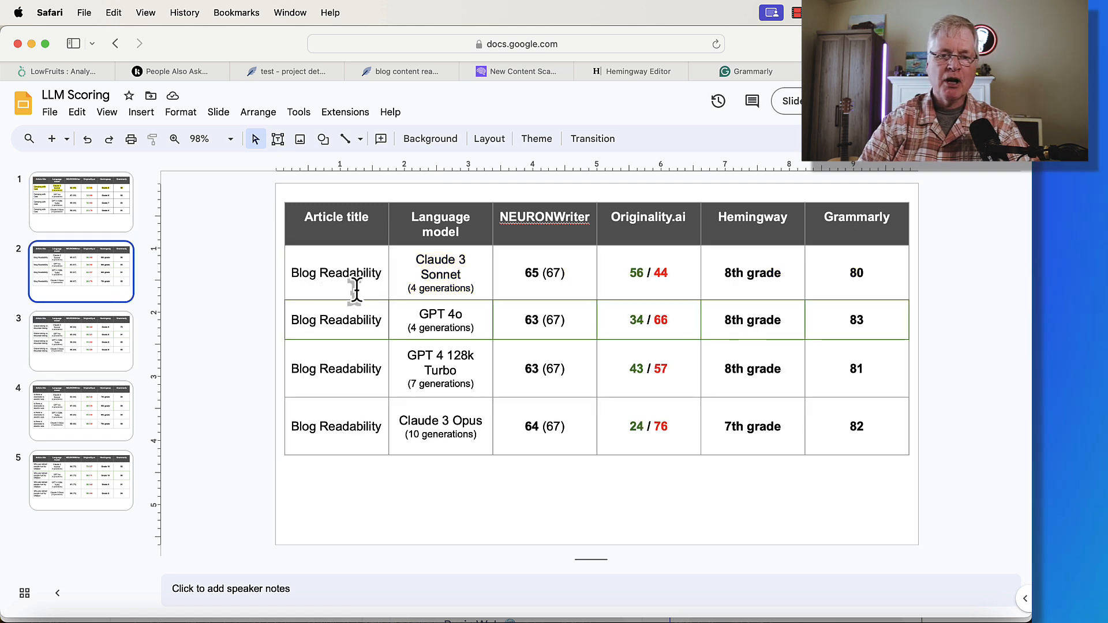
mouse_move(479, 288)
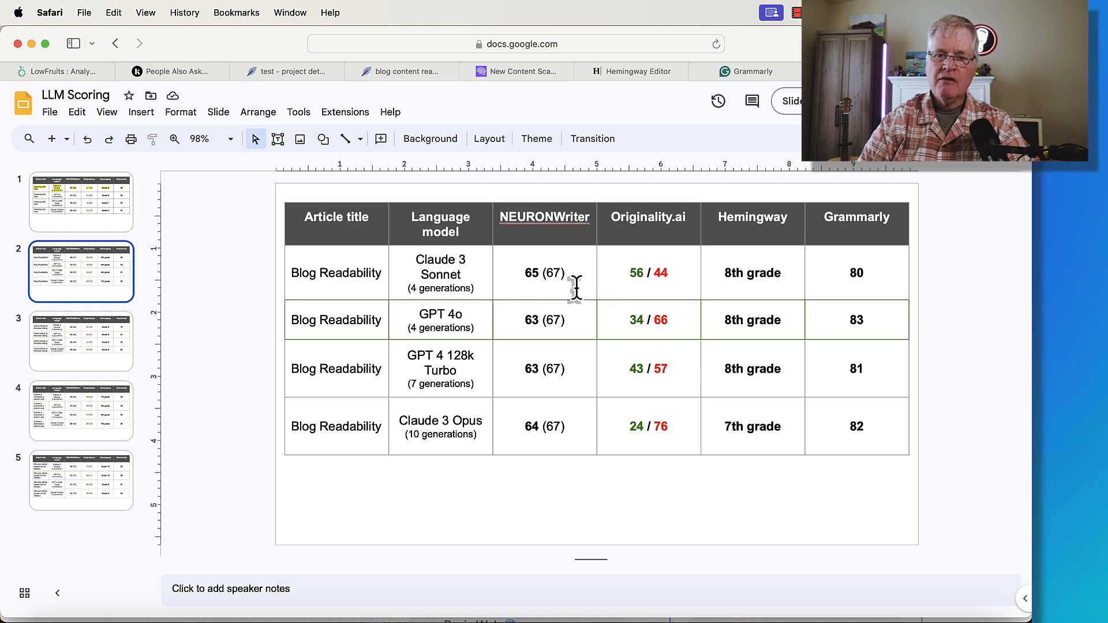
mouse_move(576, 289)
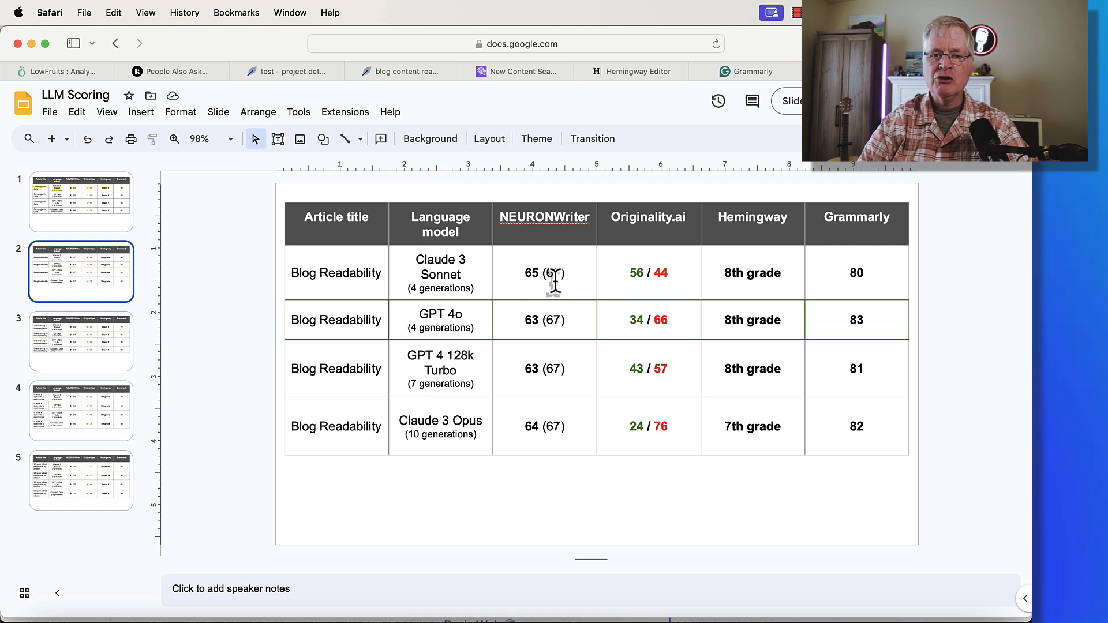
mouse_move(650, 286)
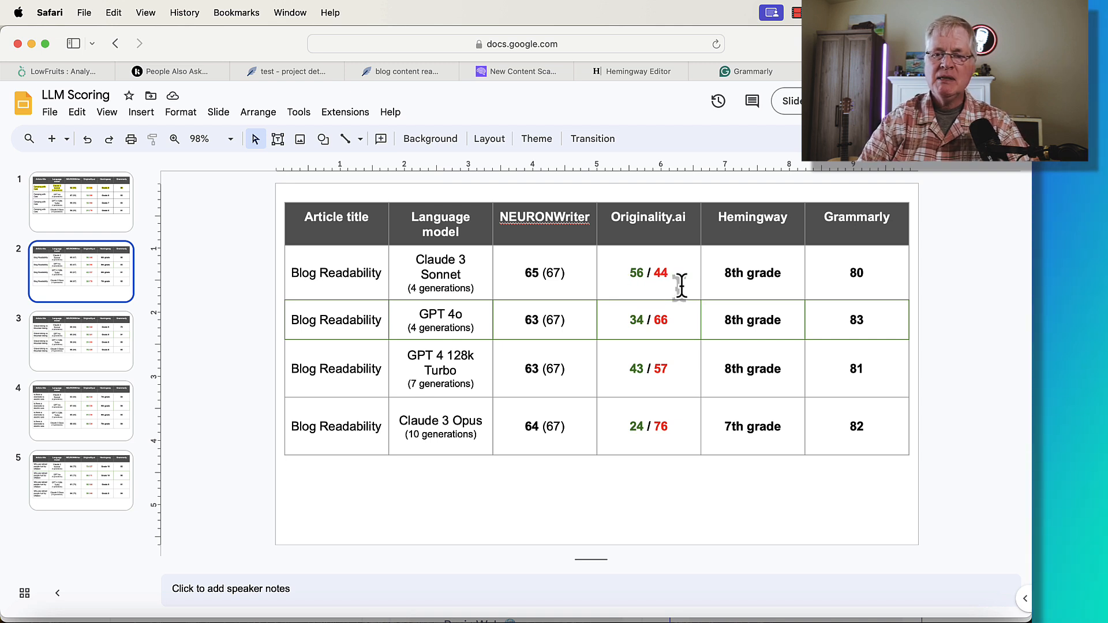
mouse_move(755, 286)
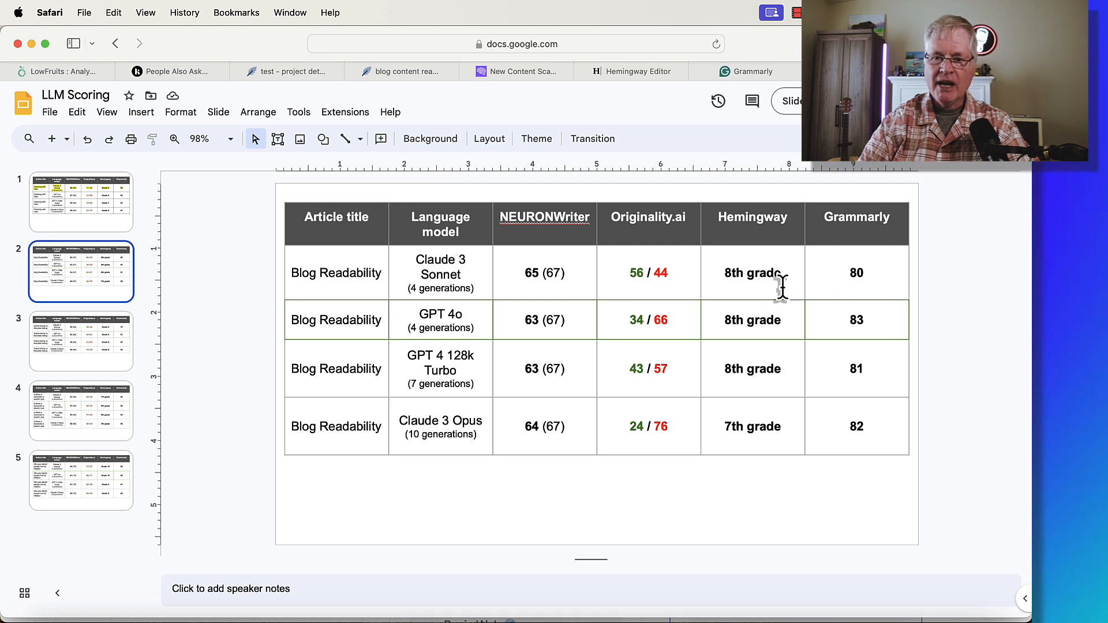
mouse_move(856, 286)
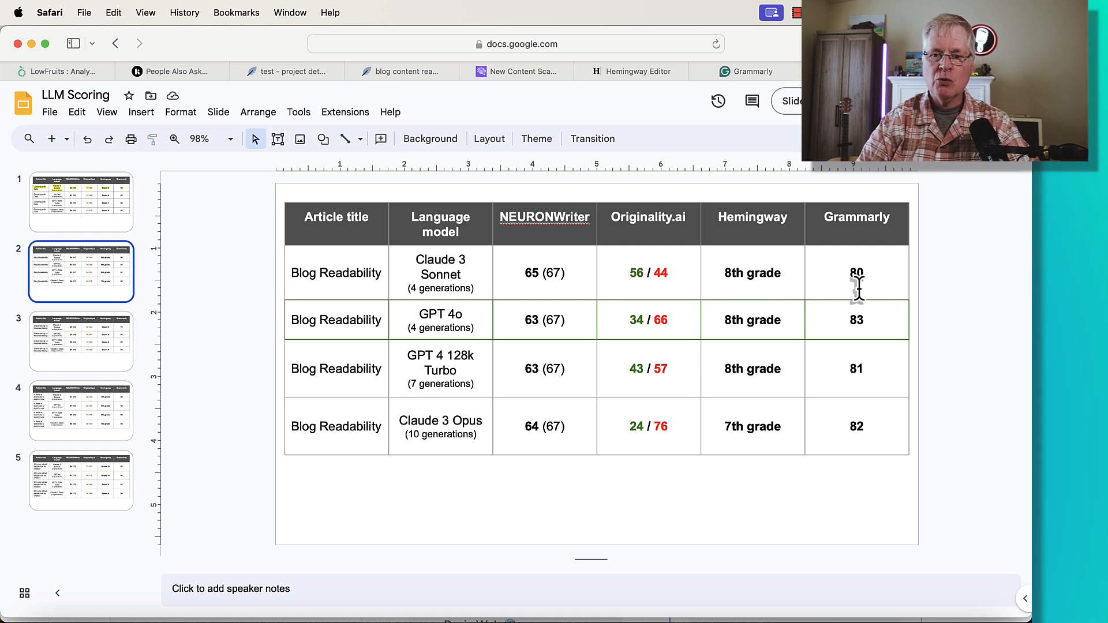
mouse_move(530, 343)
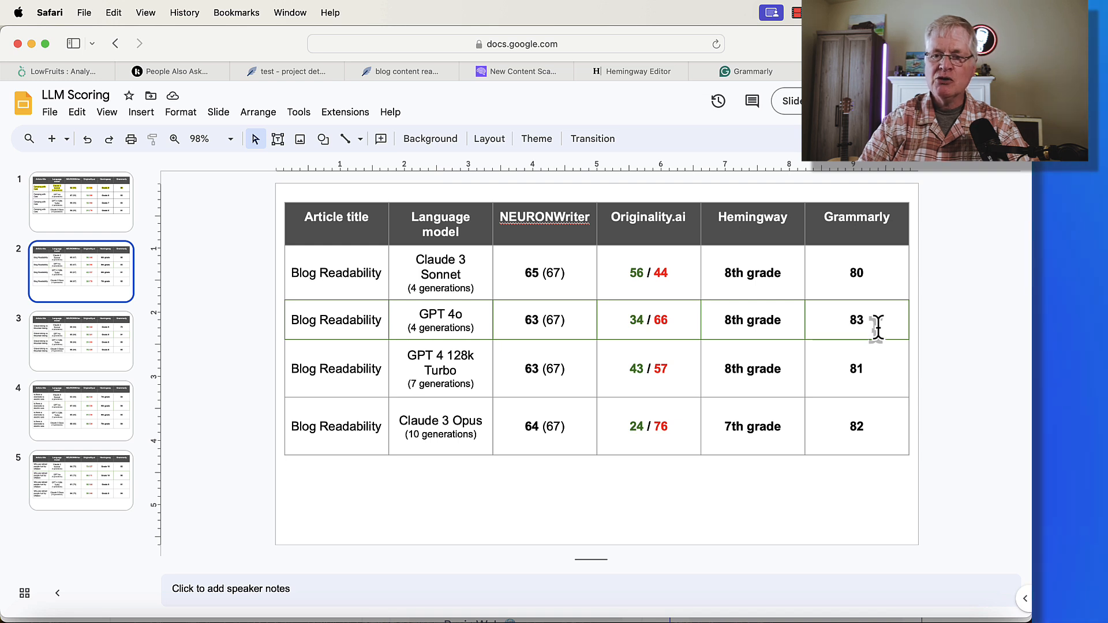
mouse_move(799, 327)
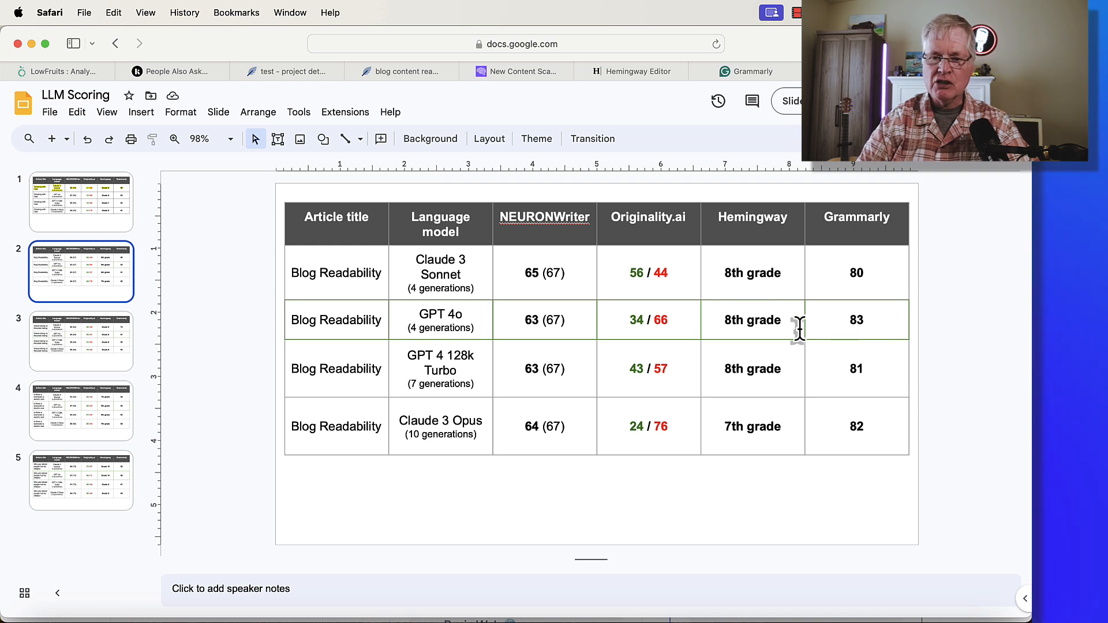
mouse_move(479, 381)
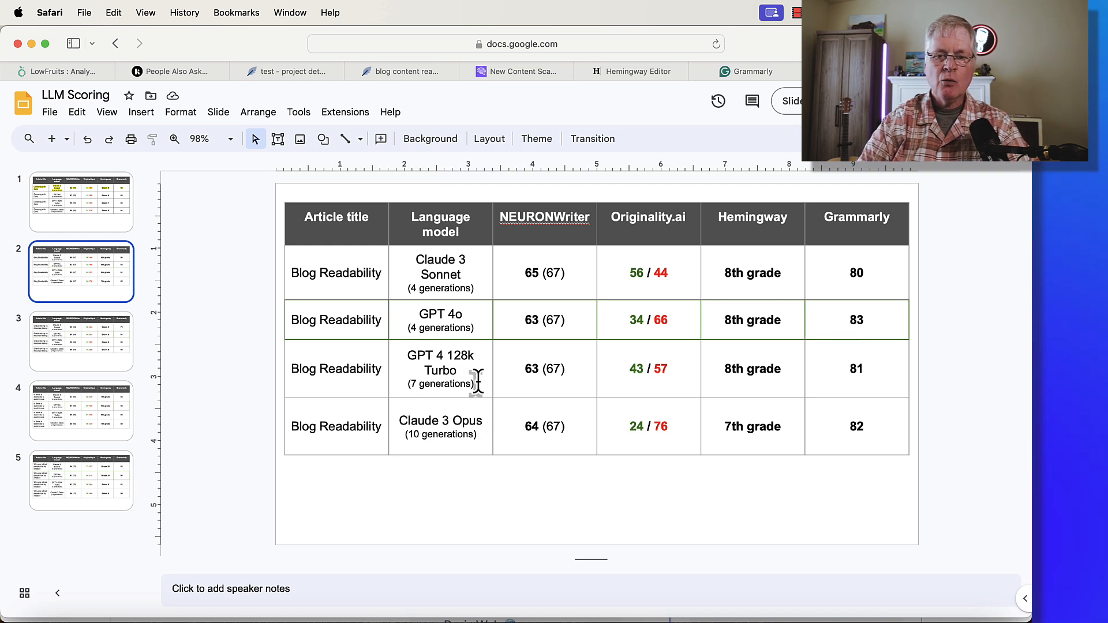
mouse_move(565, 383)
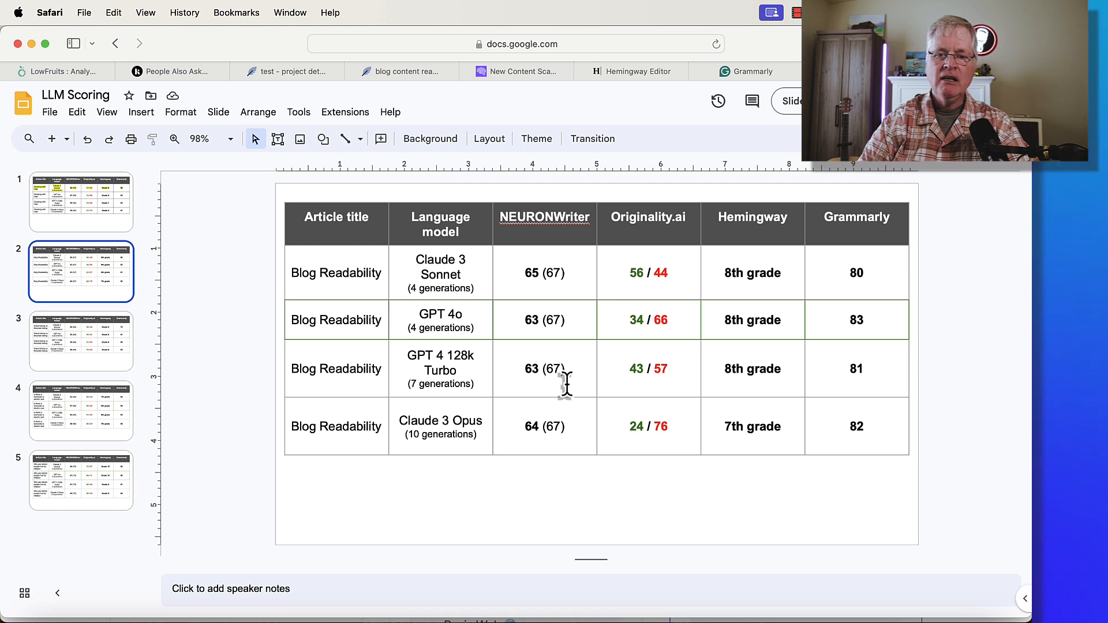
mouse_move(633, 384)
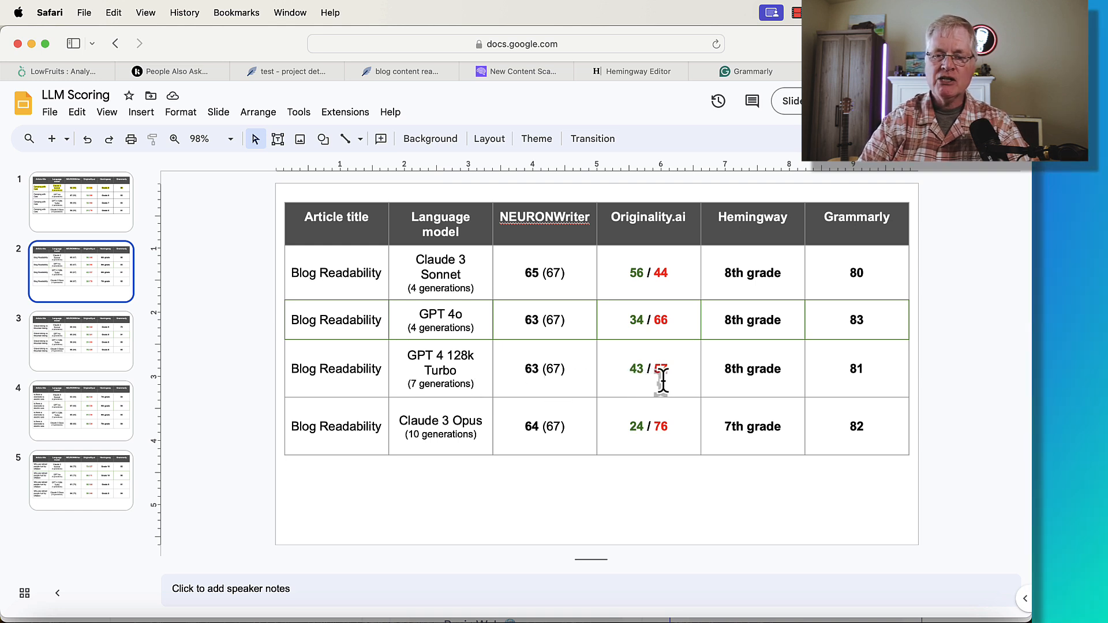
mouse_move(743, 382)
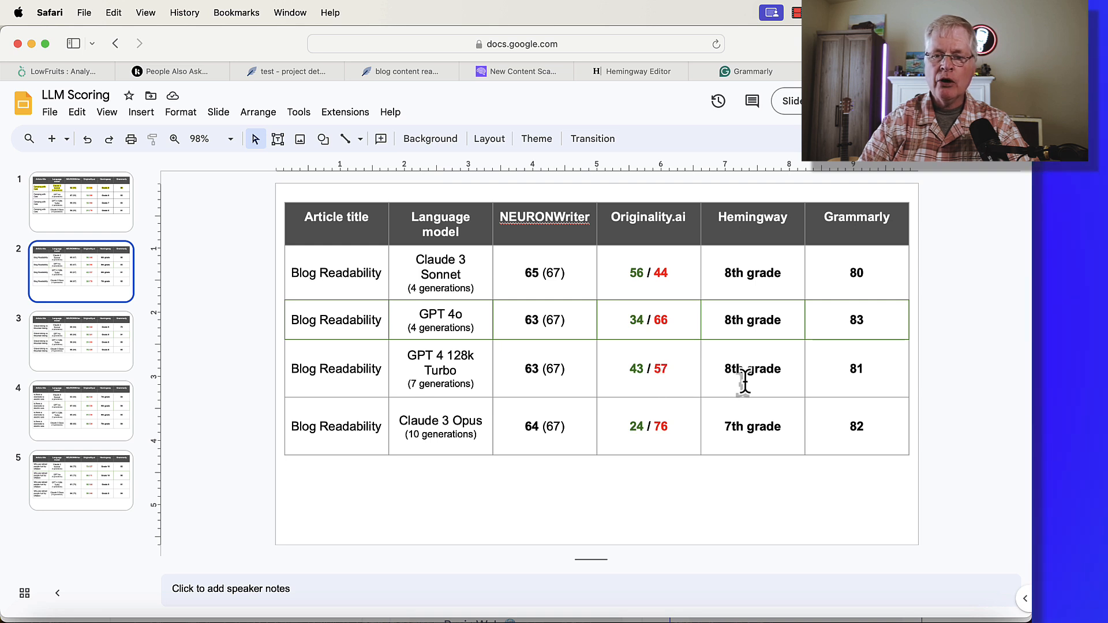
mouse_move(875, 377)
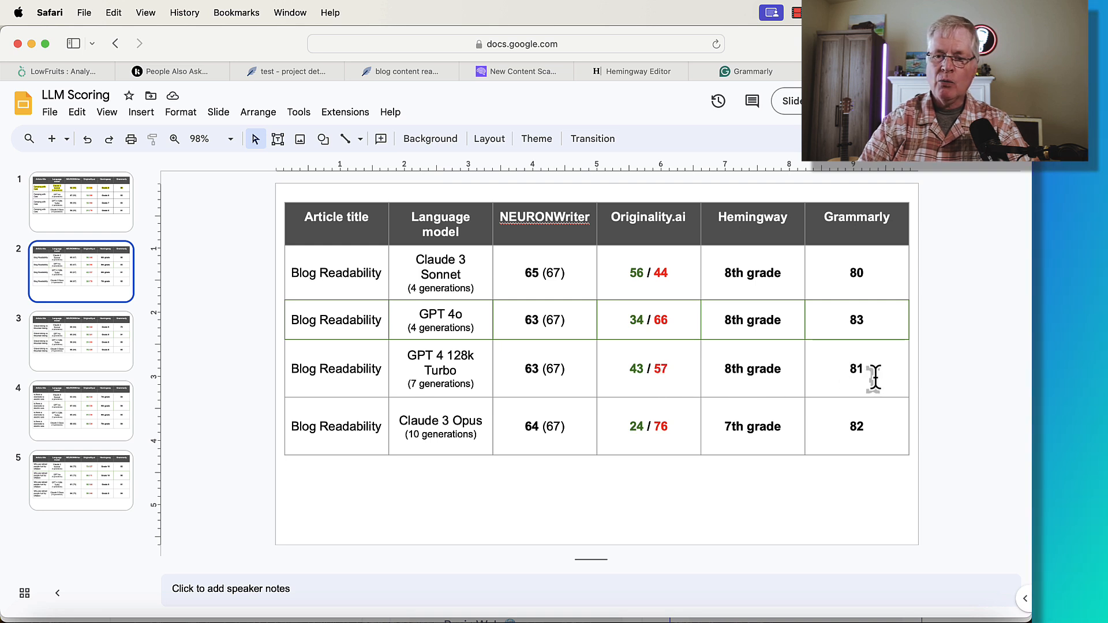
mouse_move(549, 454)
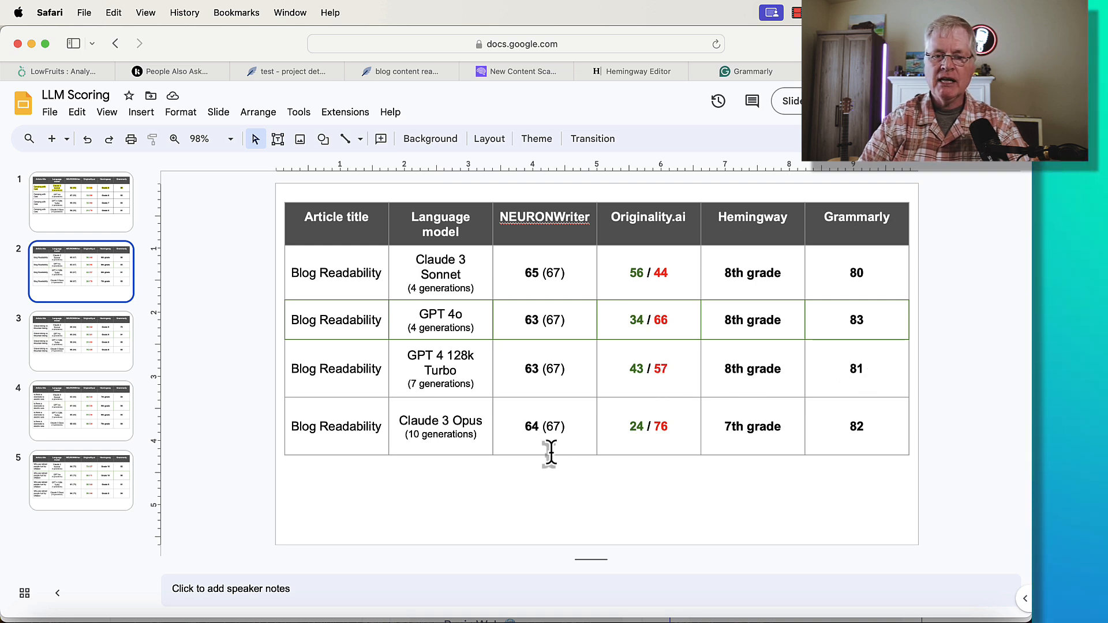
mouse_move(475, 442)
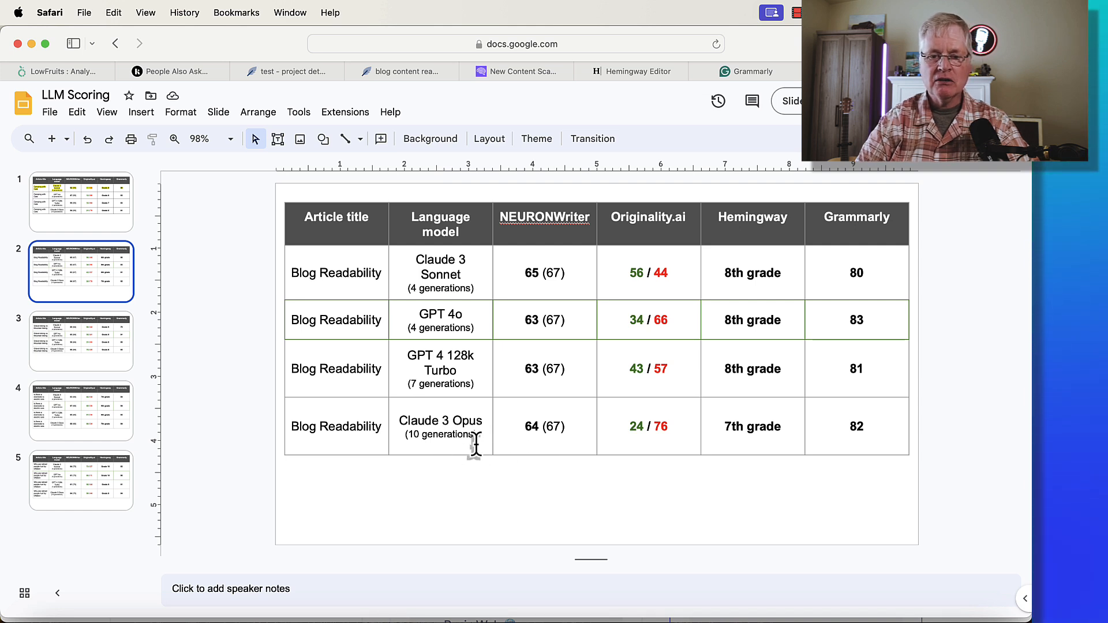
mouse_move(539, 443)
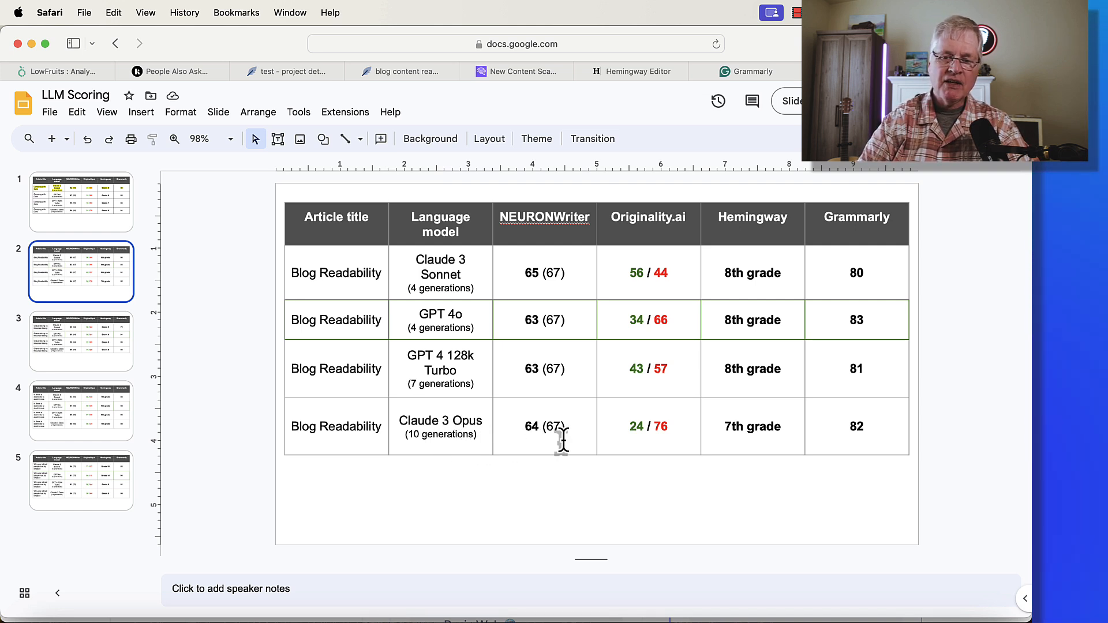
mouse_move(654, 434)
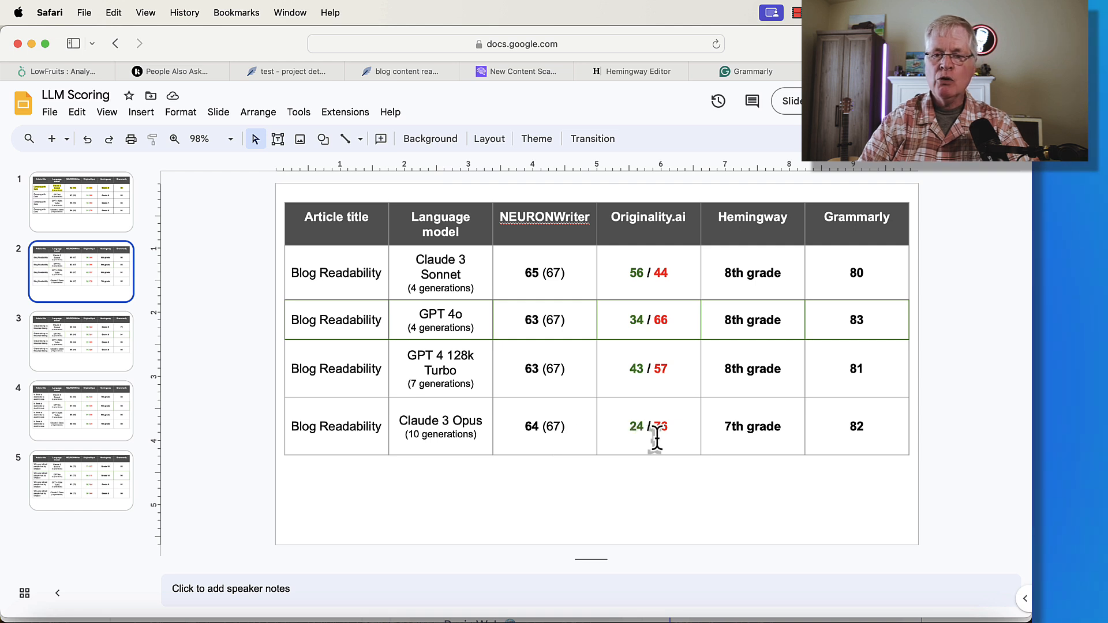
mouse_move(752, 434)
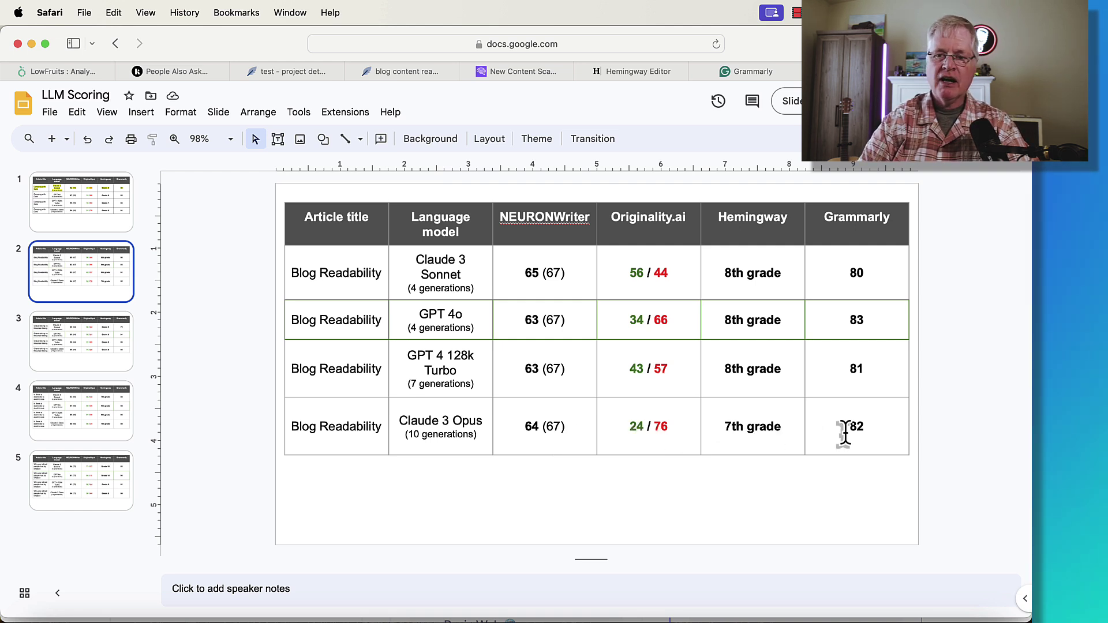
mouse_move(827, 375)
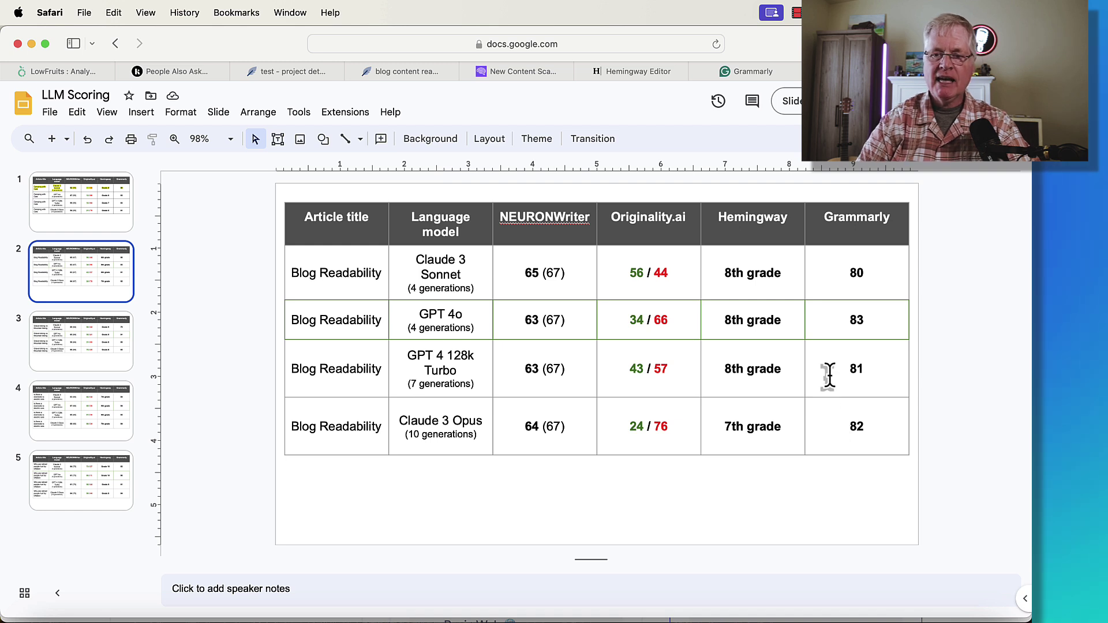
mouse_move(680, 359)
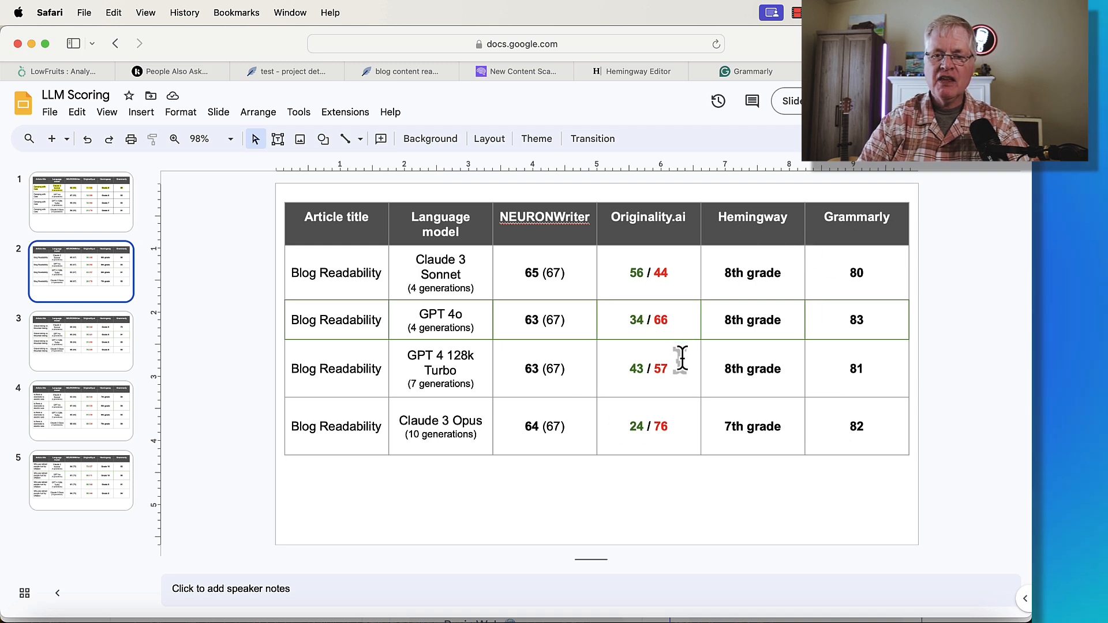
mouse_move(866, 281)
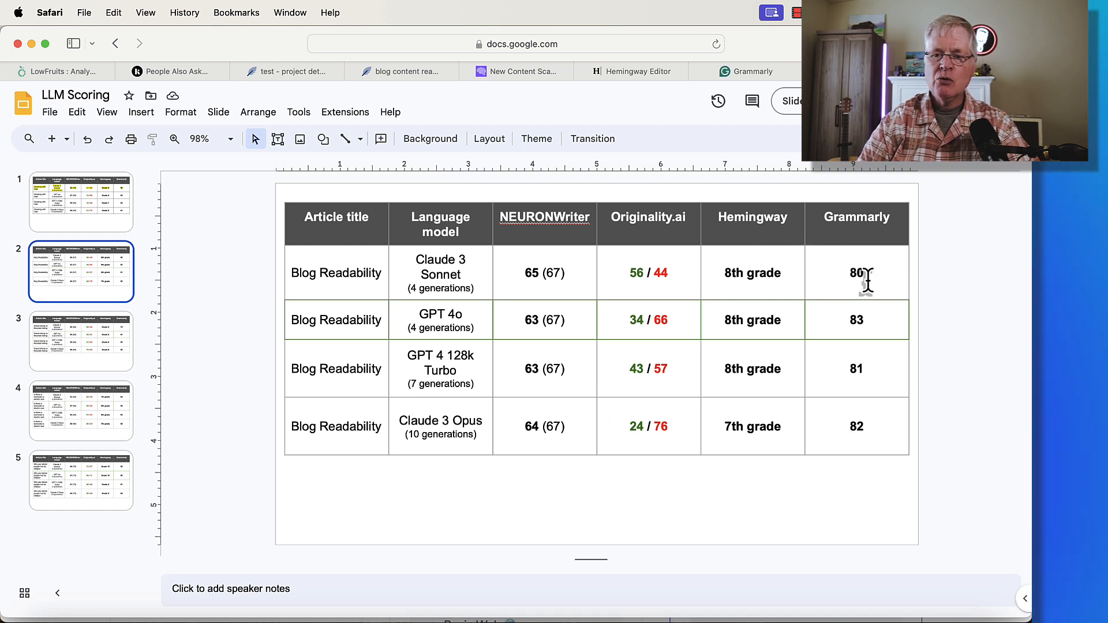
mouse_move(868, 282)
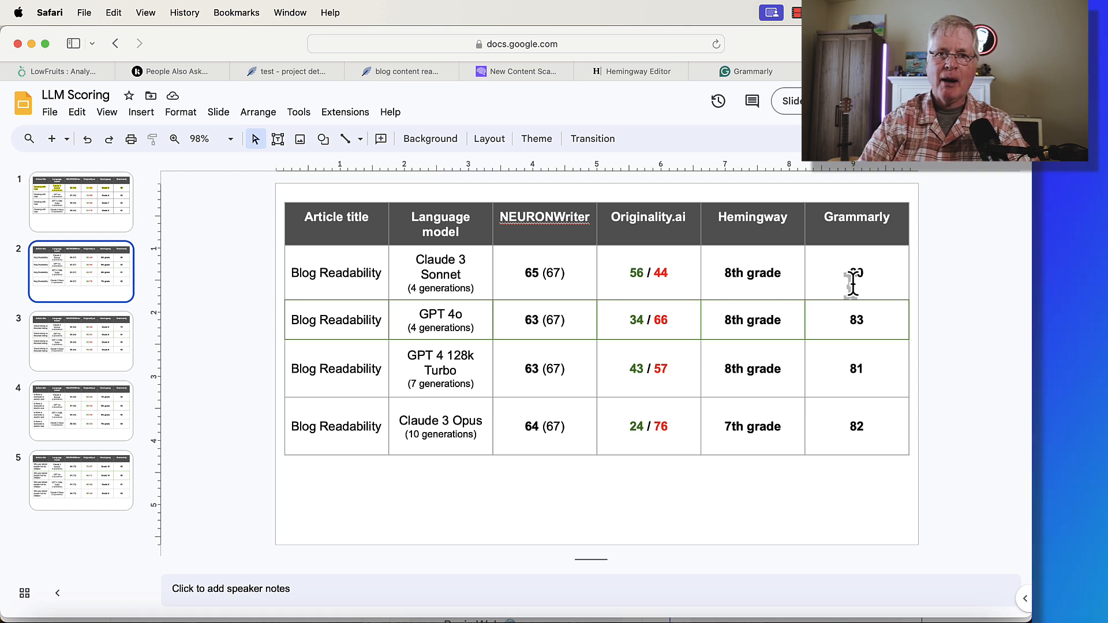
Step: Type the value 80 while working on the Blog Readability table
text(80)
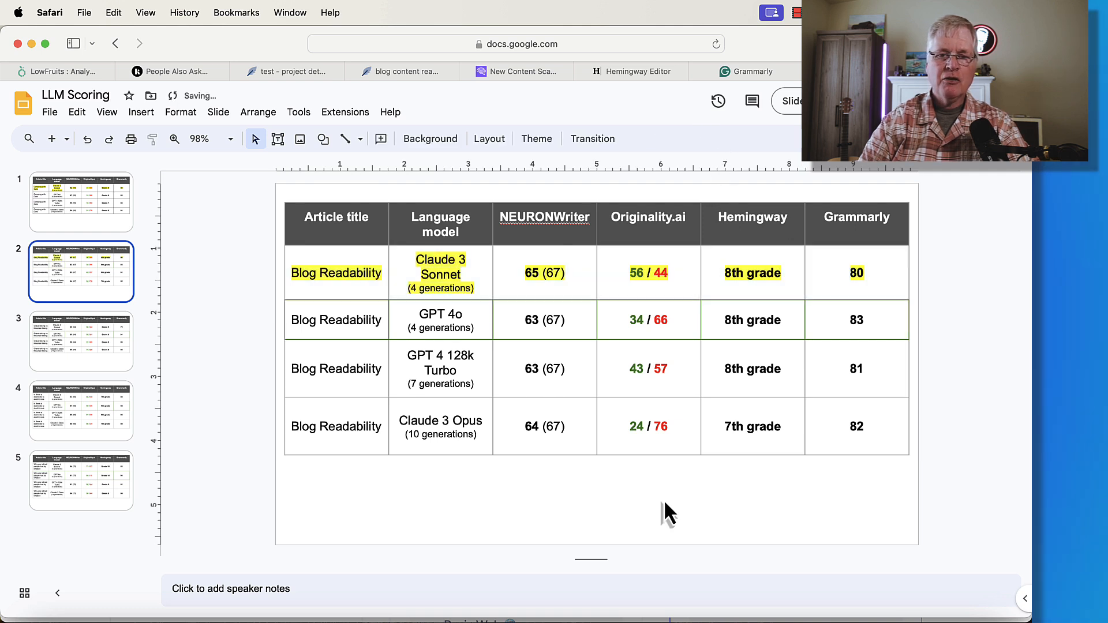
mouse_move(491, 295)
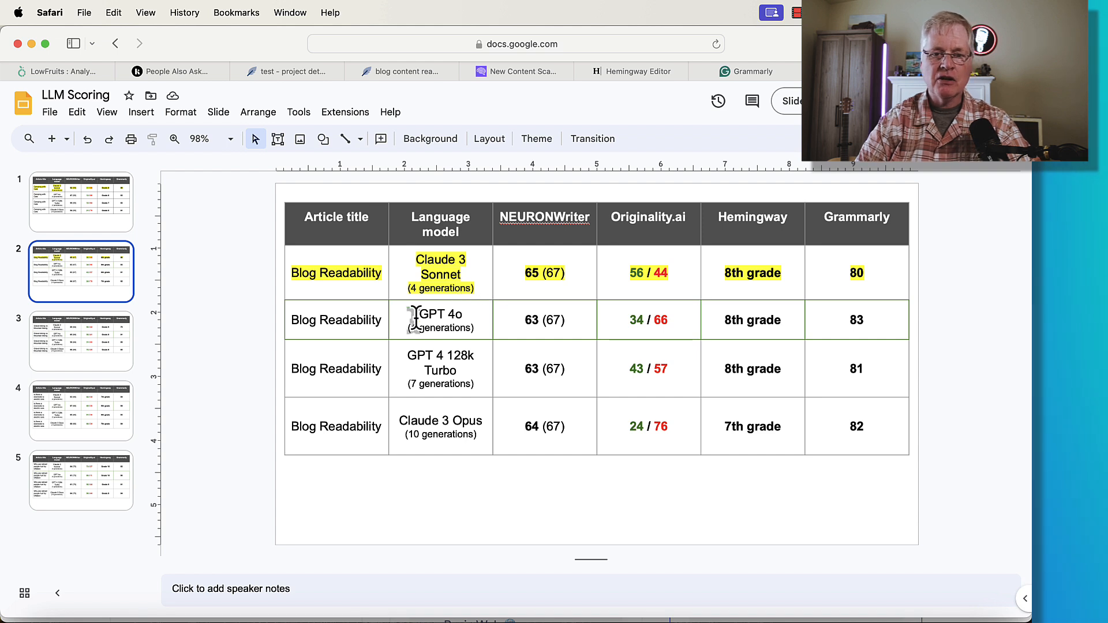
Step: On slide 3, highlight the gravel vs mountain biking table's Claude 3 Sonnet row yellow
click(81, 340)
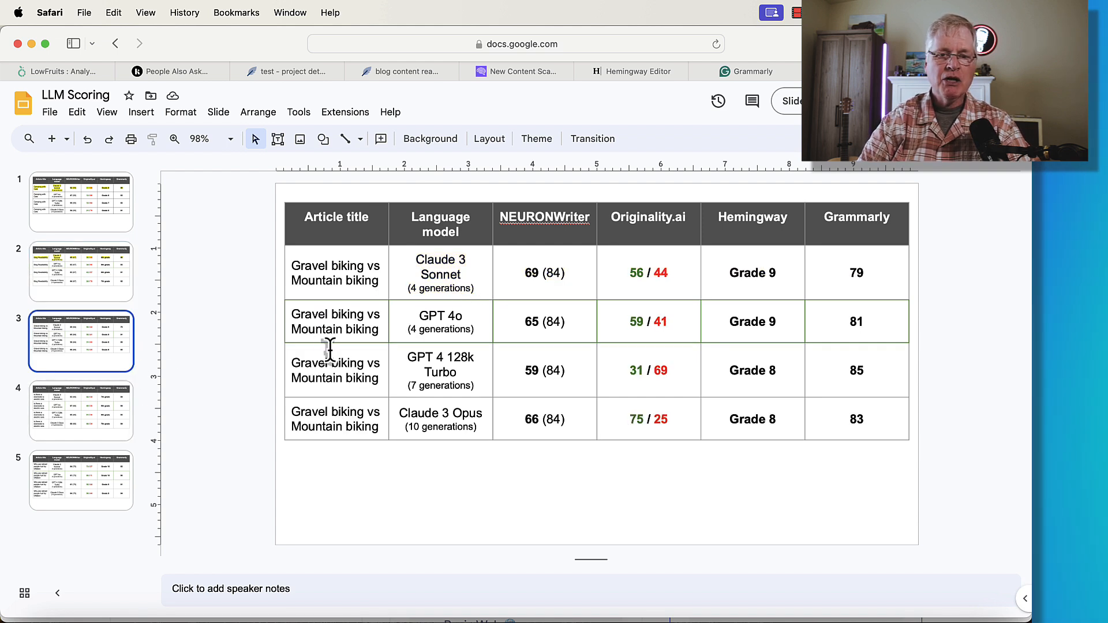
mouse_move(562, 501)
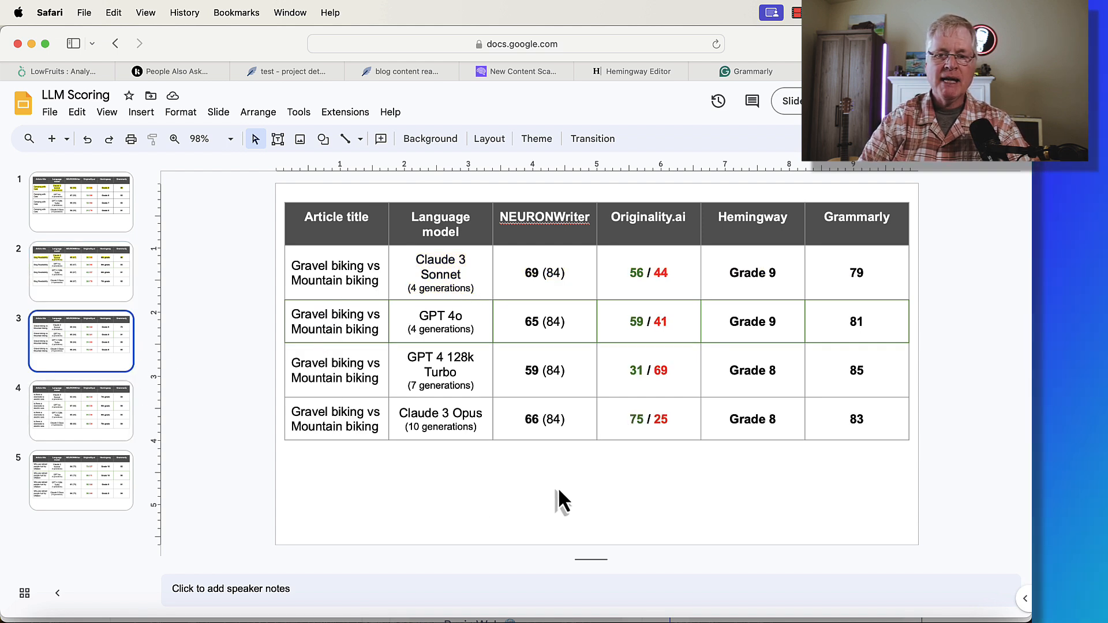
mouse_move(545, 296)
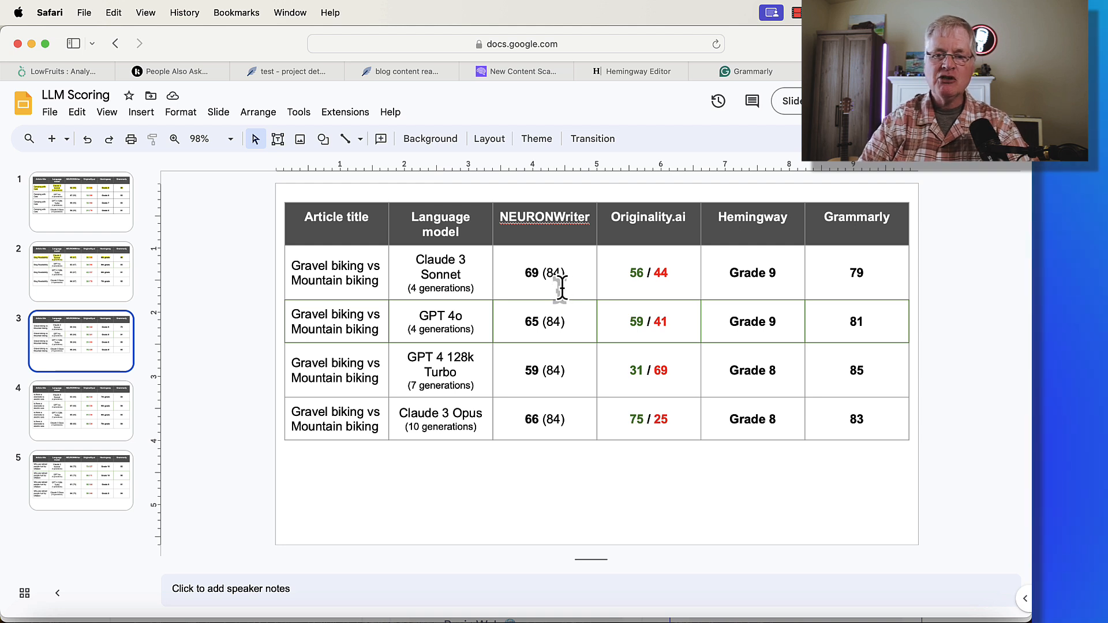
mouse_move(544, 276)
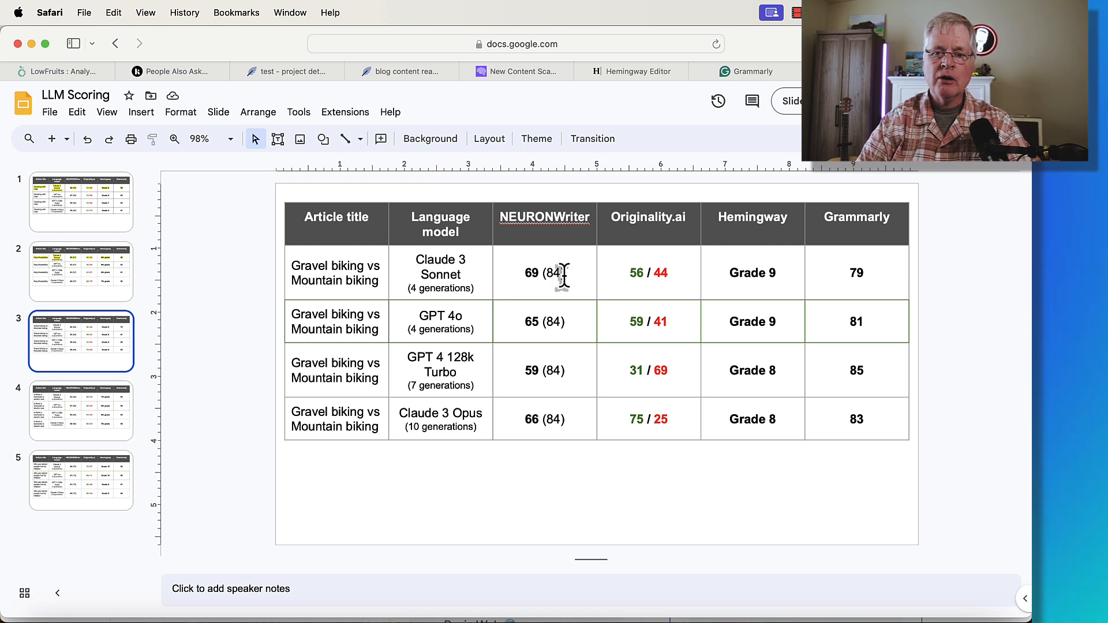
mouse_move(660, 283)
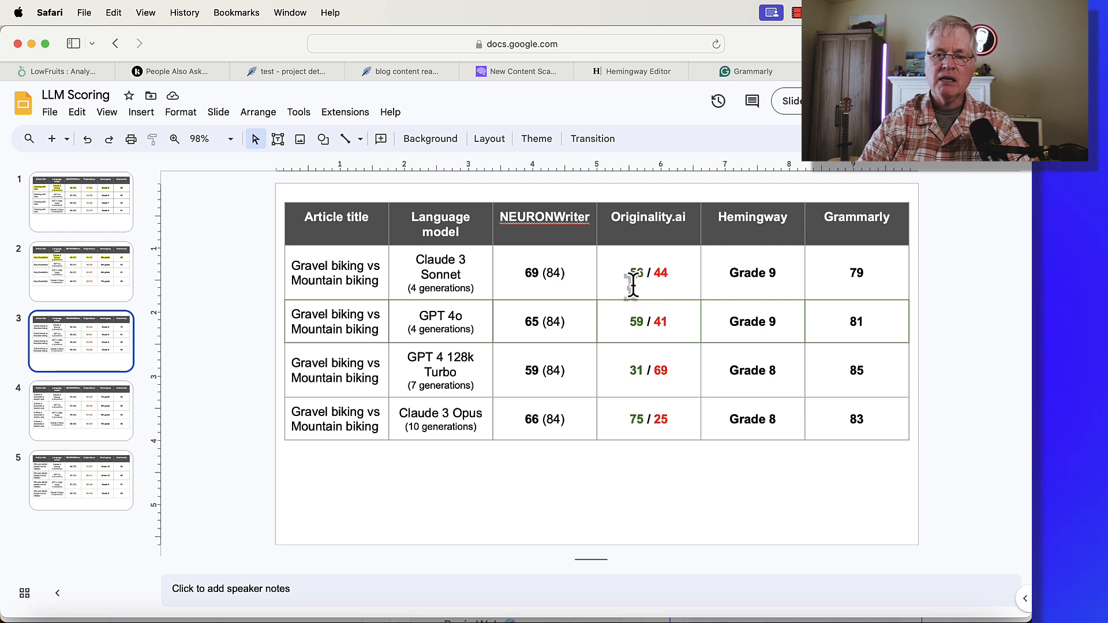
mouse_move(732, 289)
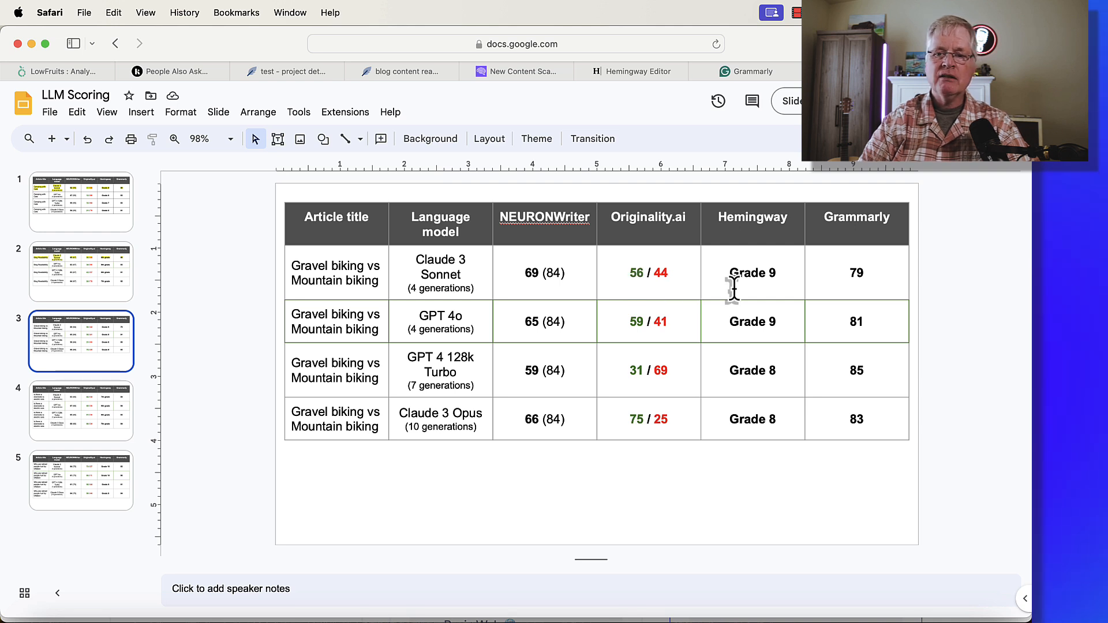
mouse_move(848, 287)
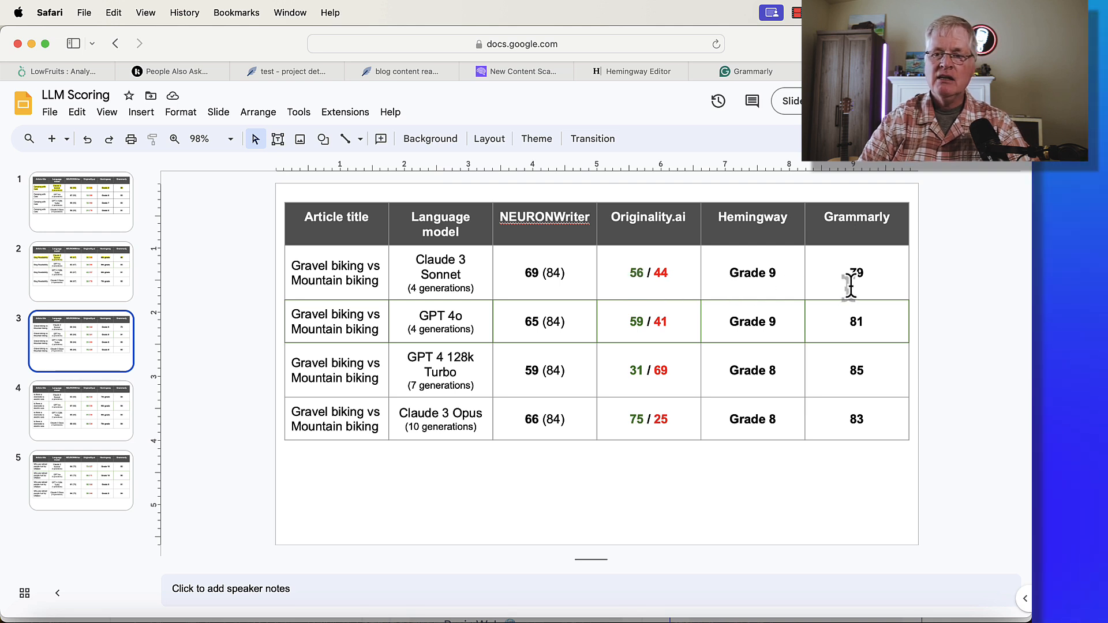
mouse_move(880, 286)
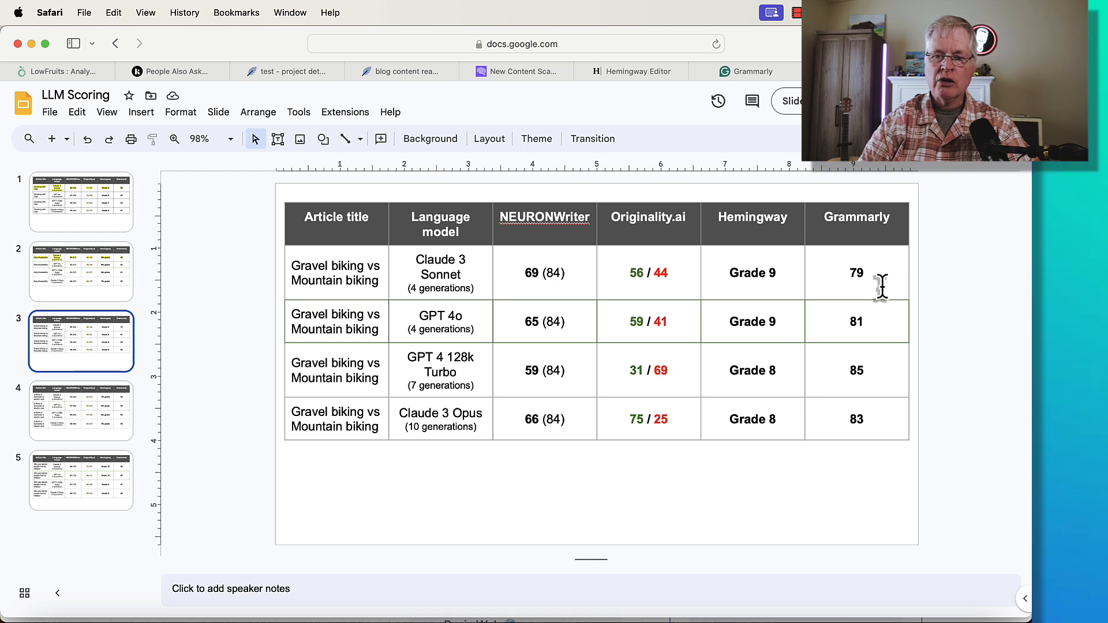
mouse_move(452, 339)
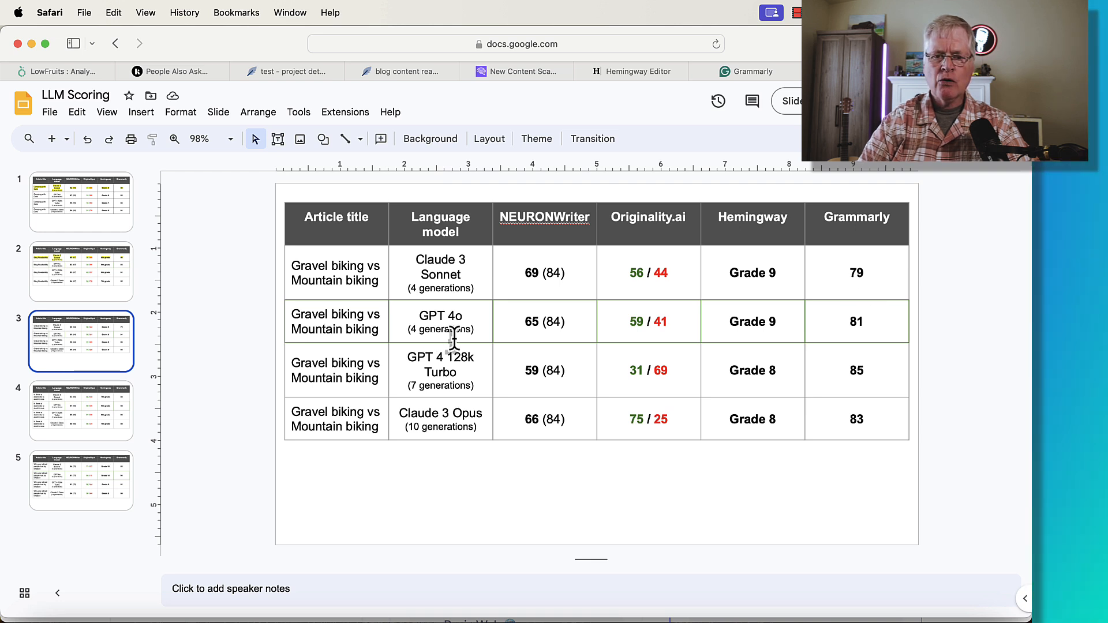
mouse_move(595, 337)
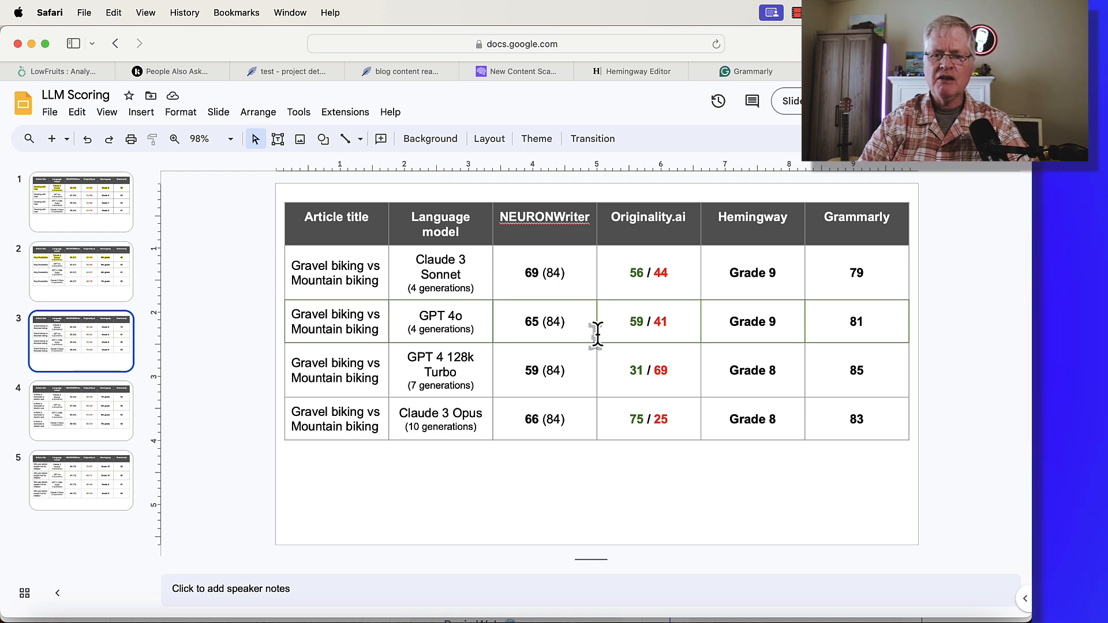
mouse_move(635, 335)
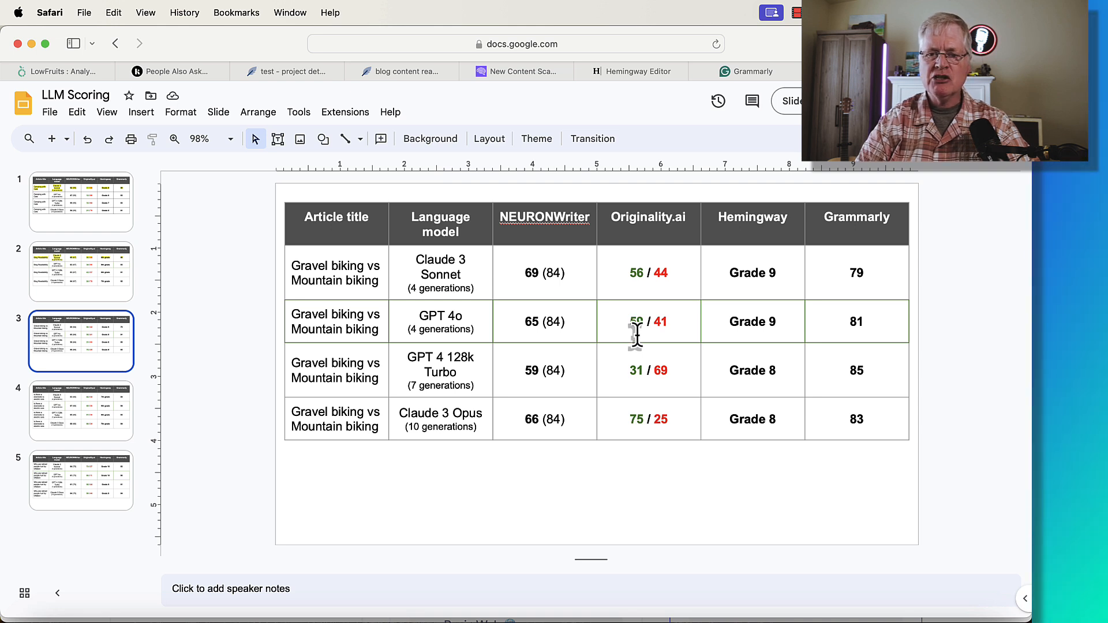
mouse_move(752, 335)
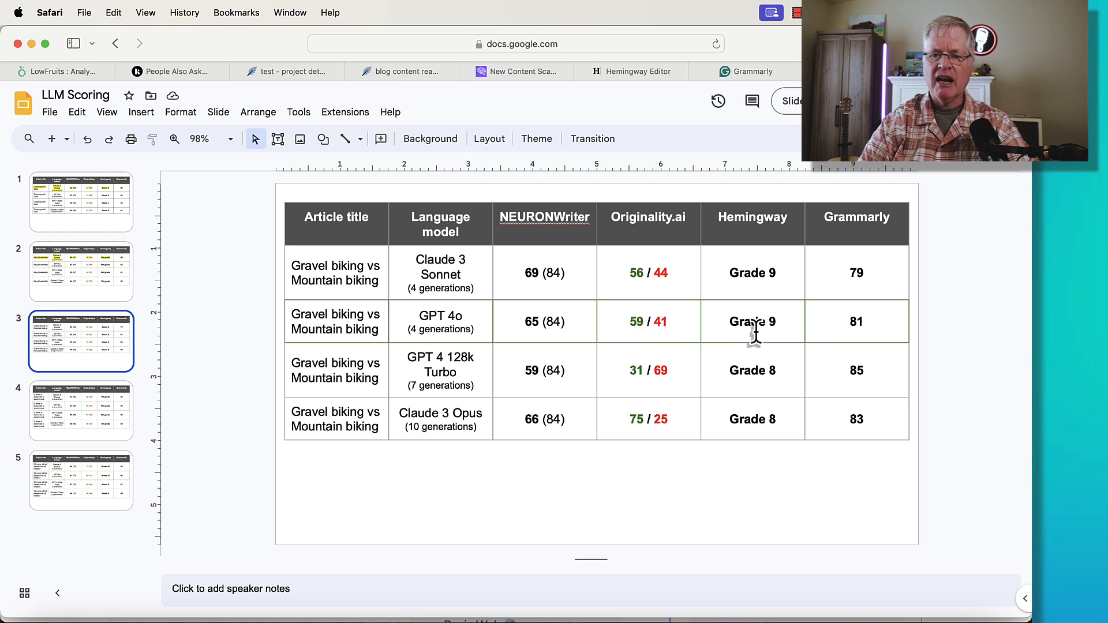
mouse_move(871, 334)
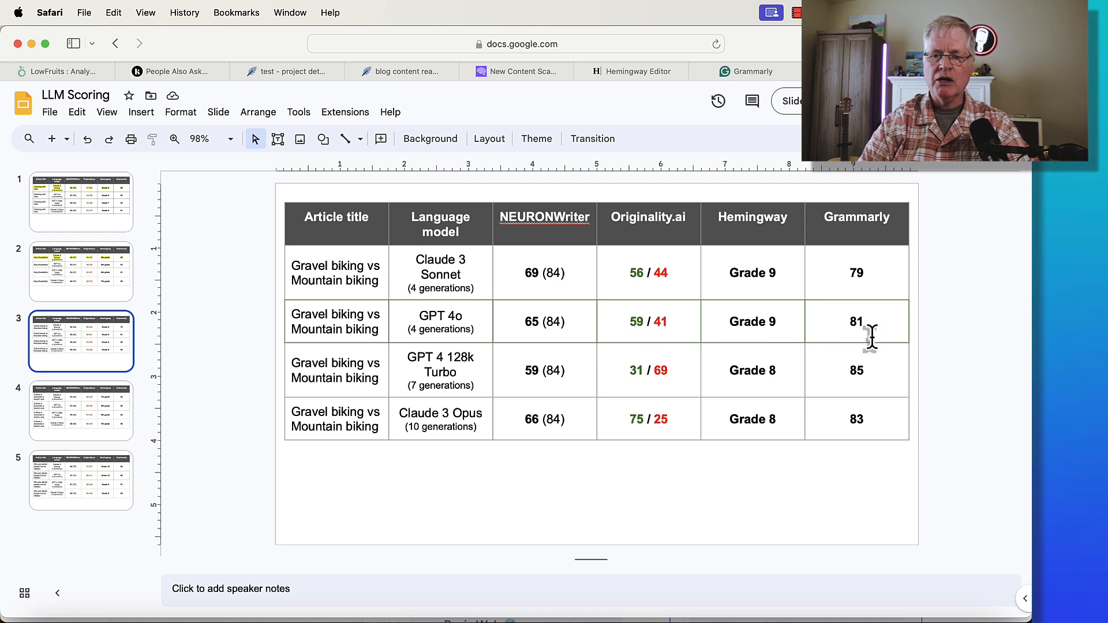
mouse_move(434, 401)
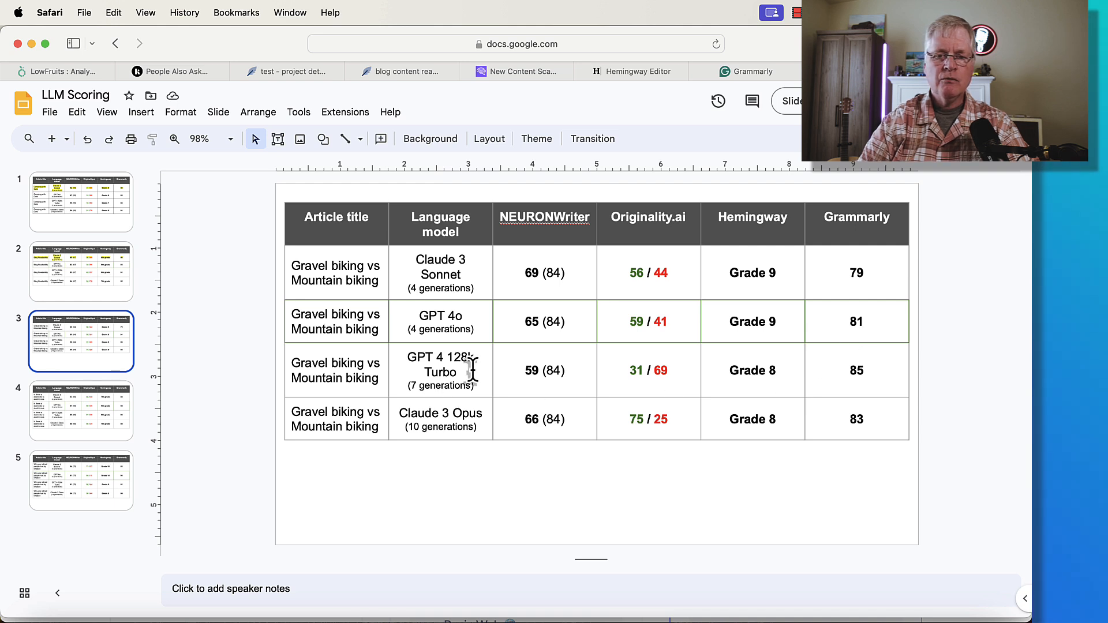
mouse_move(529, 387)
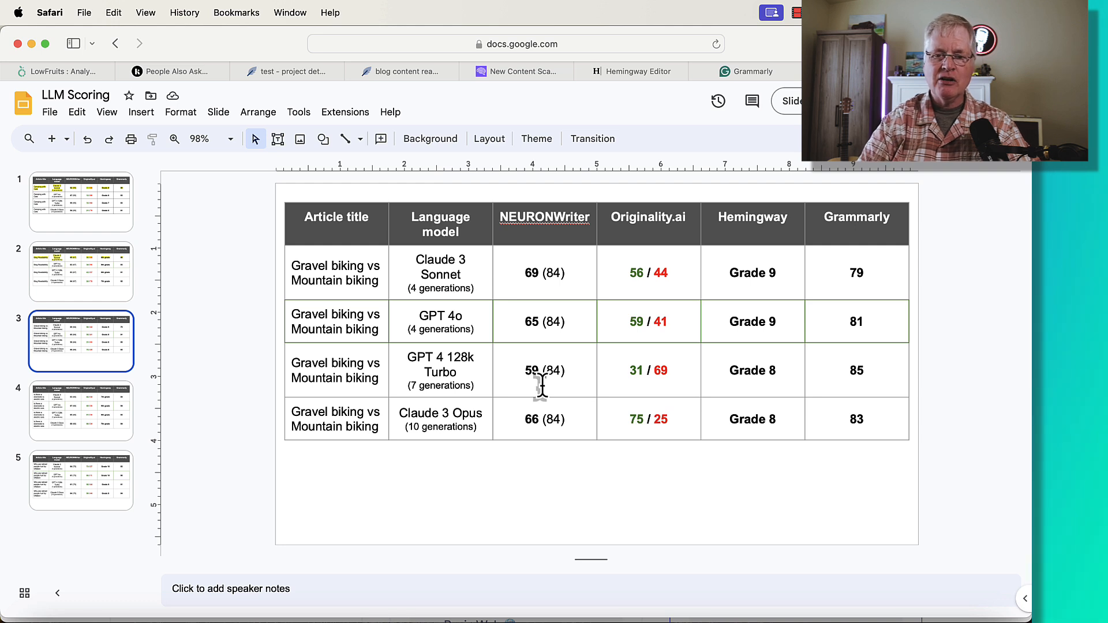
mouse_move(449, 385)
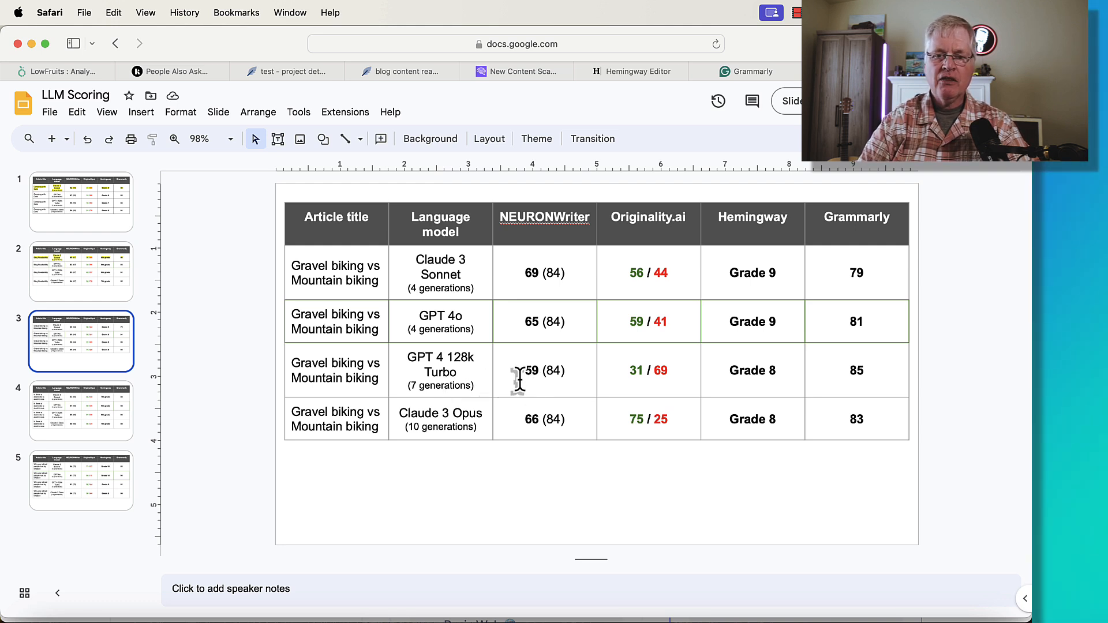
mouse_move(566, 357)
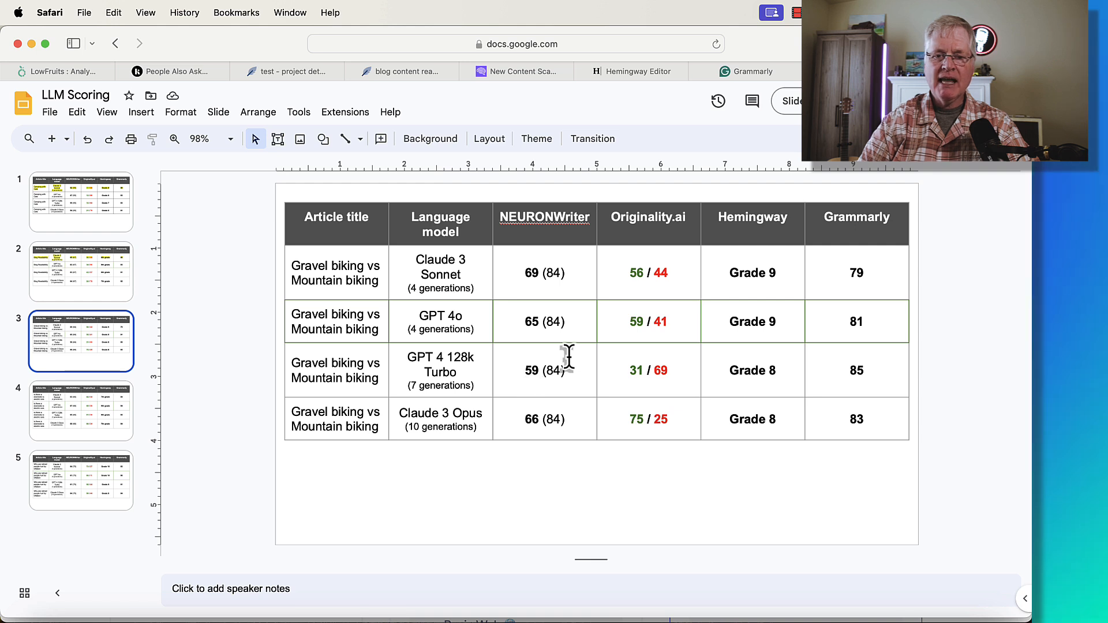
mouse_move(608, 382)
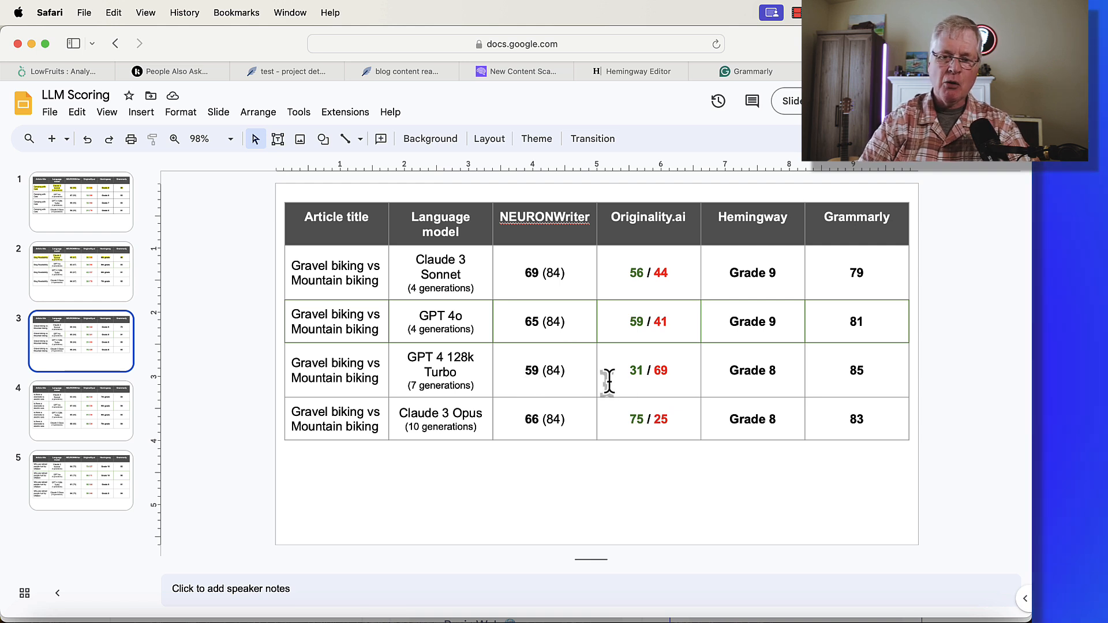
mouse_move(693, 385)
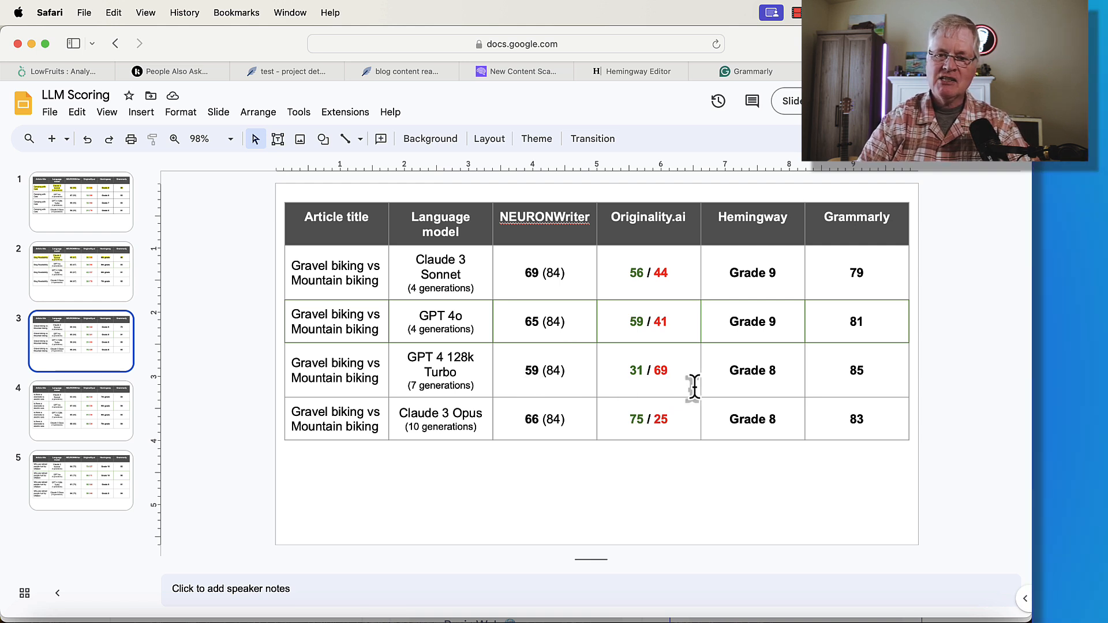
mouse_move(786, 384)
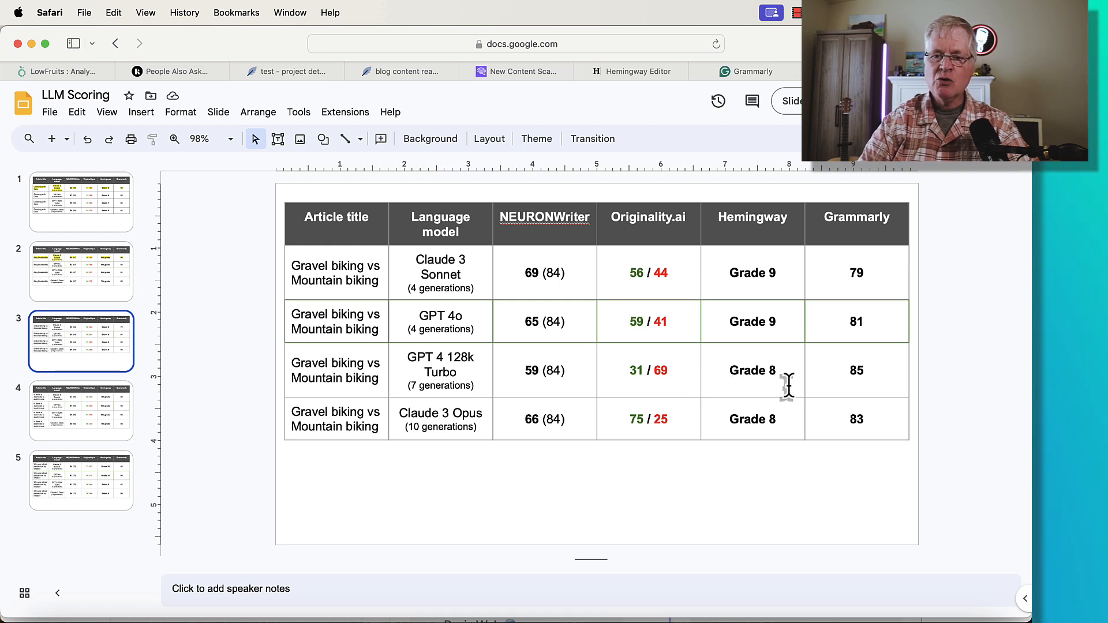
mouse_move(845, 374)
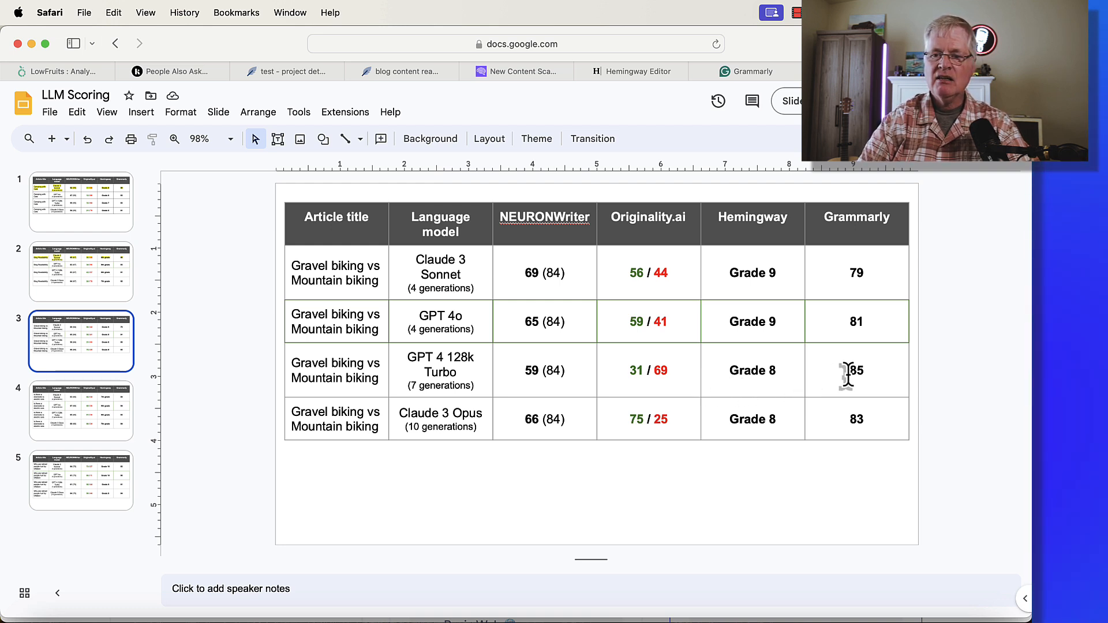
mouse_move(876, 371)
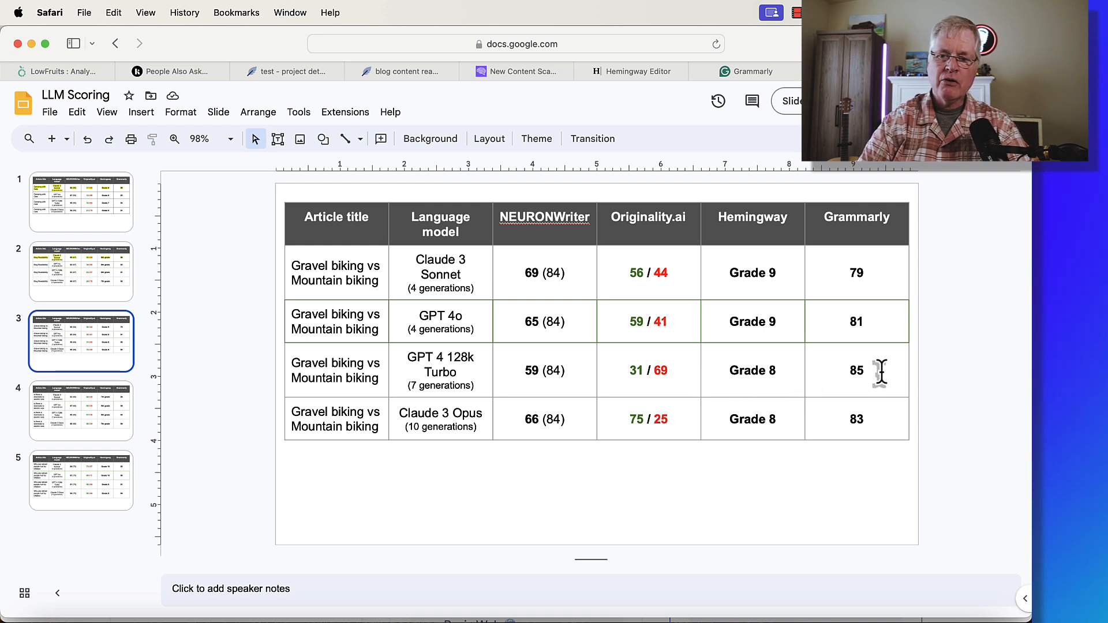
mouse_move(484, 498)
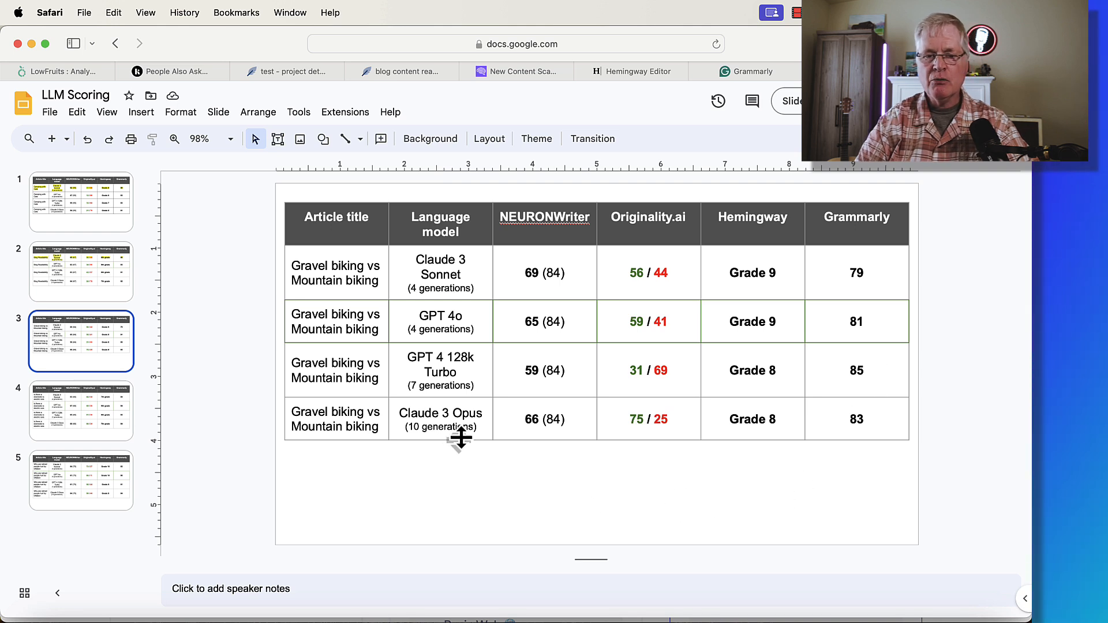
mouse_move(582, 435)
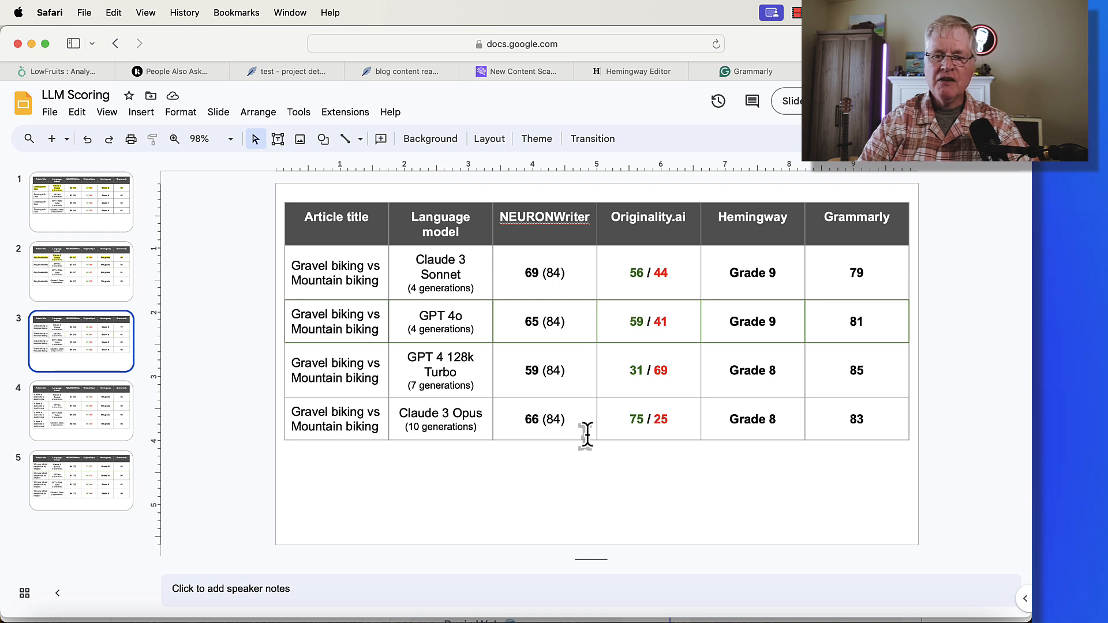
mouse_move(634, 431)
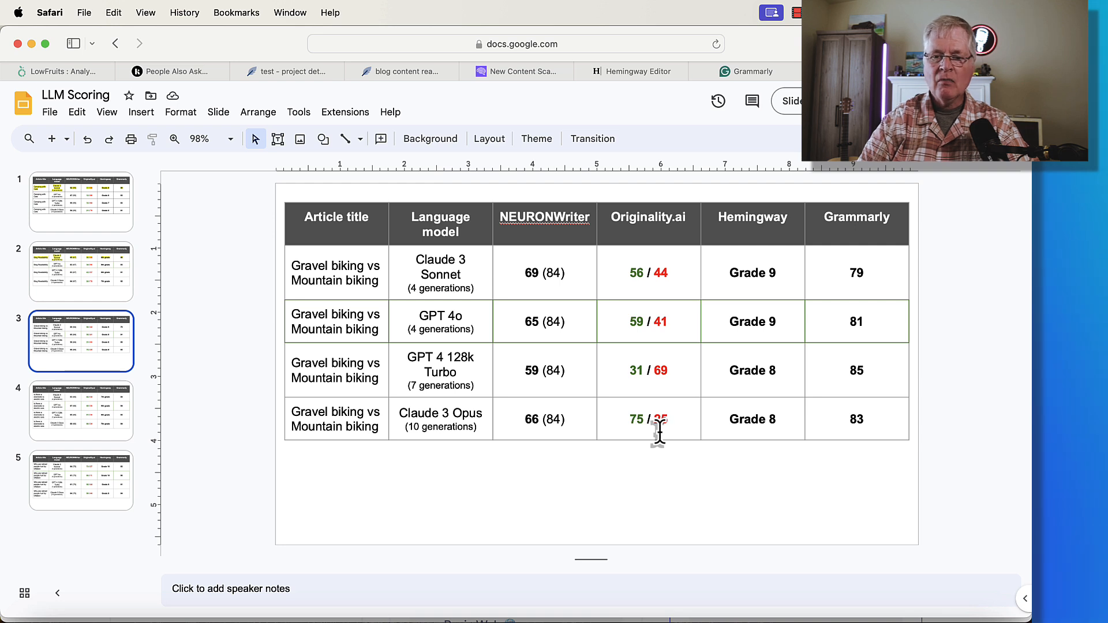
mouse_move(717, 434)
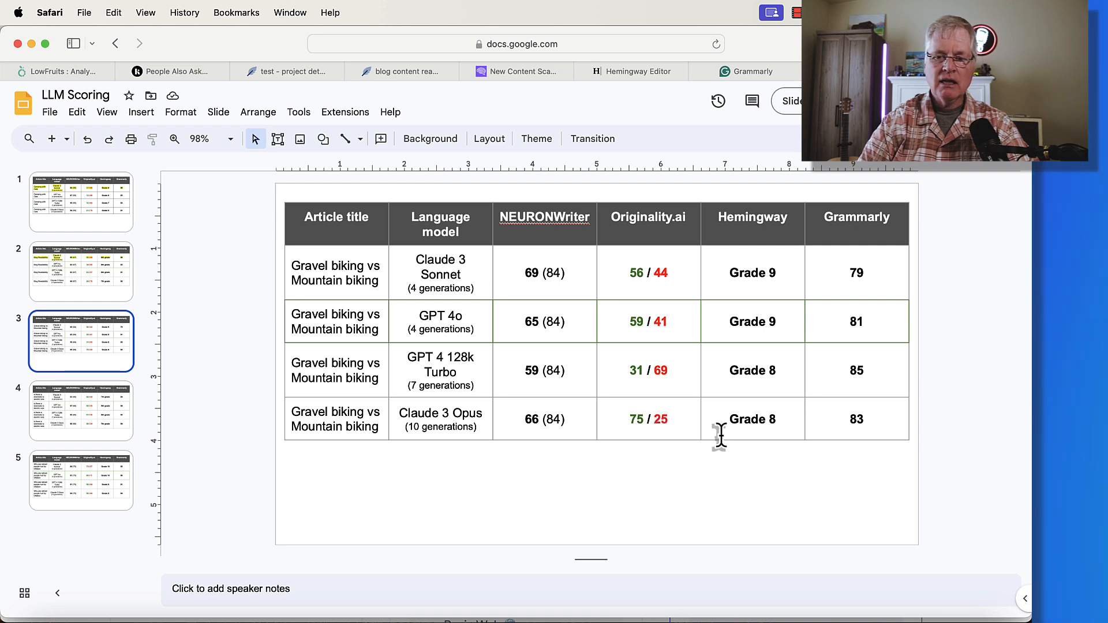
mouse_move(767, 425)
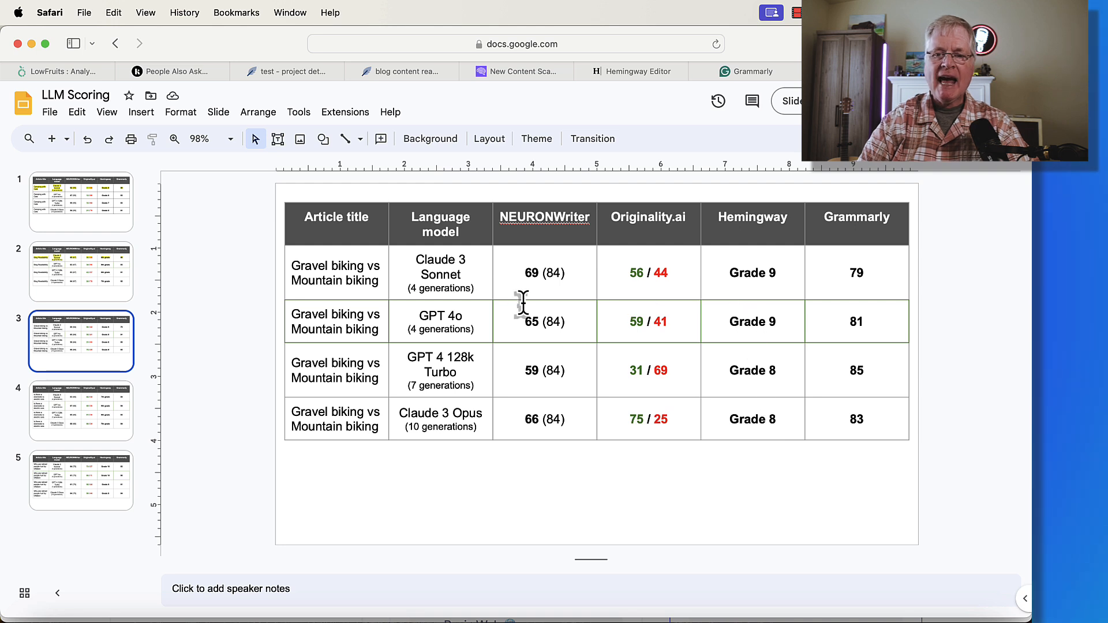
mouse_move(343, 282)
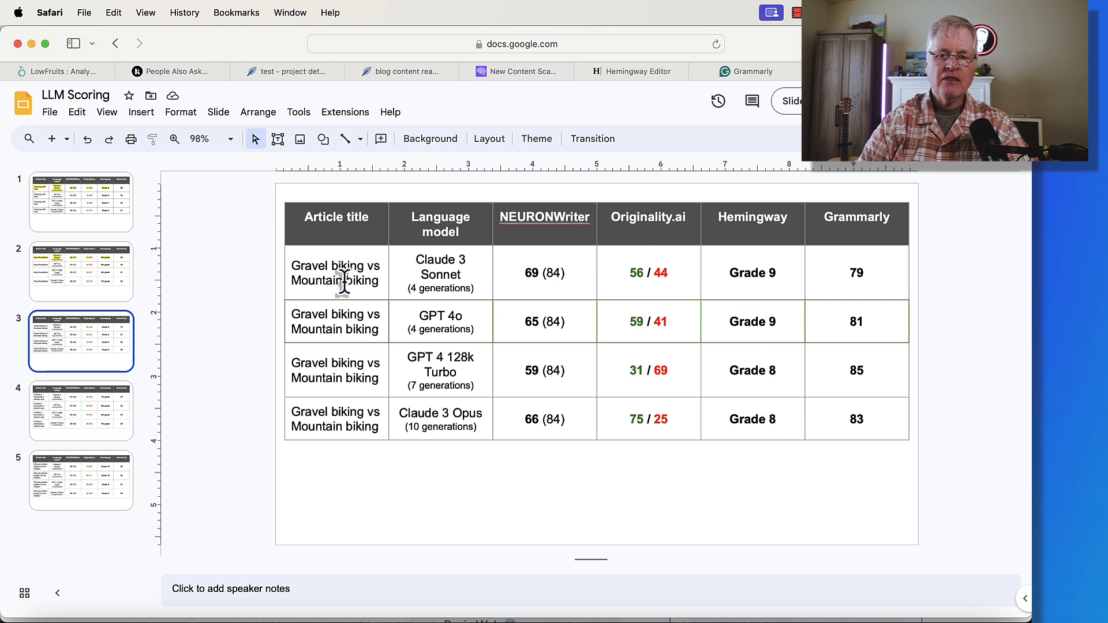
mouse_move(569, 268)
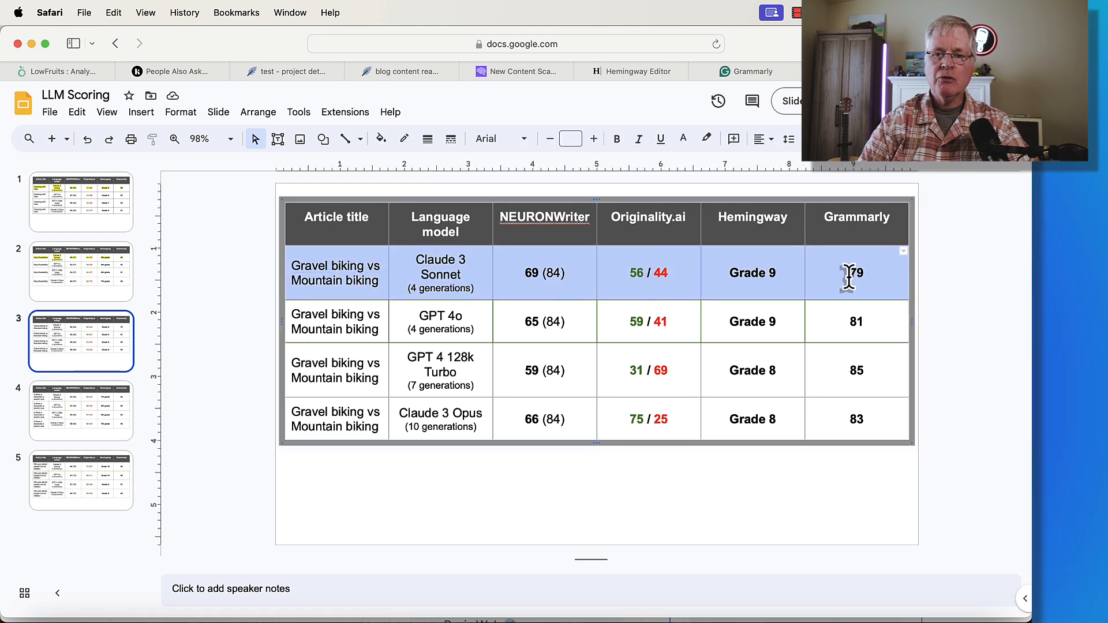
click(706, 138)
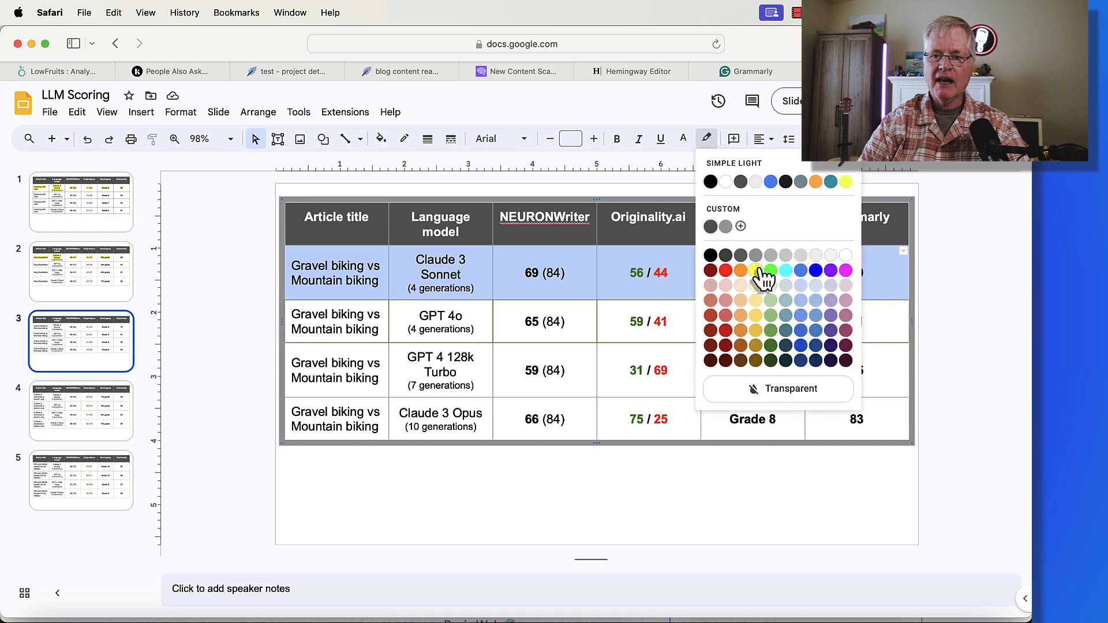
click(80, 412)
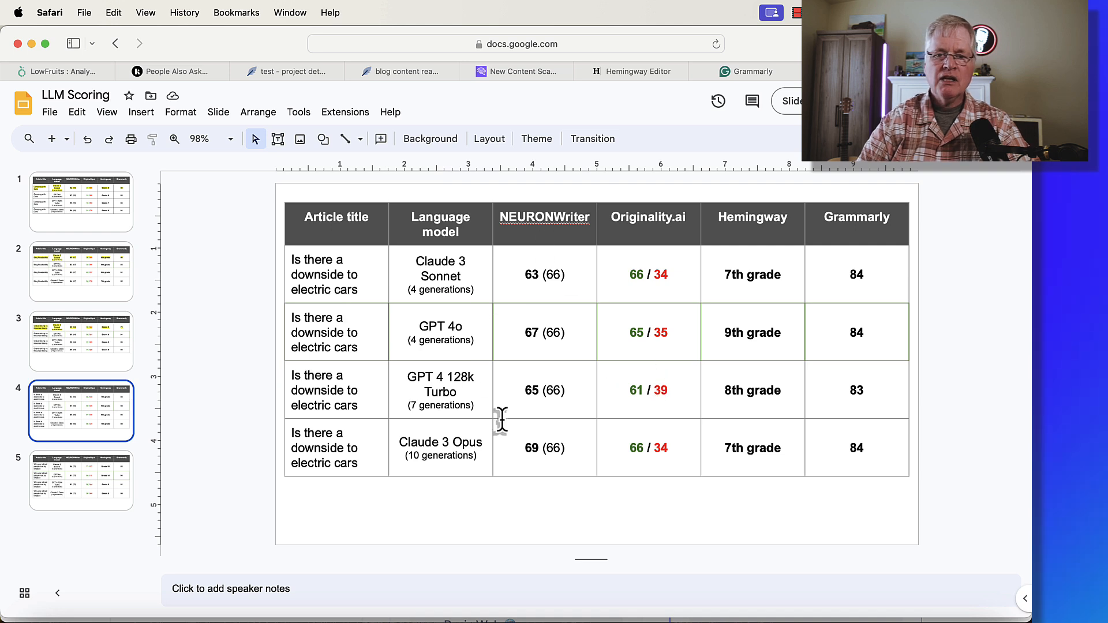
mouse_move(555, 463)
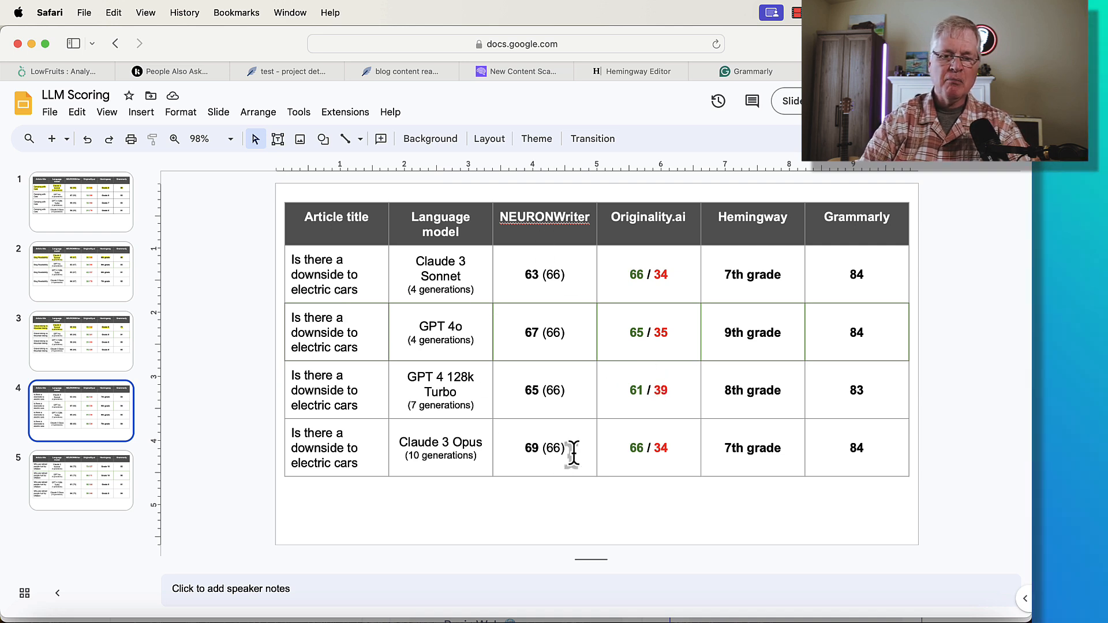
mouse_move(657, 302)
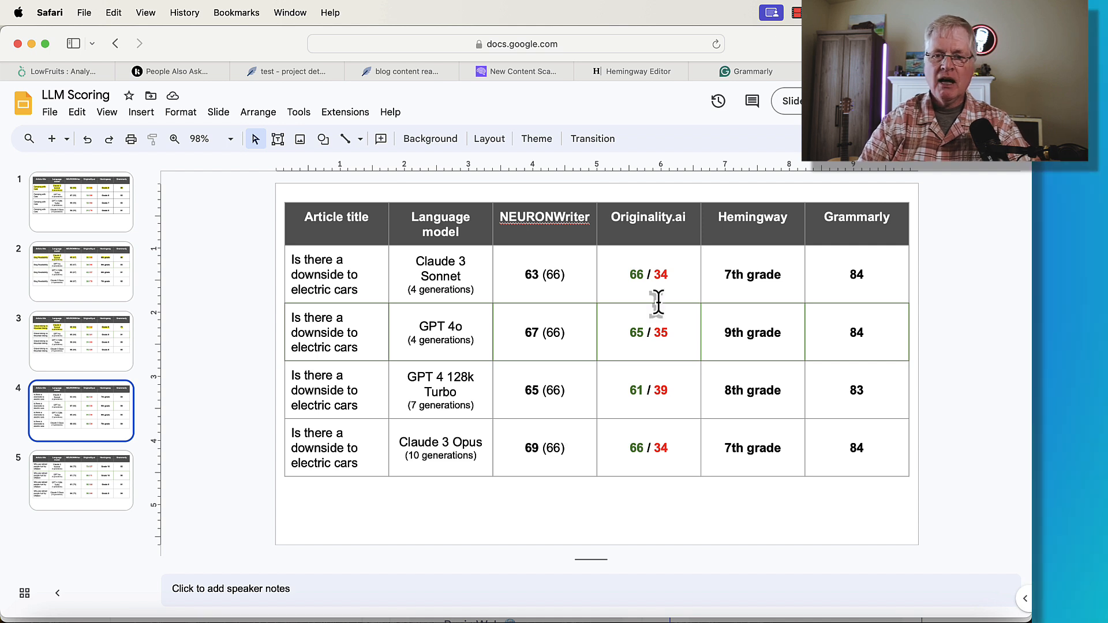
mouse_move(689, 276)
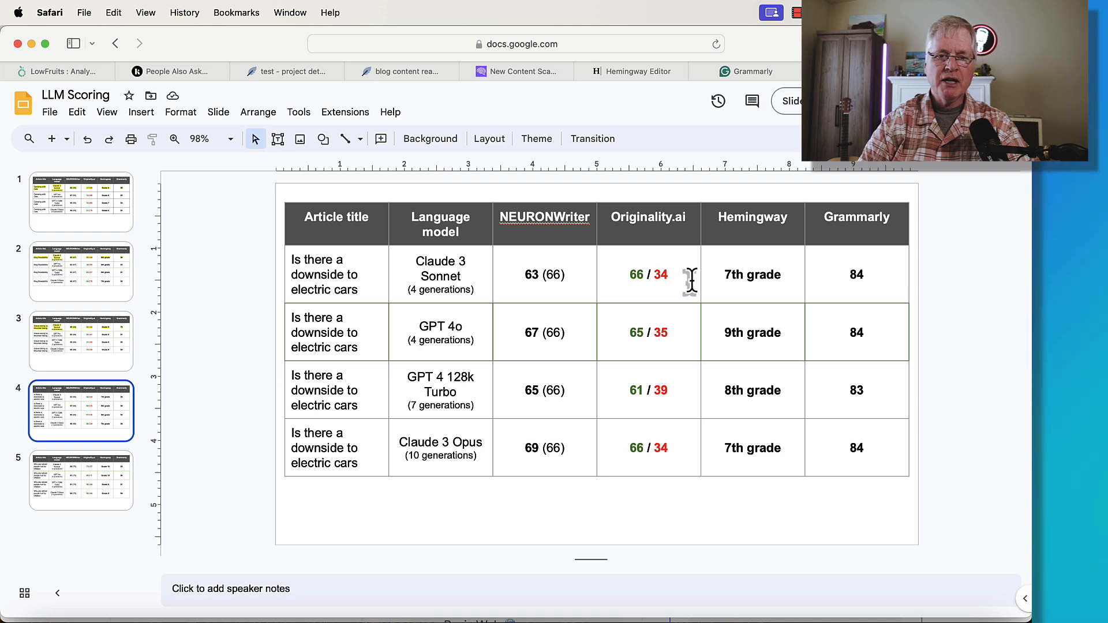
mouse_move(682, 451)
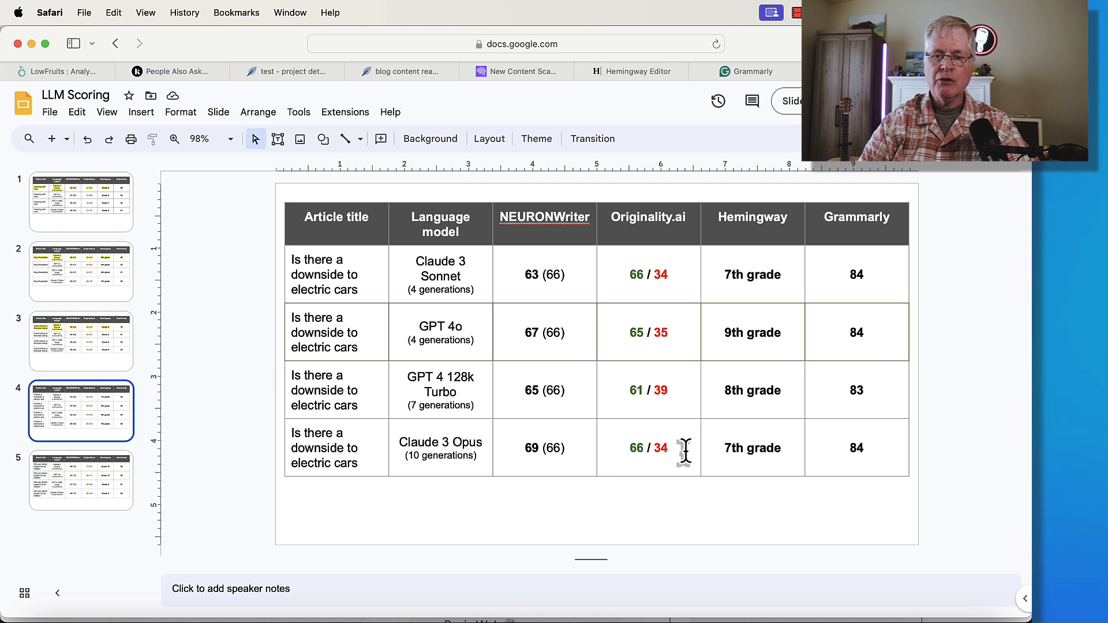
mouse_move(798, 243)
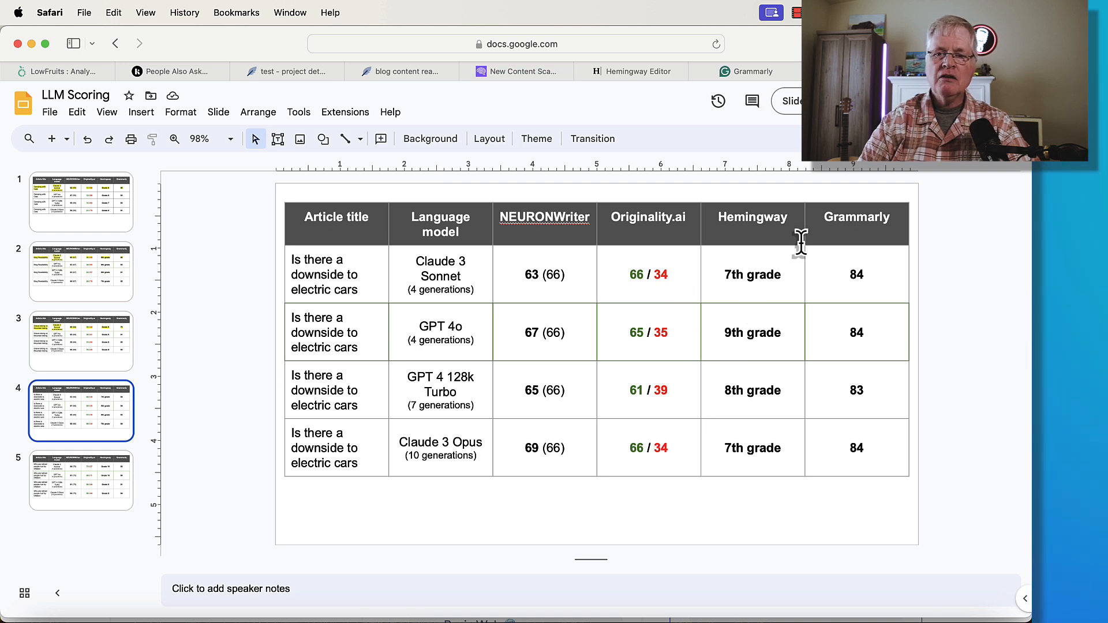
mouse_move(787, 348)
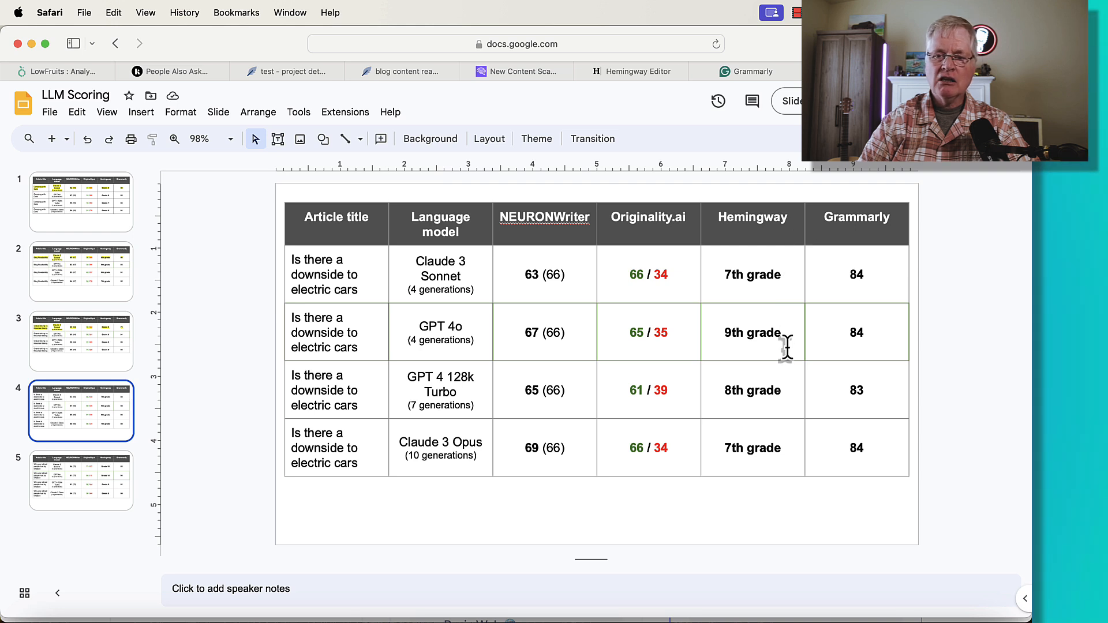
mouse_move(783, 473)
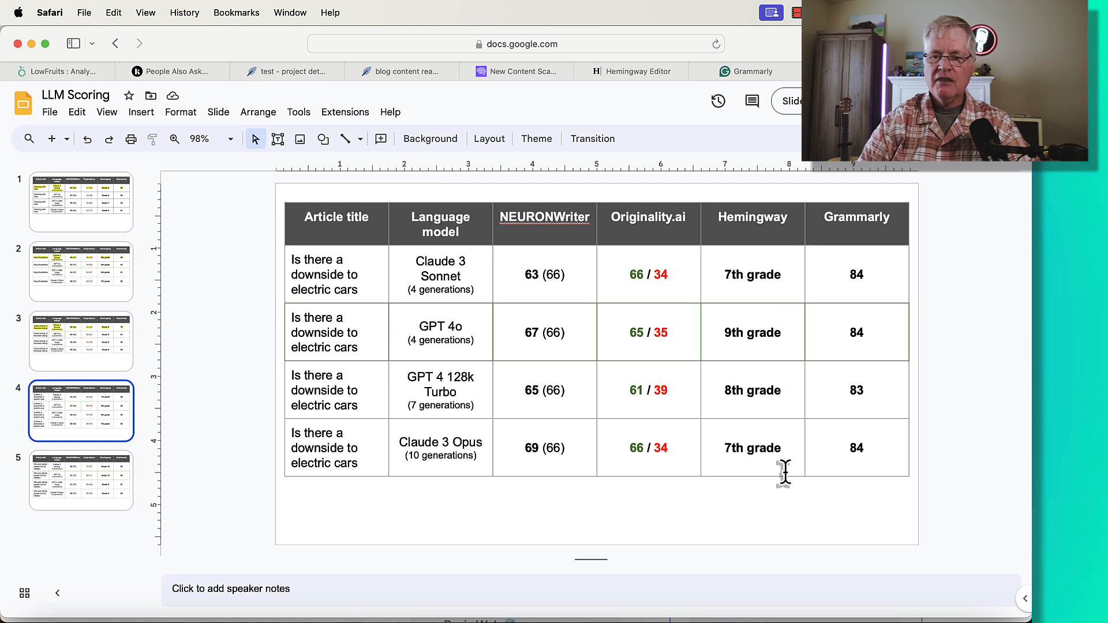
mouse_move(776, 347)
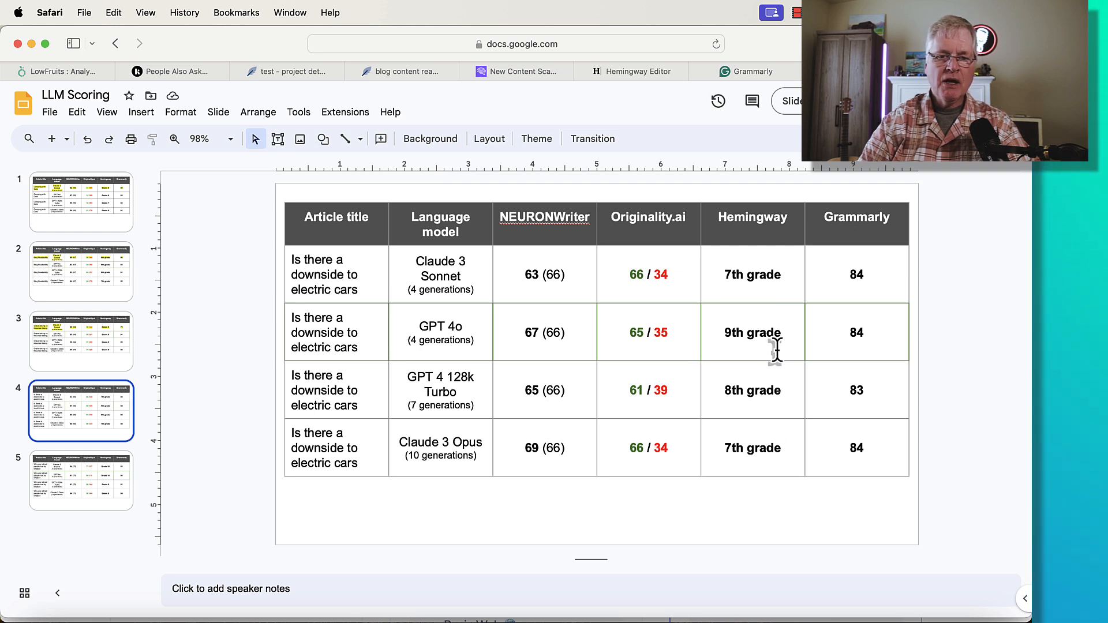
mouse_move(777, 333)
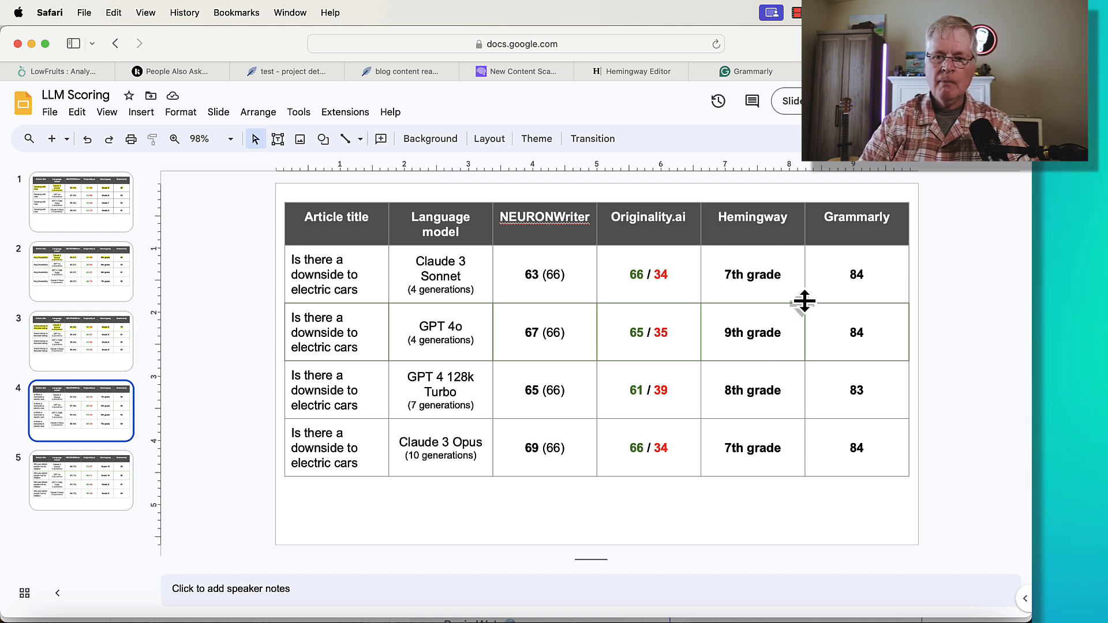
mouse_move(888, 415)
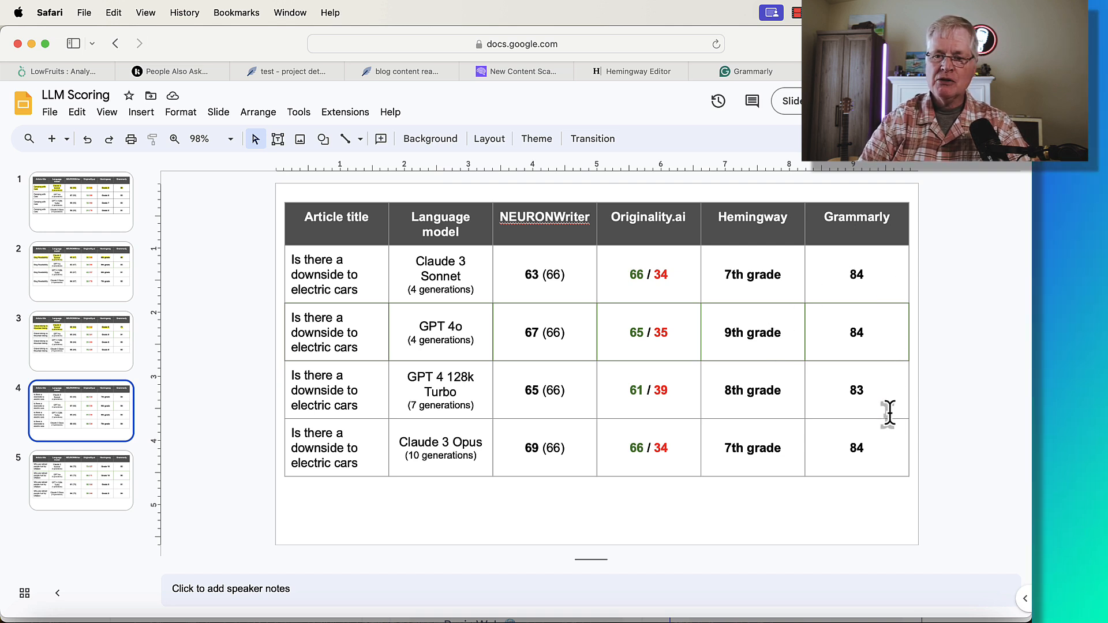
mouse_move(869, 367)
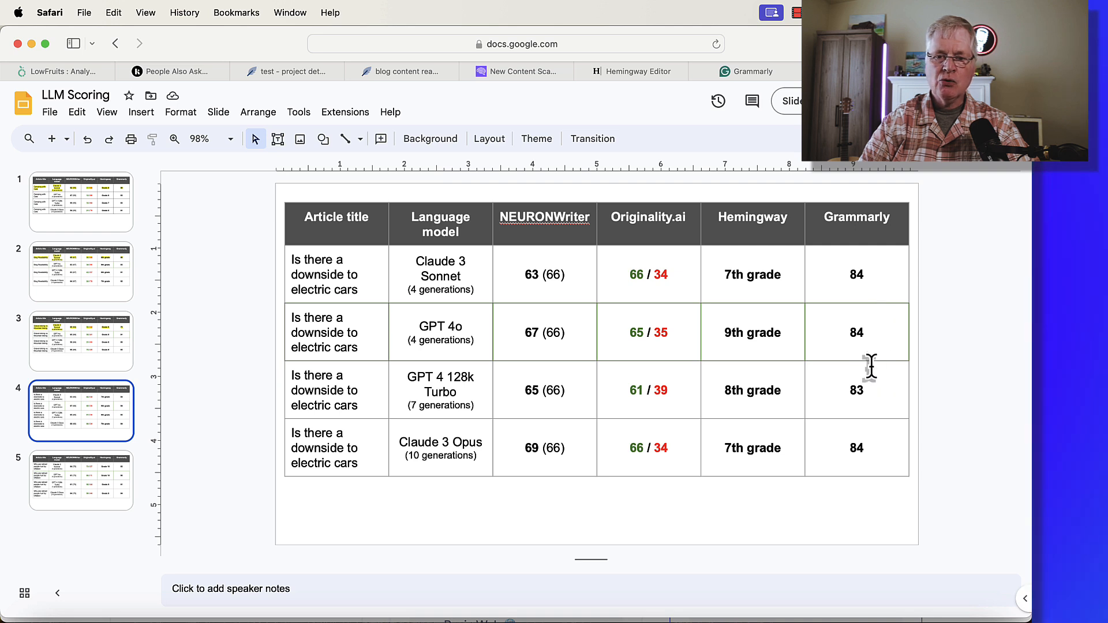
mouse_move(669, 338)
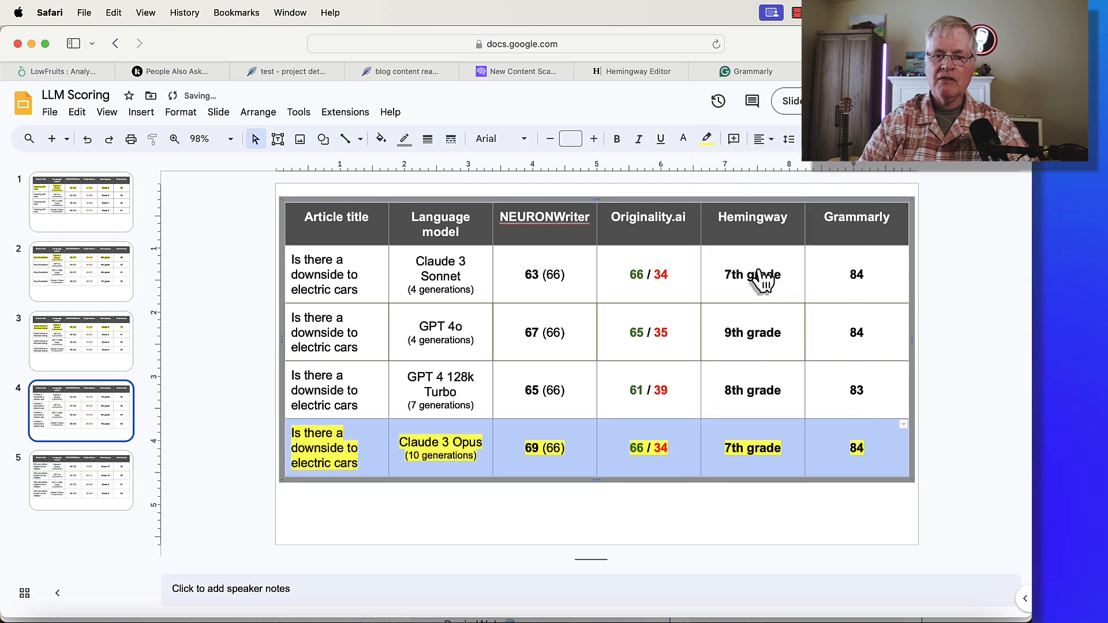
Step: Deselect the table to review the highlighting, then show slide 5's inflation table
click(487, 512)
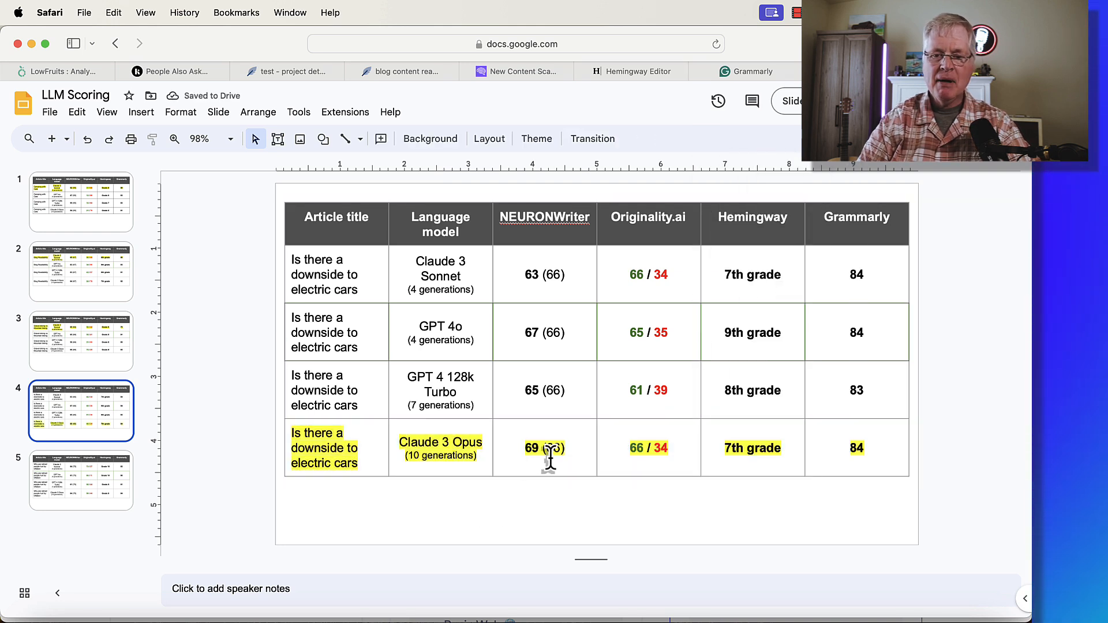
mouse_move(767, 469)
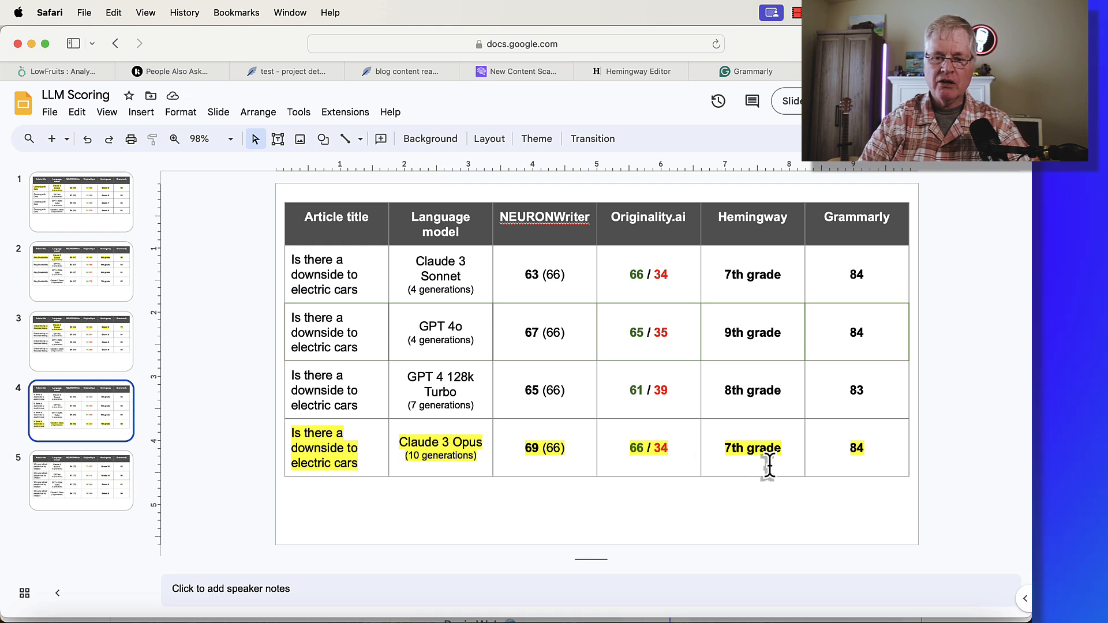
mouse_move(414, 466)
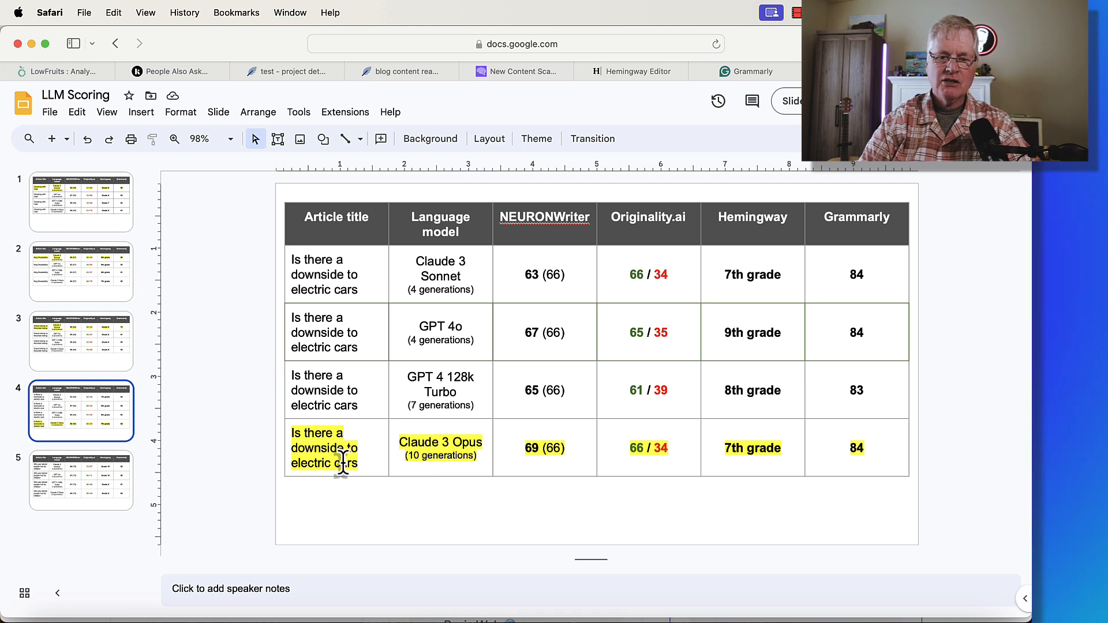
mouse_move(480, 463)
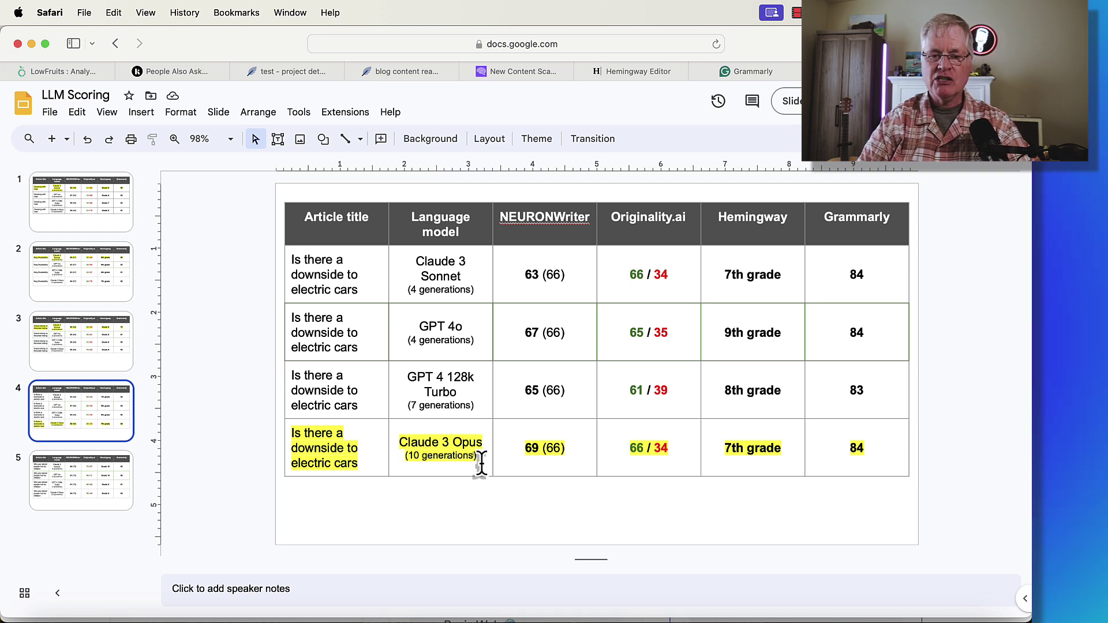
mouse_move(648, 469)
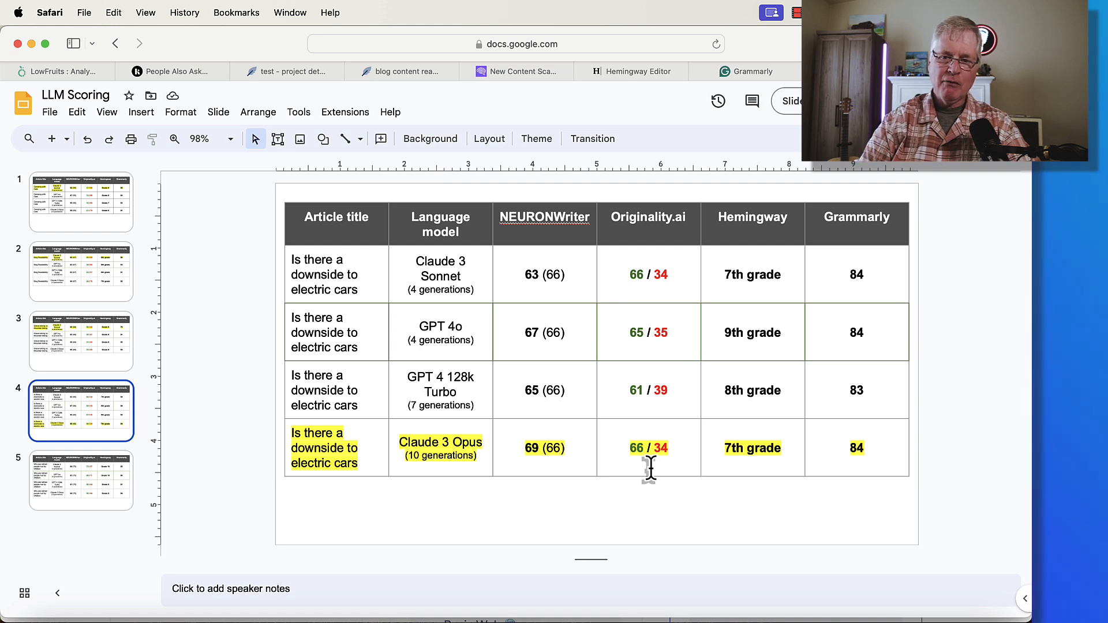
mouse_move(642, 424)
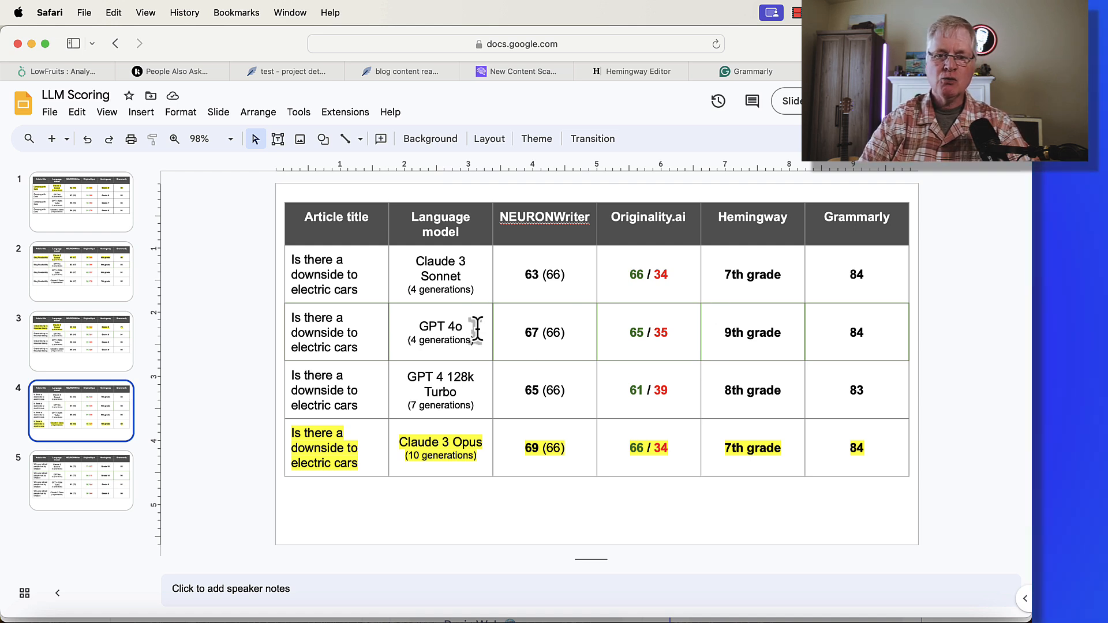
mouse_move(427, 354)
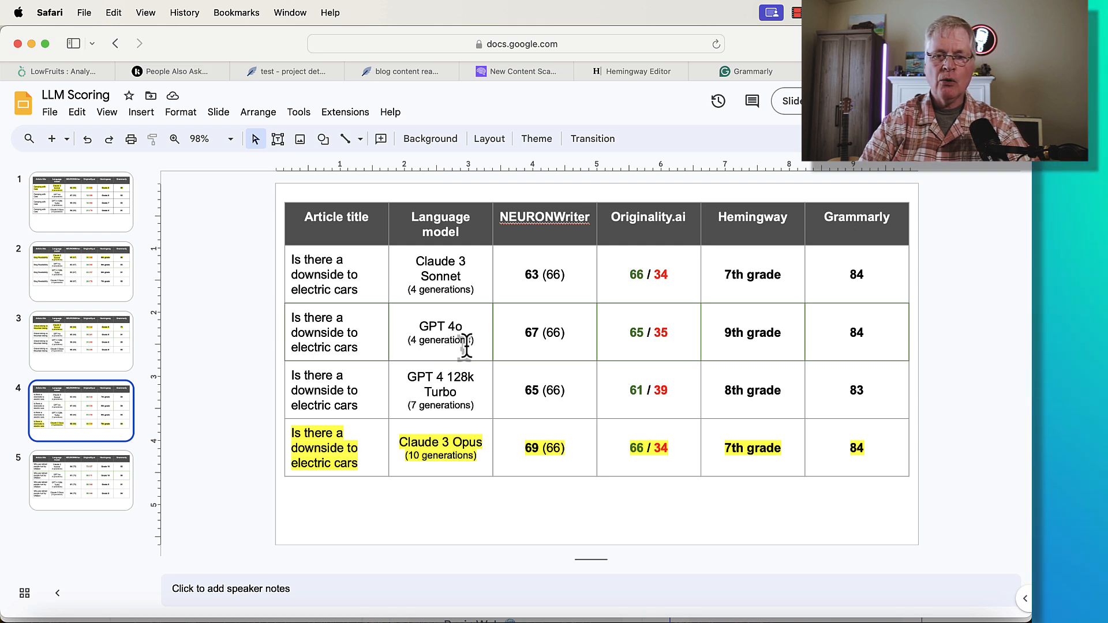
mouse_move(483, 275)
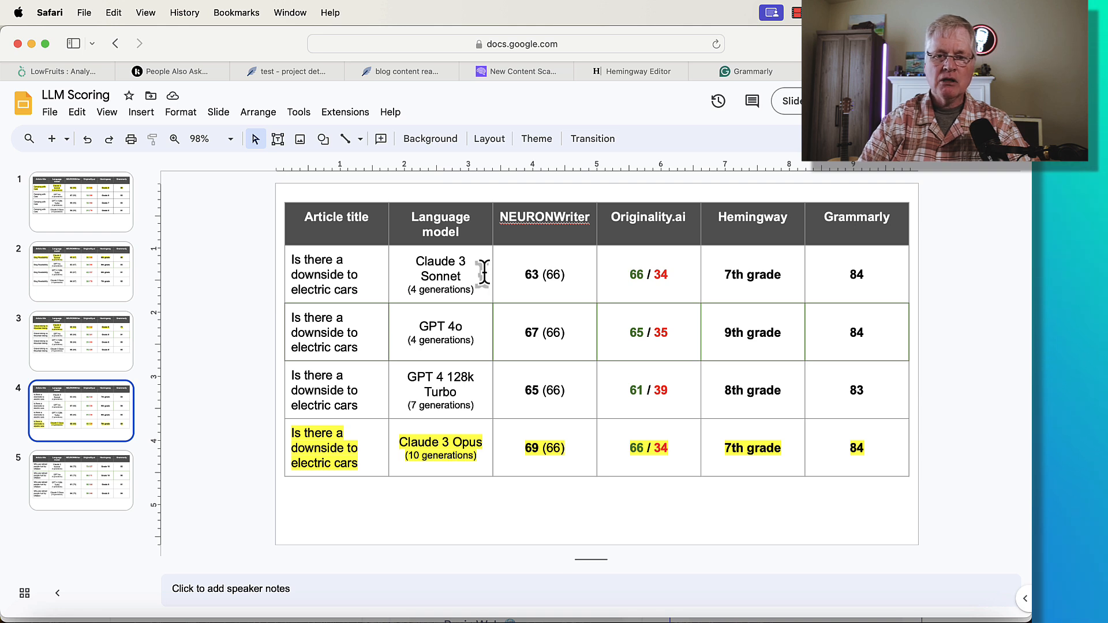
mouse_move(522, 290)
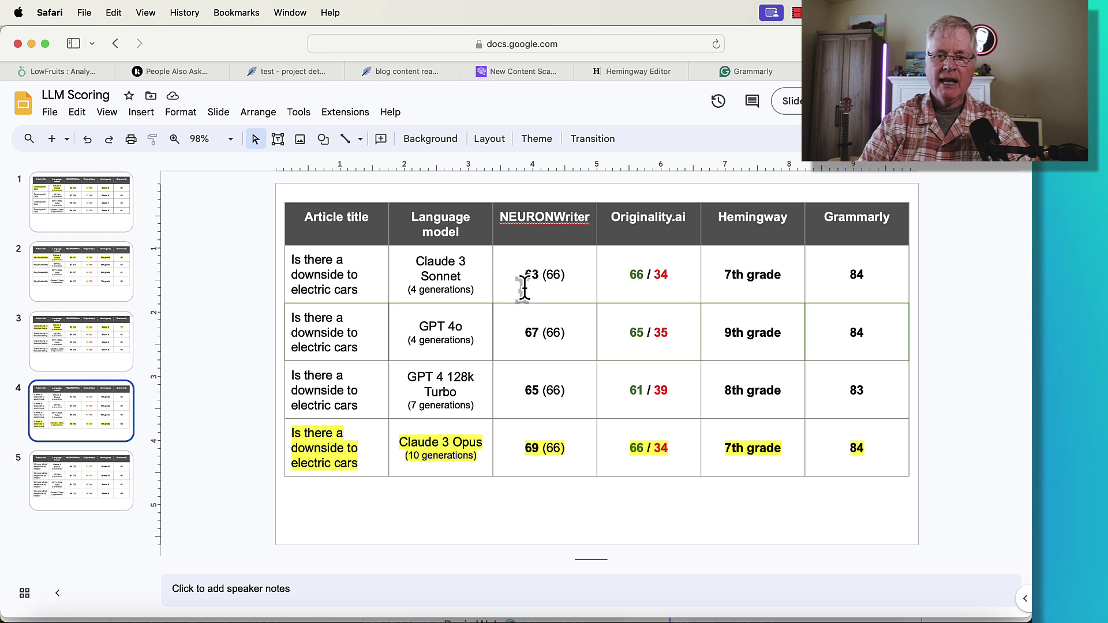
mouse_move(537, 353)
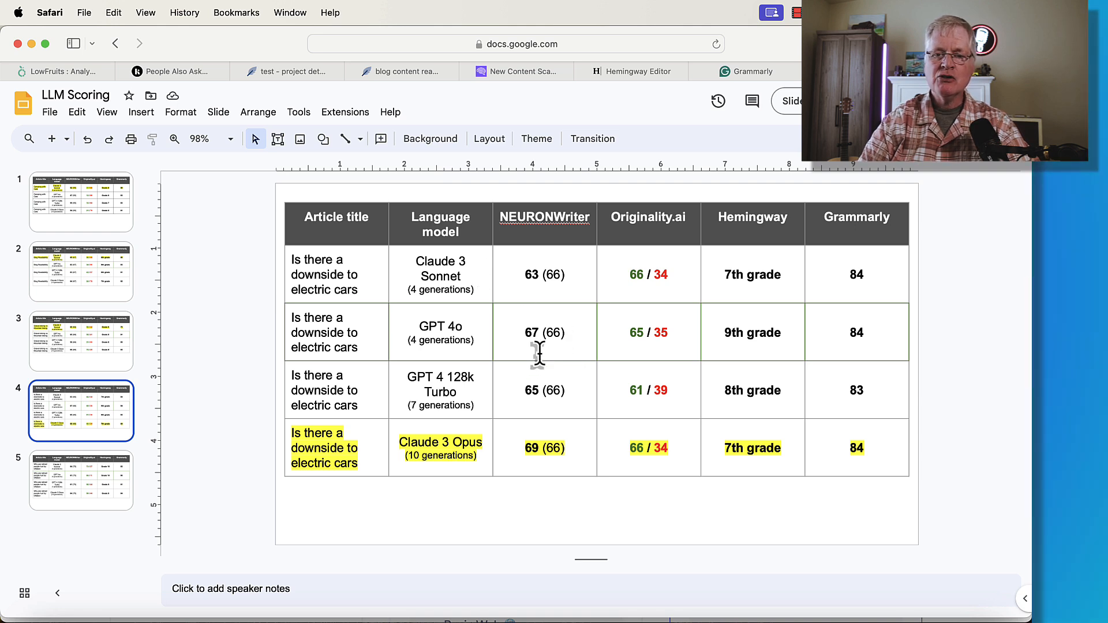
mouse_move(531, 344)
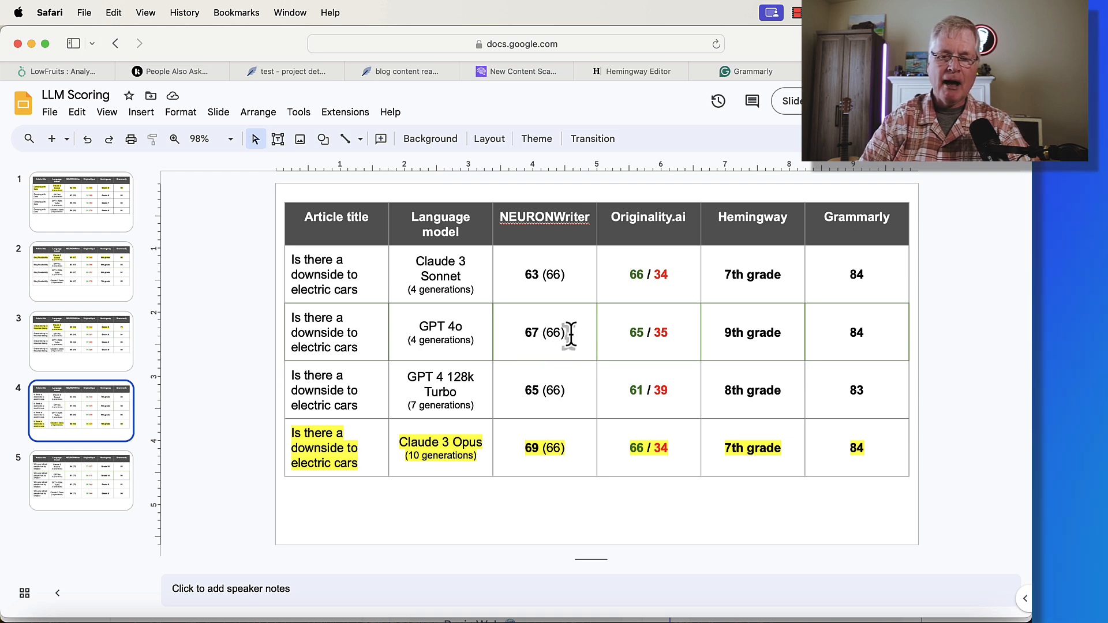
mouse_move(548, 343)
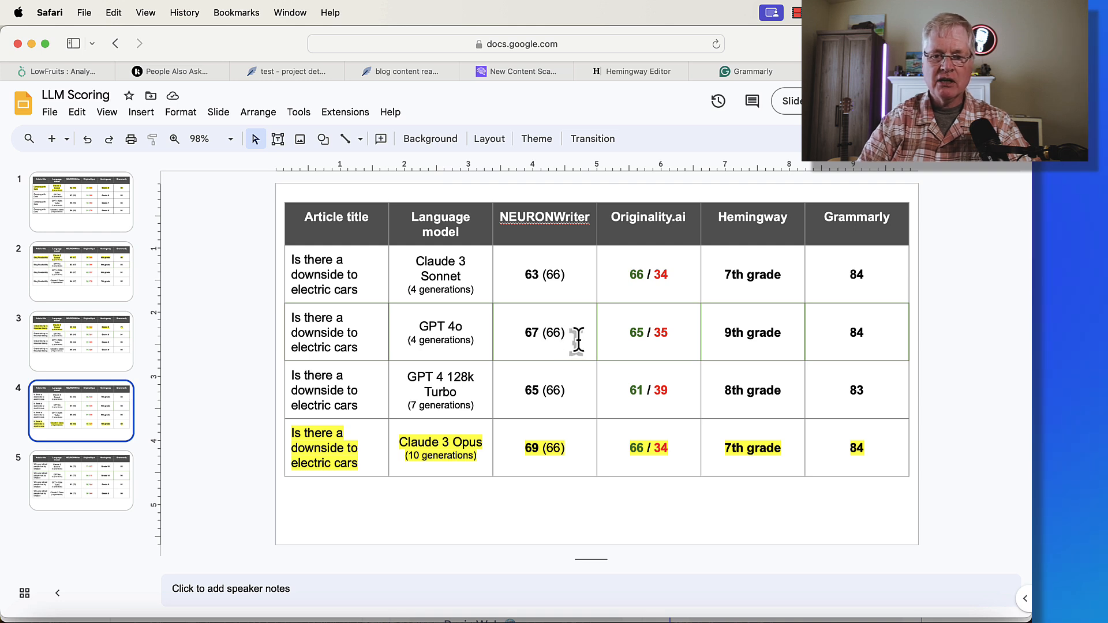
mouse_move(544, 276)
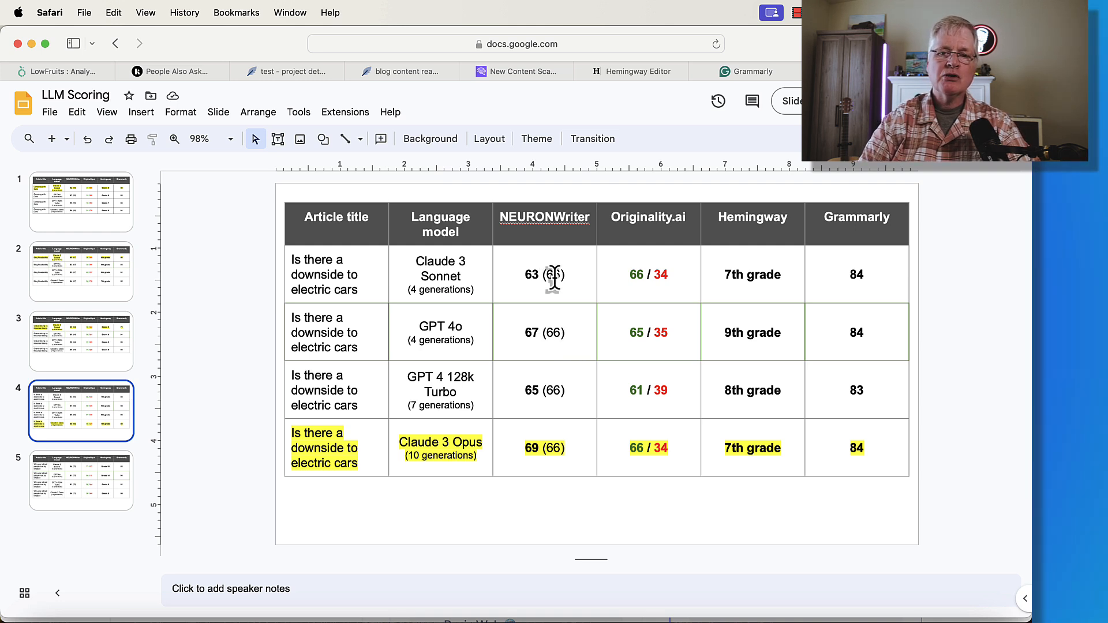
mouse_move(523, 289)
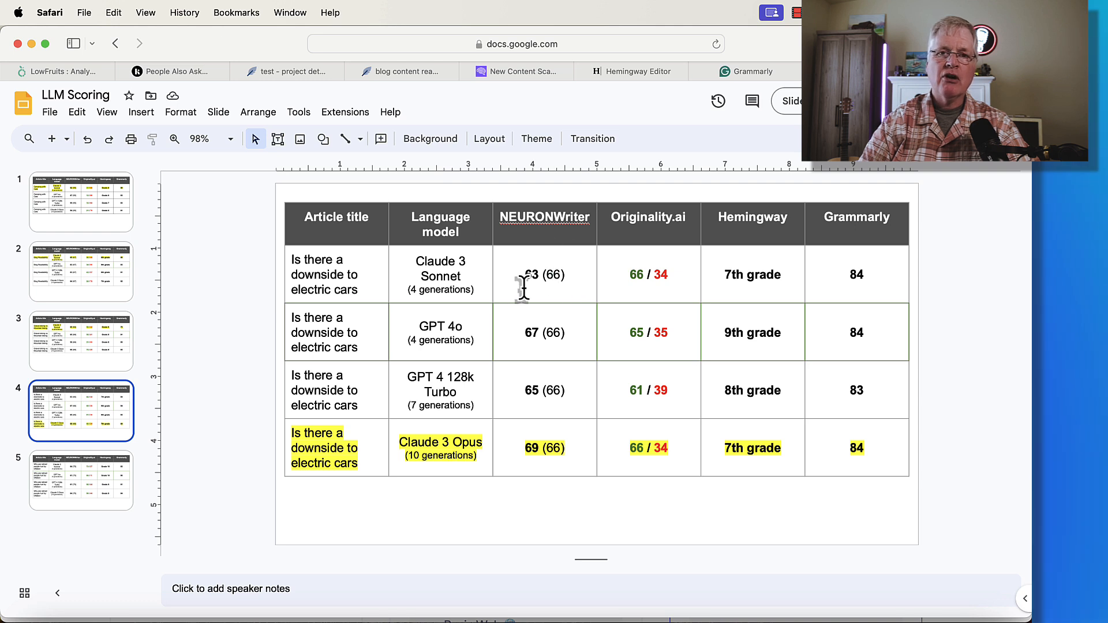
mouse_move(561, 291)
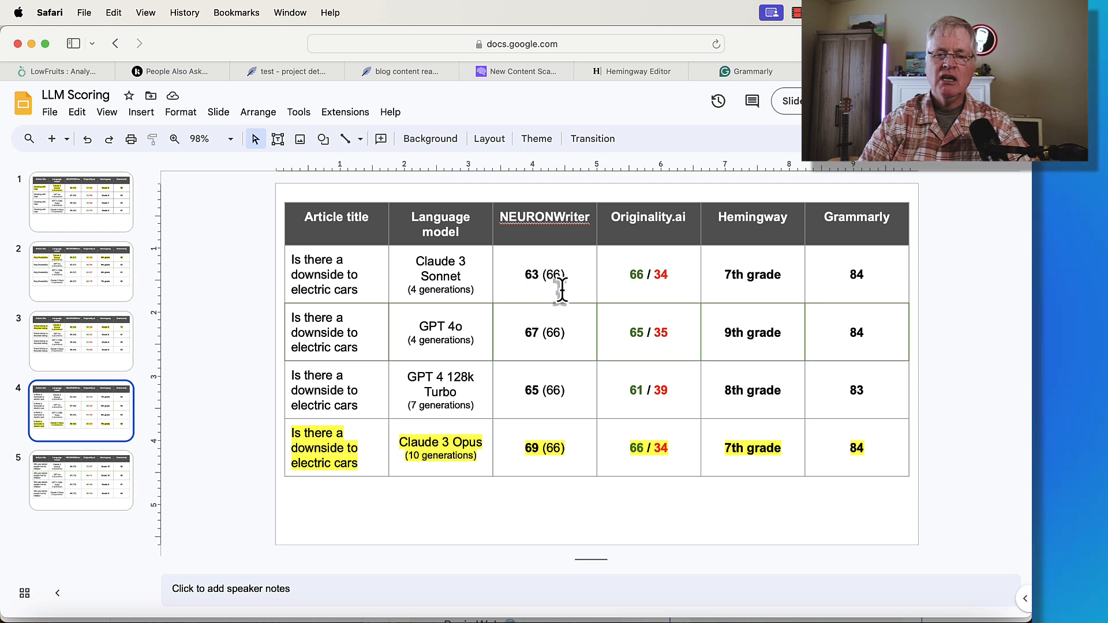
mouse_move(466, 283)
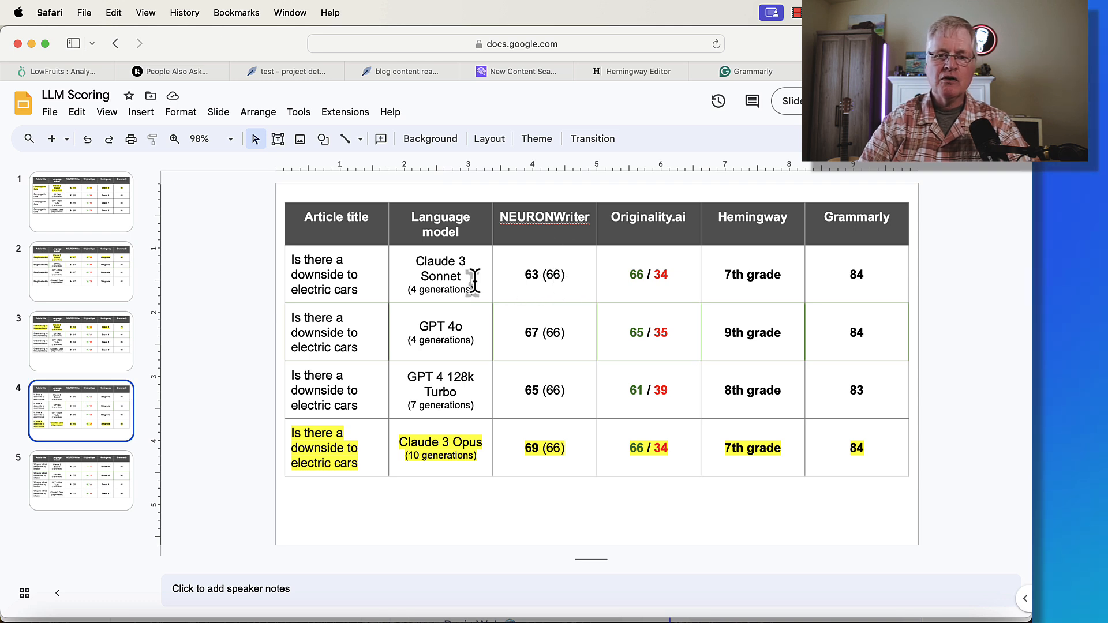
mouse_move(566, 385)
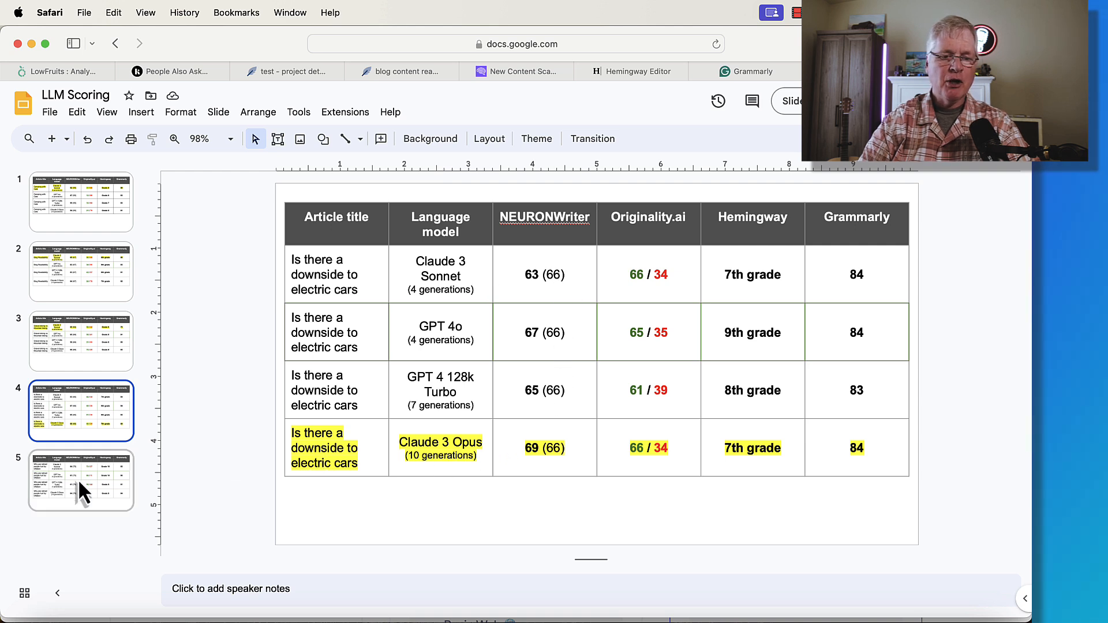
click(81, 481)
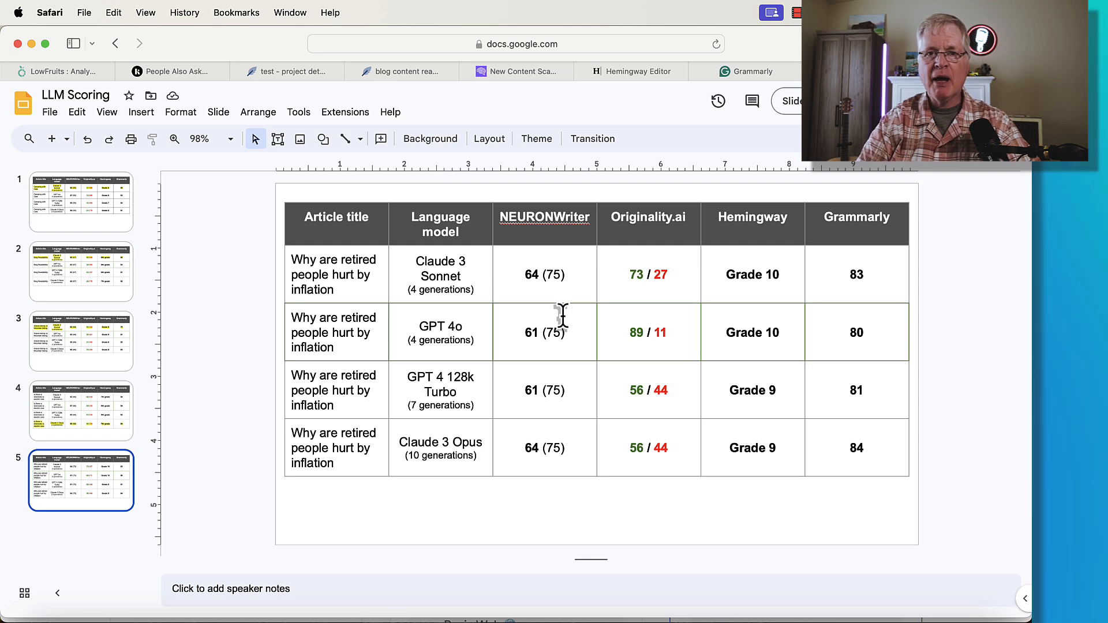
mouse_move(586, 512)
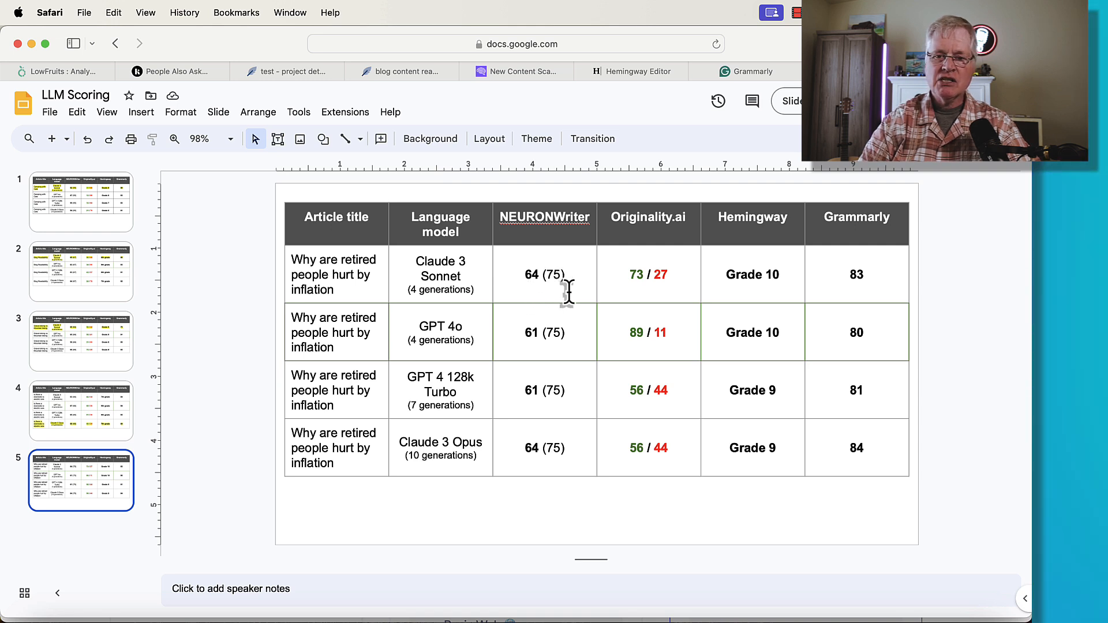
mouse_move(628, 290)
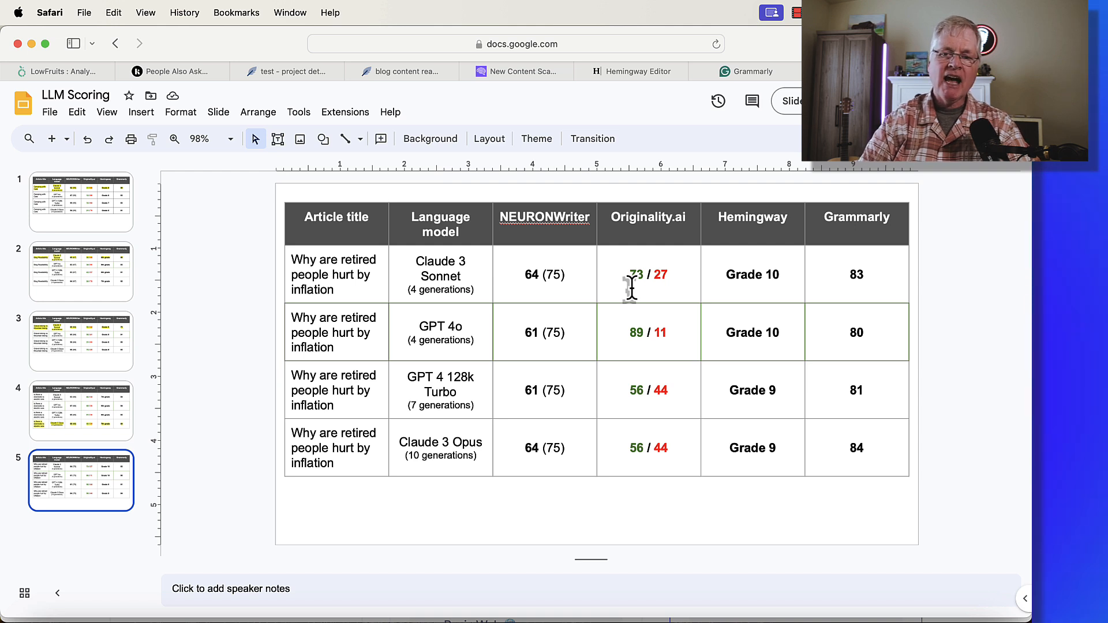
mouse_move(696, 289)
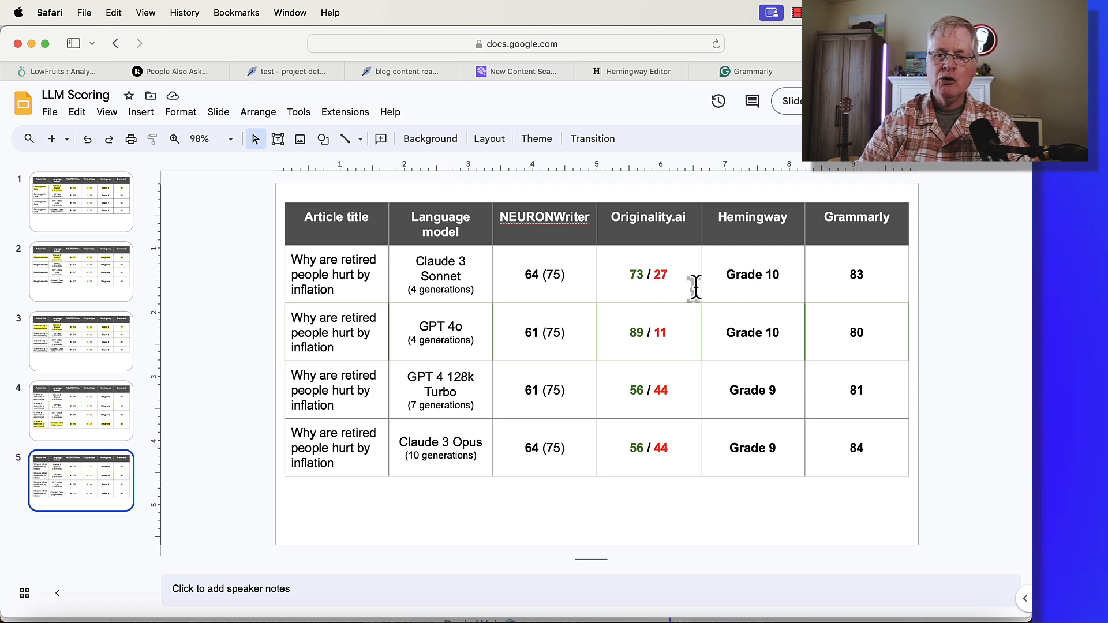
mouse_move(791, 283)
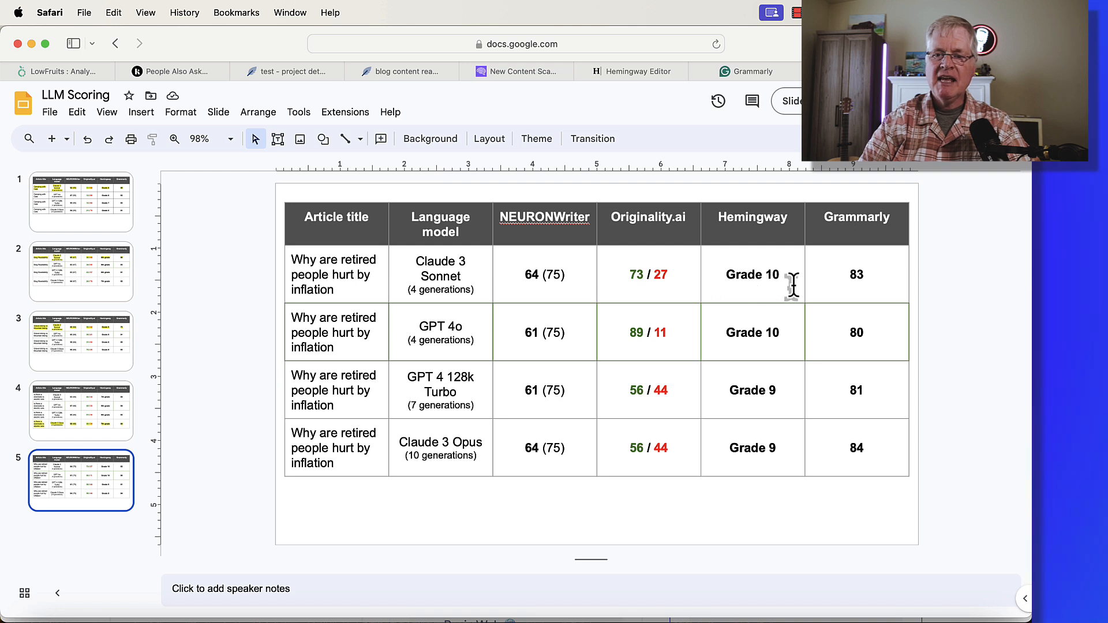
mouse_move(851, 285)
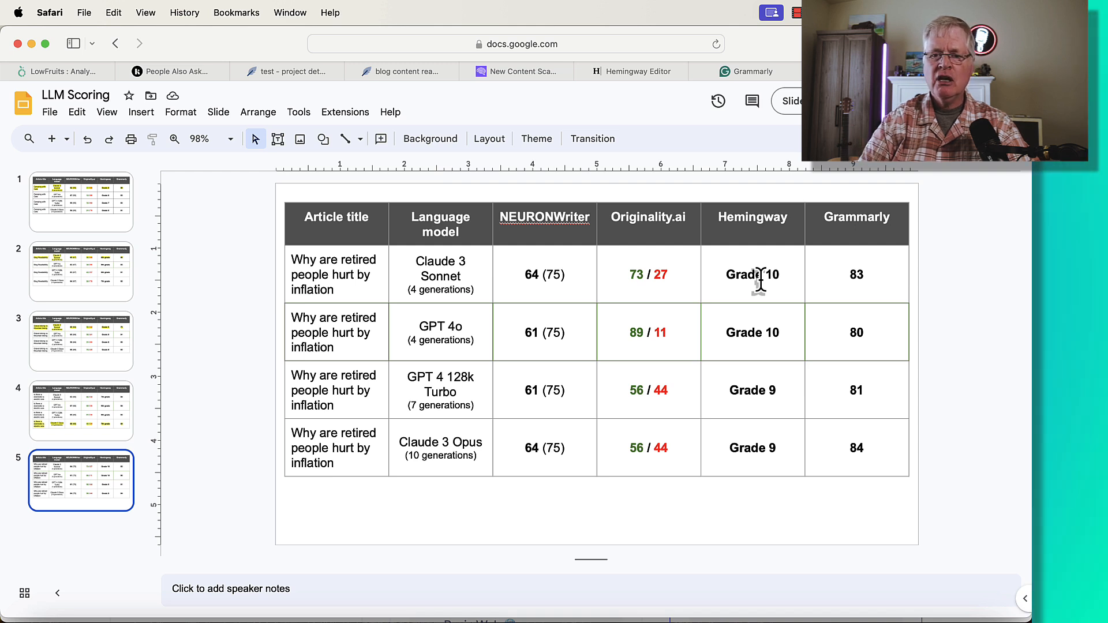
mouse_move(755, 274)
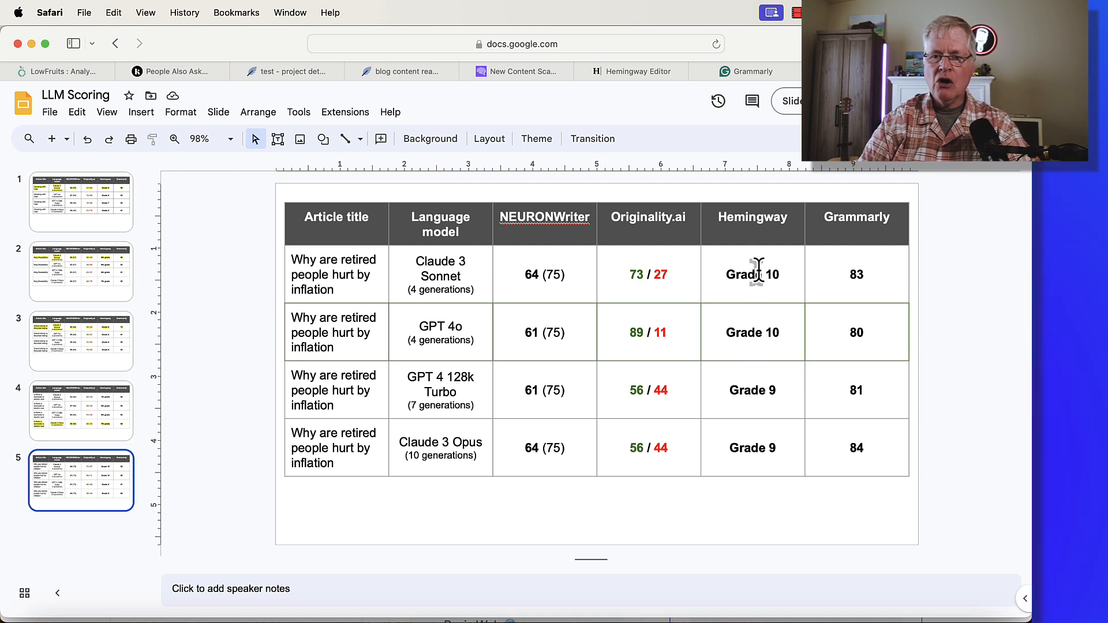
mouse_move(753, 446)
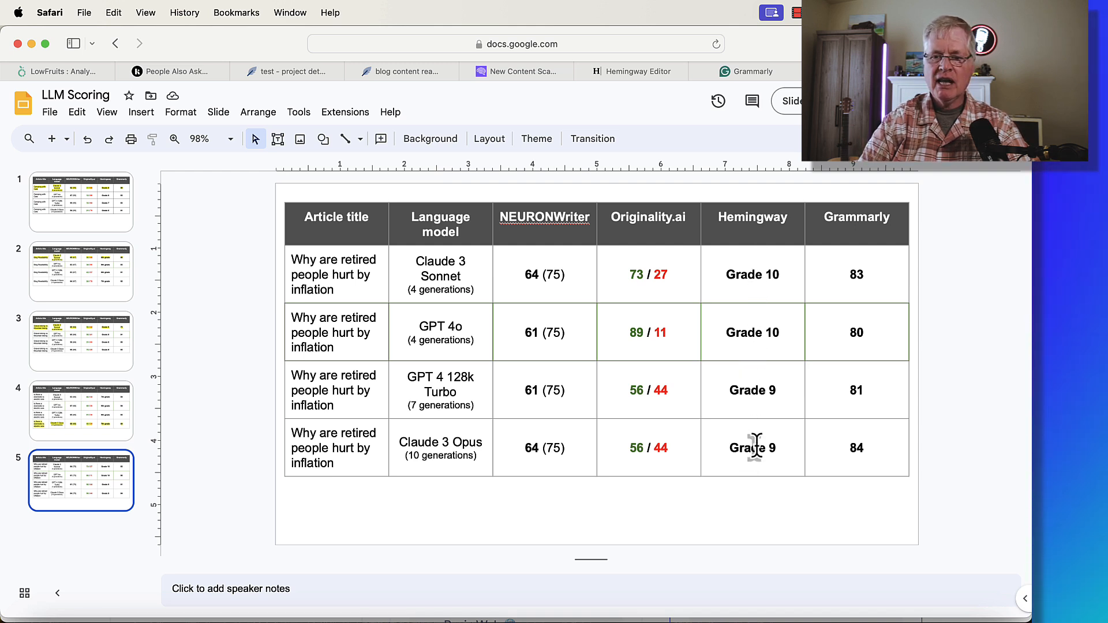
mouse_move(752, 357)
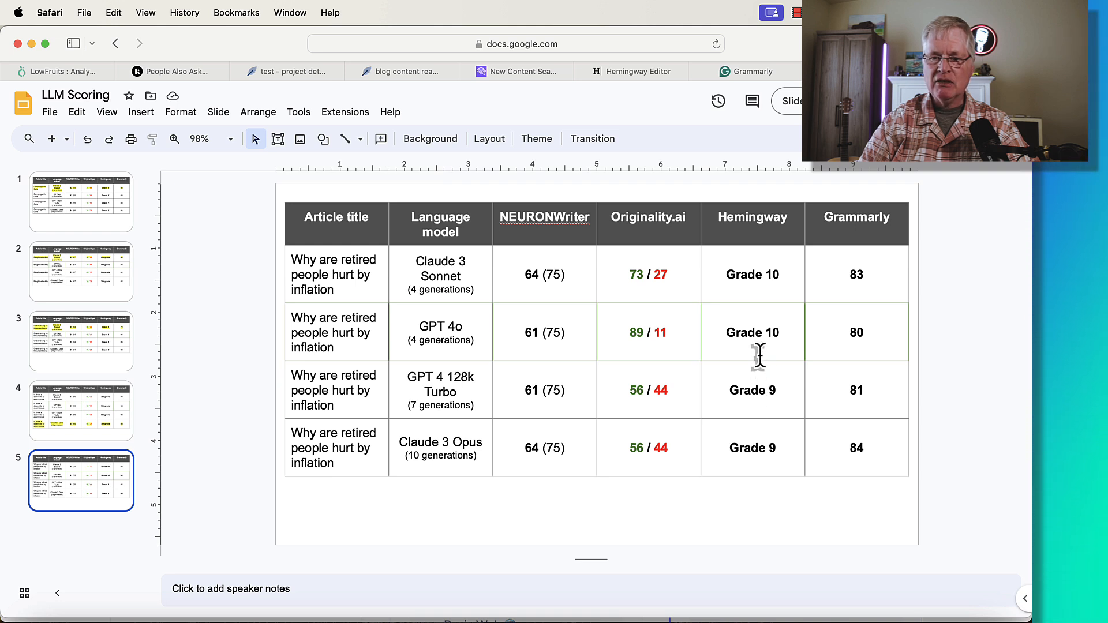
mouse_move(827, 456)
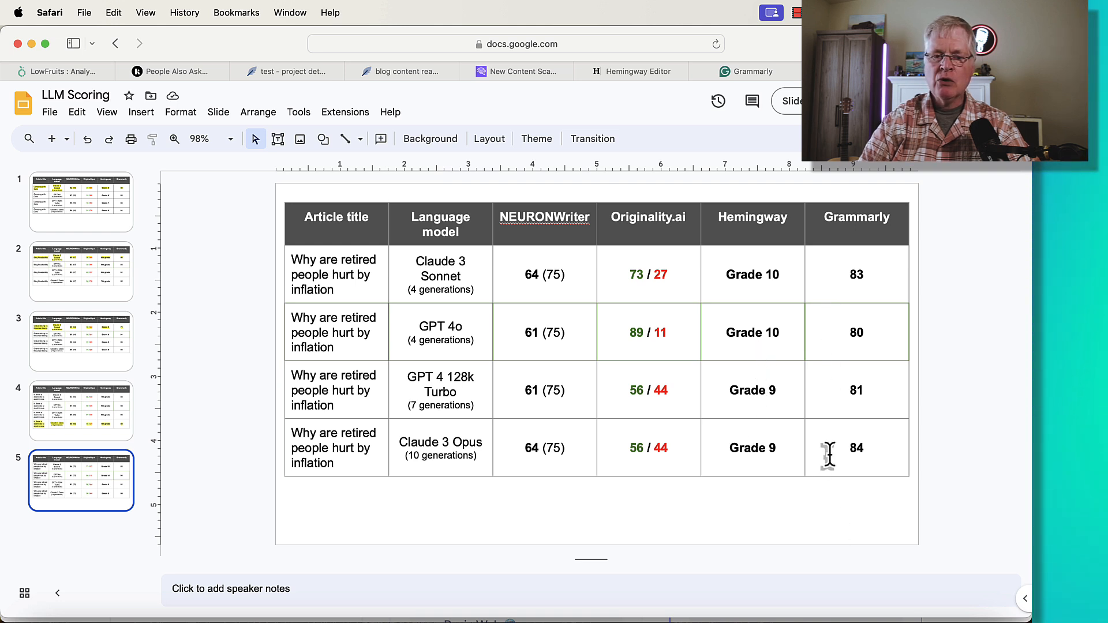
mouse_move(842, 275)
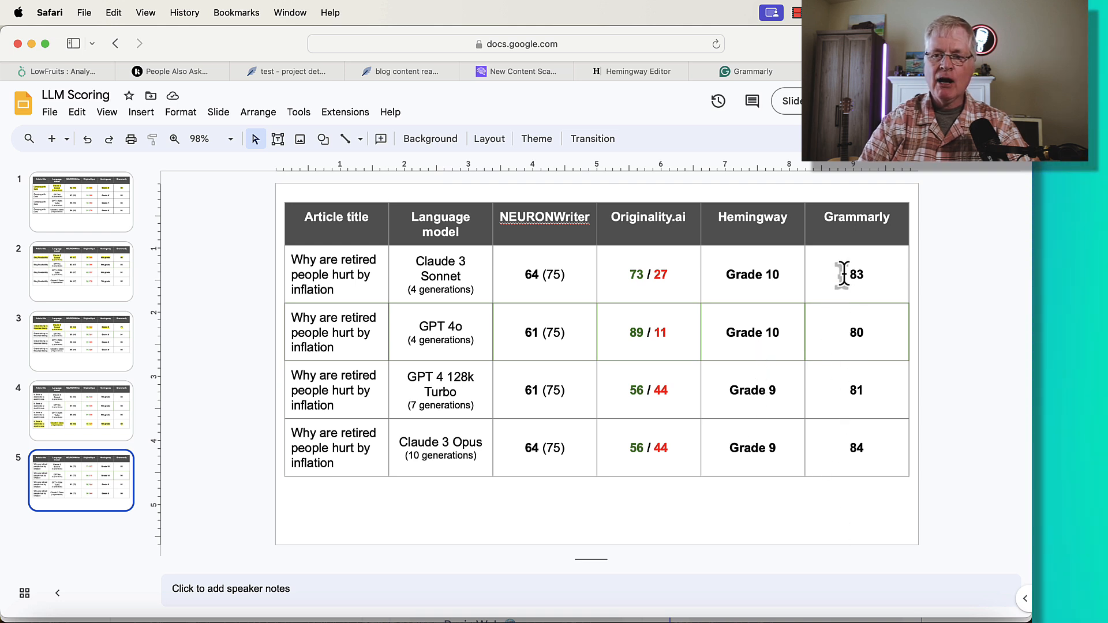
mouse_move(604, 462)
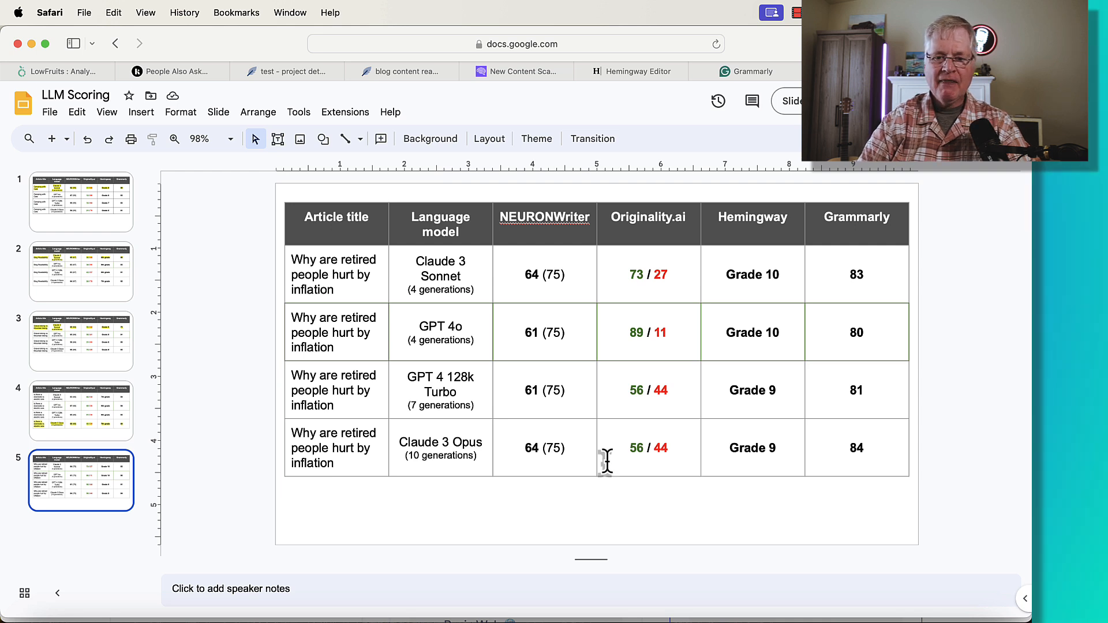
mouse_move(616, 371)
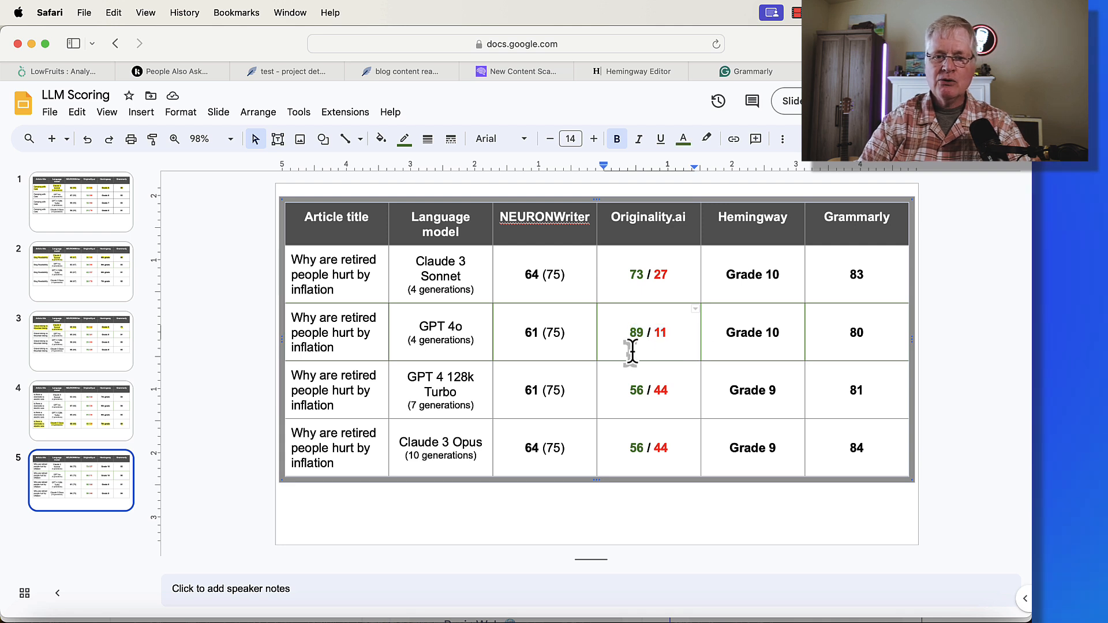
mouse_move(650, 449)
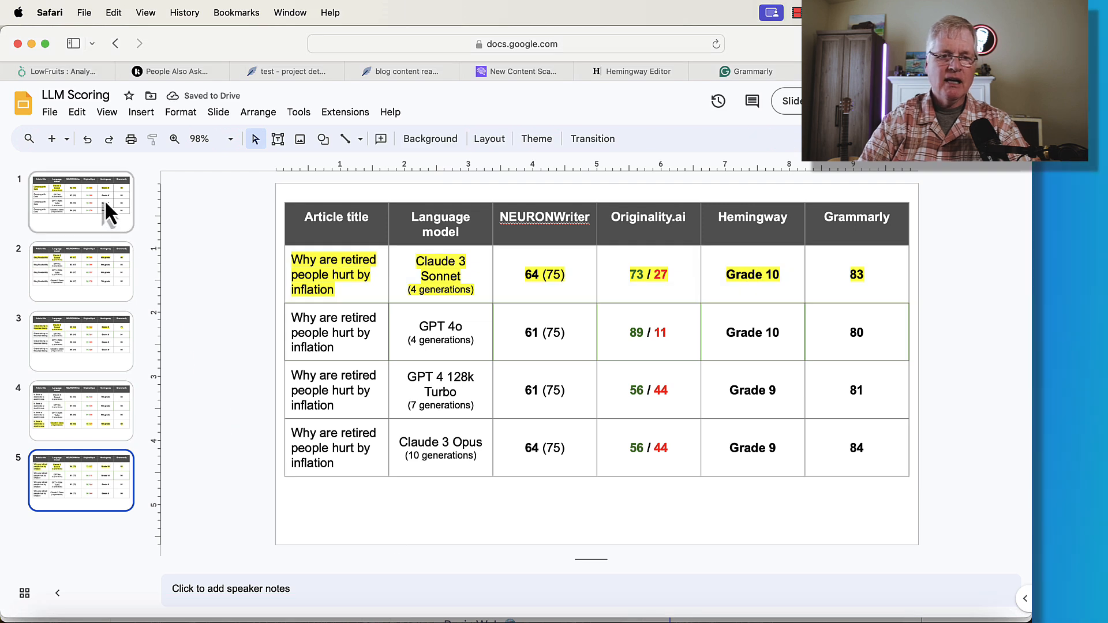
Step: Return to slide 1, the camping-with-cats scoring table
click(81, 202)
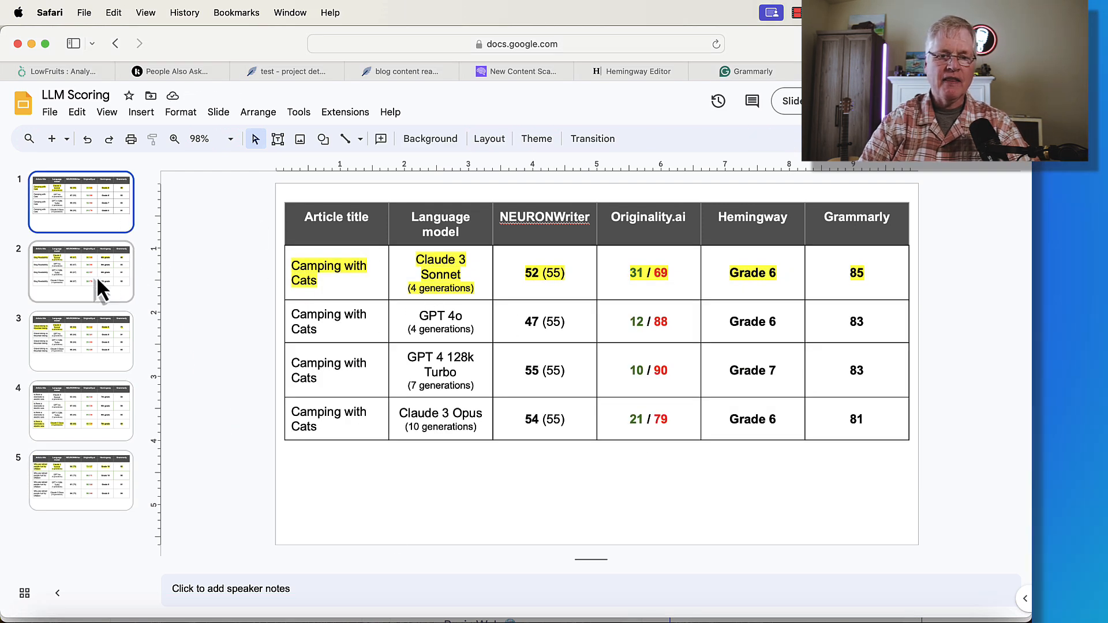
Step: Page through slides 2, 3, 4 and 5, ending on the inflation table
click(81, 271)
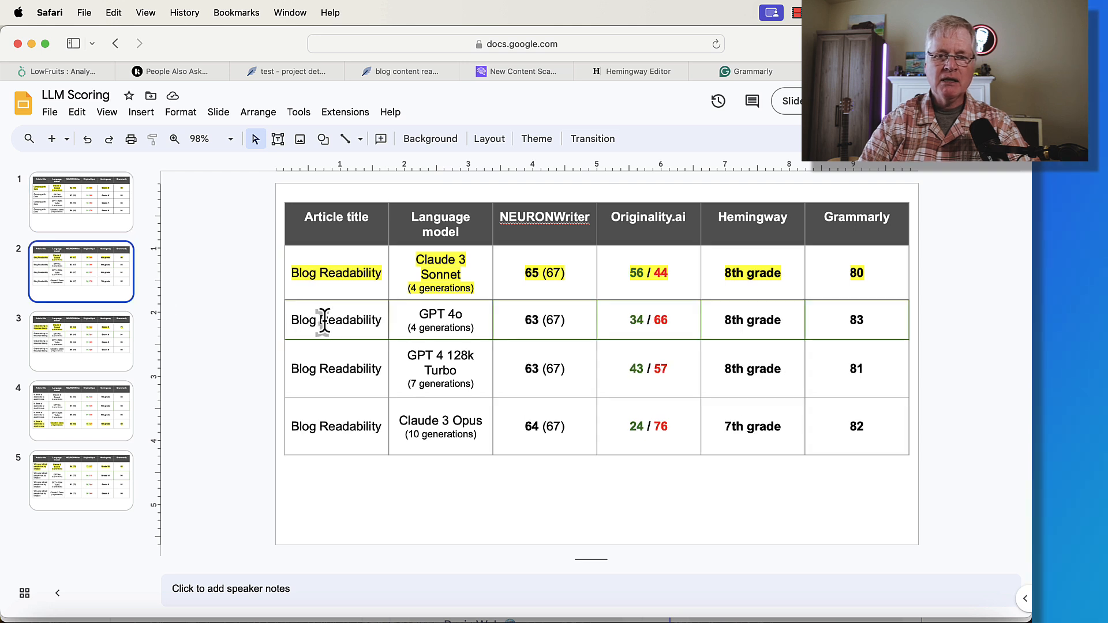
mouse_move(515, 300)
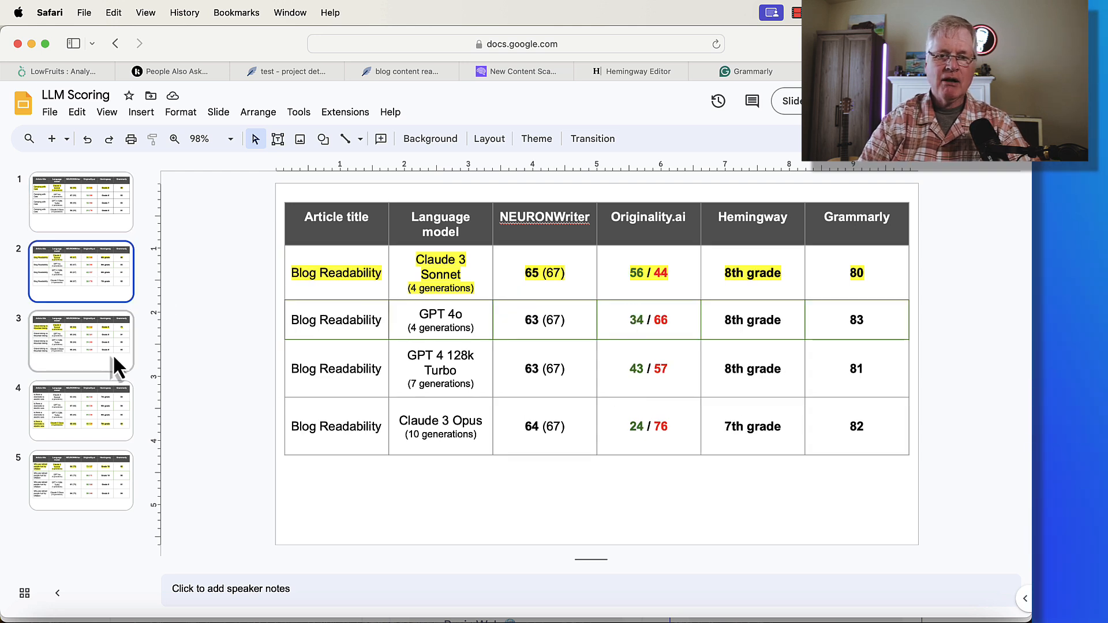
click(81, 340)
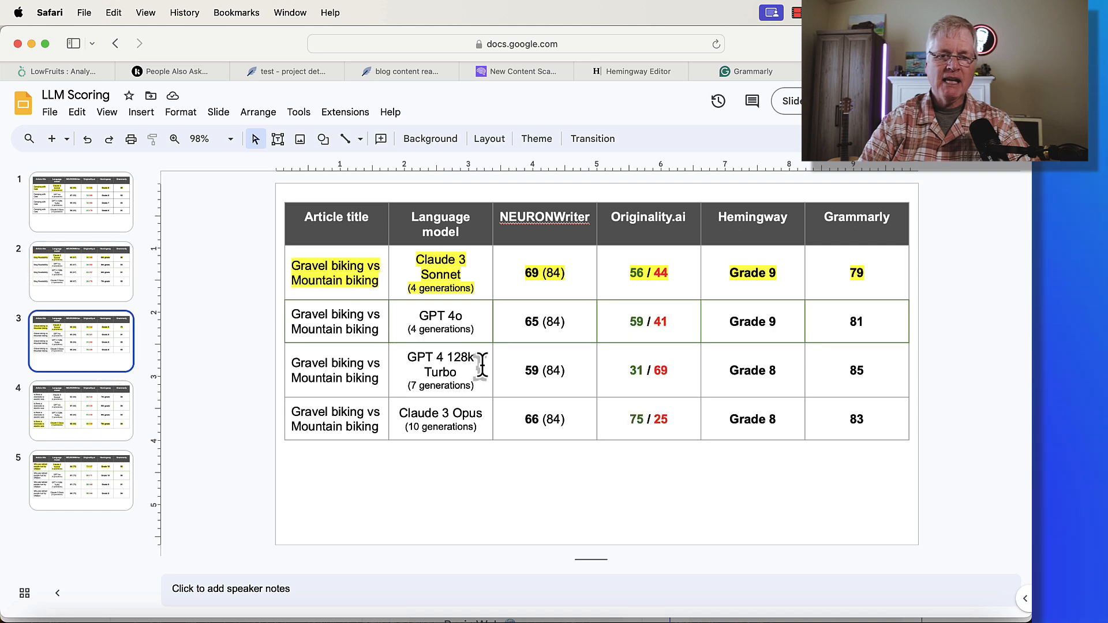
mouse_move(784, 322)
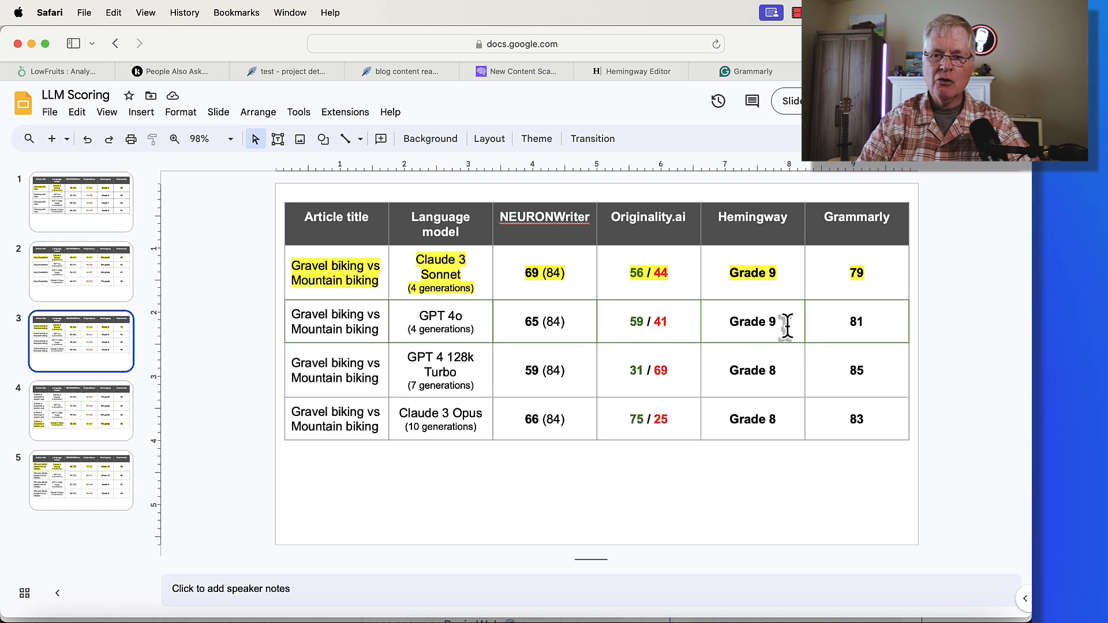
click(81, 411)
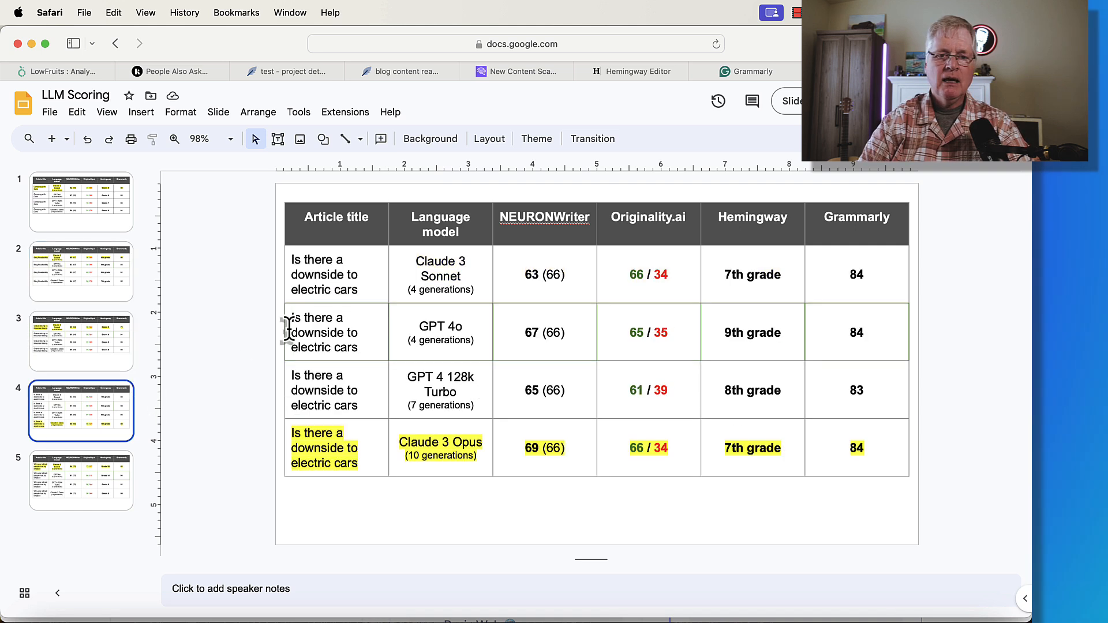
mouse_move(370, 341)
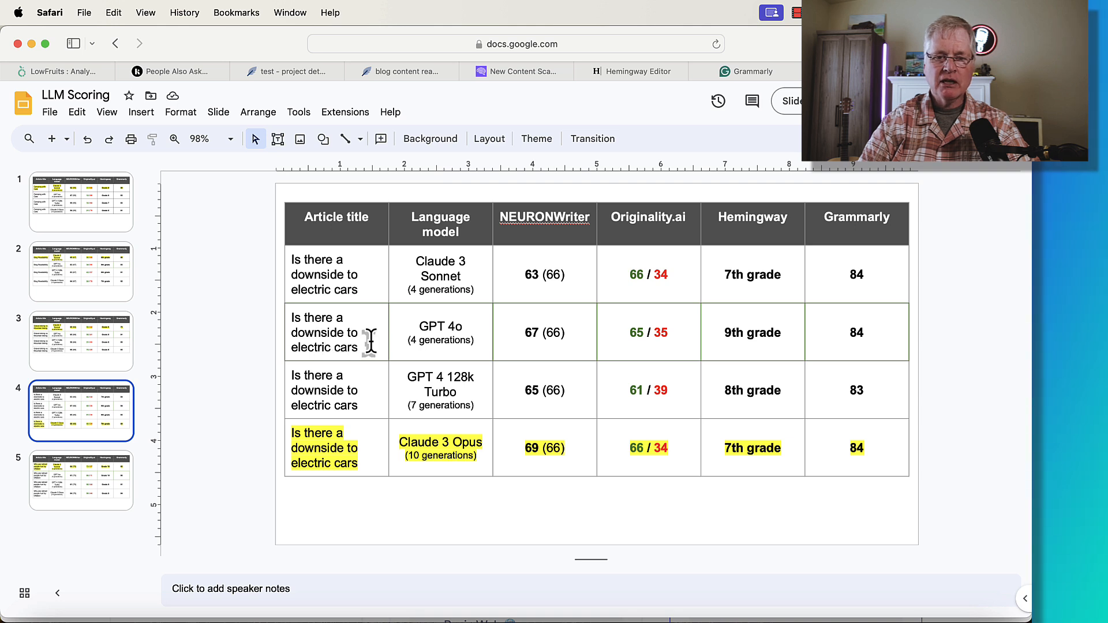
mouse_move(446, 466)
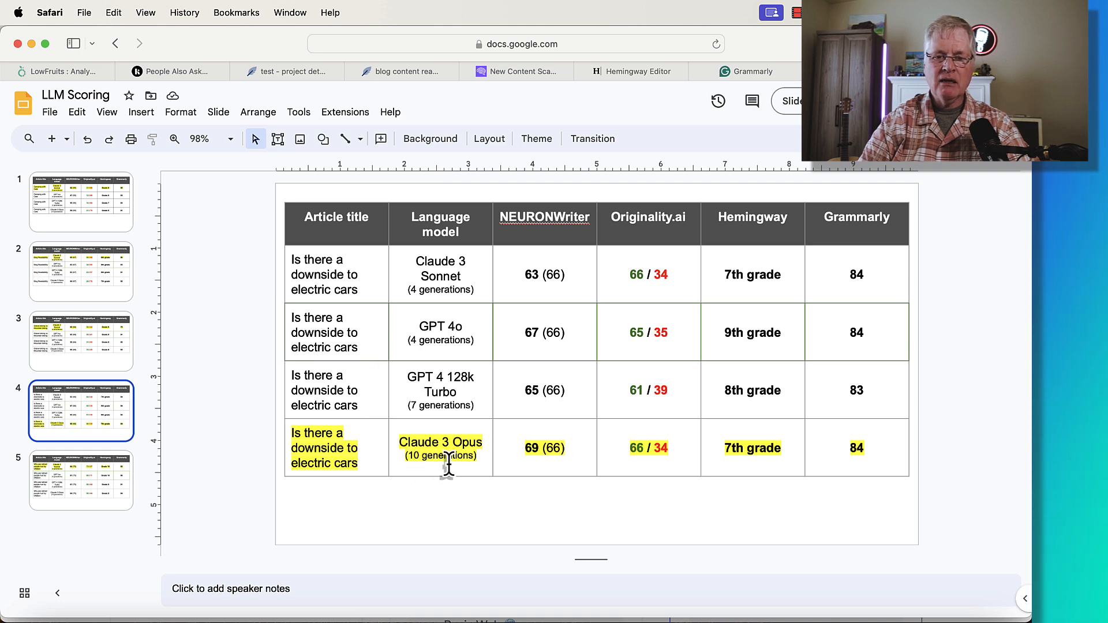
mouse_move(533, 473)
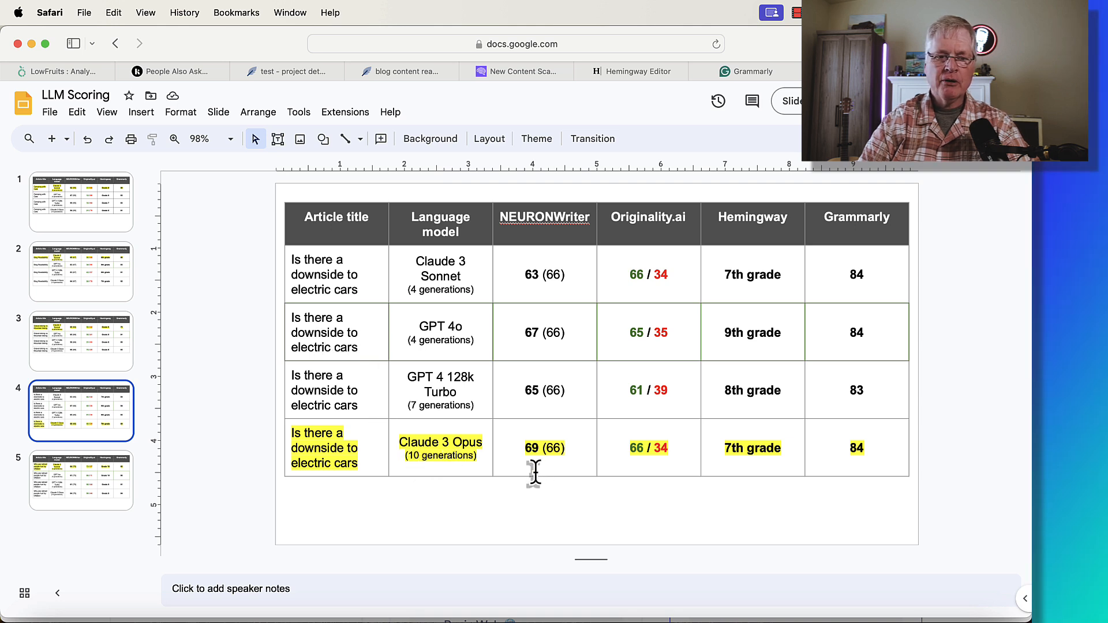
click(81, 481)
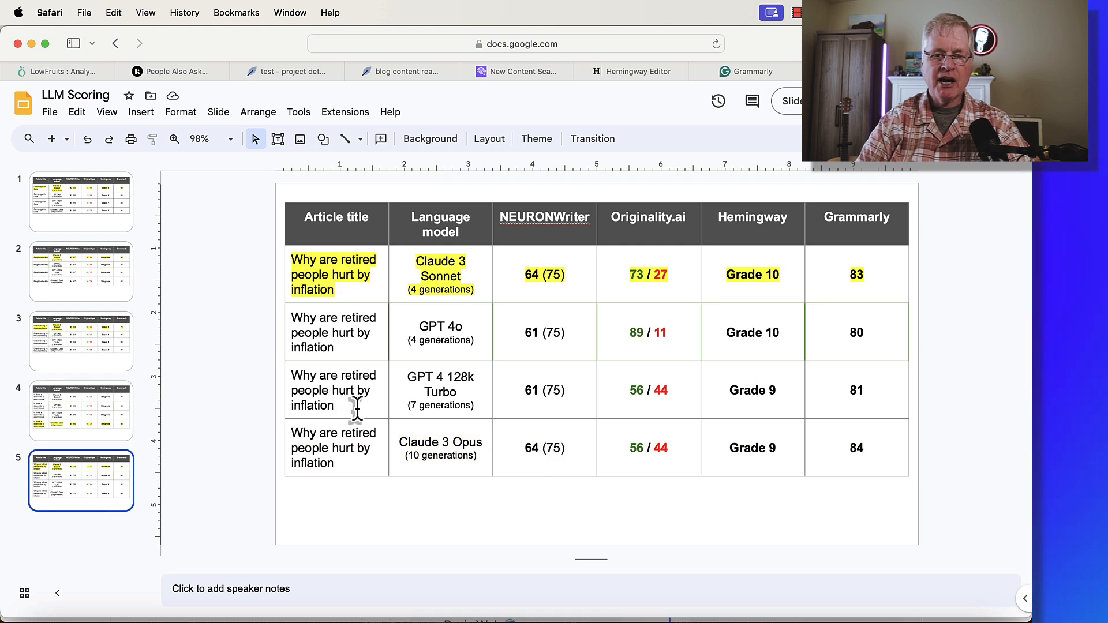
mouse_move(479, 310)
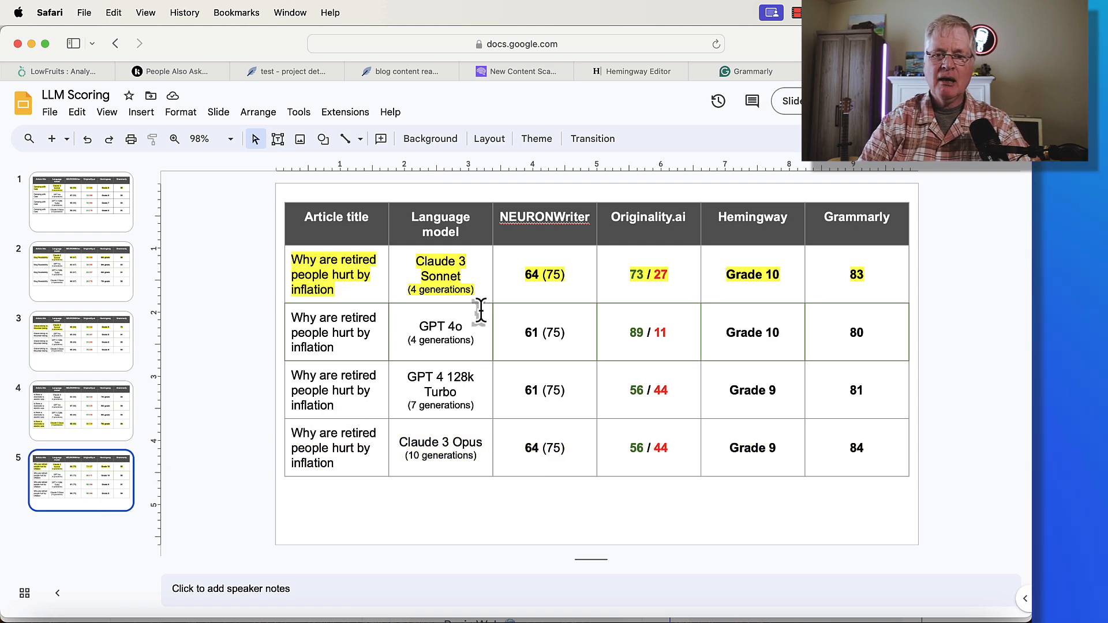
mouse_move(525, 299)
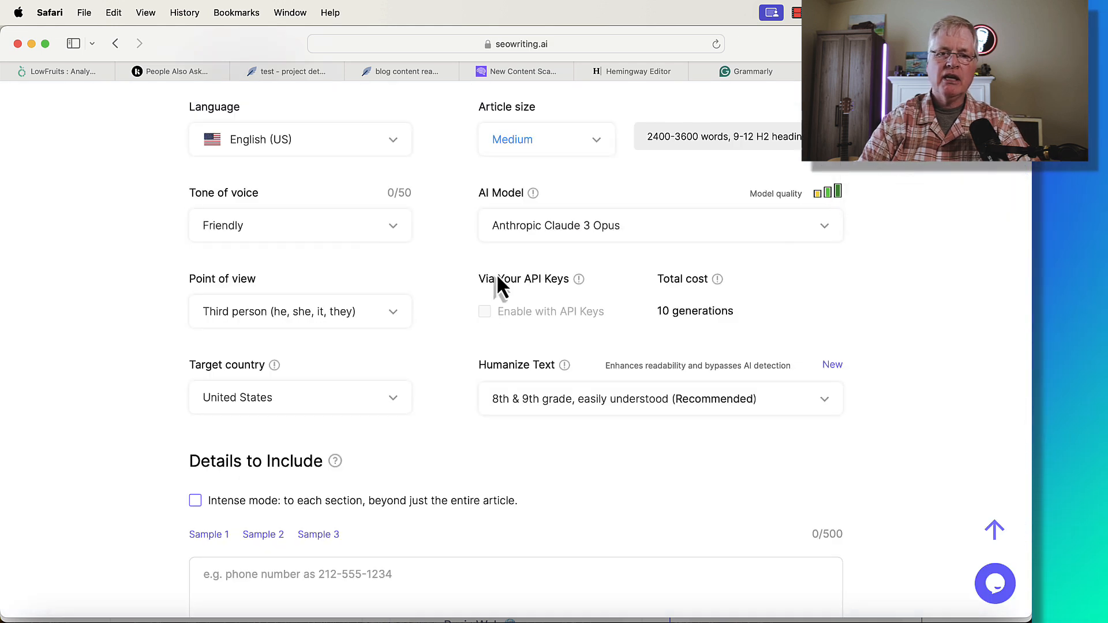
Step: Open 'Why Are Retired People Hurt by Inflation?' from the Documents list
scroll(up, 3)
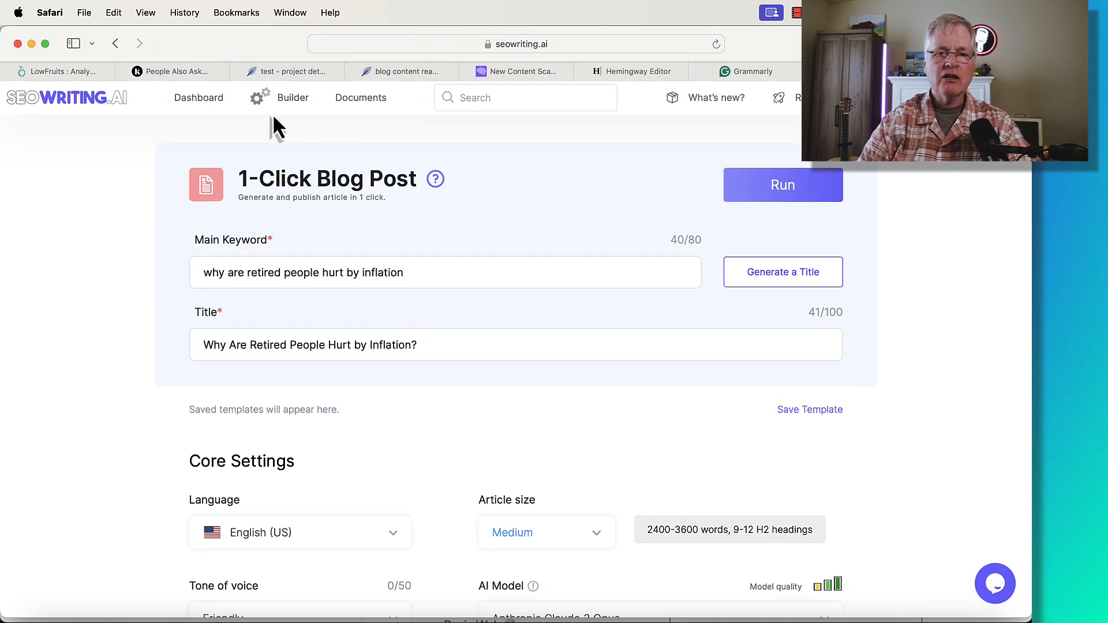
click(292, 98)
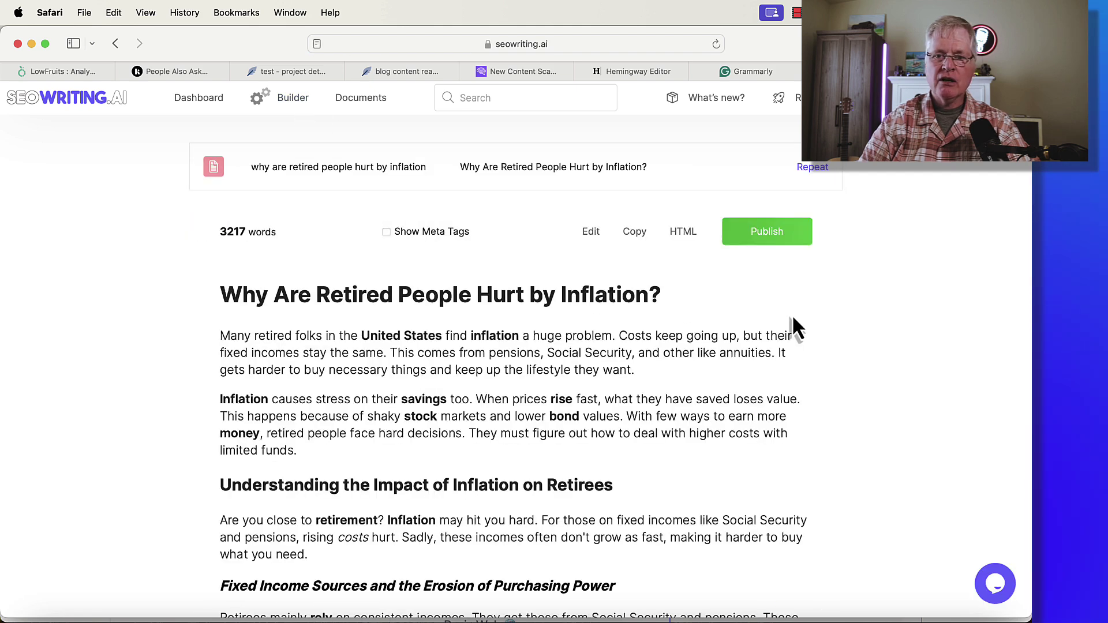
Step: Scroll through the inflation article's tables and conclusion, then back up
scroll(down, 3)
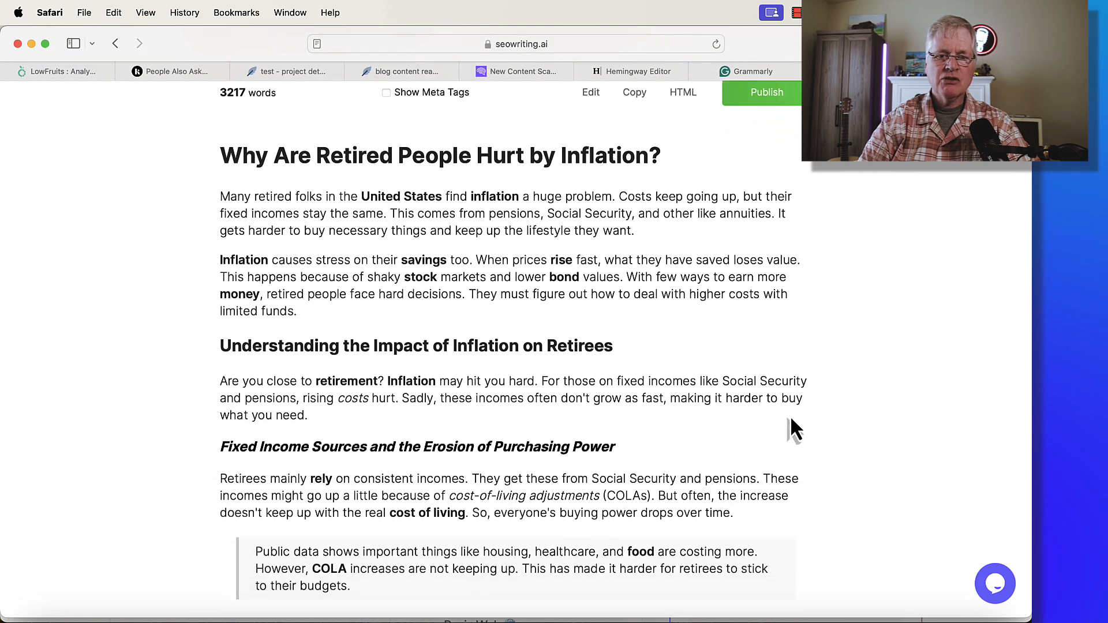
scroll(down, 3)
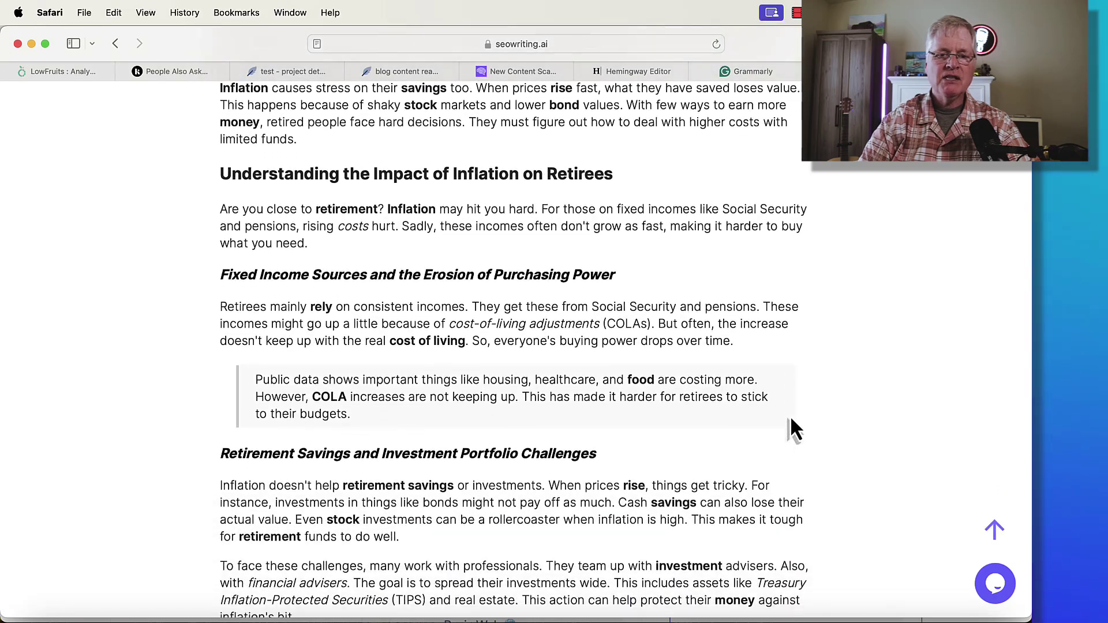
scroll(down, 3)
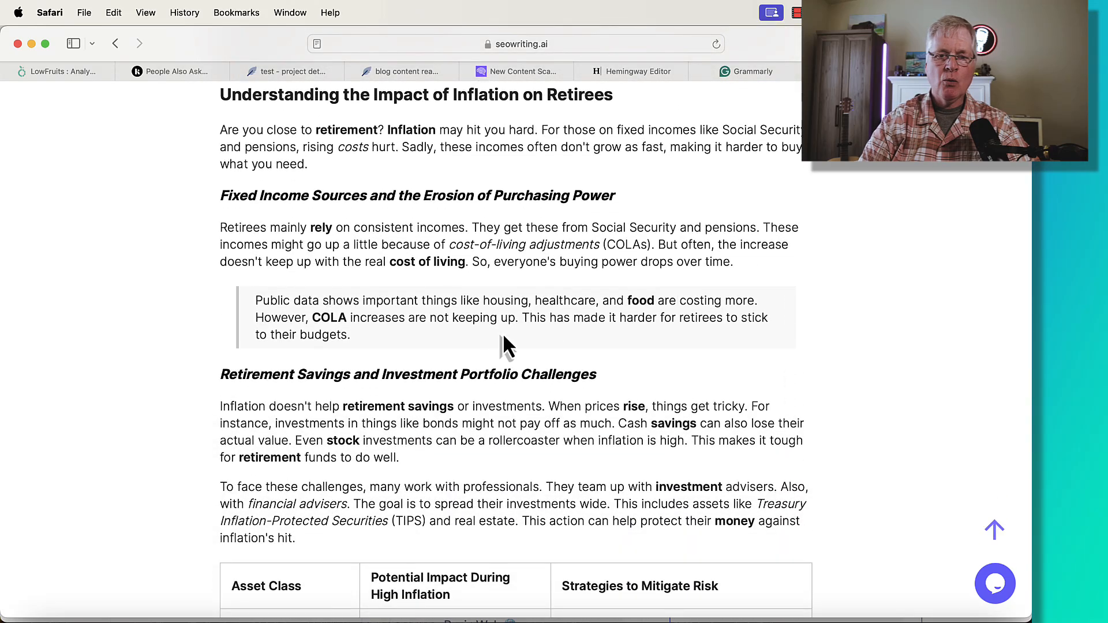
mouse_move(649, 345)
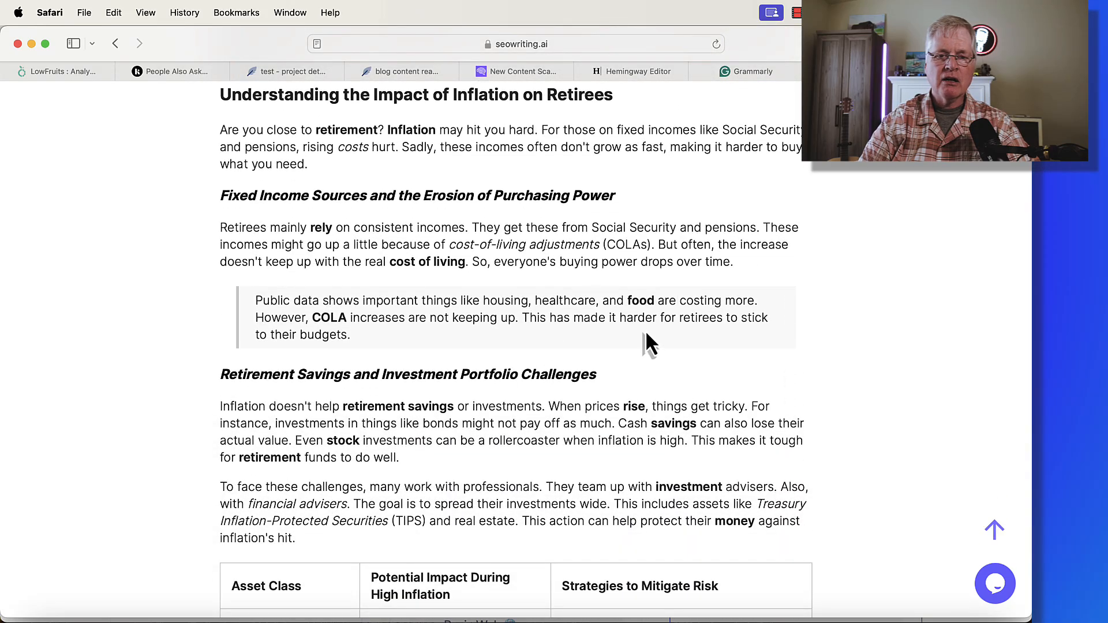
mouse_move(479, 305)
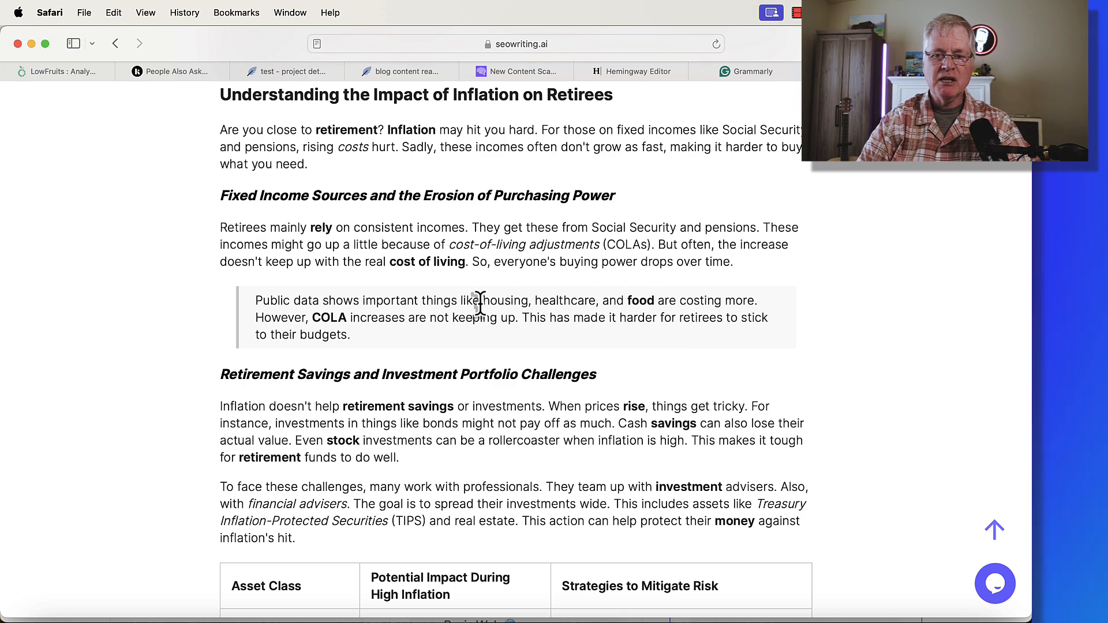
scroll(up, 3)
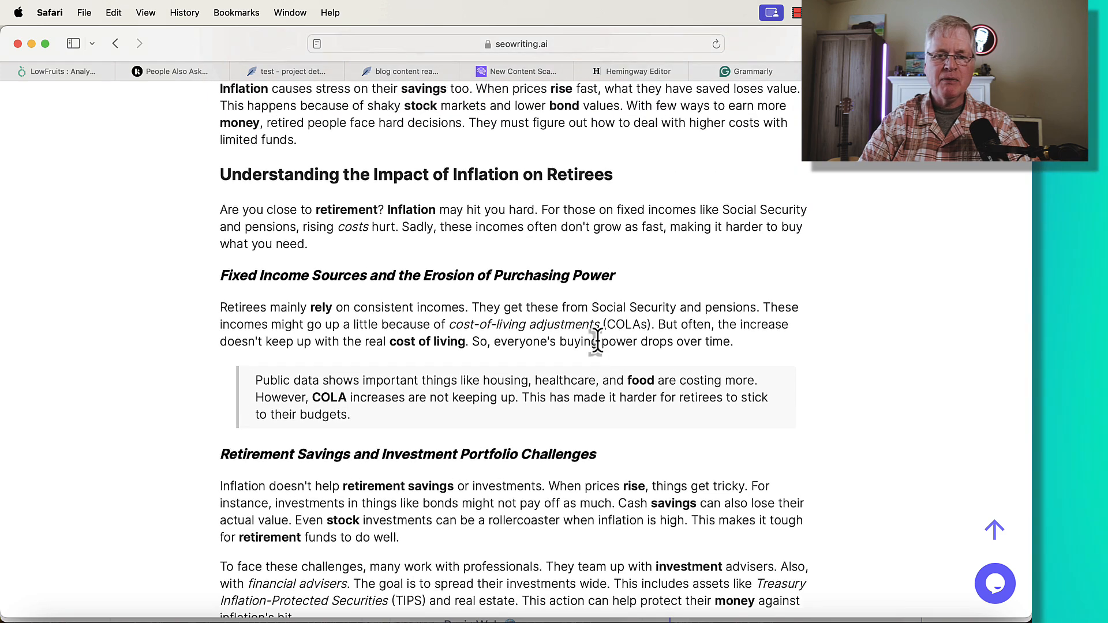
scroll(down, 3)
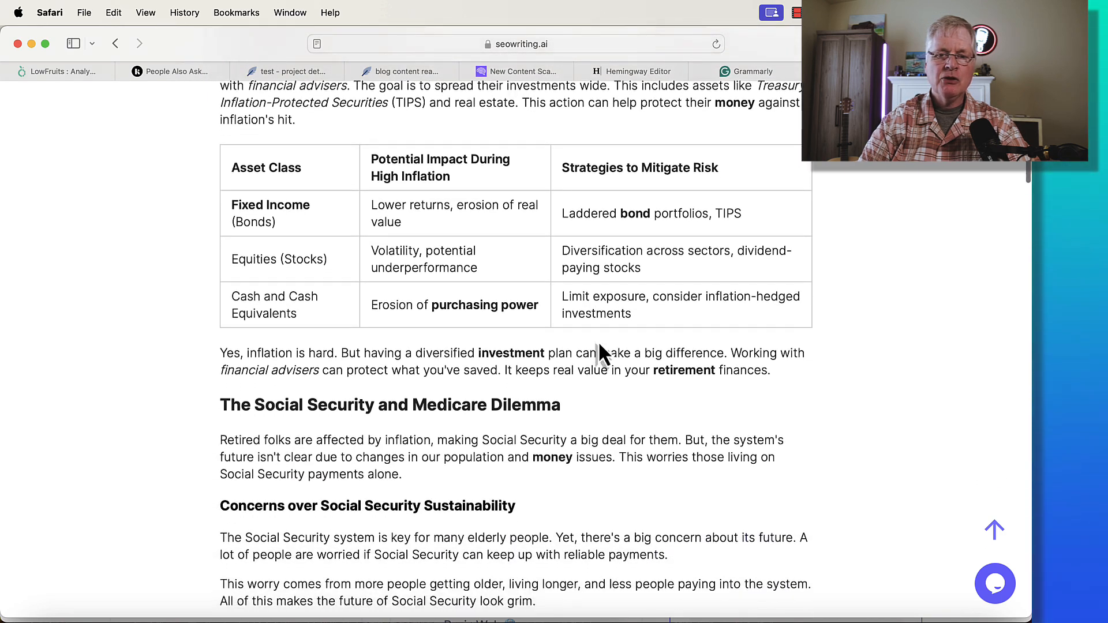
scroll(down, 3)
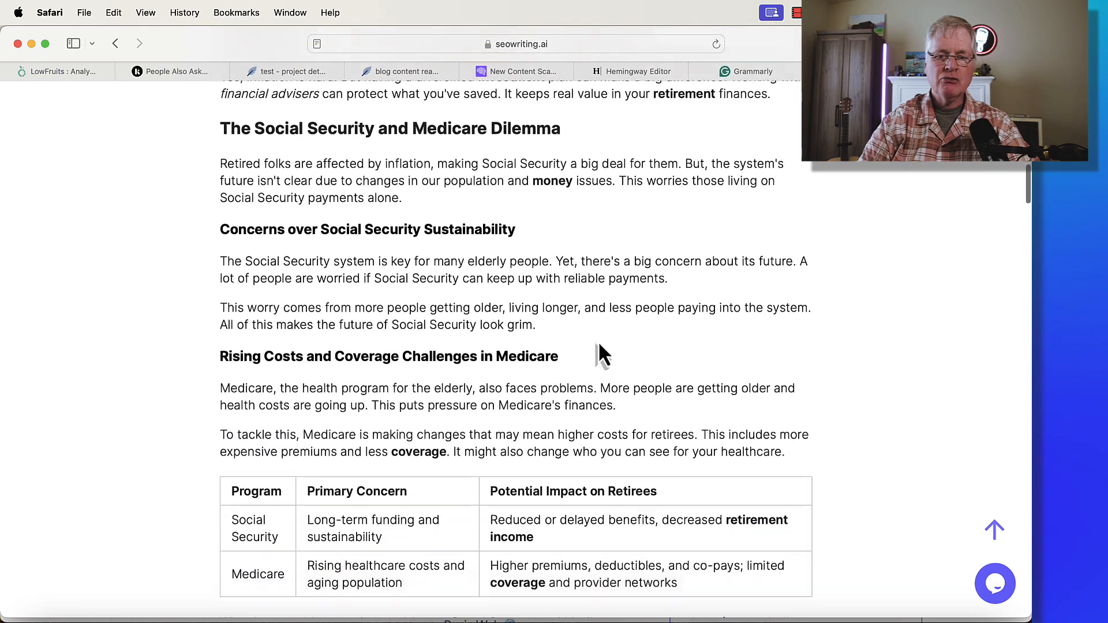
scroll(down, 3)
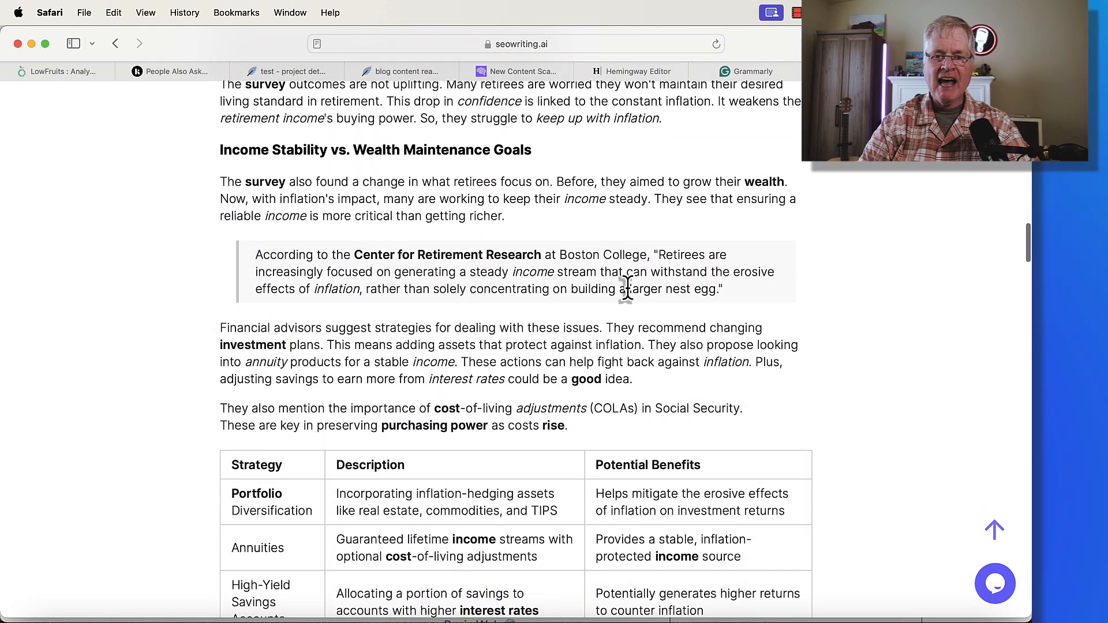
mouse_move(566, 322)
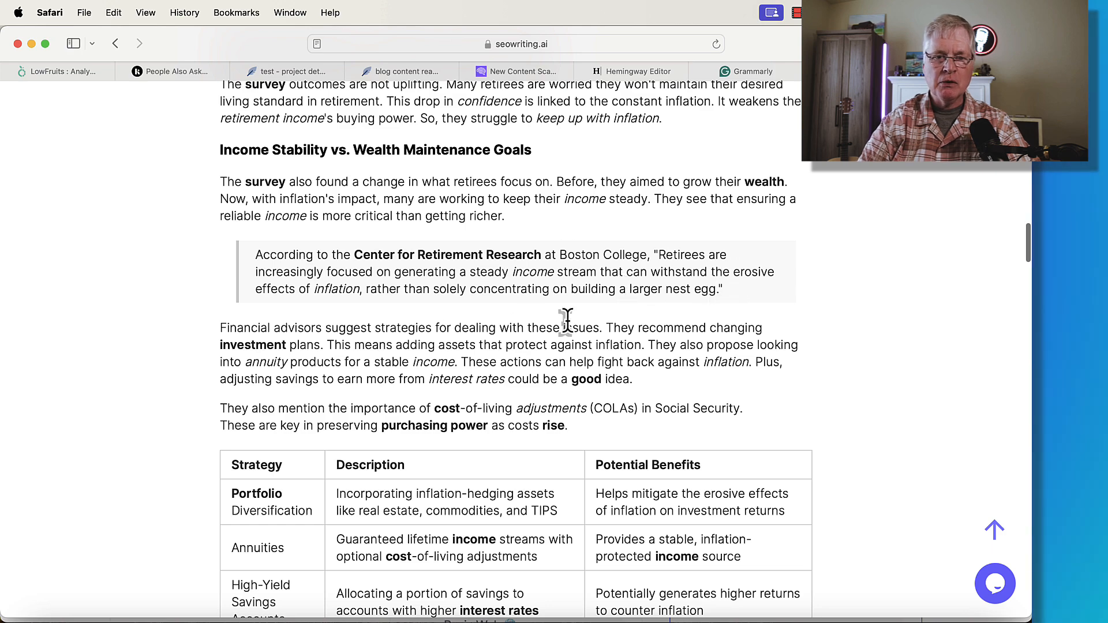
scroll(down, 3)
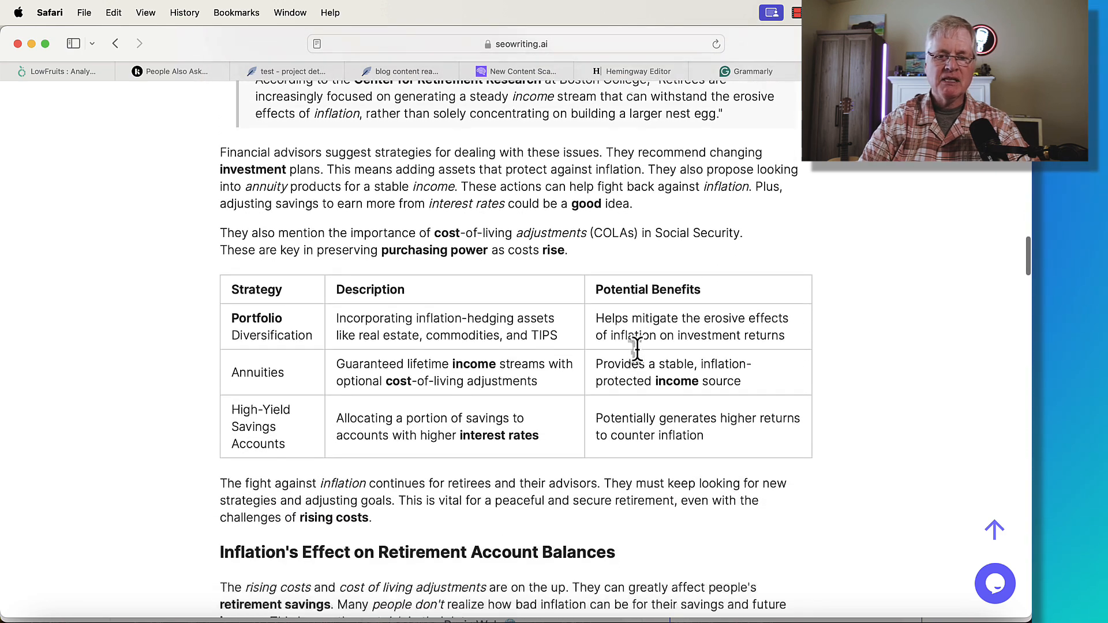
scroll(down, 3)
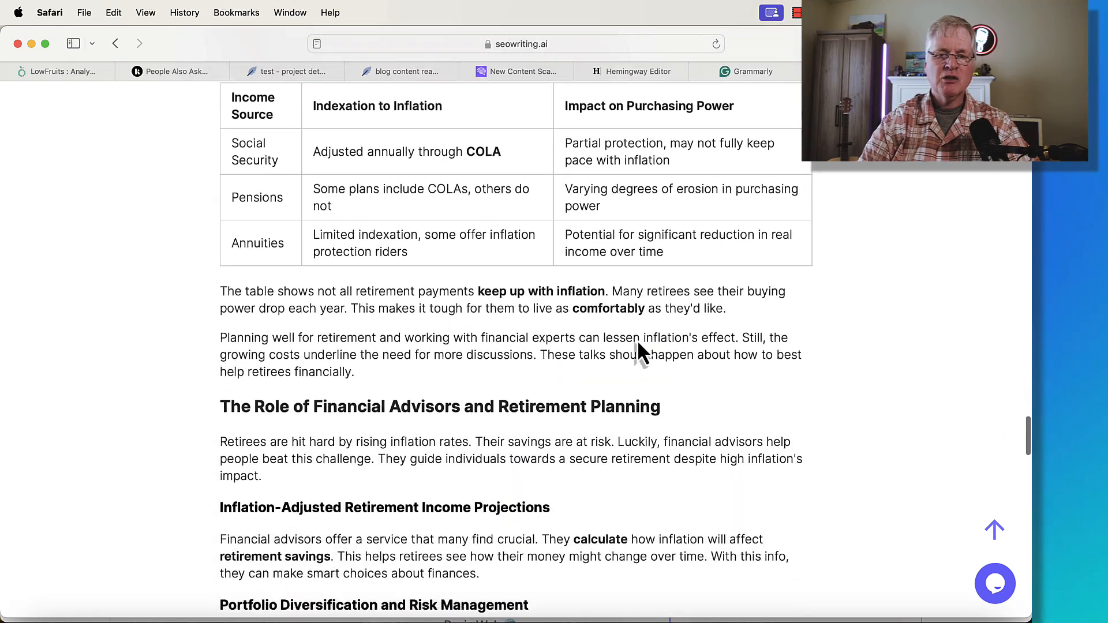
scroll(down, 3)
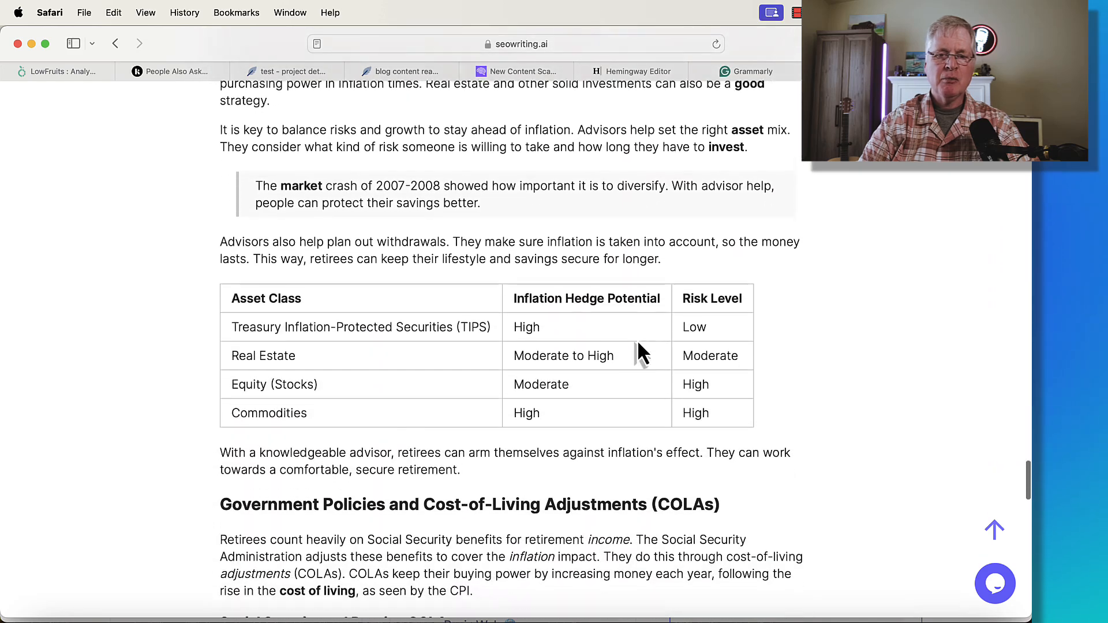
scroll(down, 3)
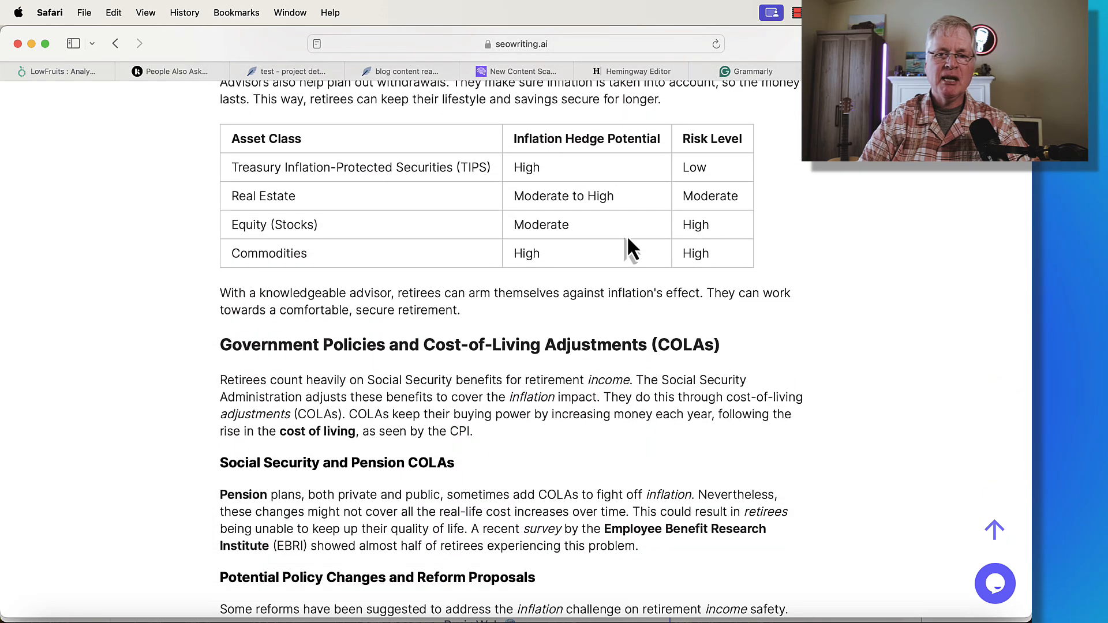
scroll(down, 3)
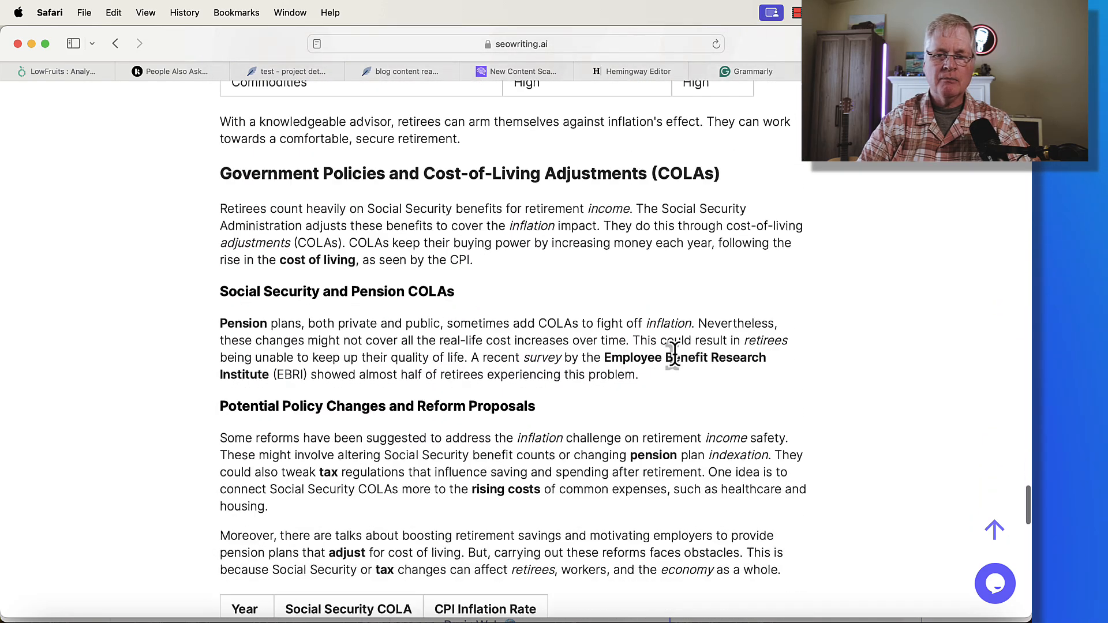
scroll(down, 3)
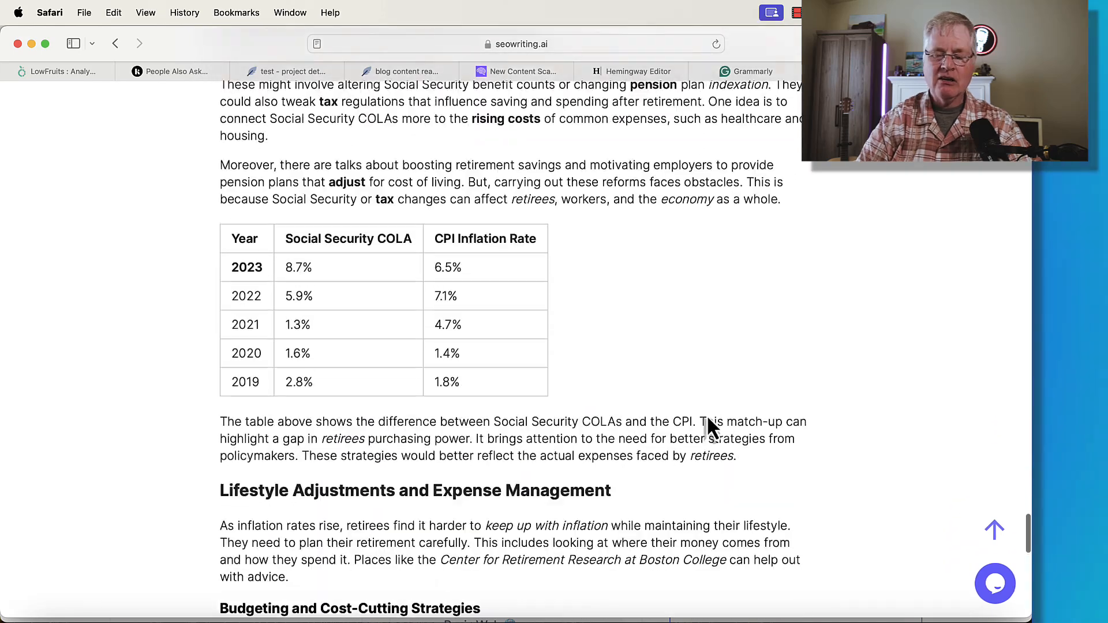
scroll(up, 3)
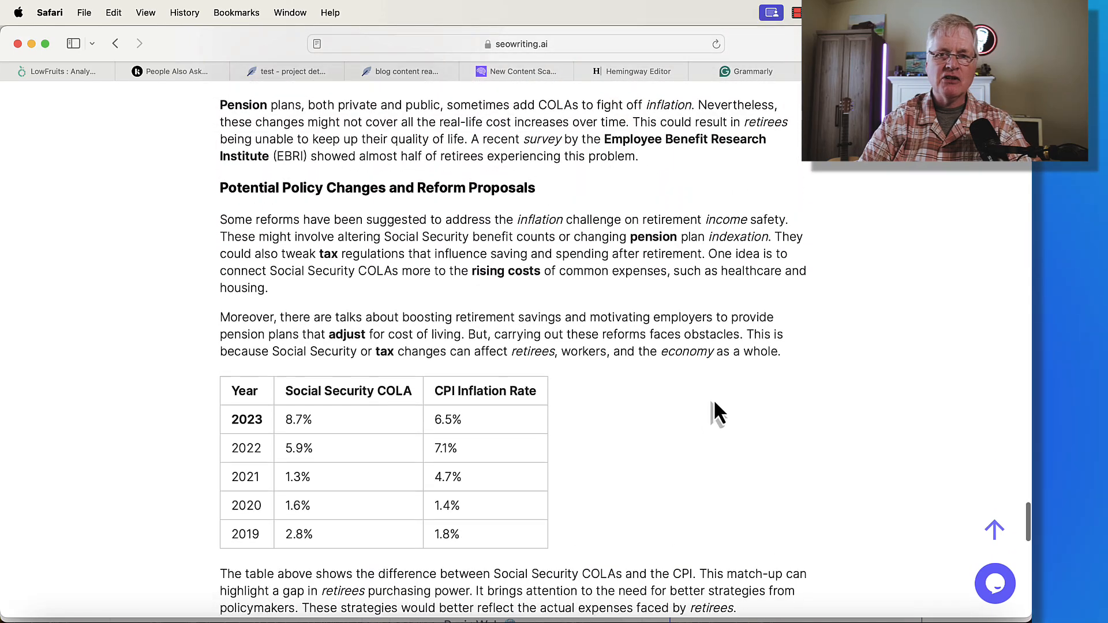
scroll(down, 3)
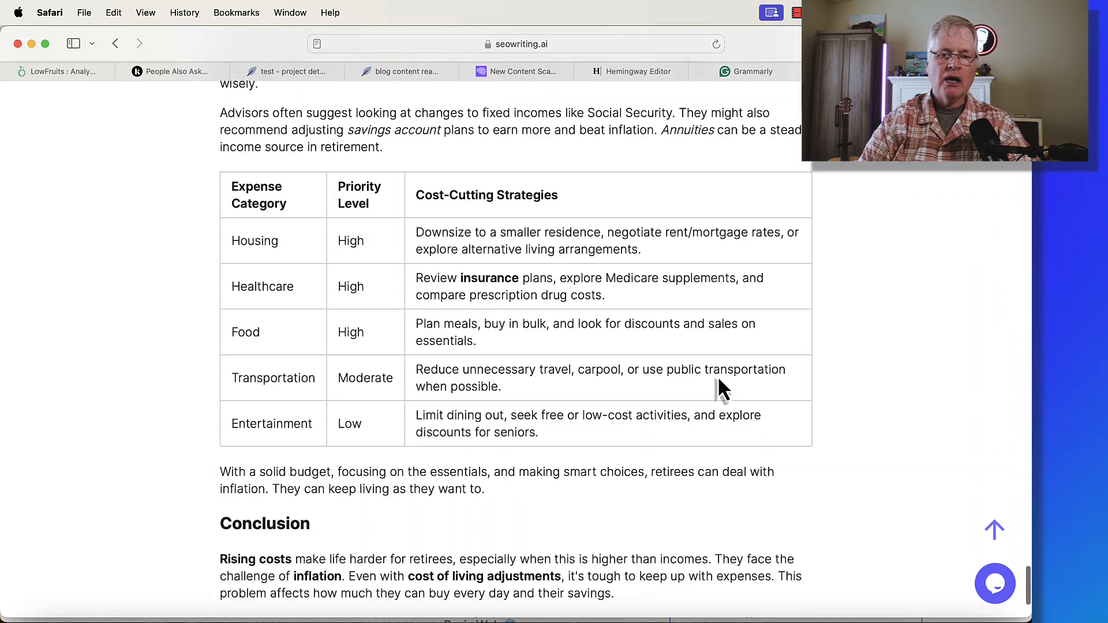
scroll(up, 3)
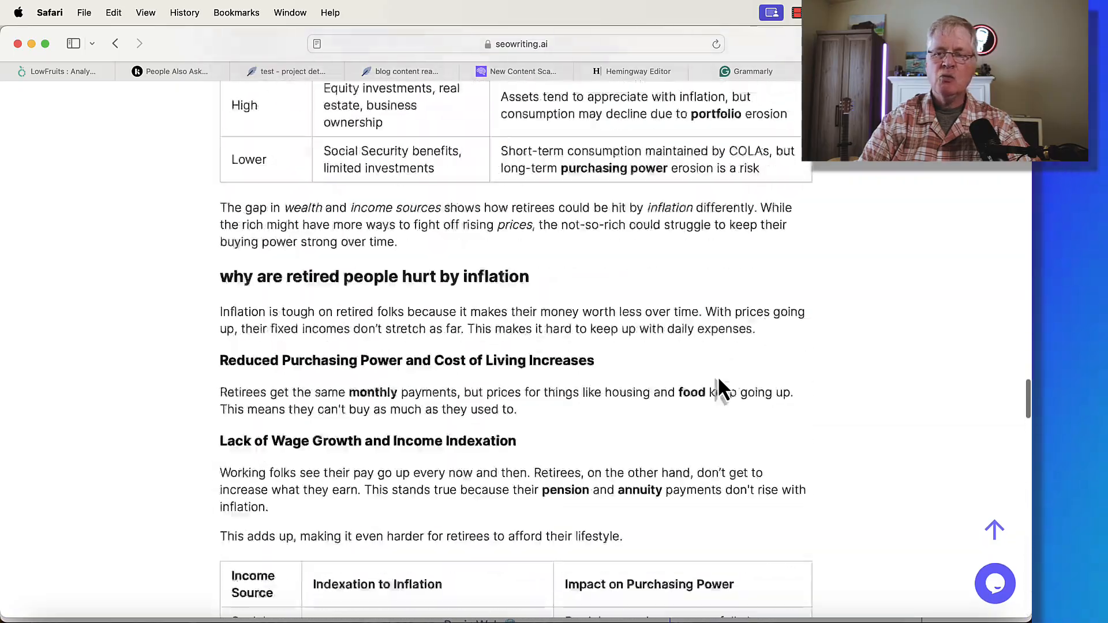
scroll(up, 3)
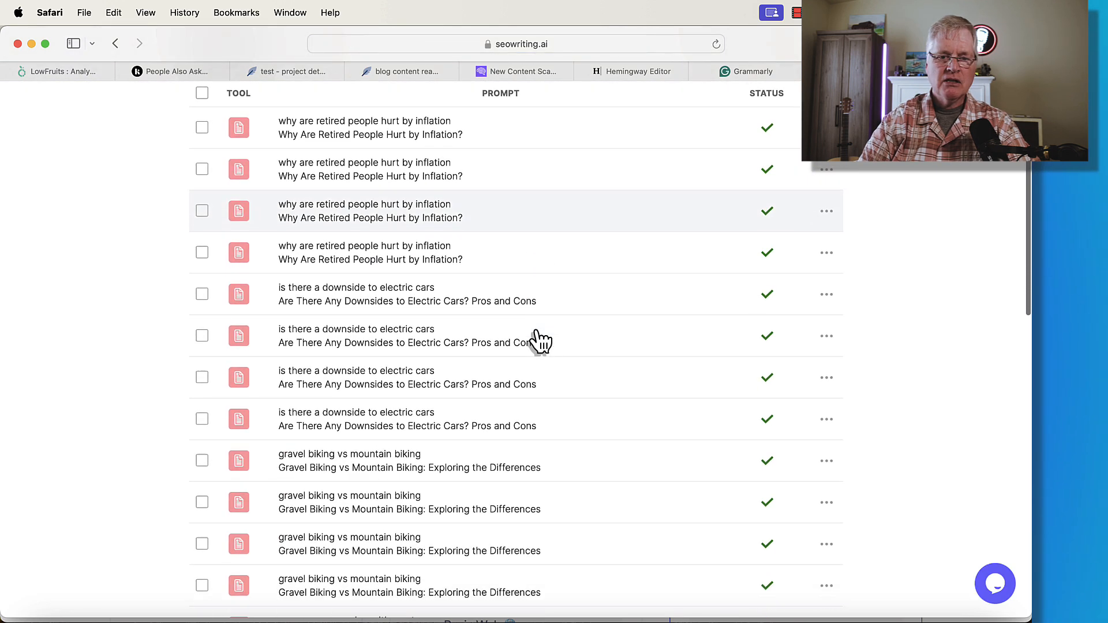
scroll(down, 3)
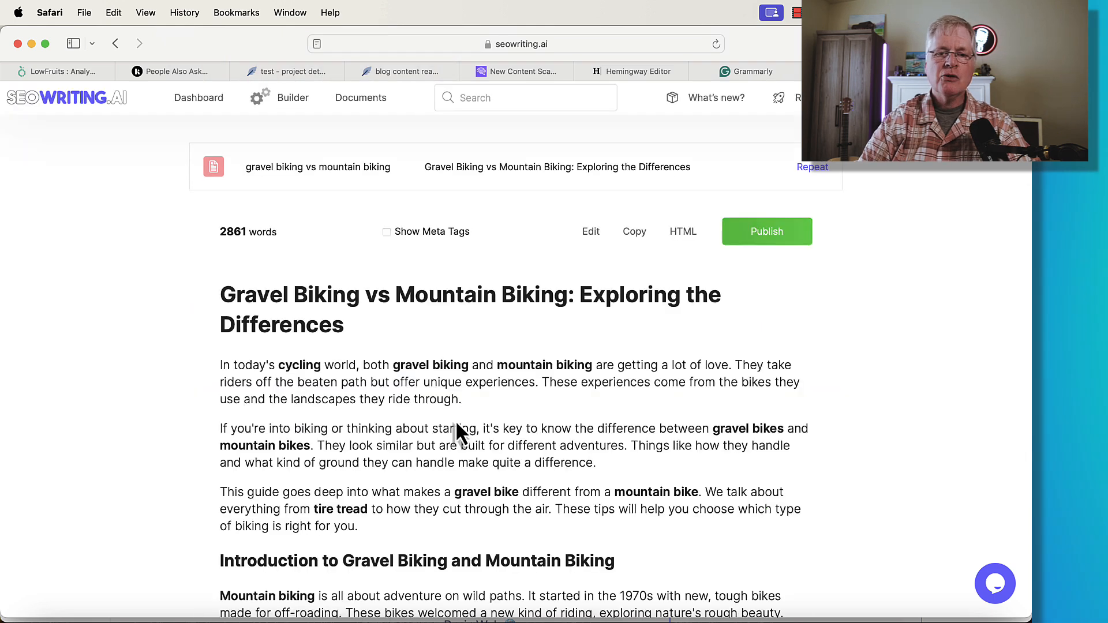
mouse_move(593, 378)
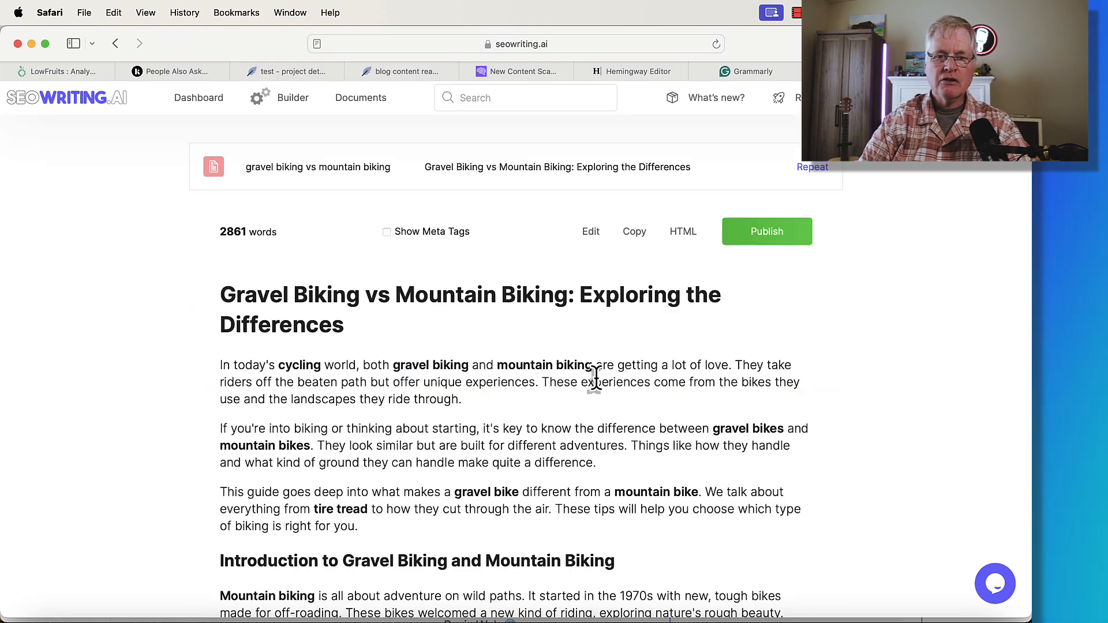
scroll(down, 3)
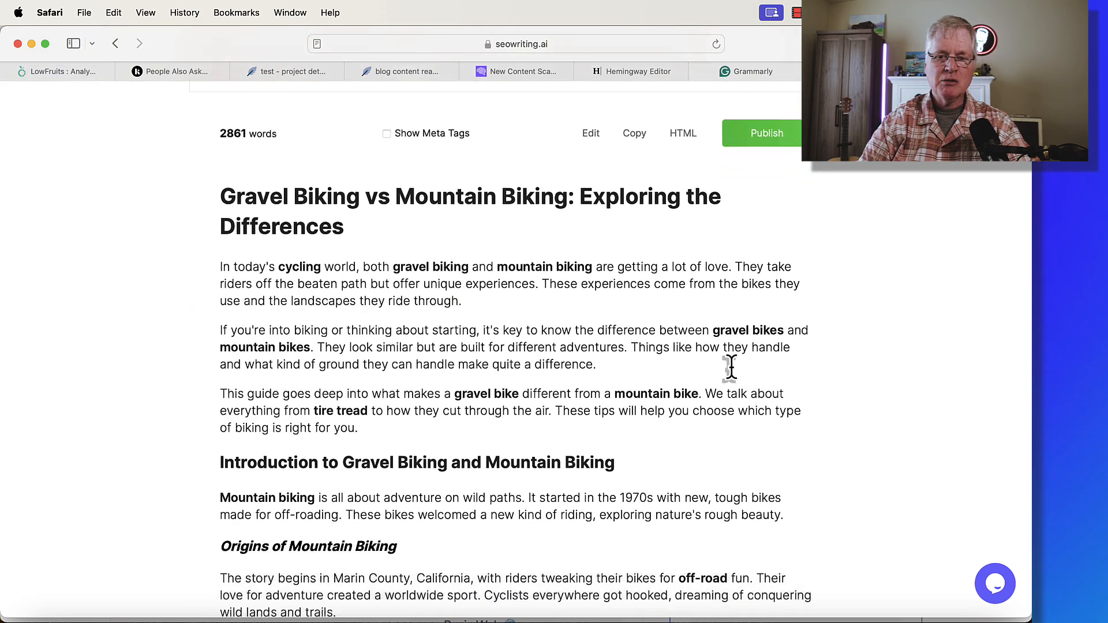
scroll(down, 3)
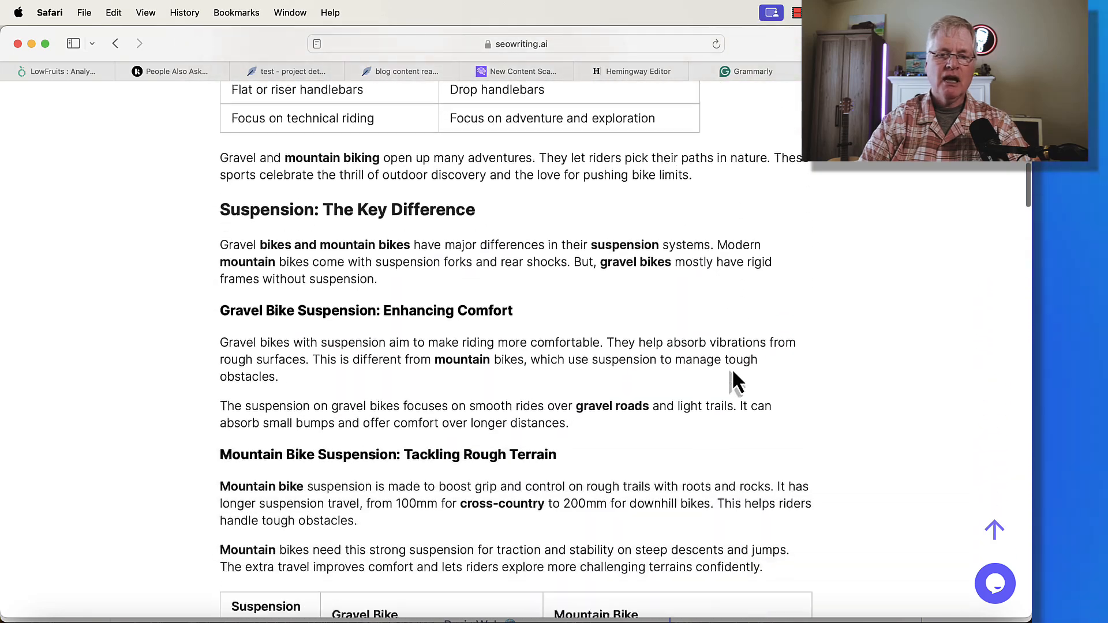
scroll(down, 3)
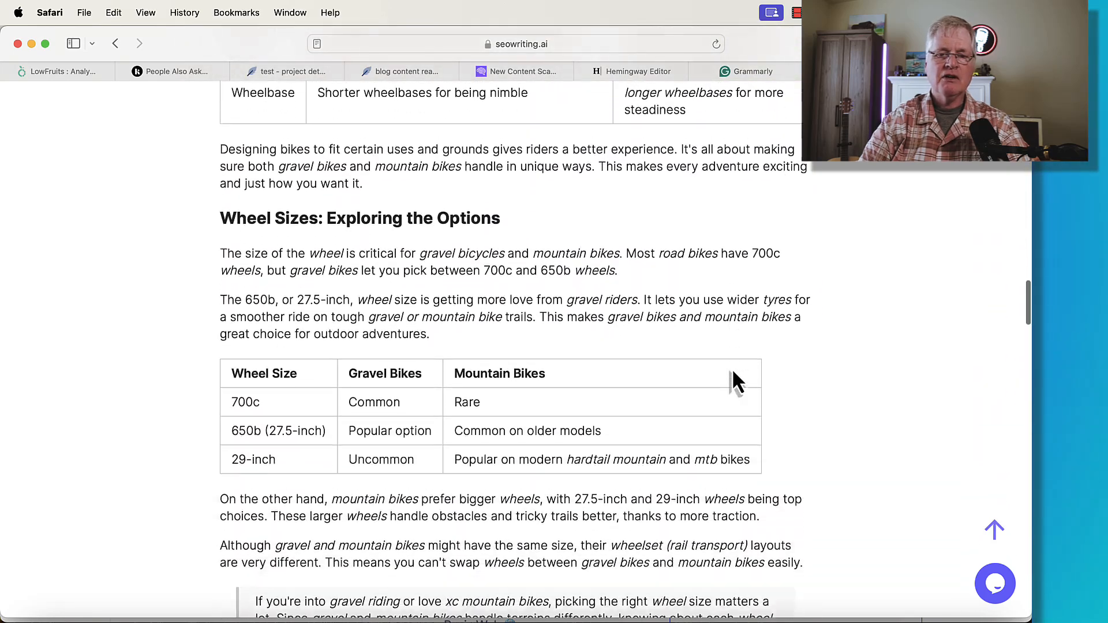
scroll(down, 3)
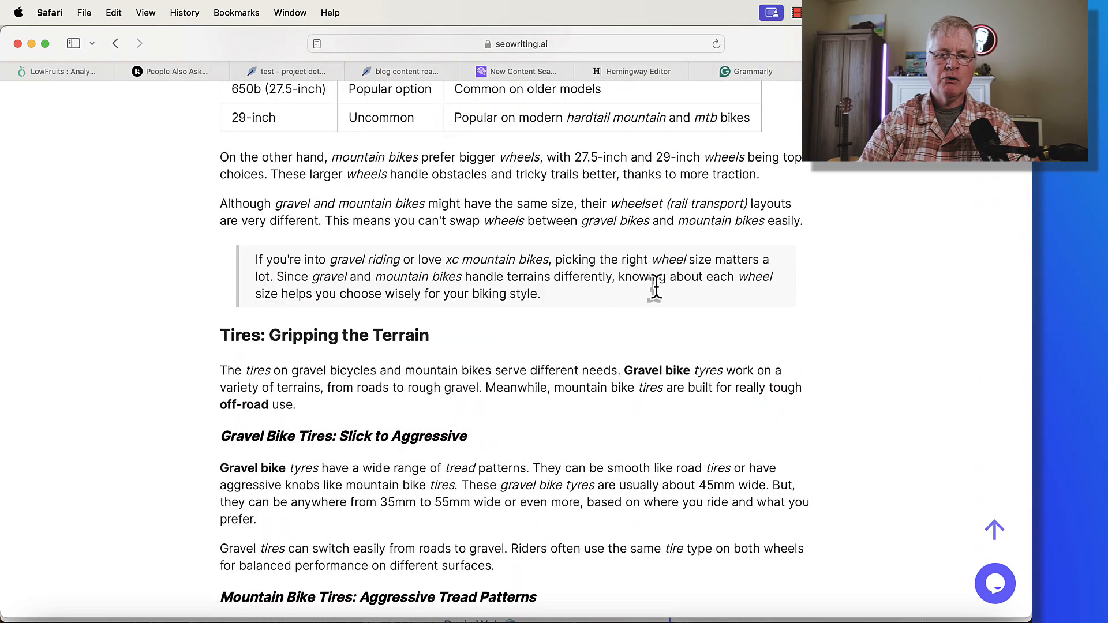
scroll(down, 3)
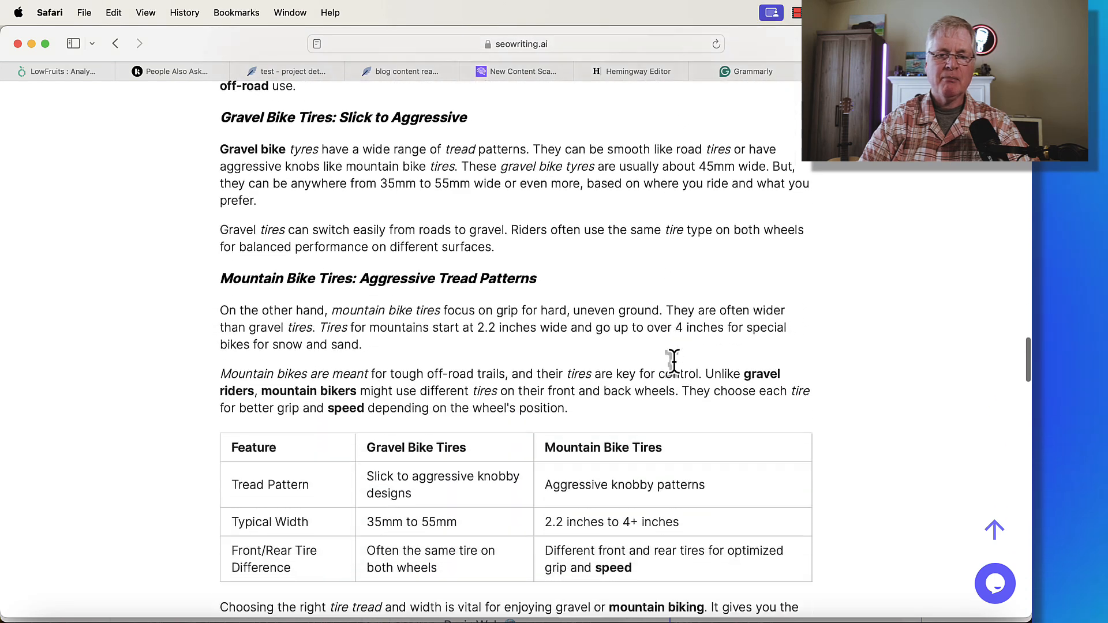
scroll(down, 3)
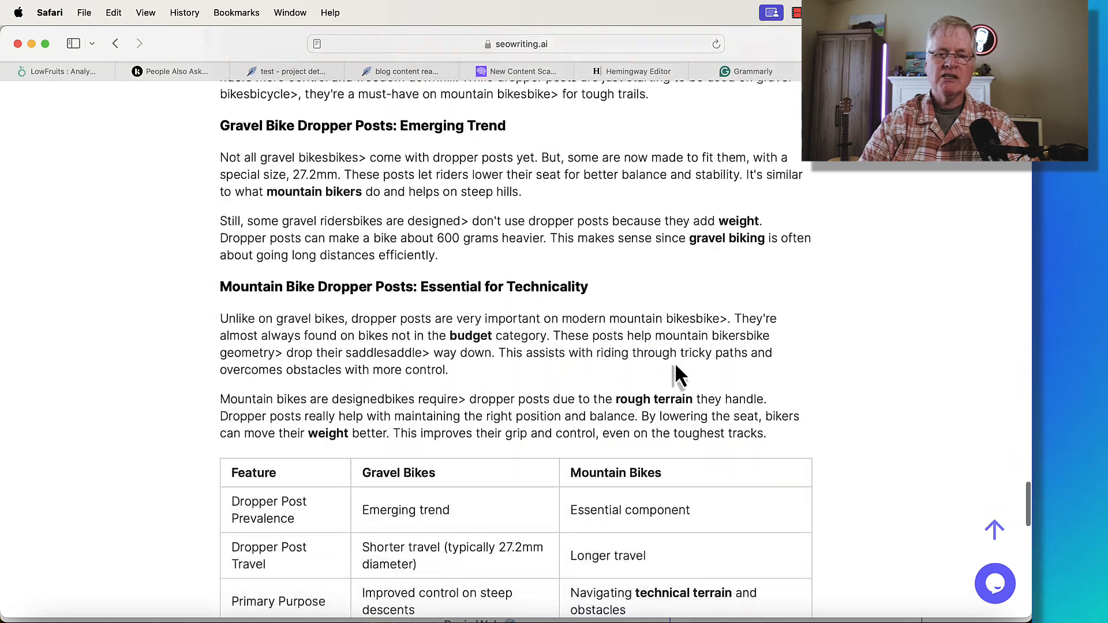
scroll(down, 3)
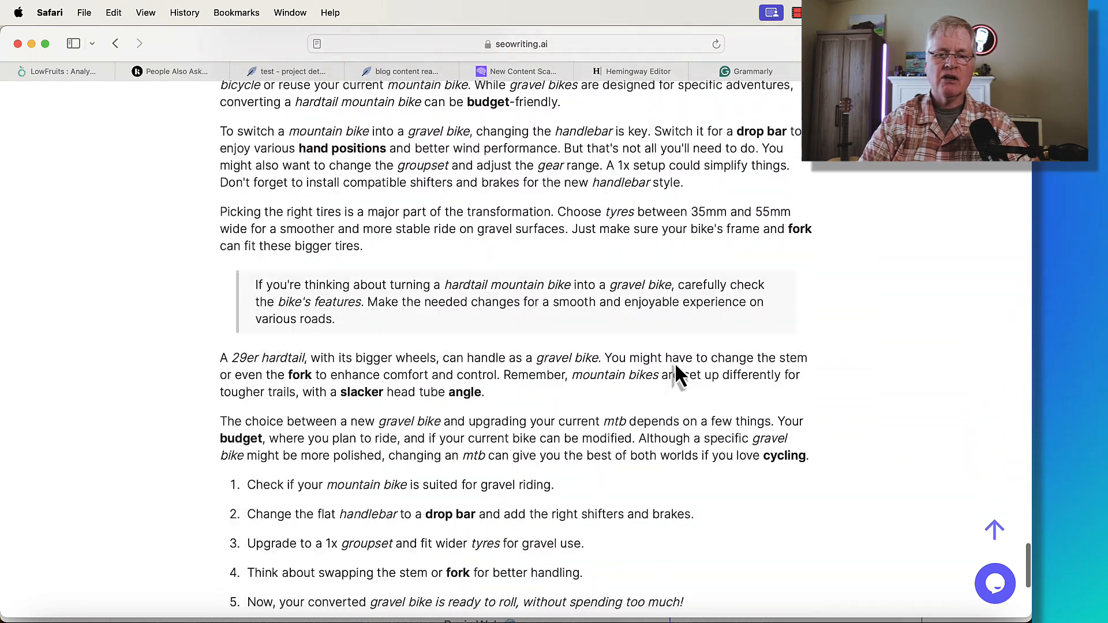
scroll(up, 3)
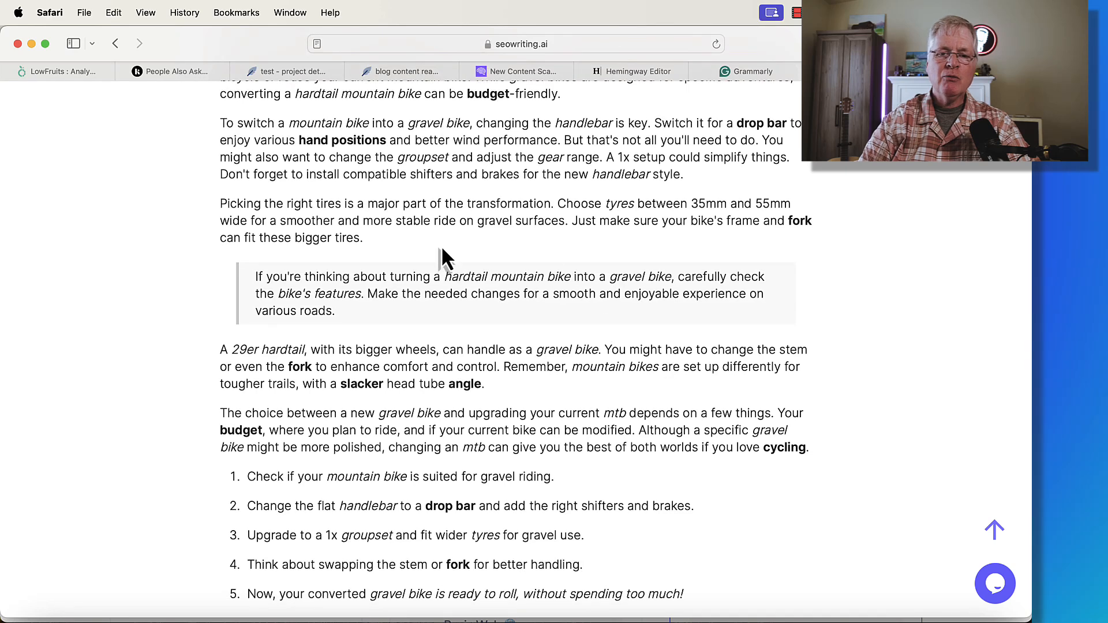
mouse_move(501, 300)
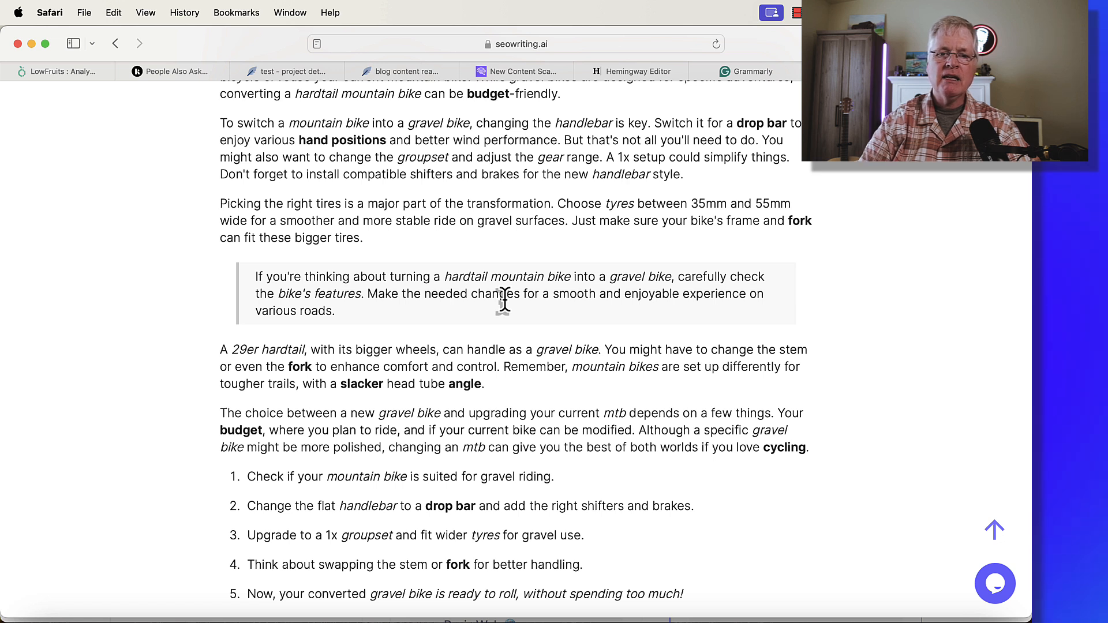
mouse_move(619, 392)
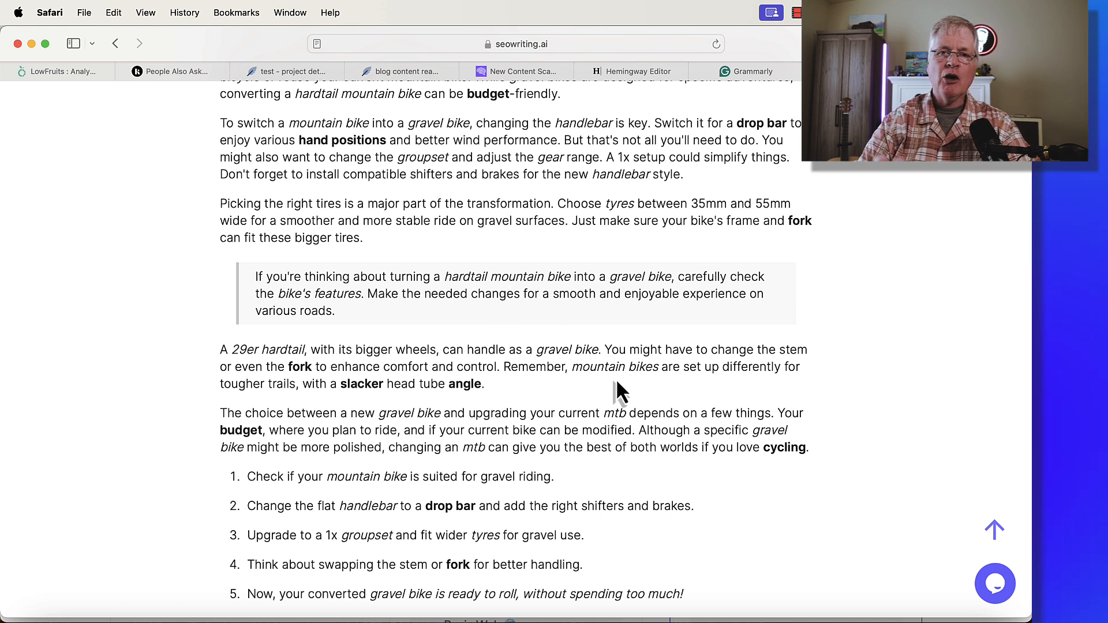
mouse_move(371, 293)
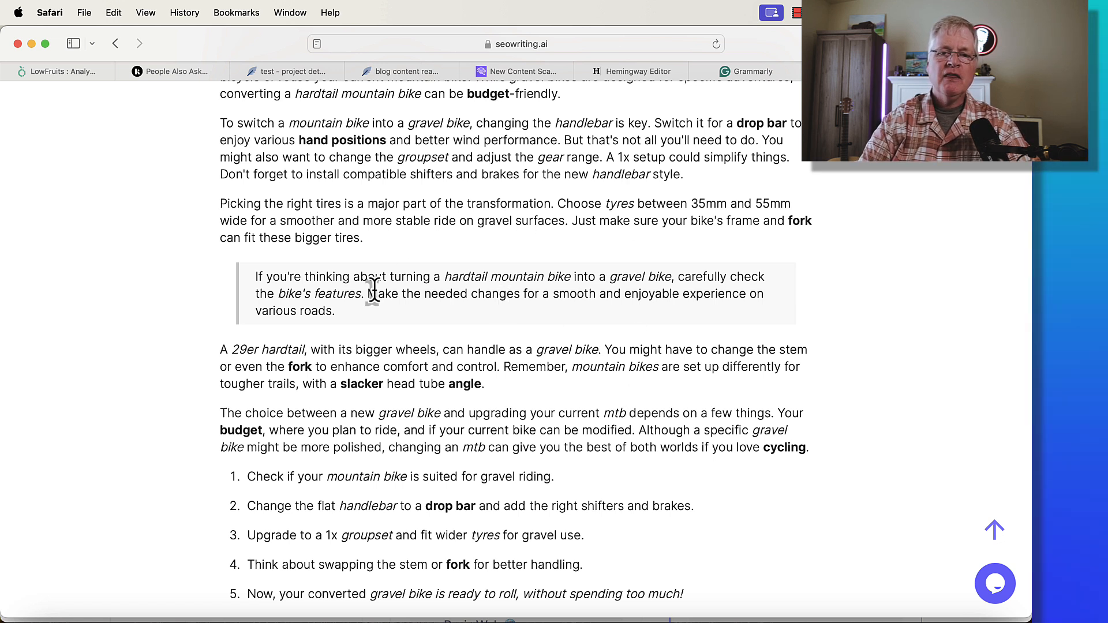
mouse_move(502, 367)
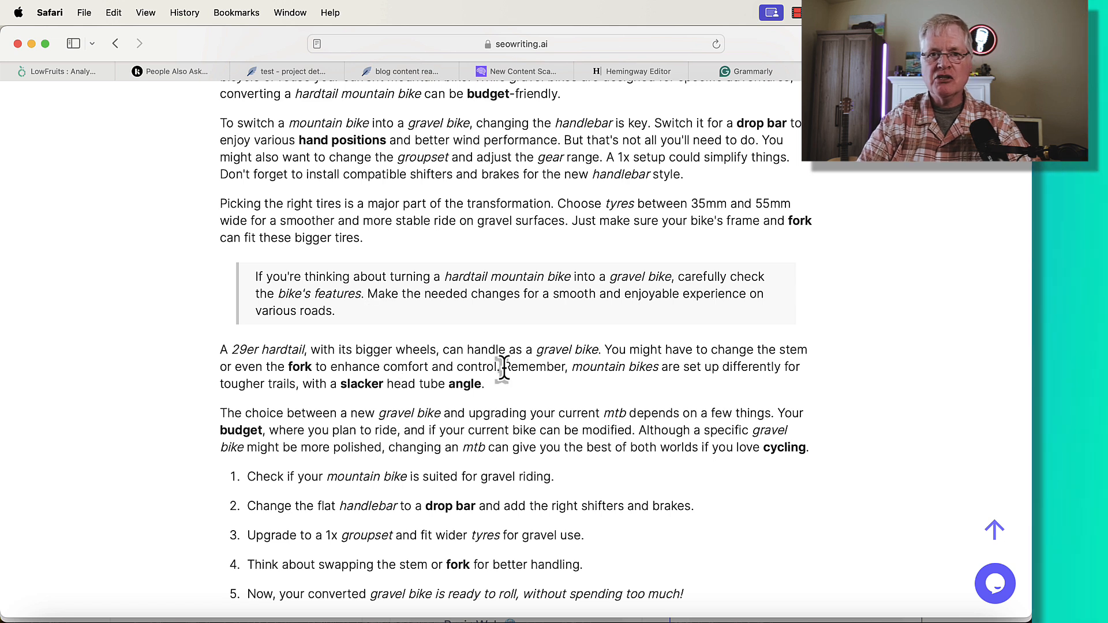
mouse_move(532, 343)
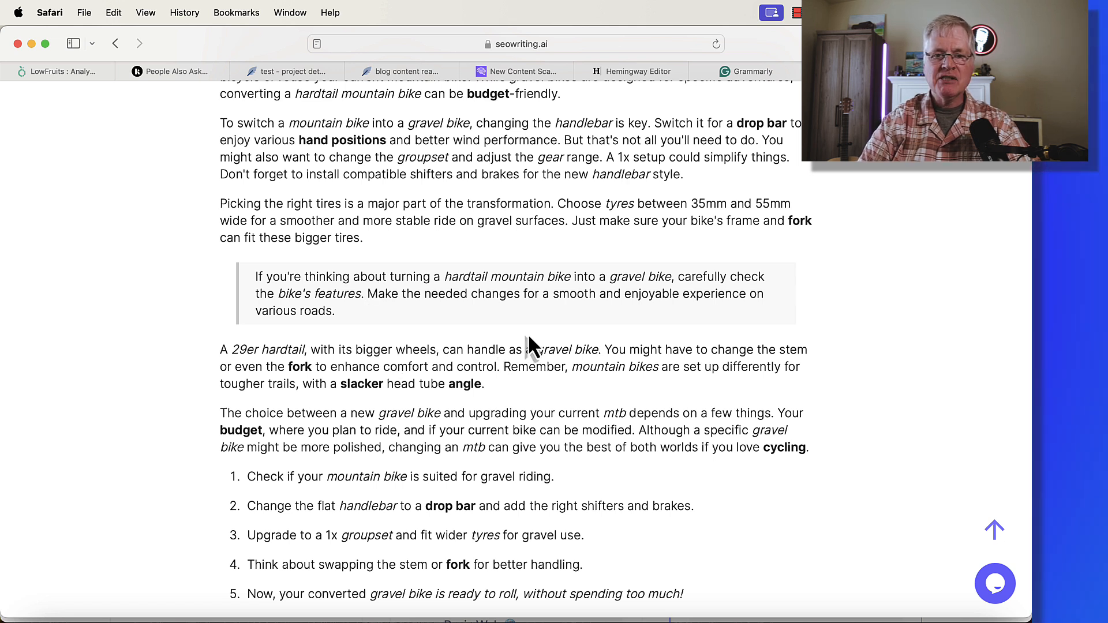
mouse_move(554, 297)
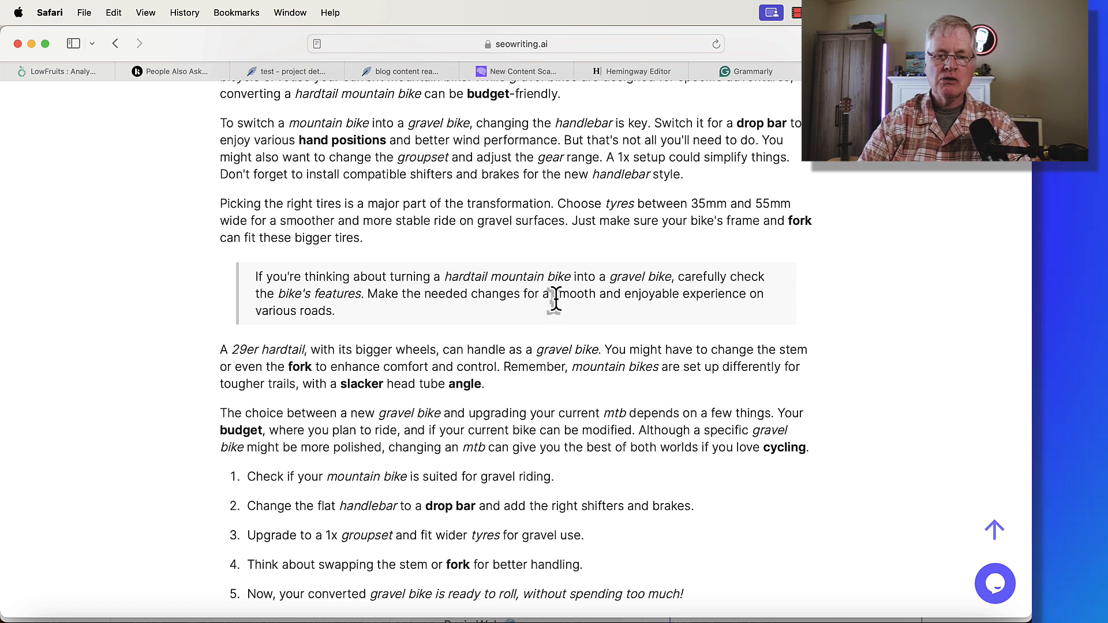
mouse_move(640, 371)
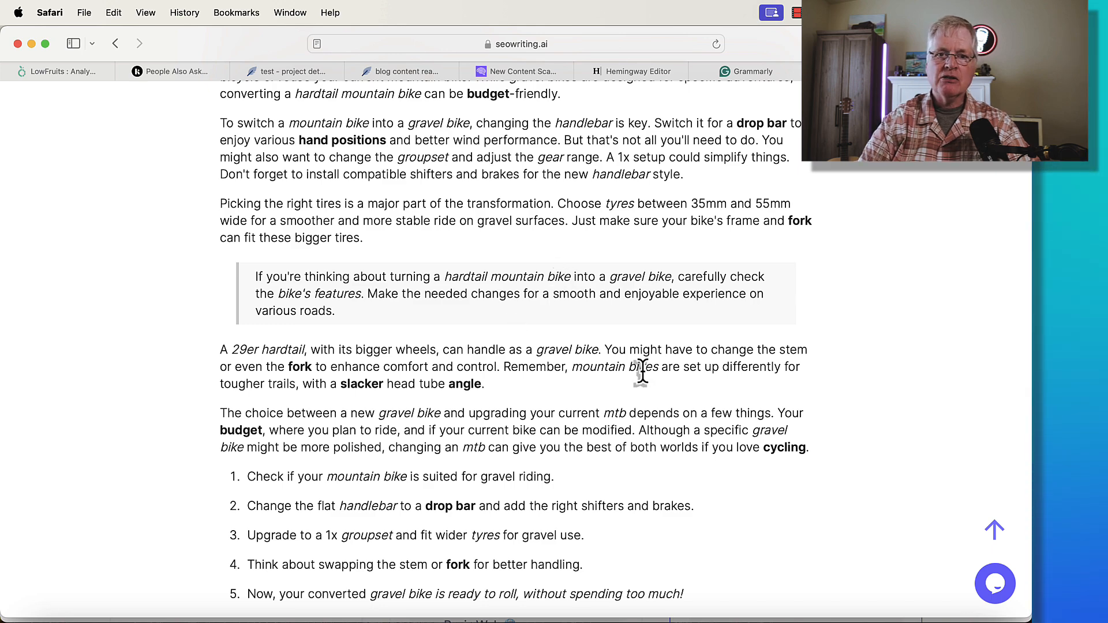
Step: Scroll the gravel vs mountain biking article from its conclusion back to its title
scroll(down, 3)
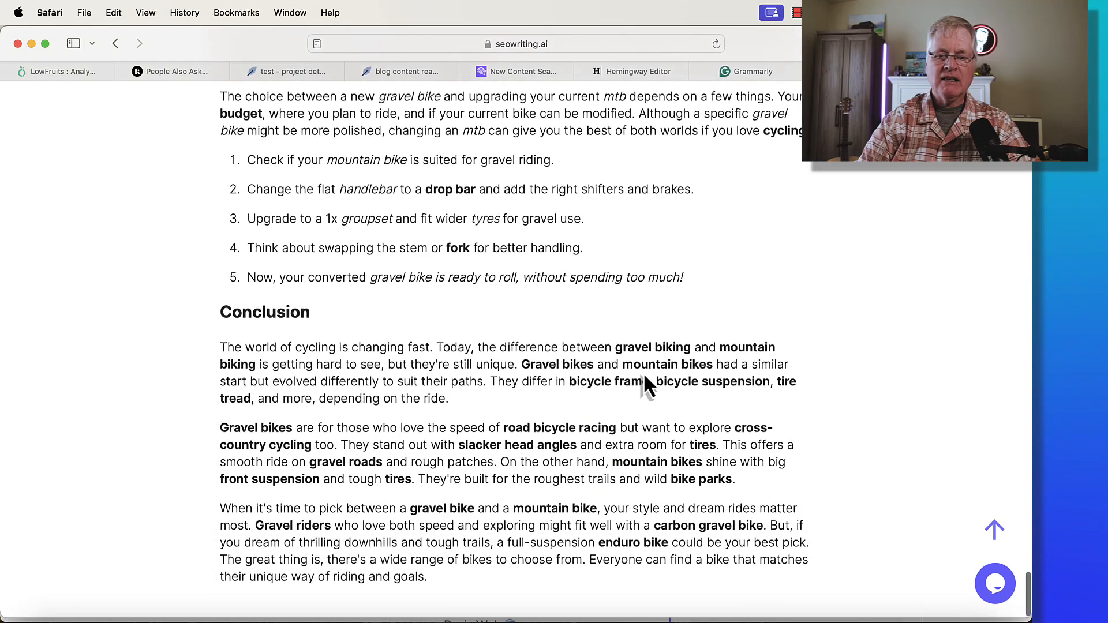
scroll(up, 3)
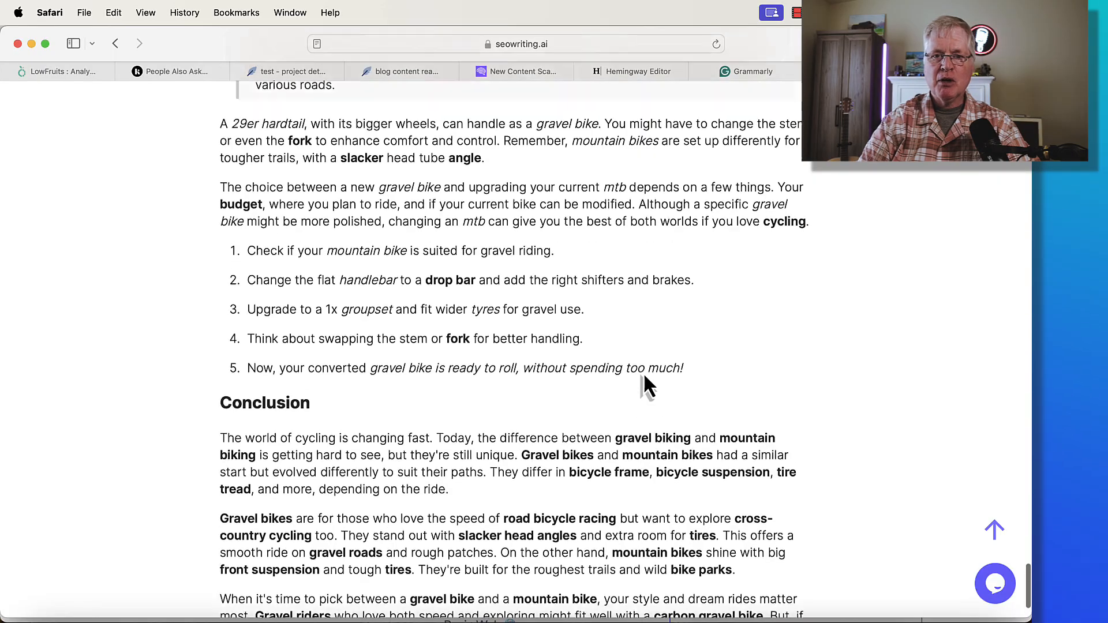
scroll(up, 3)
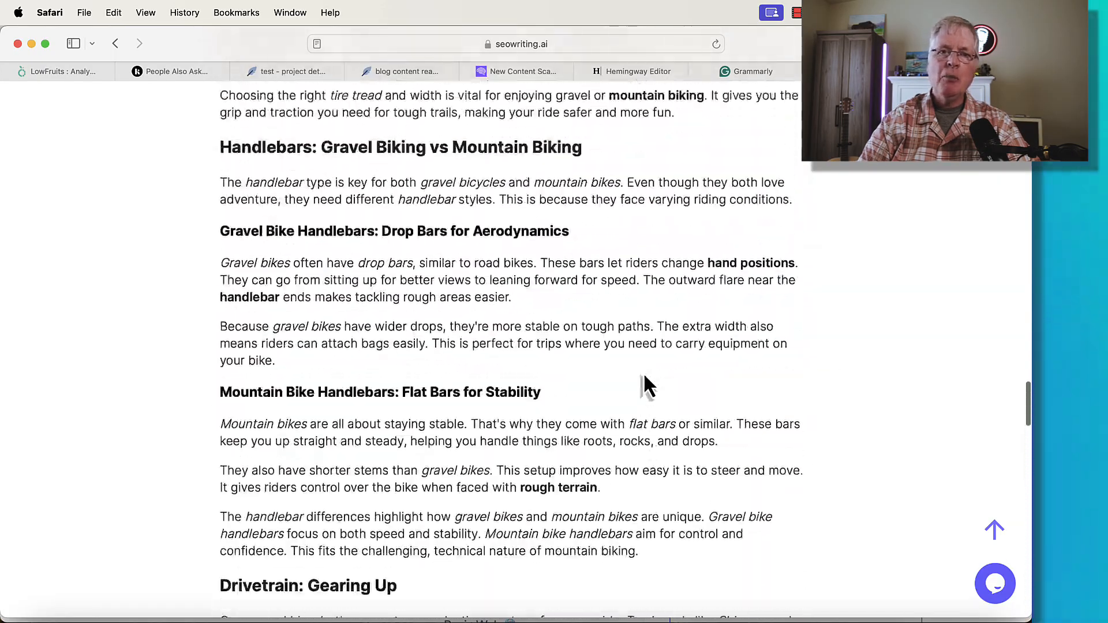
scroll(up, 3)
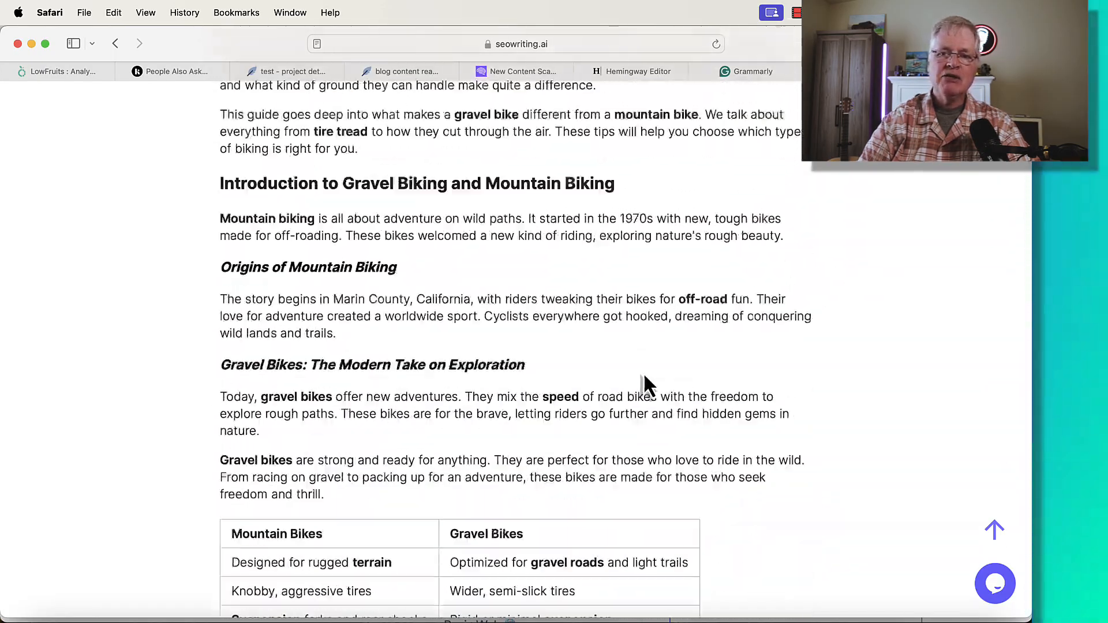
scroll(up, 3)
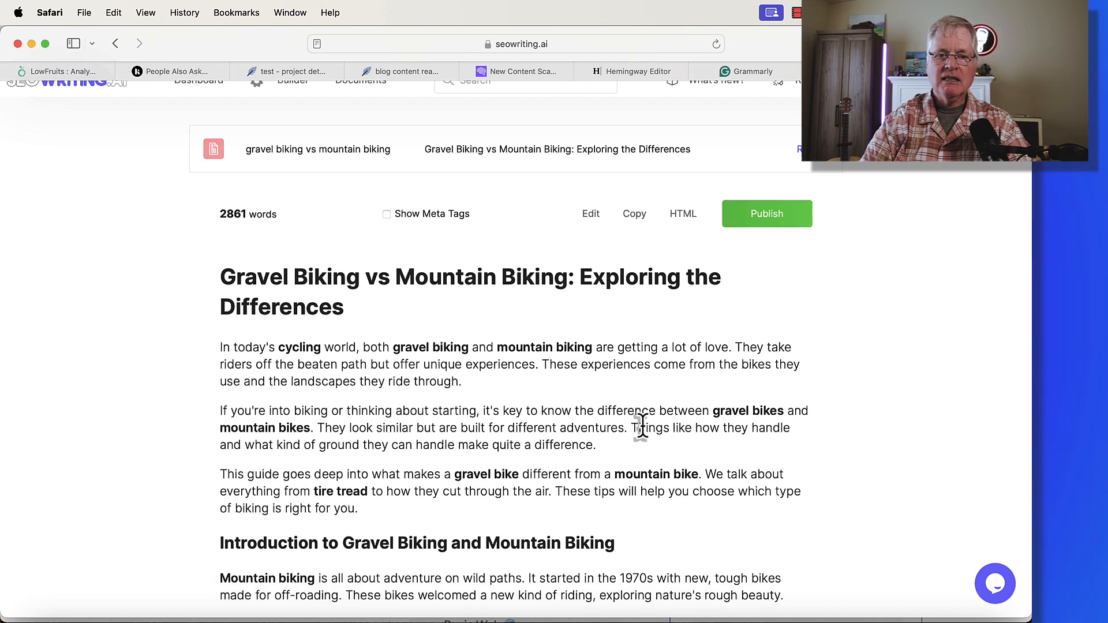
scroll(up, 3)
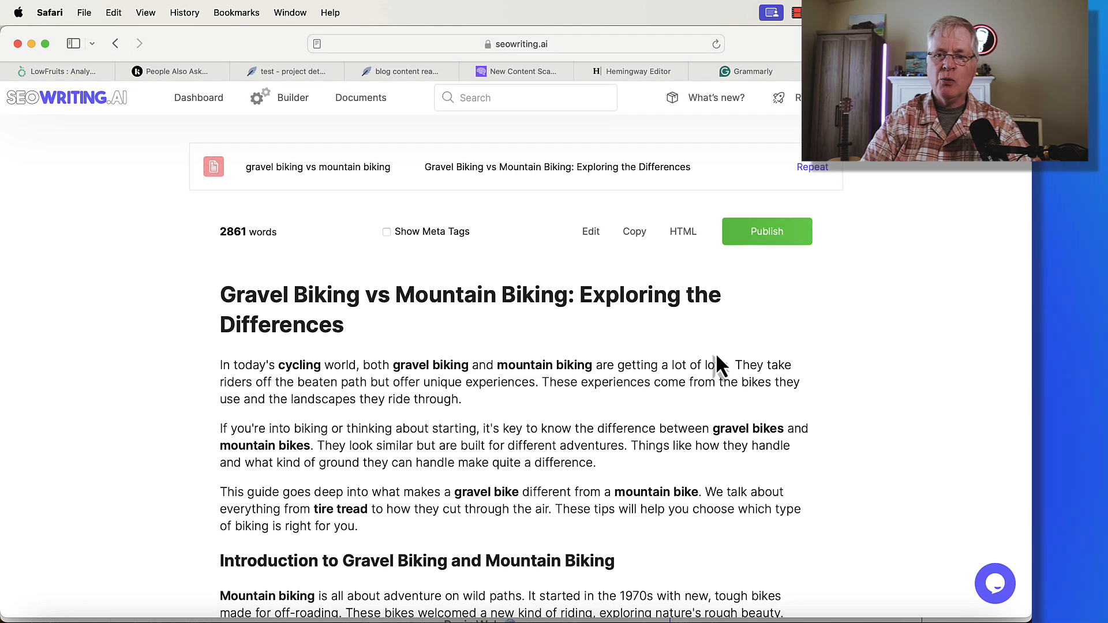
mouse_move(589, 223)
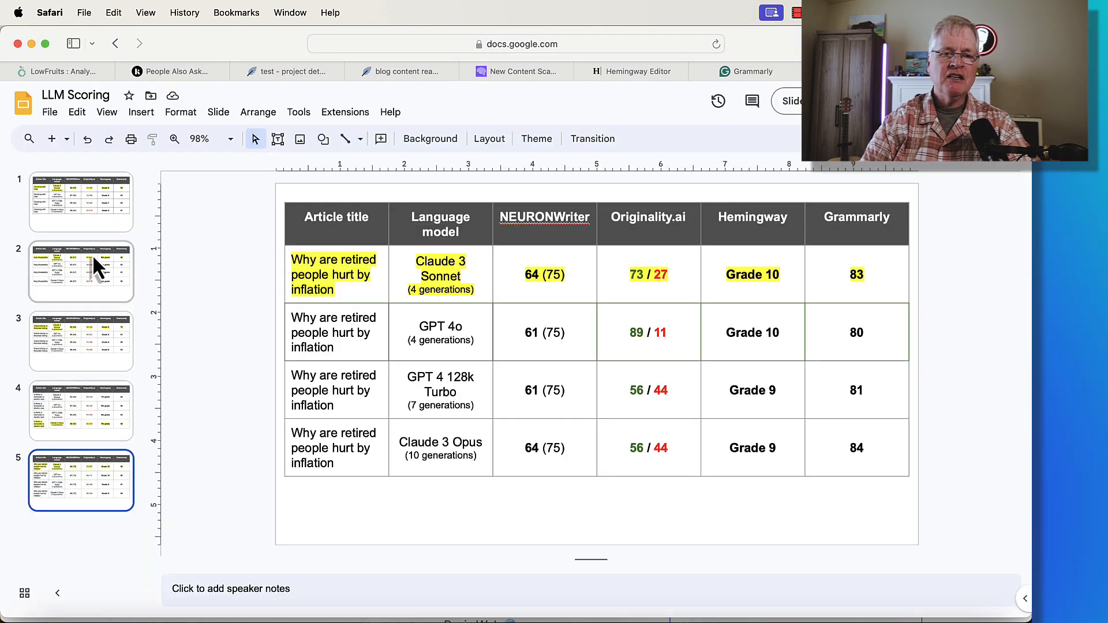
Step: Show slide 1's Camping with Cats table with its highlighted Claude 3 Sonnet row
click(81, 201)
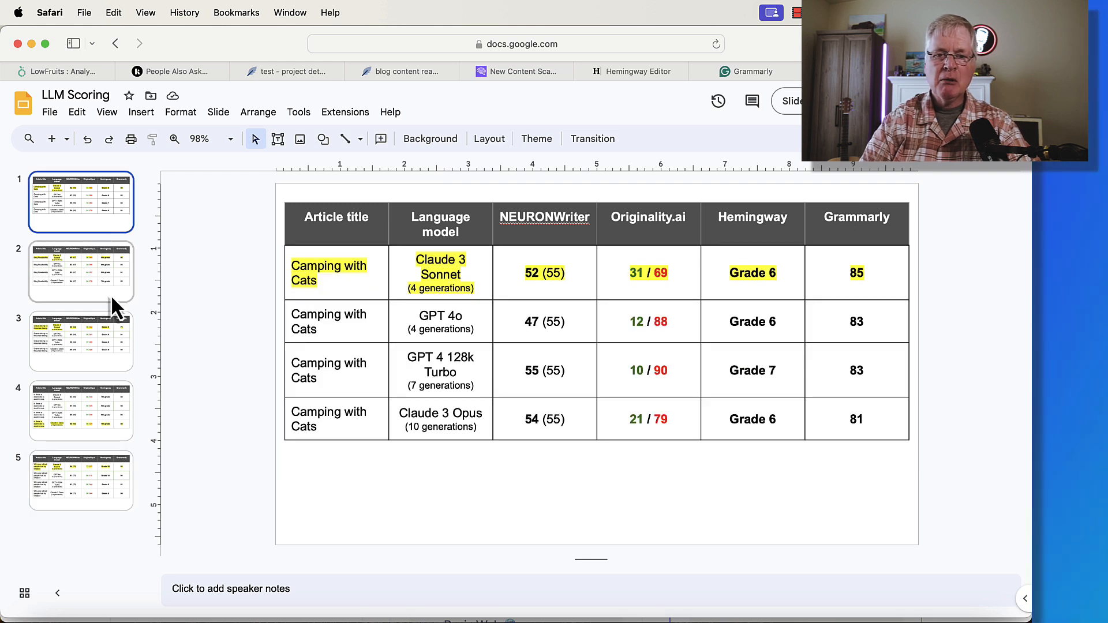
mouse_move(247, 360)
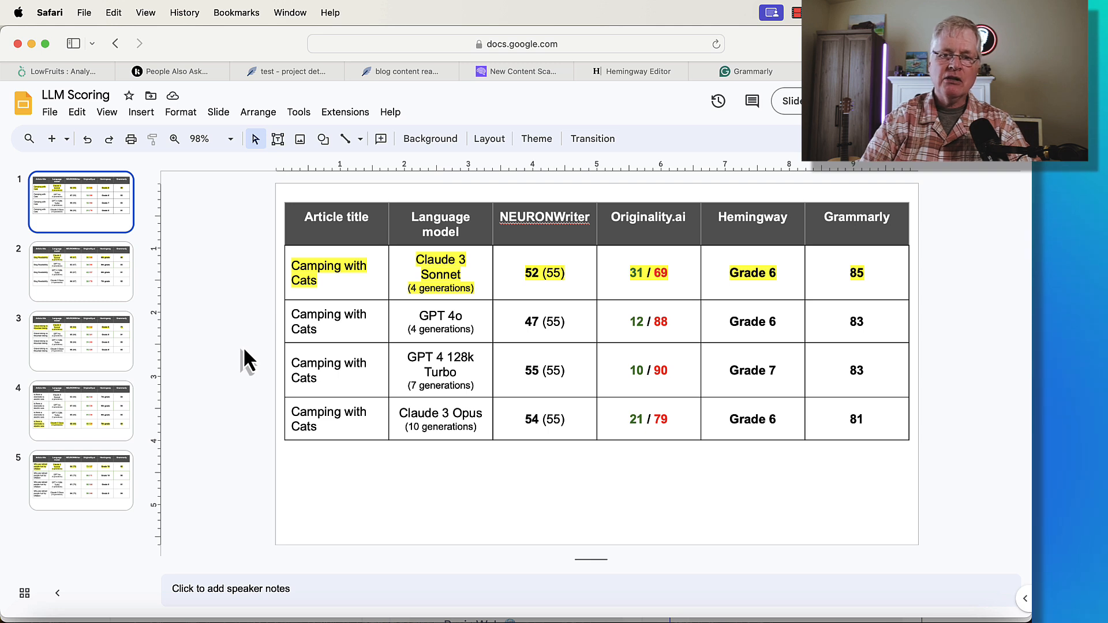
mouse_move(422, 302)
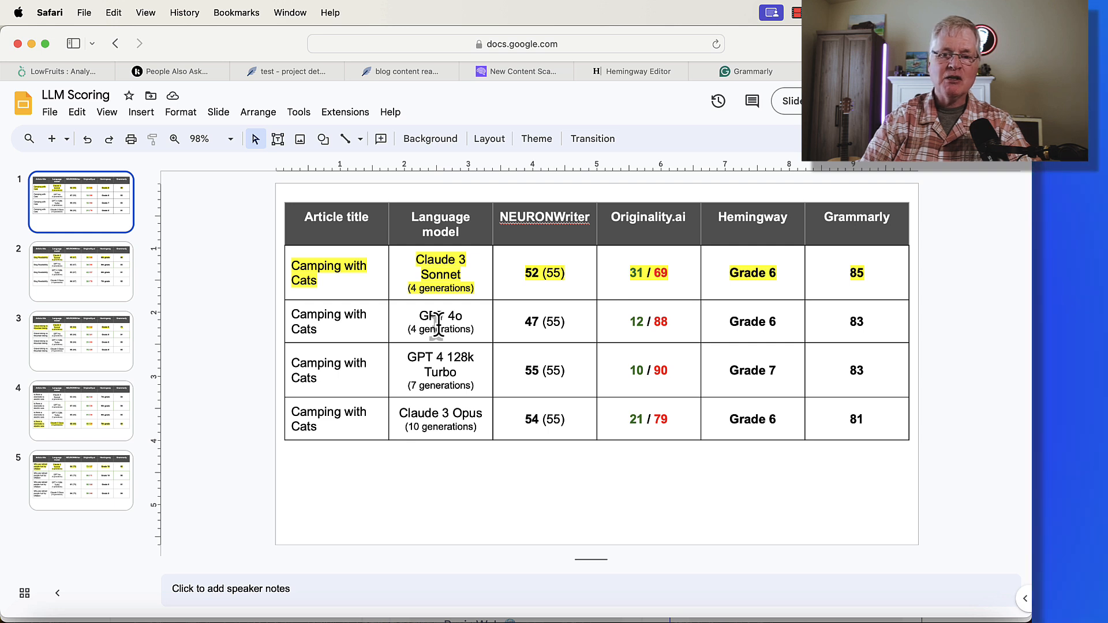
mouse_move(473, 274)
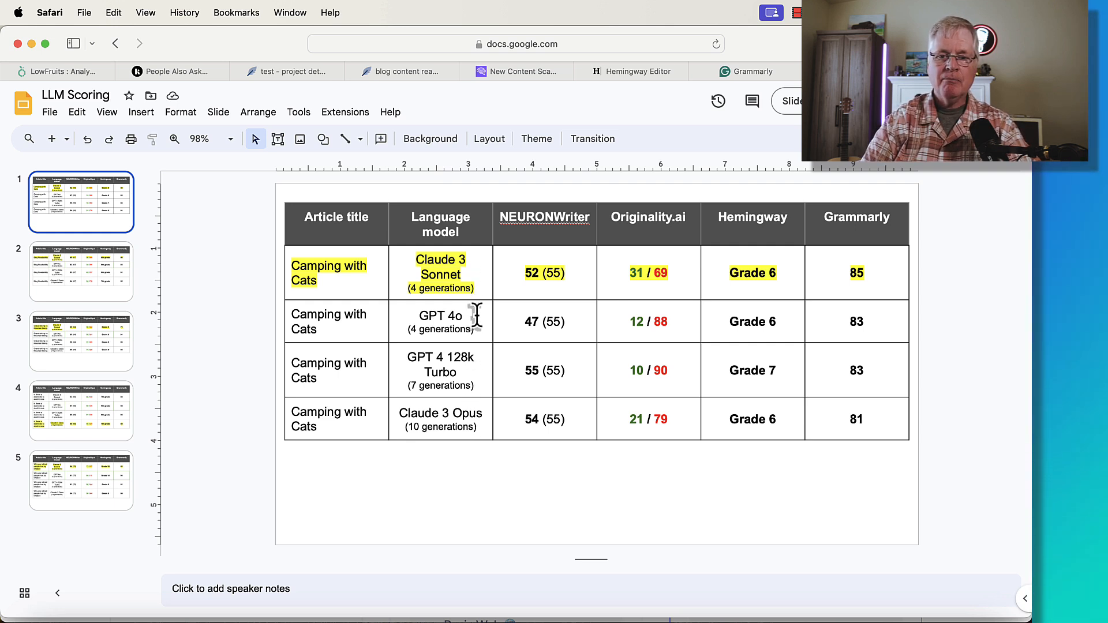
mouse_move(477, 292)
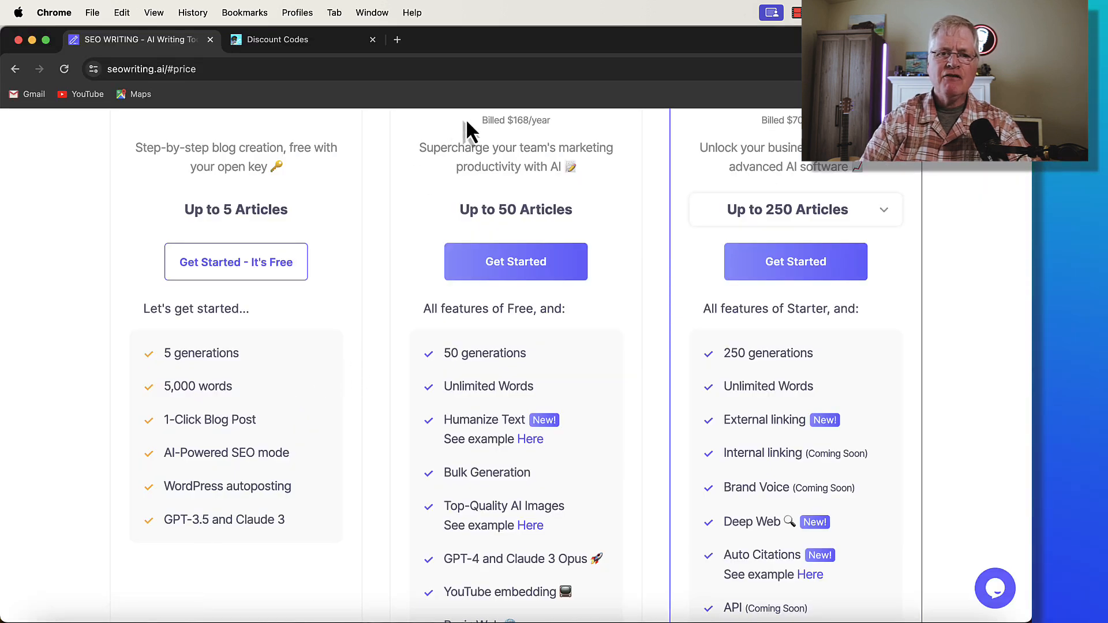
Step: Show the Discount Codes page offering 25% off SEOWriting.ai with code MIKESHUEY25
click(276, 40)
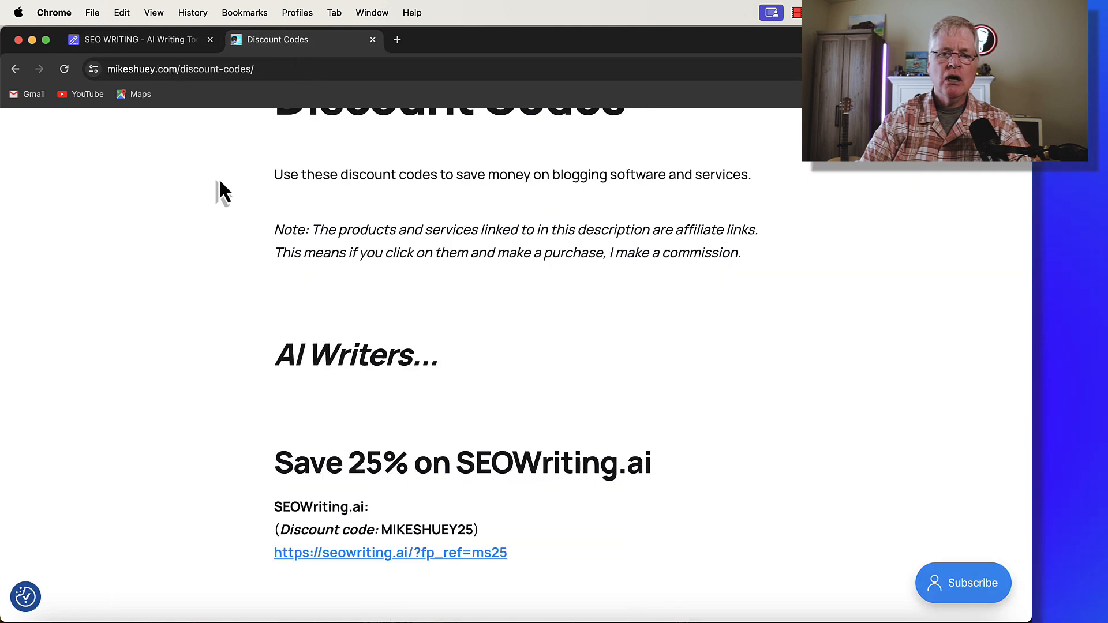
scroll(down, 3)
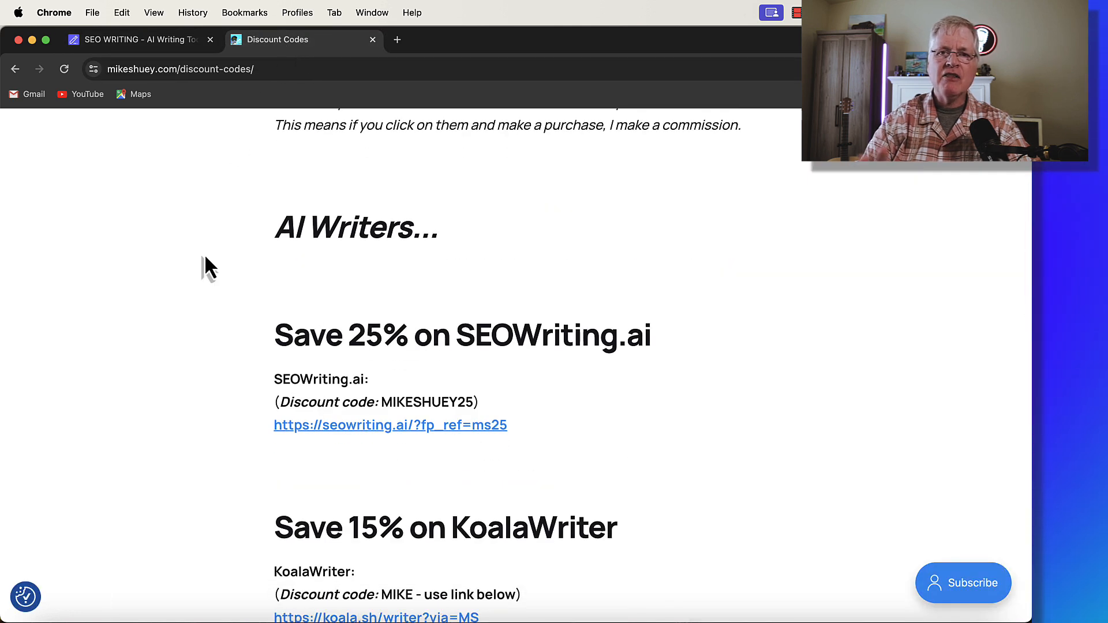
mouse_move(272, 389)
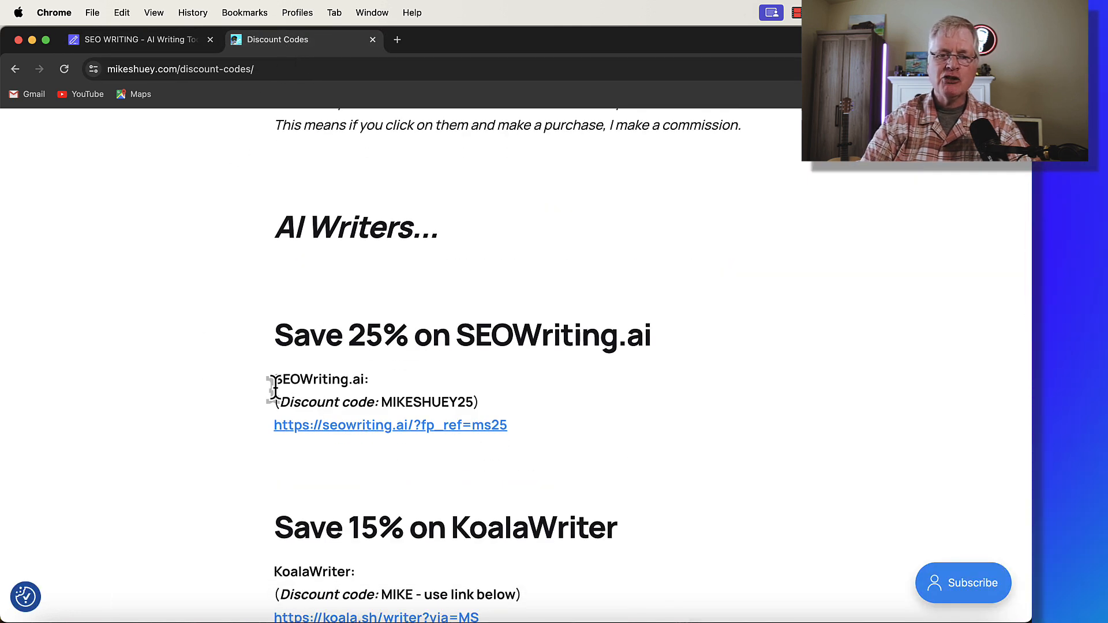
mouse_move(460, 444)
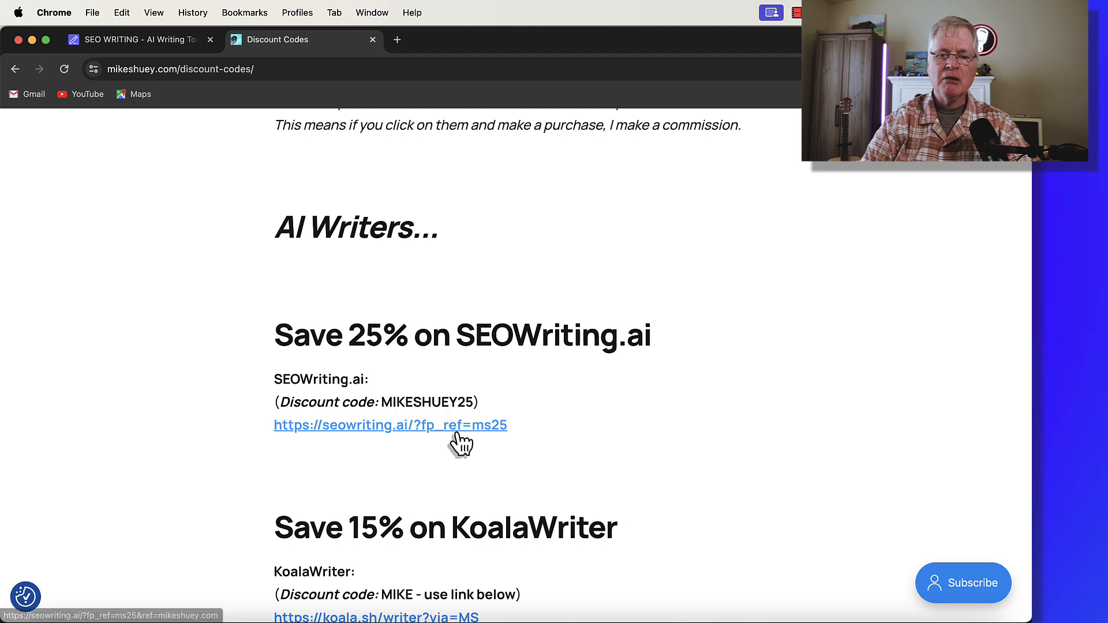
mouse_move(523, 336)
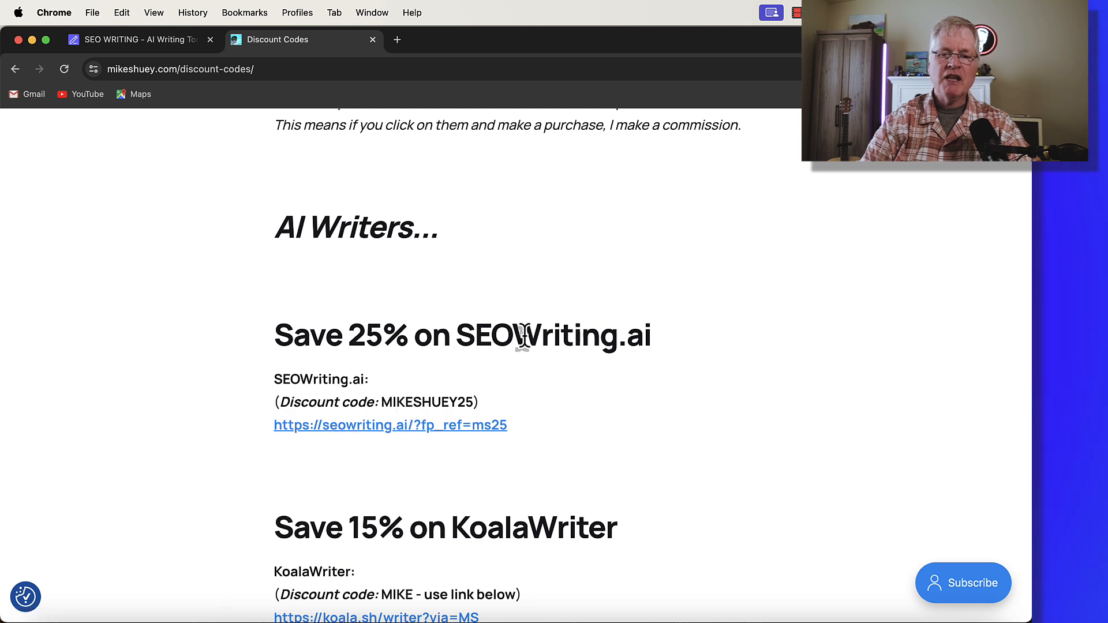
mouse_move(638, 394)
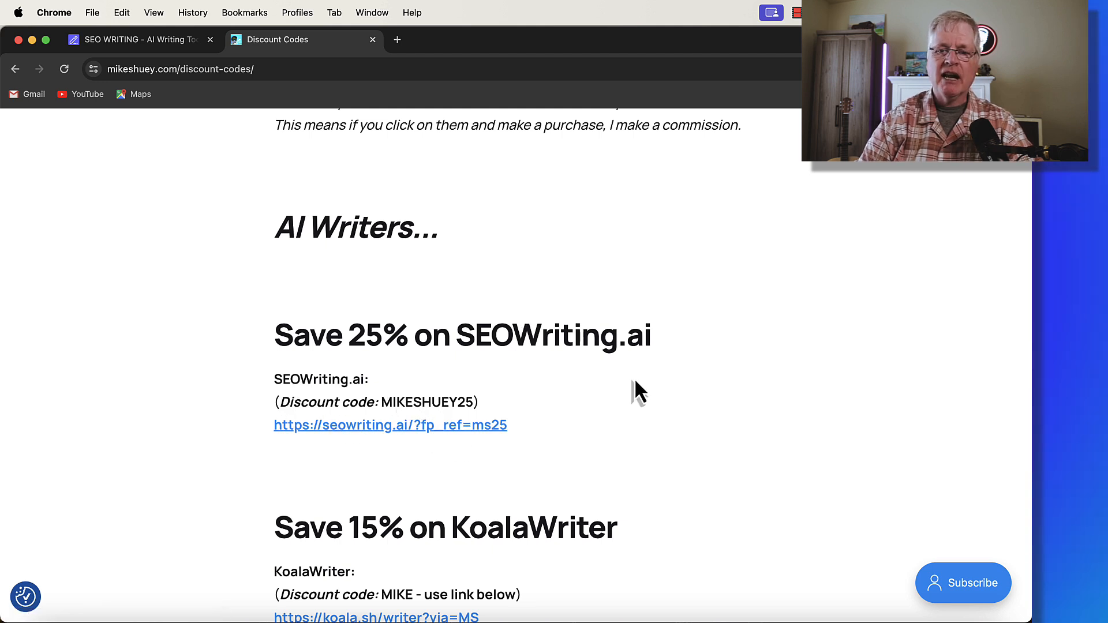
mouse_move(650, 392)
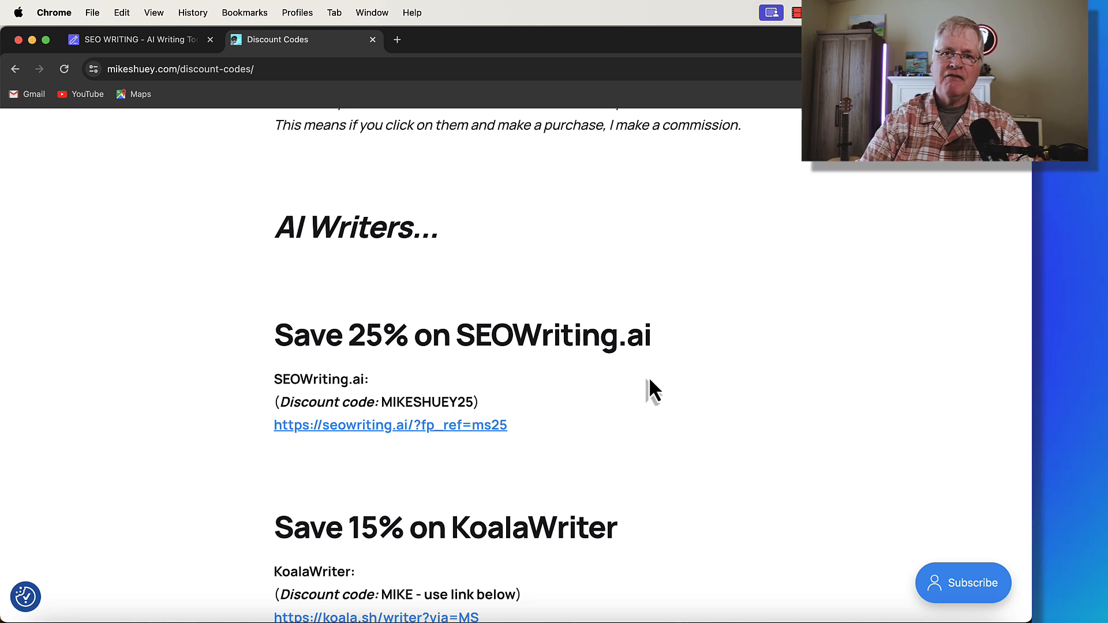